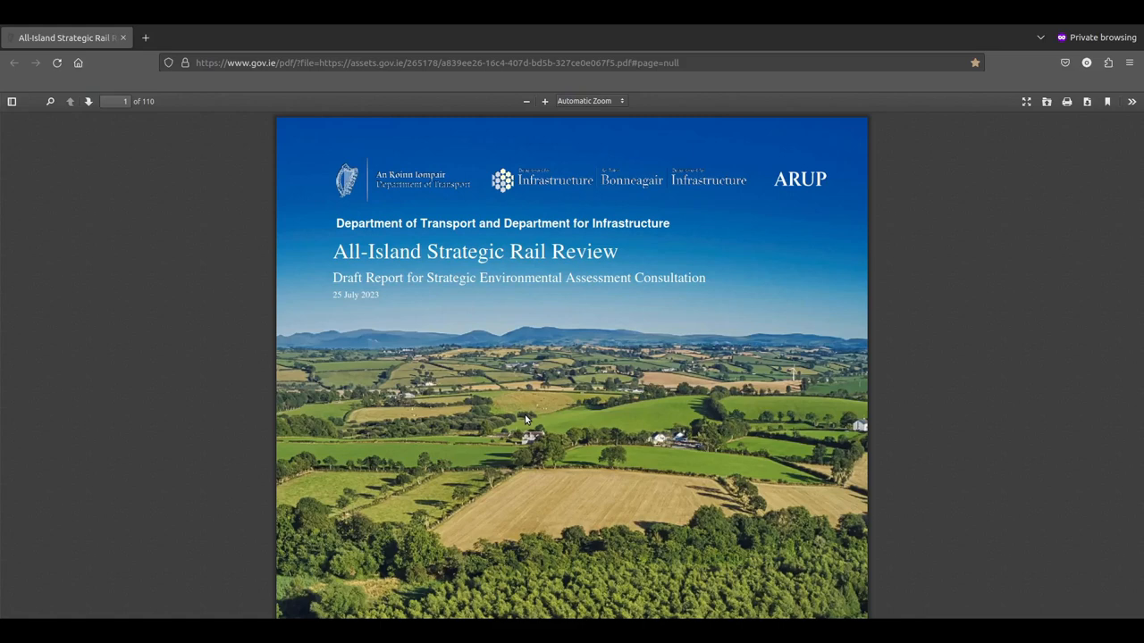
mouse_move(732, 98)
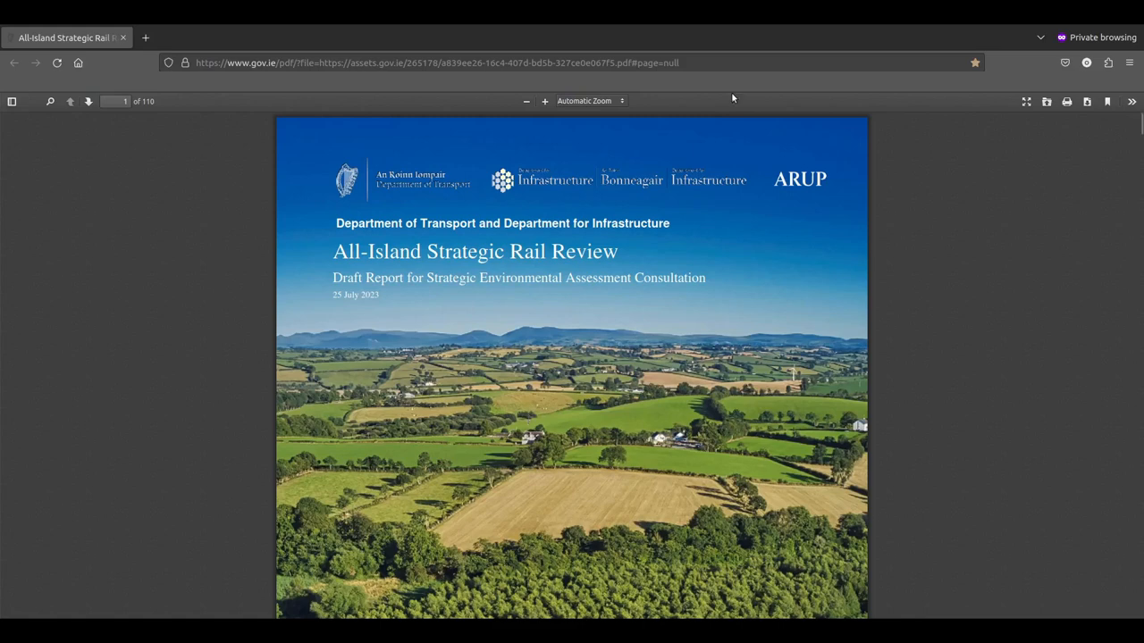
mouse_move(597, 256)
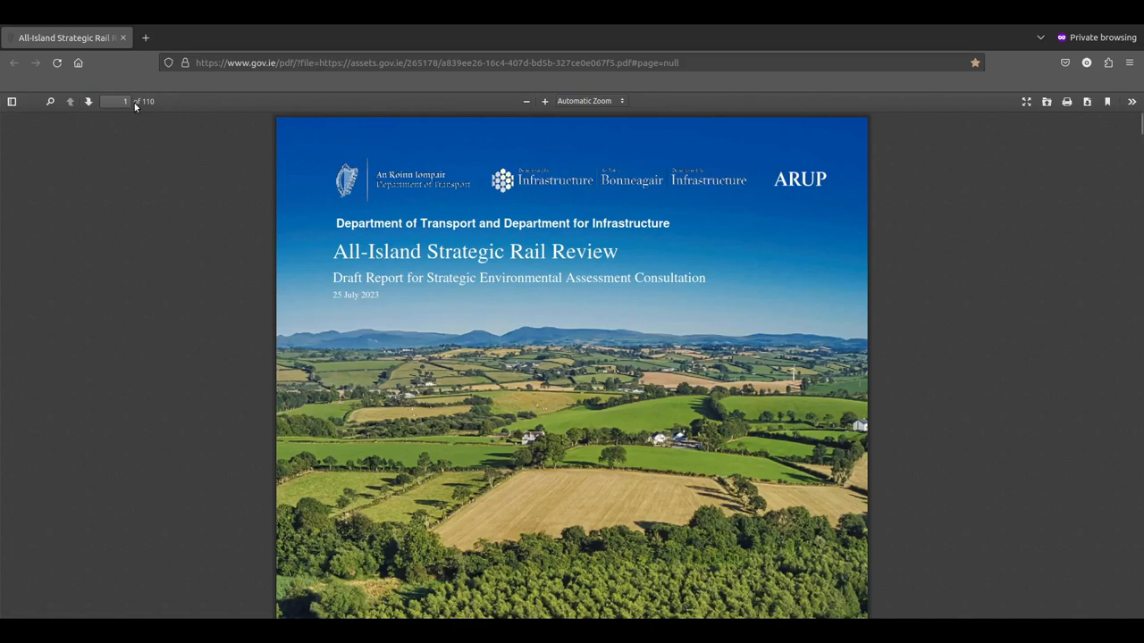
Step: Jump to page 19, the Chapter 2 divider, and move on to page 21's Introduction
click(116, 101)
text(9)
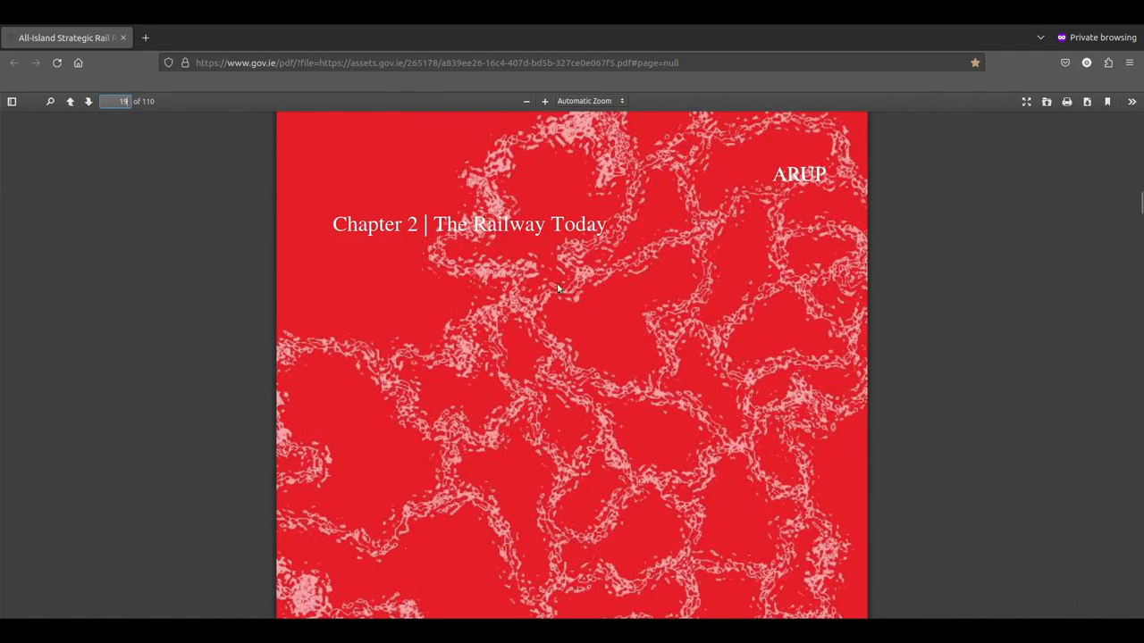
mouse_move(436, 321)
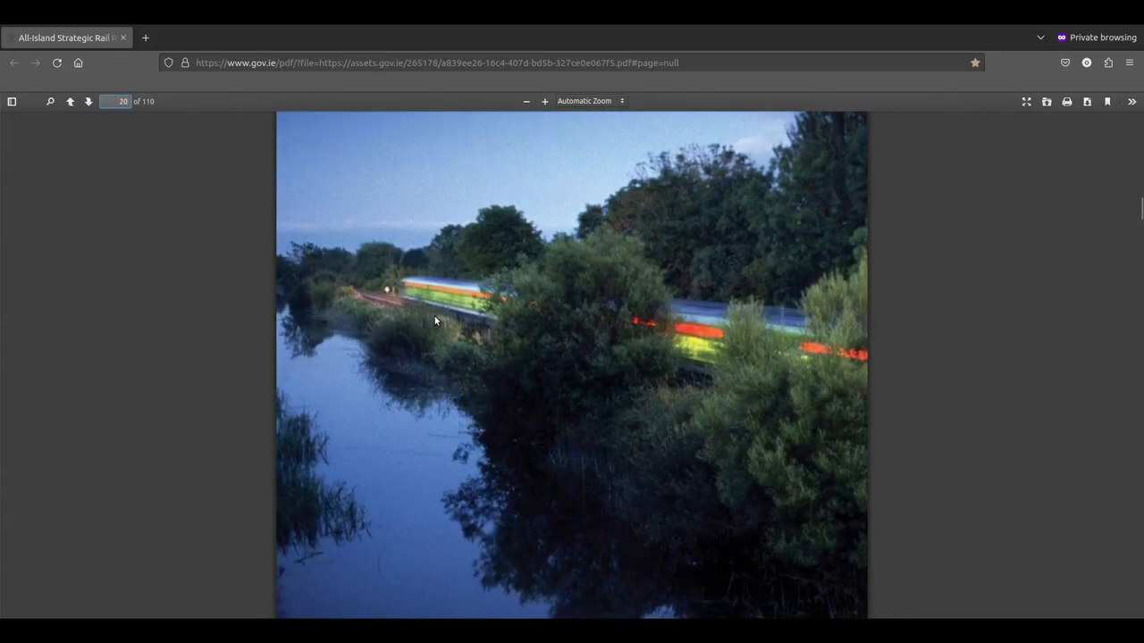
mouse_move(464, 340)
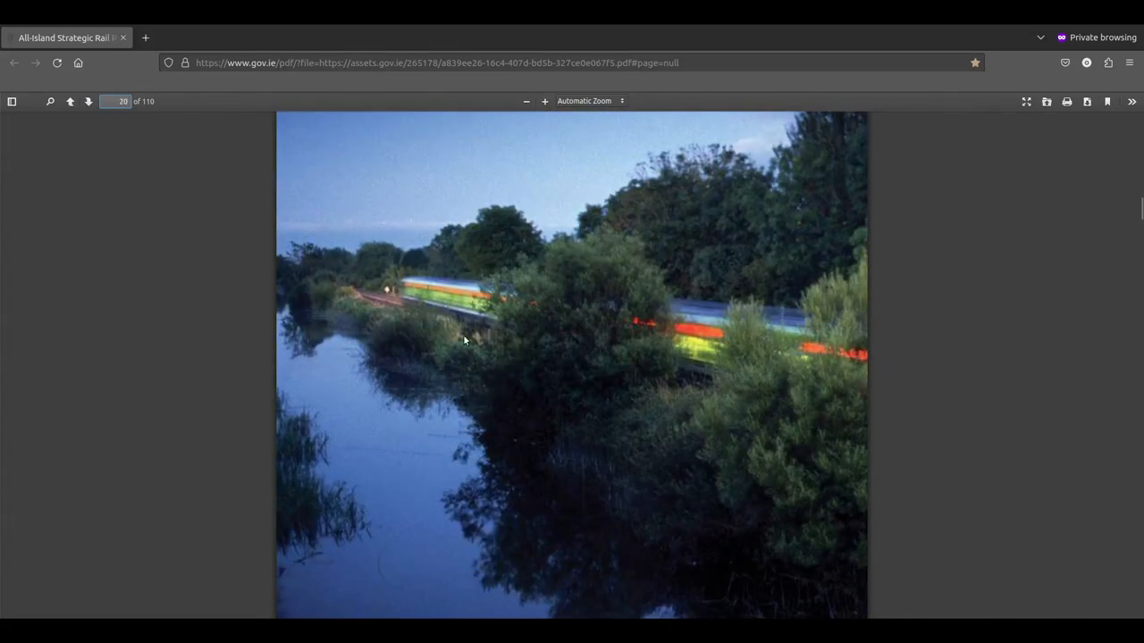
scroll(down, 3)
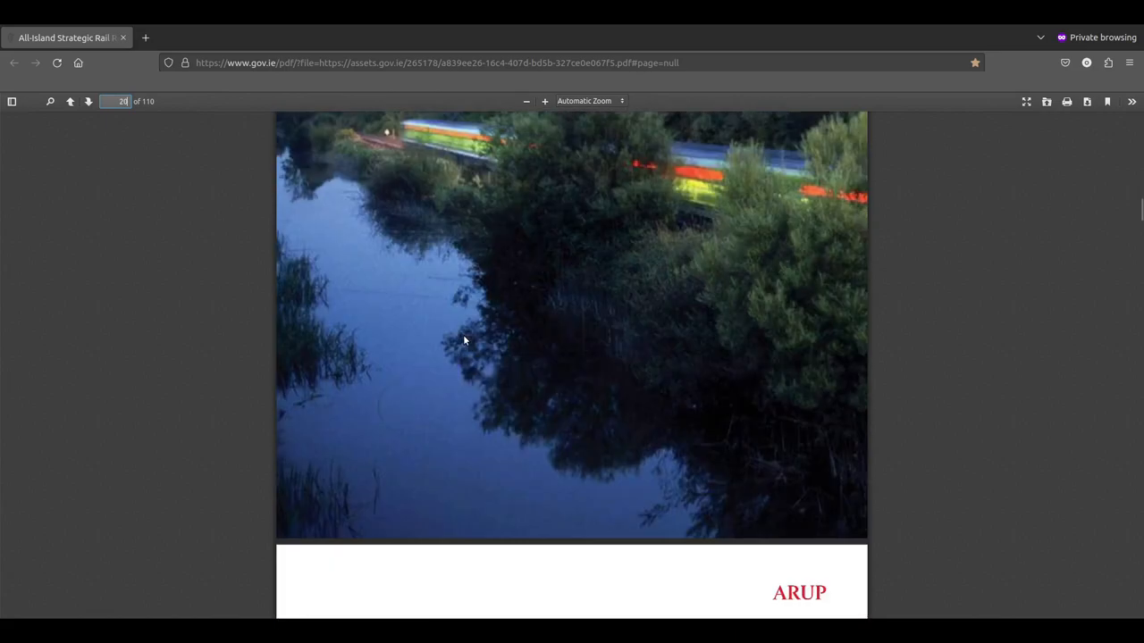
scroll(up, 3)
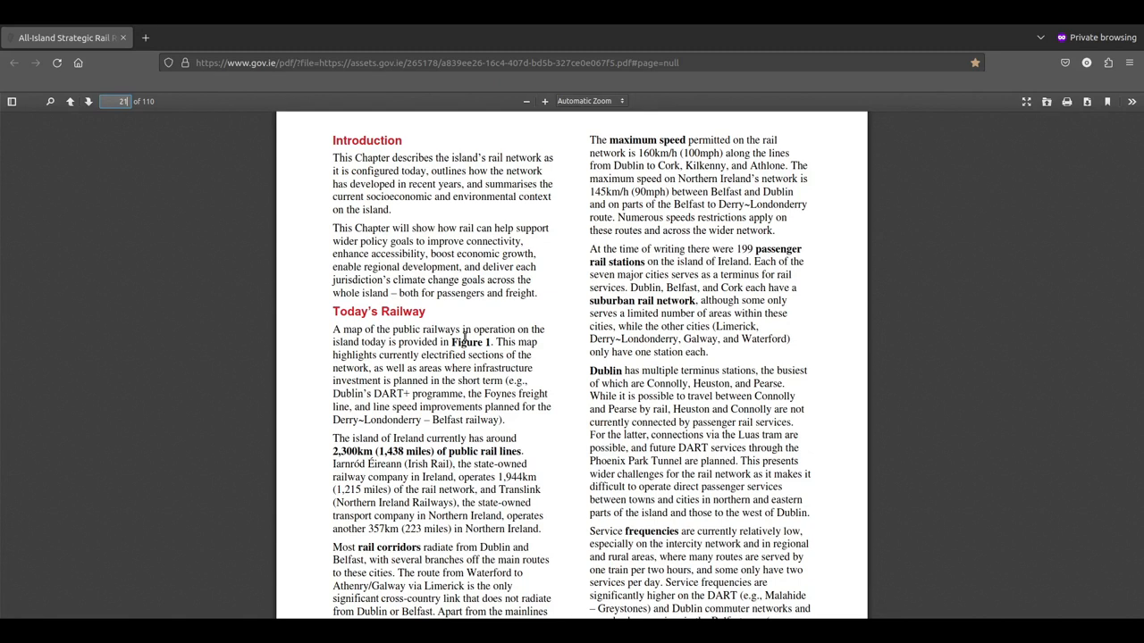
Step: Read down page 21 through the electrified sections, Irish Gauge and freight paragraphs to the footer
scroll(down, 3)
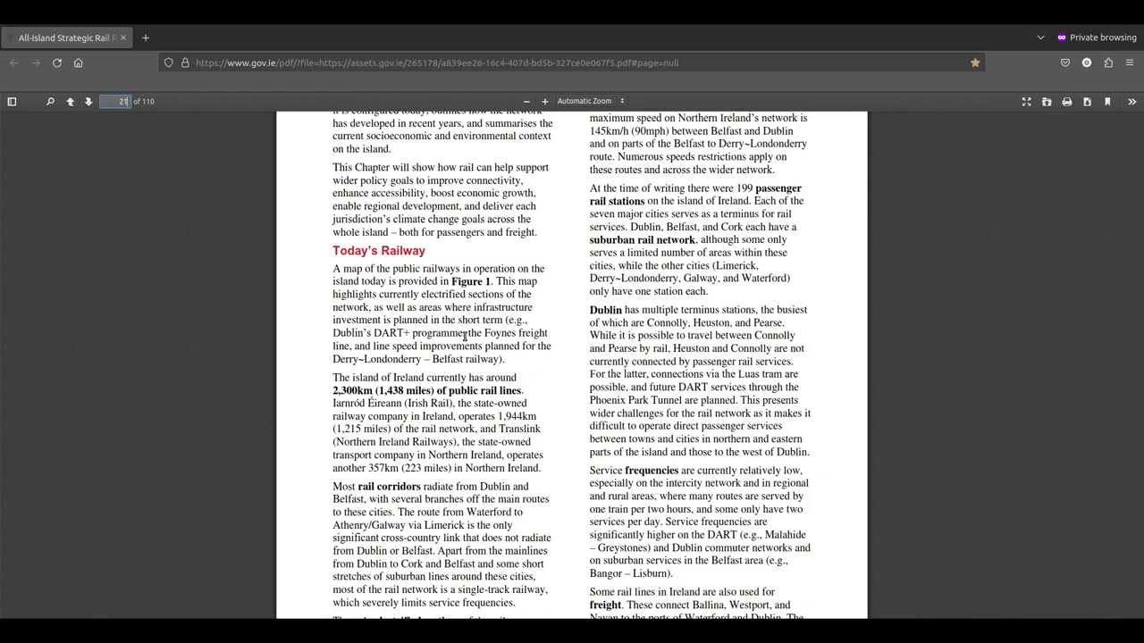
scroll(down, 3)
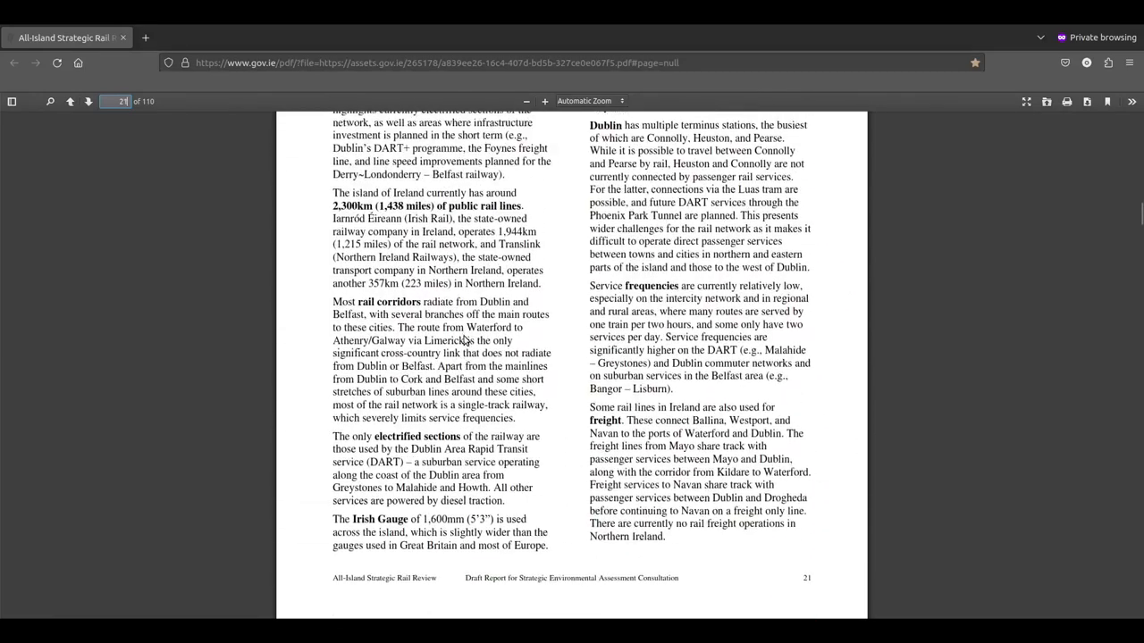
scroll(up, 3)
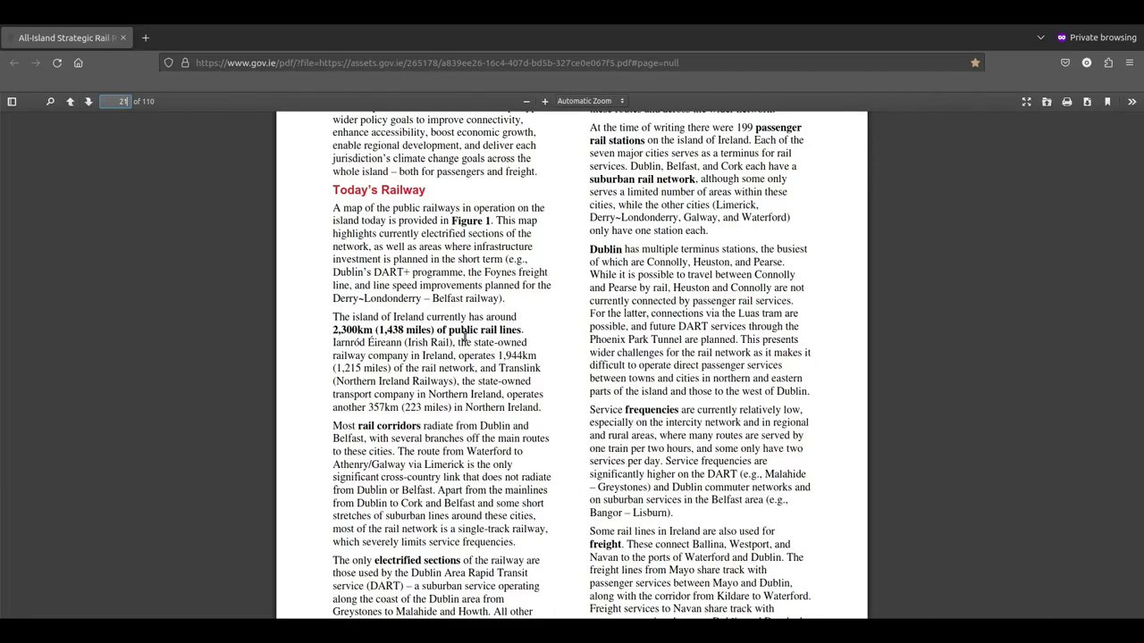
scroll(down, 3)
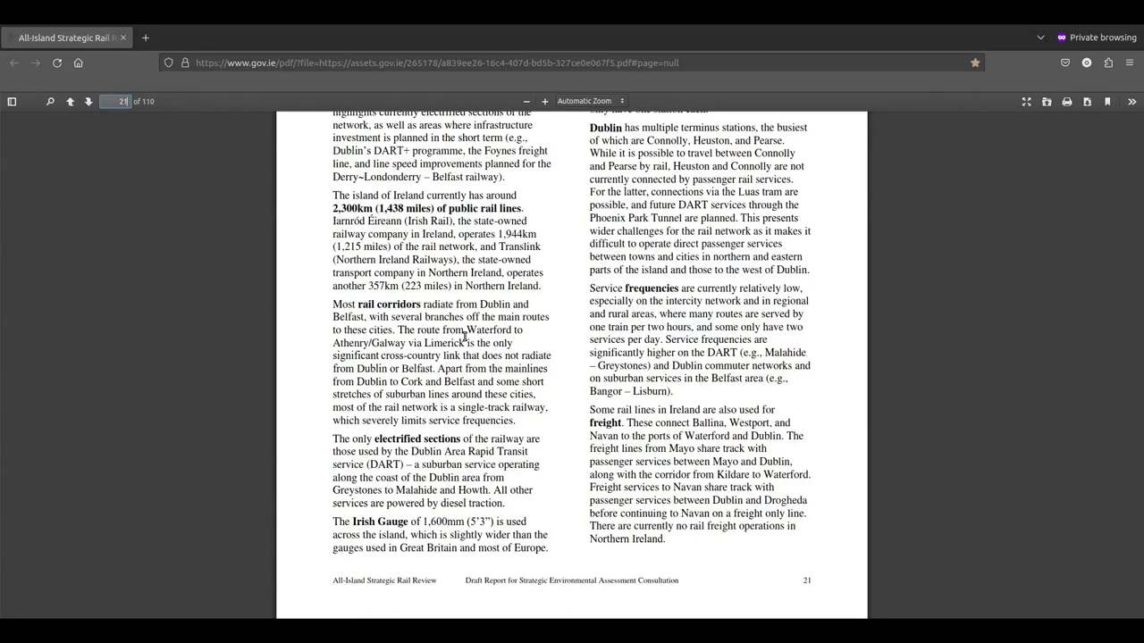
mouse_move(465, 364)
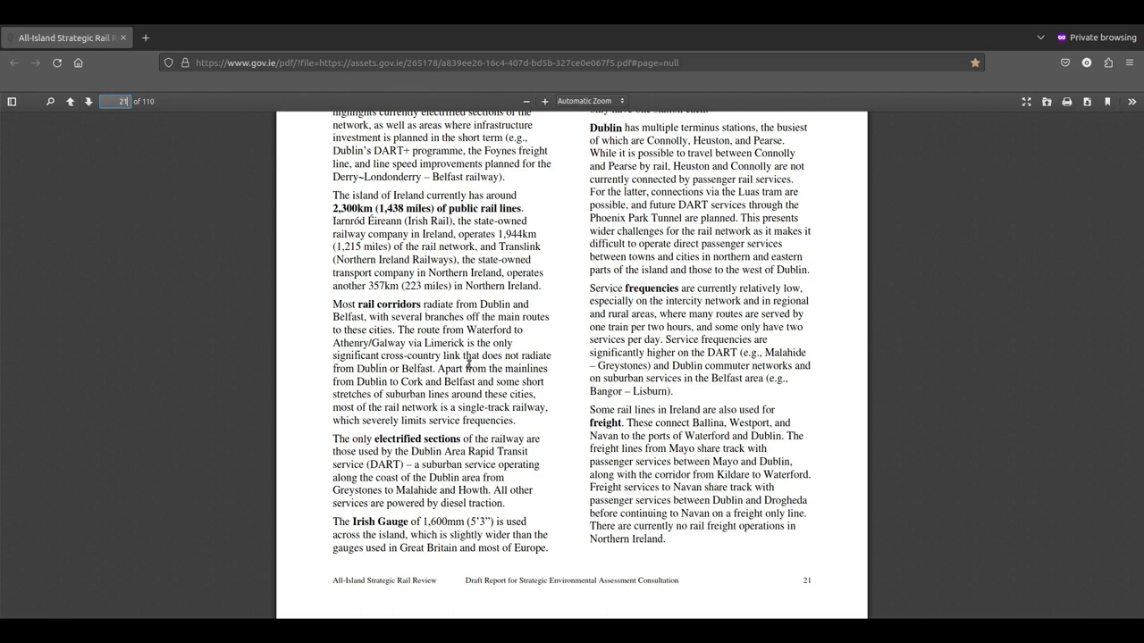
mouse_move(311, 360)
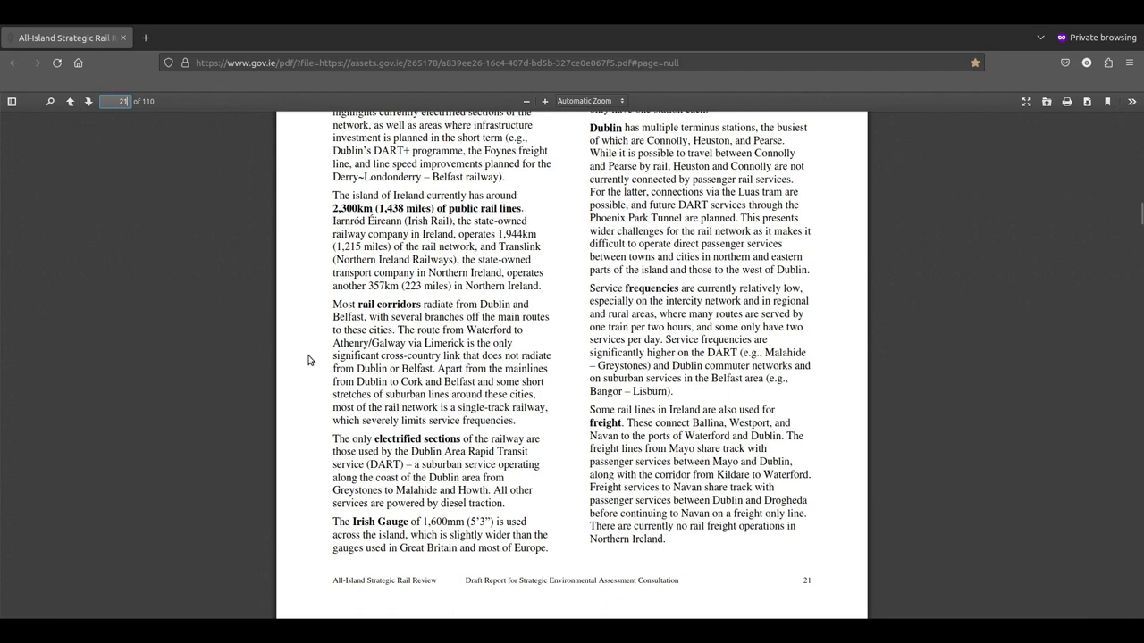
mouse_move(249, 375)
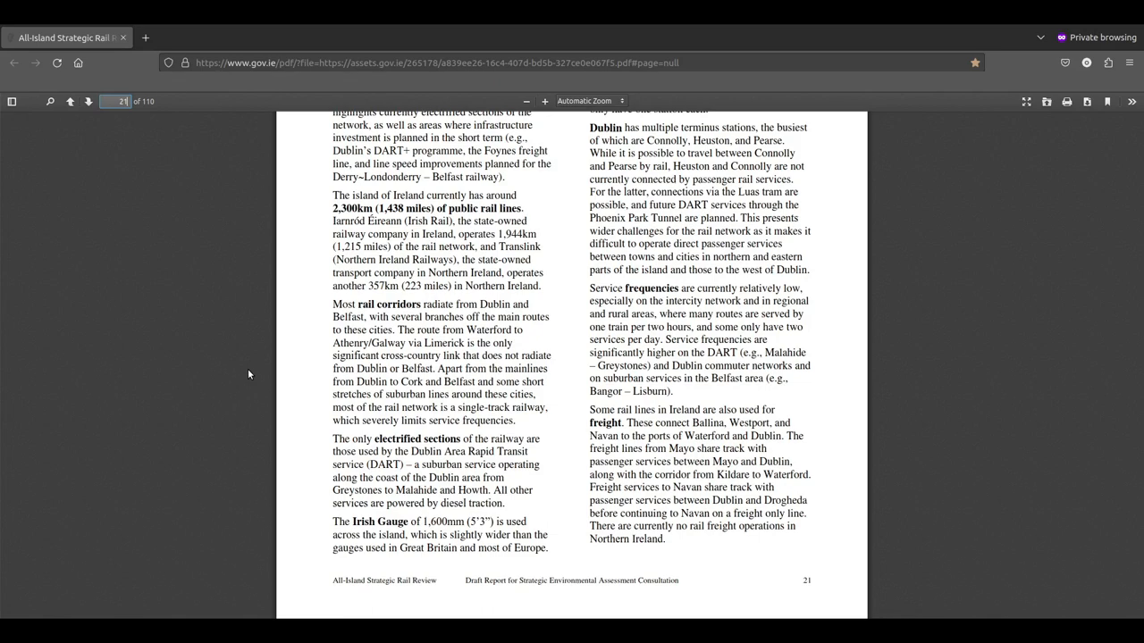
scroll(down, 3)
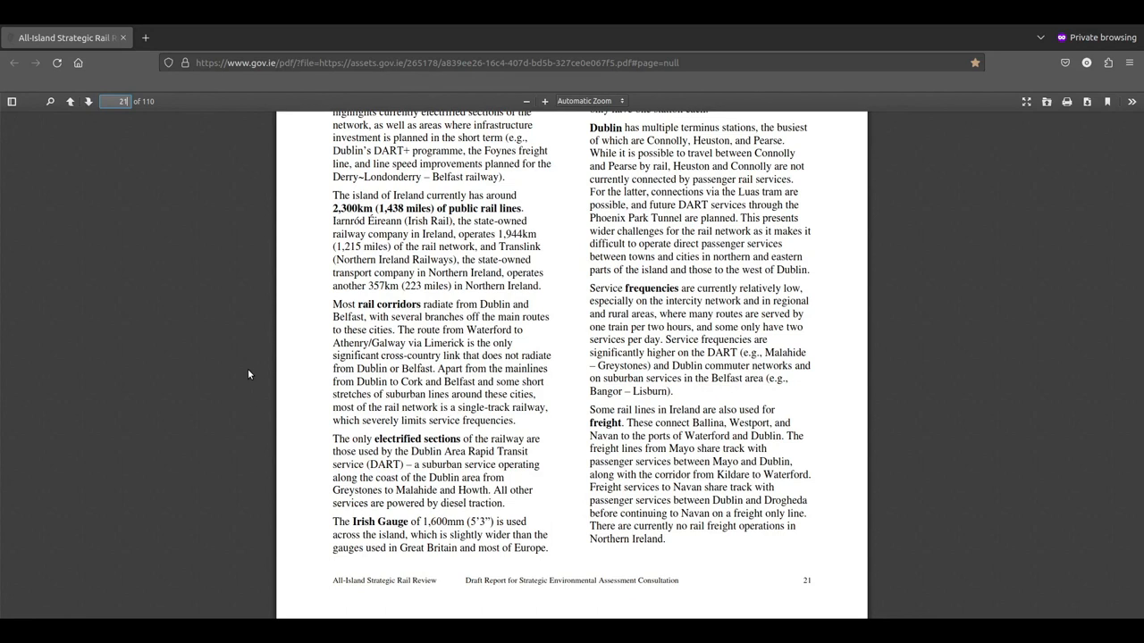
mouse_move(182, 439)
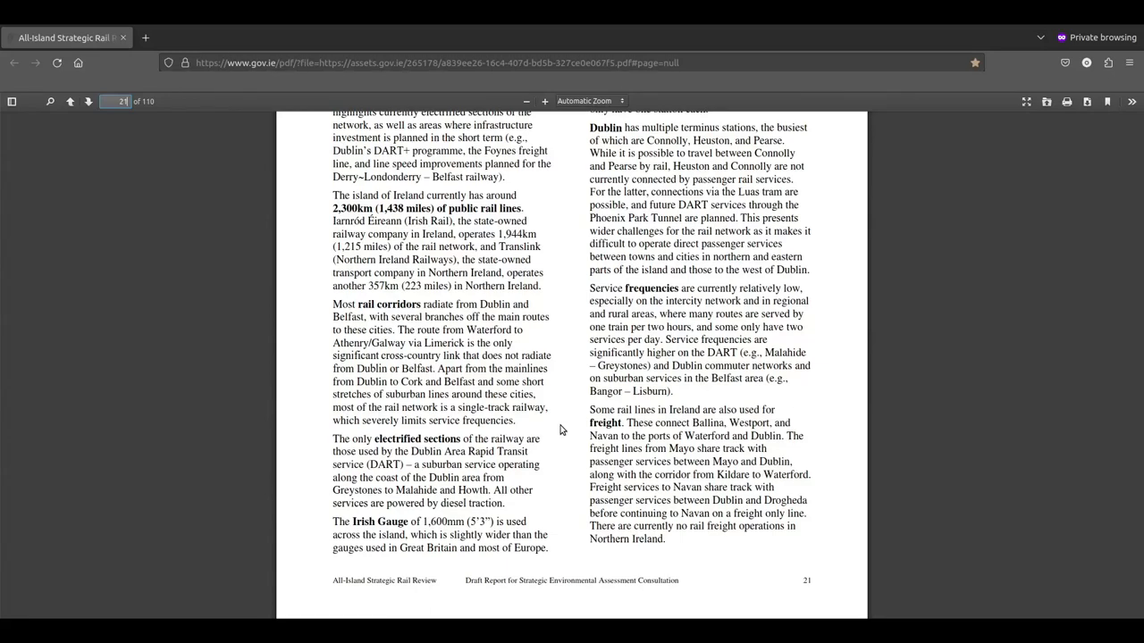
scroll(up, 3)
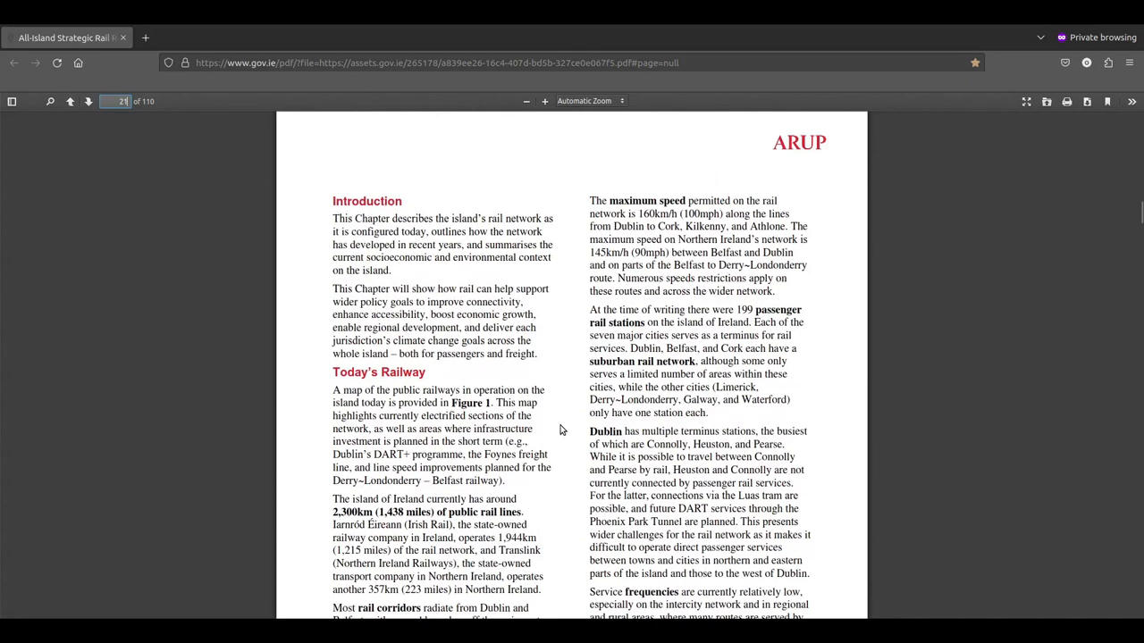
scroll(down, 3)
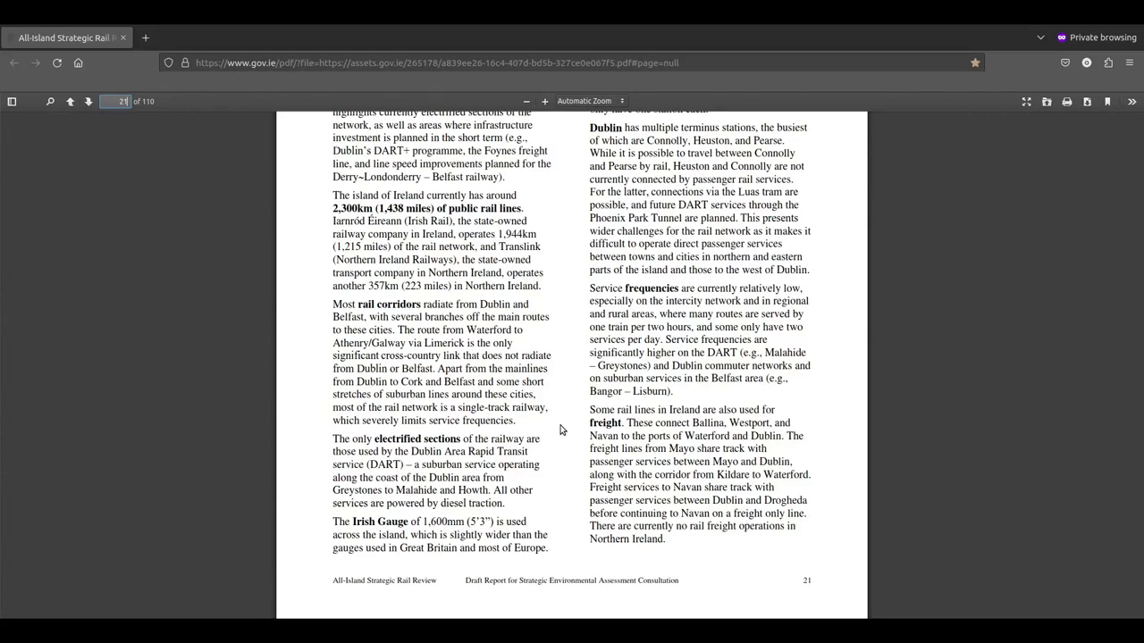
mouse_move(542, 494)
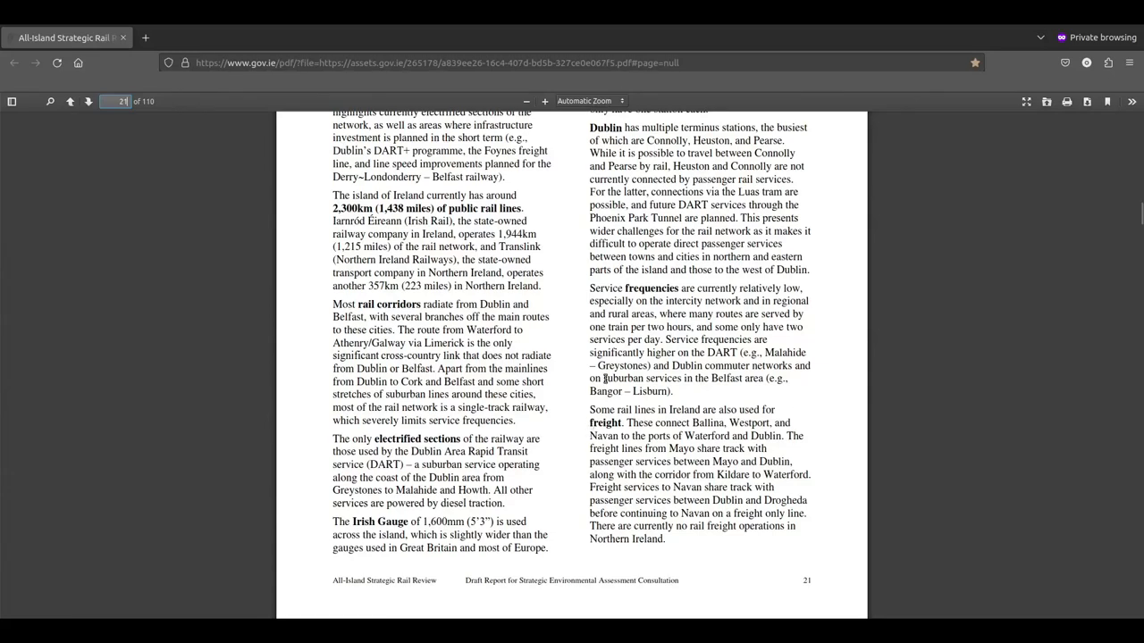
scroll(down, 3)
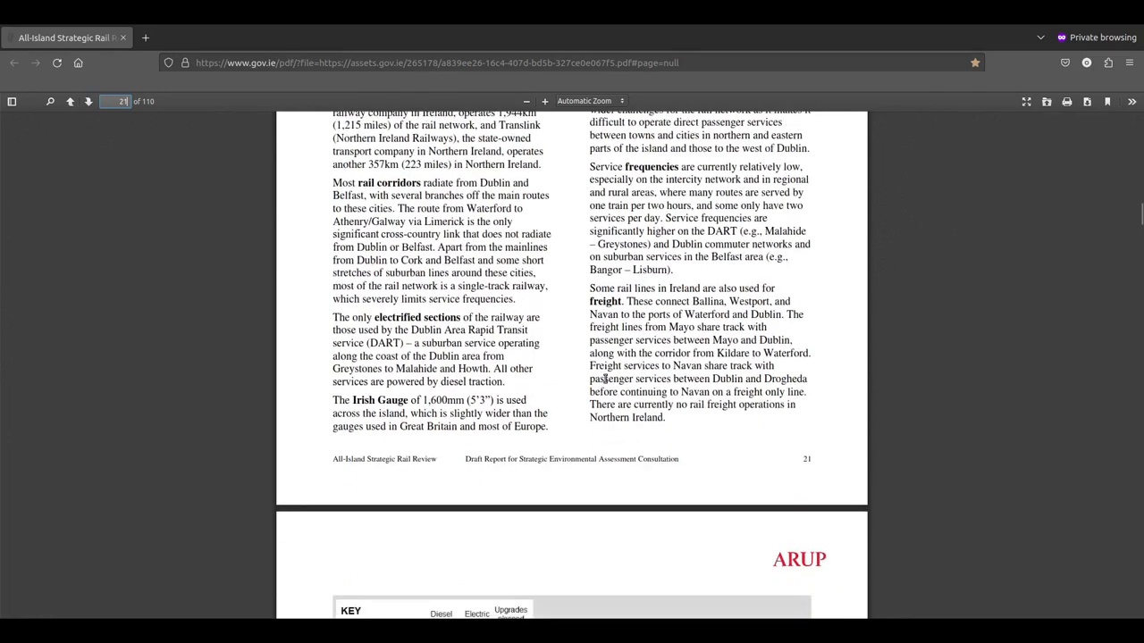
scroll(up, 3)
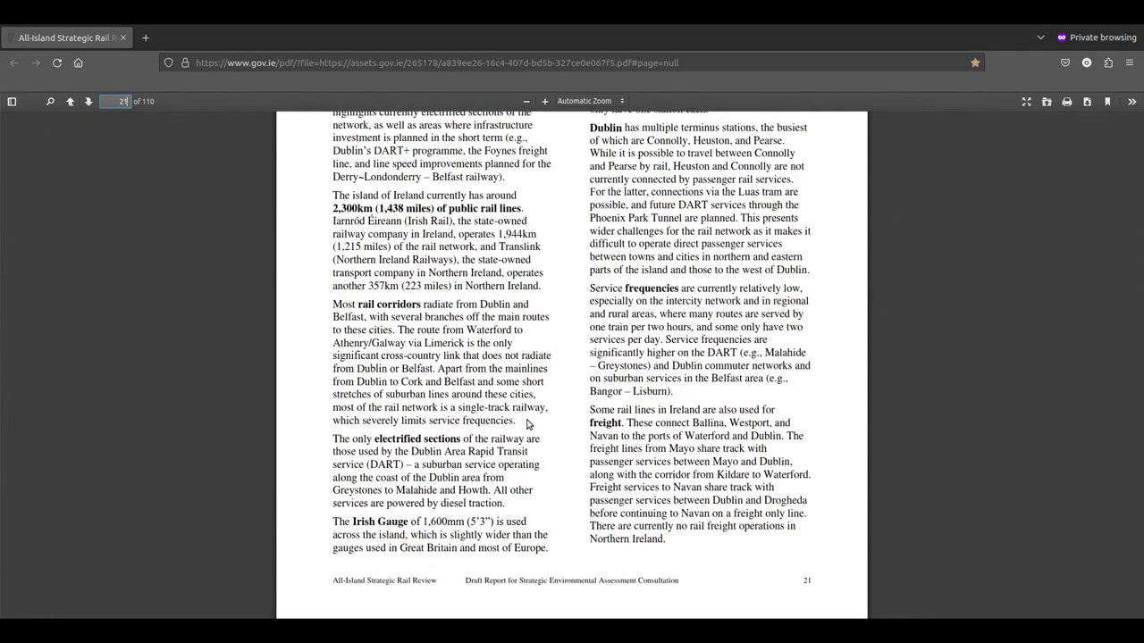
mouse_move(579, 329)
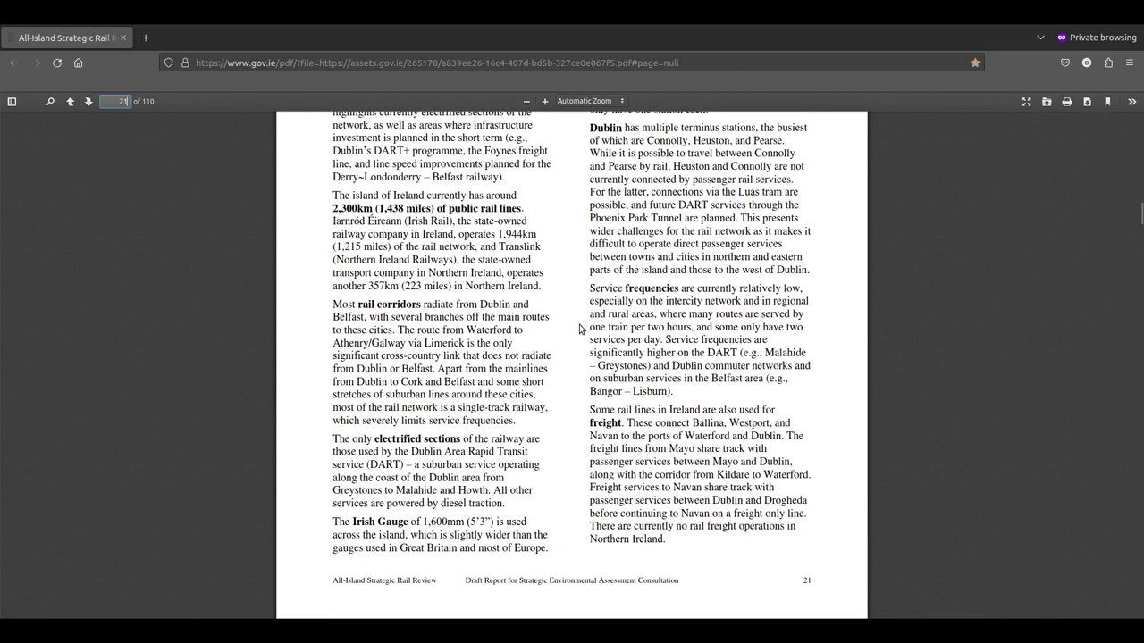
scroll(up, 3)
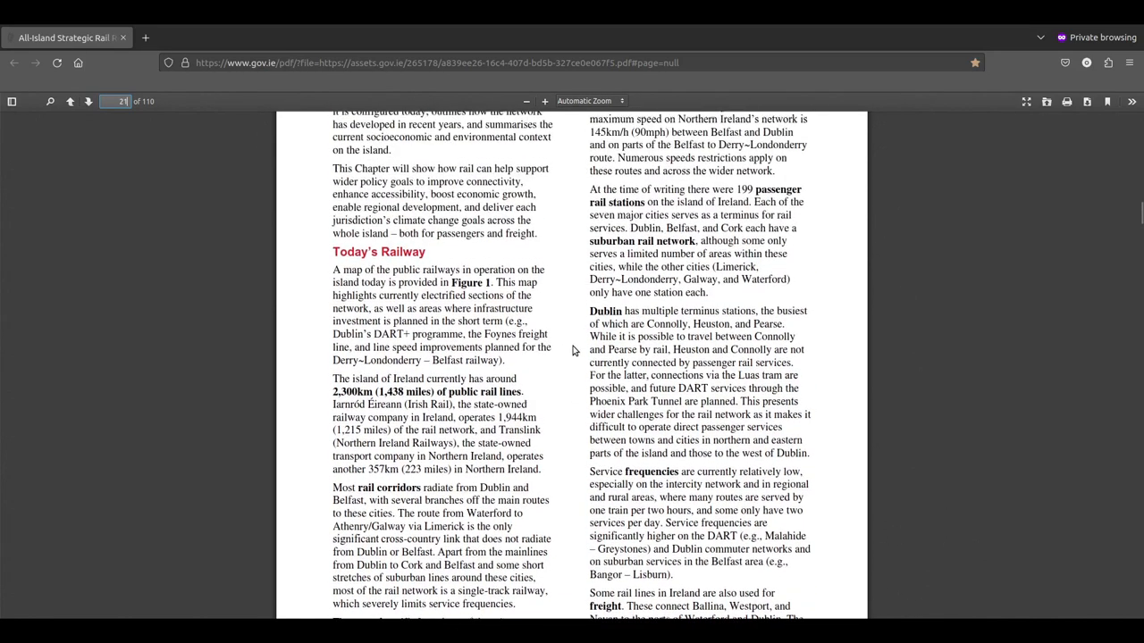
scroll(up, 3)
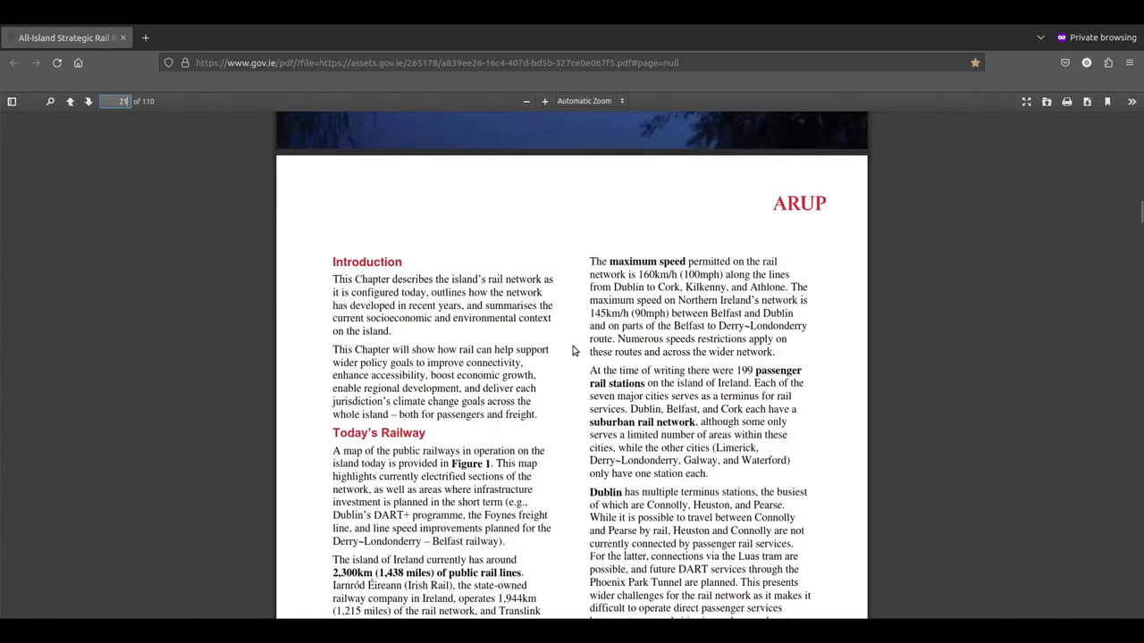
scroll(down, 3)
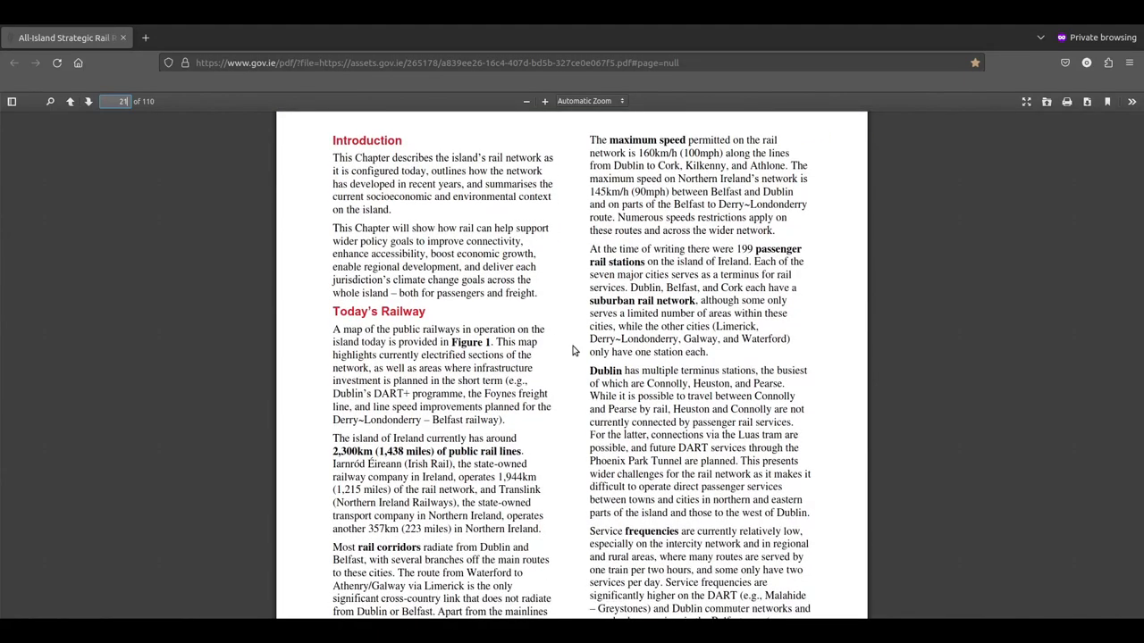
mouse_move(827, 191)
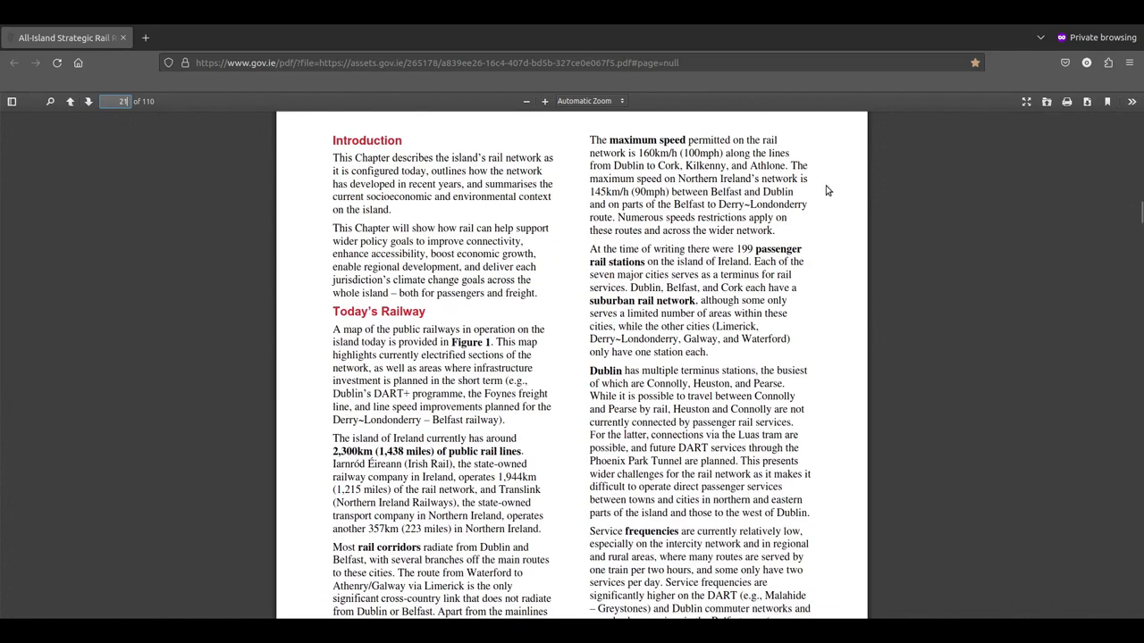
mouse_move(843, 207)
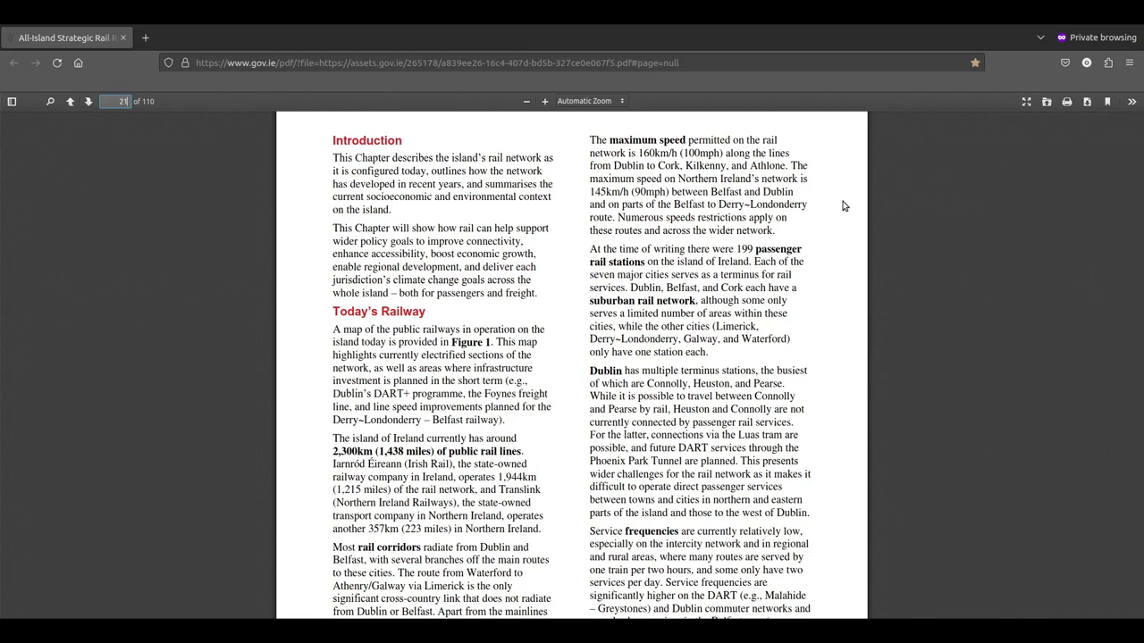
scroll(down, 3)
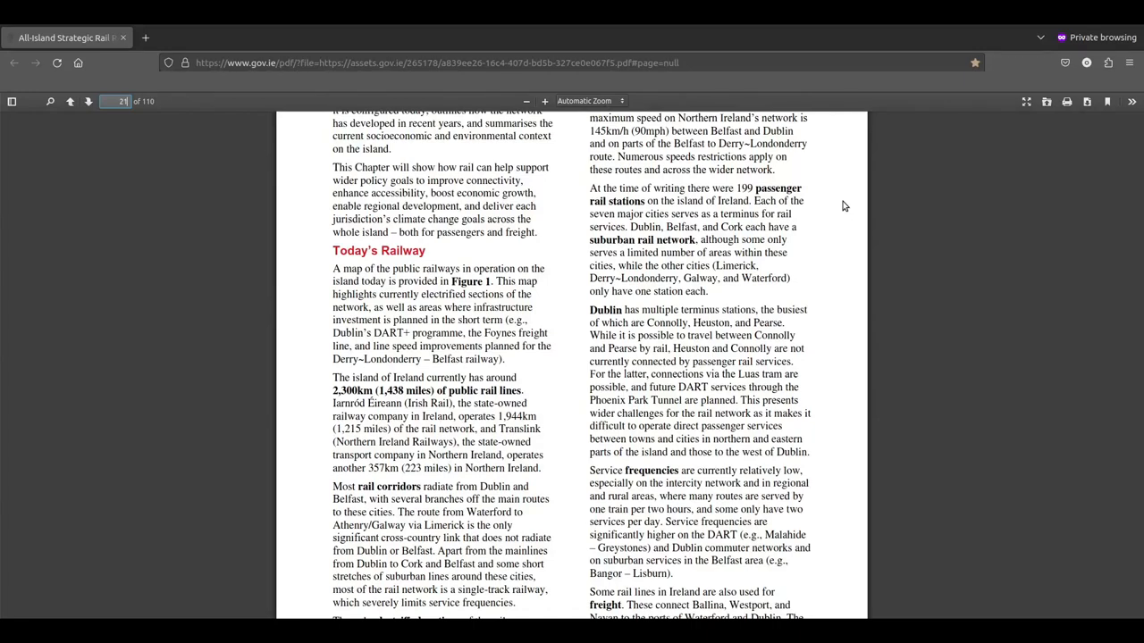
Step: Reach the bottom of page 21, with its footer and the top of page 22 showing
scroll(down, 3)
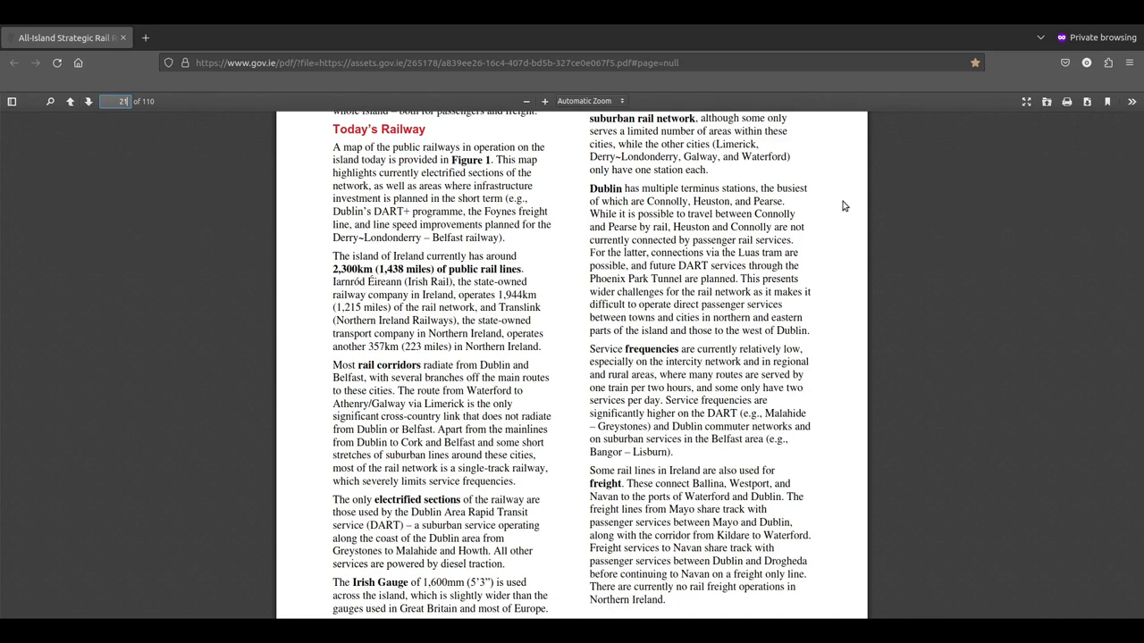
mouse_move(775, 244)
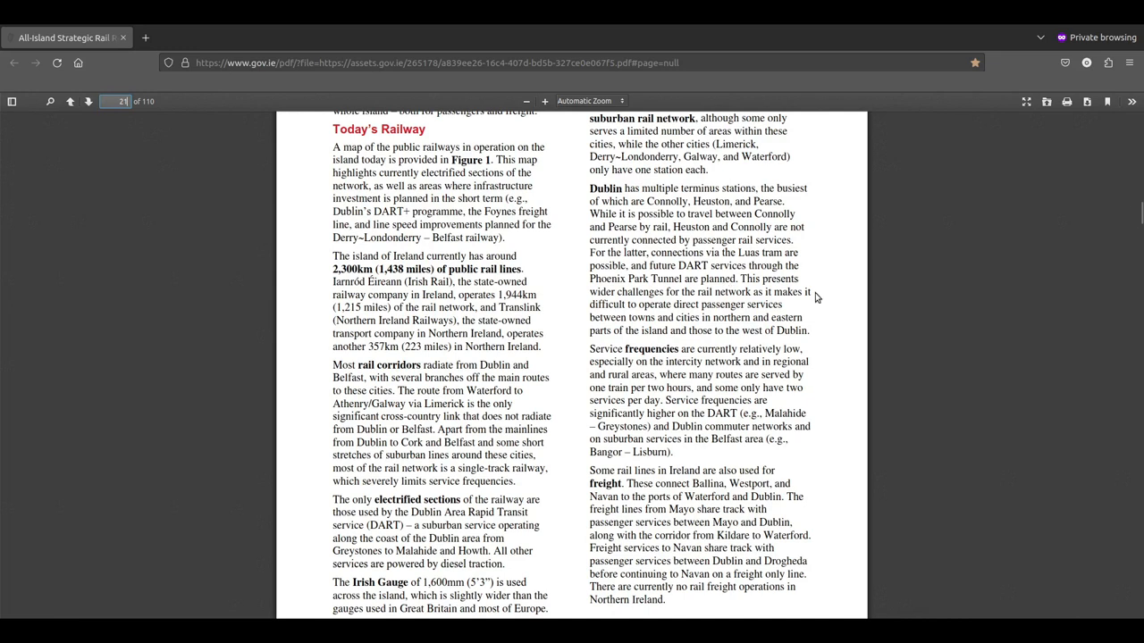
mouse_move(783, 321)
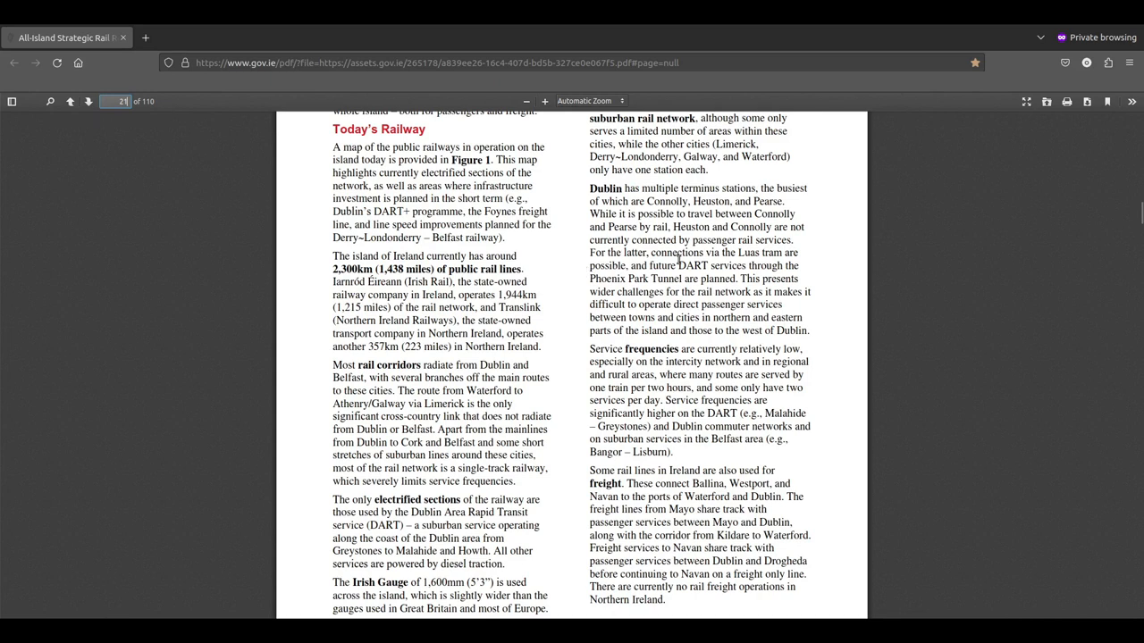
mouse_move(772, 240)
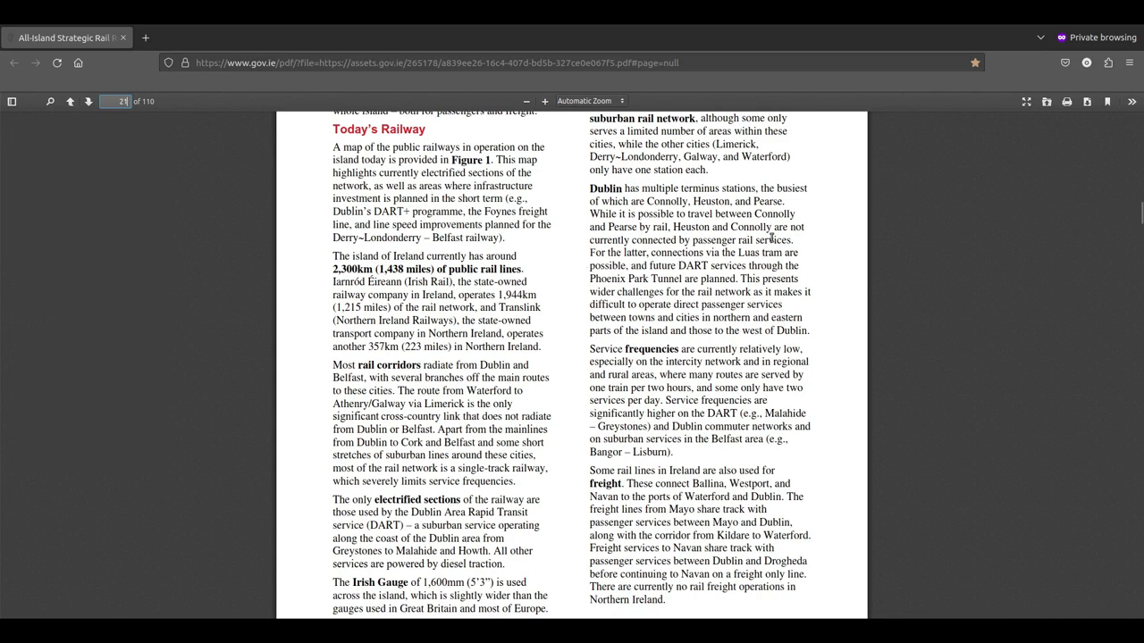
mouse_move(751, 282)
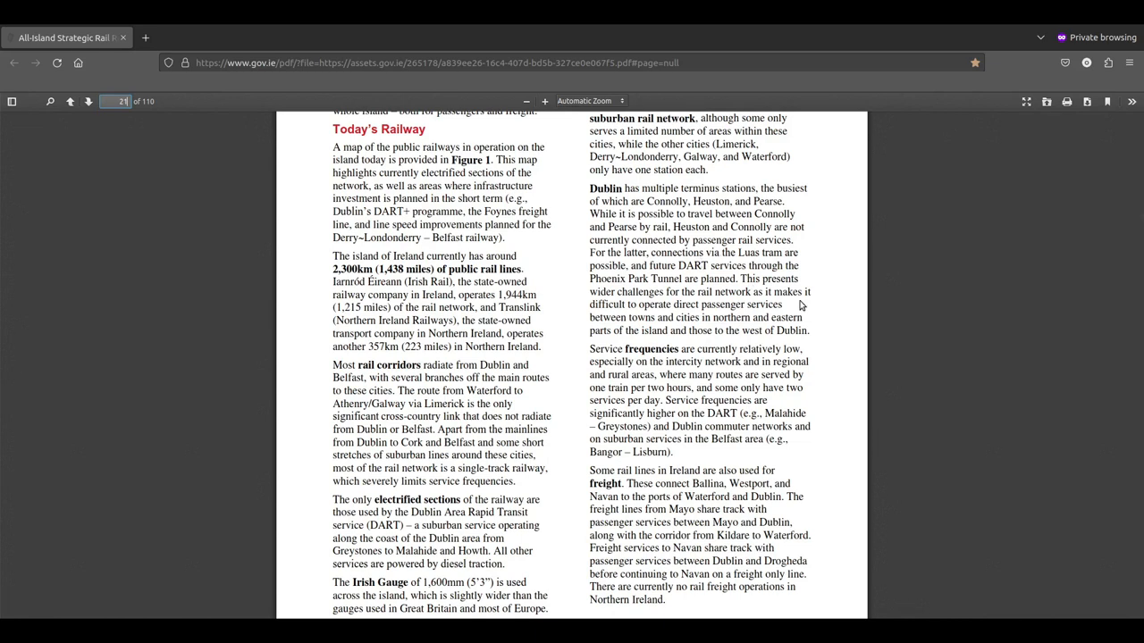
mouse_move(694, 346)
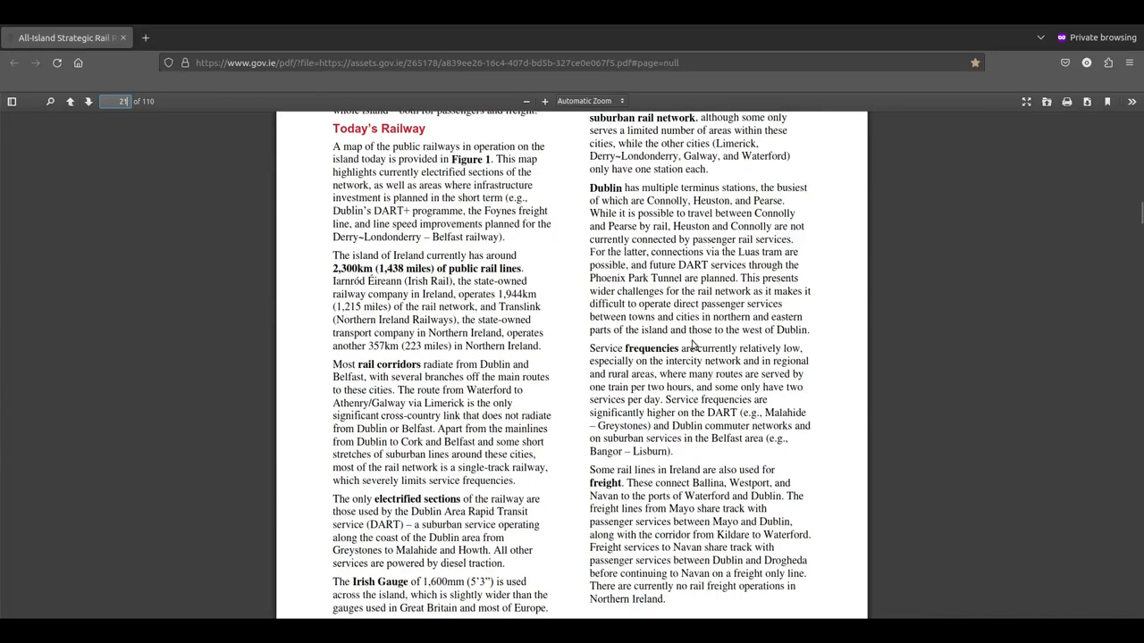
scroll(down, 3)
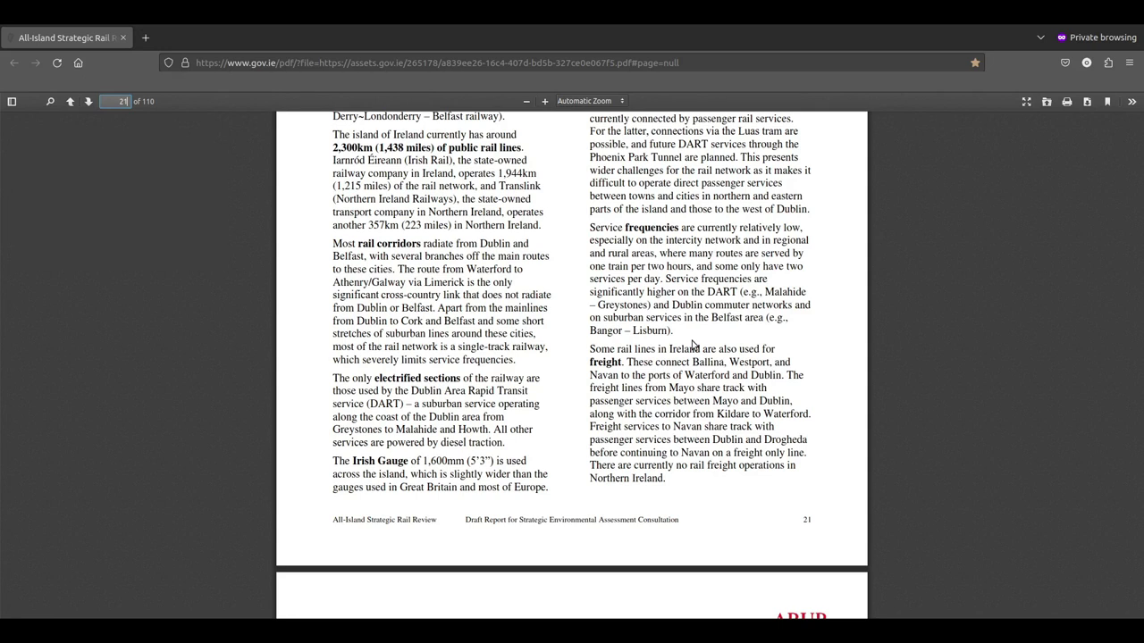
Step: Glimpse page 22's railway map, then return to page 21's Today's Railway heading
scroll(down, 3)
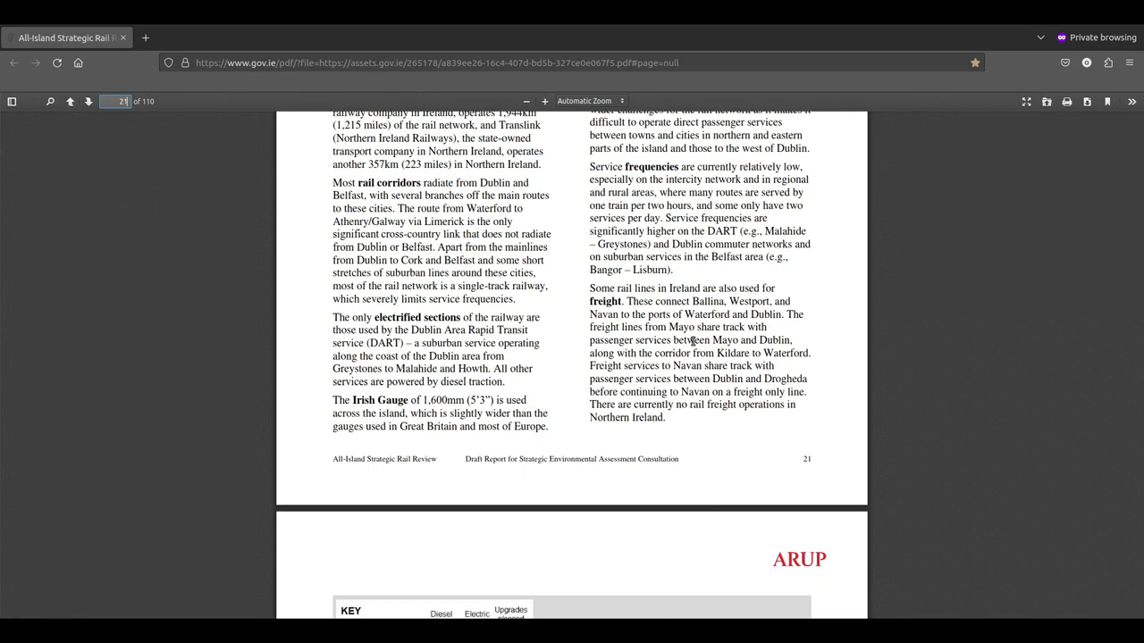
scroll(down, 3)
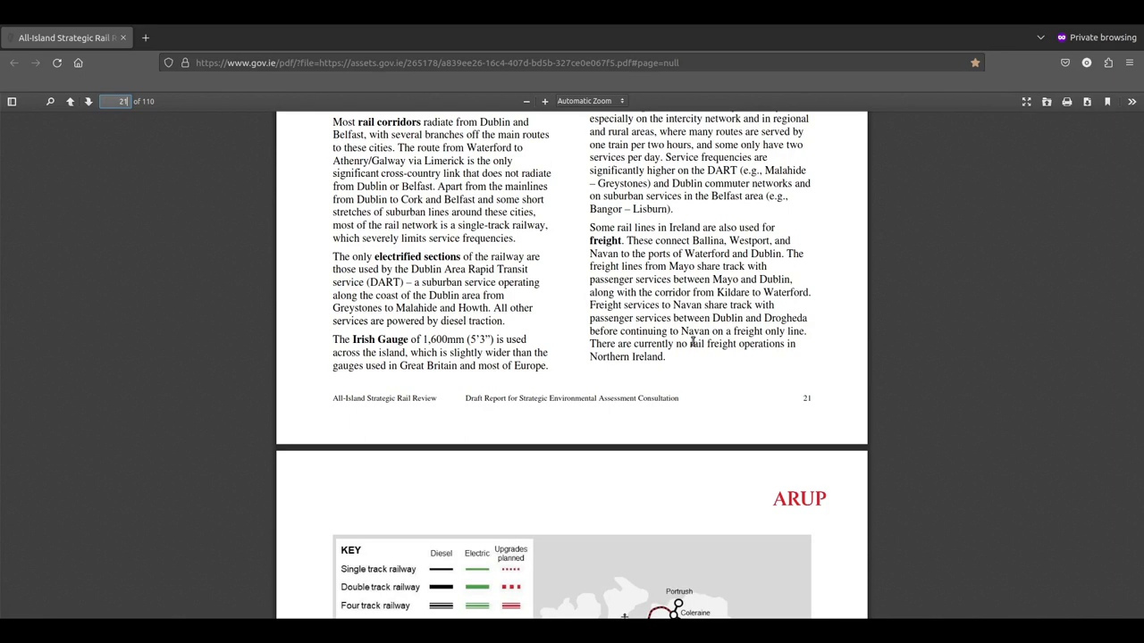
scroll(down, 3)
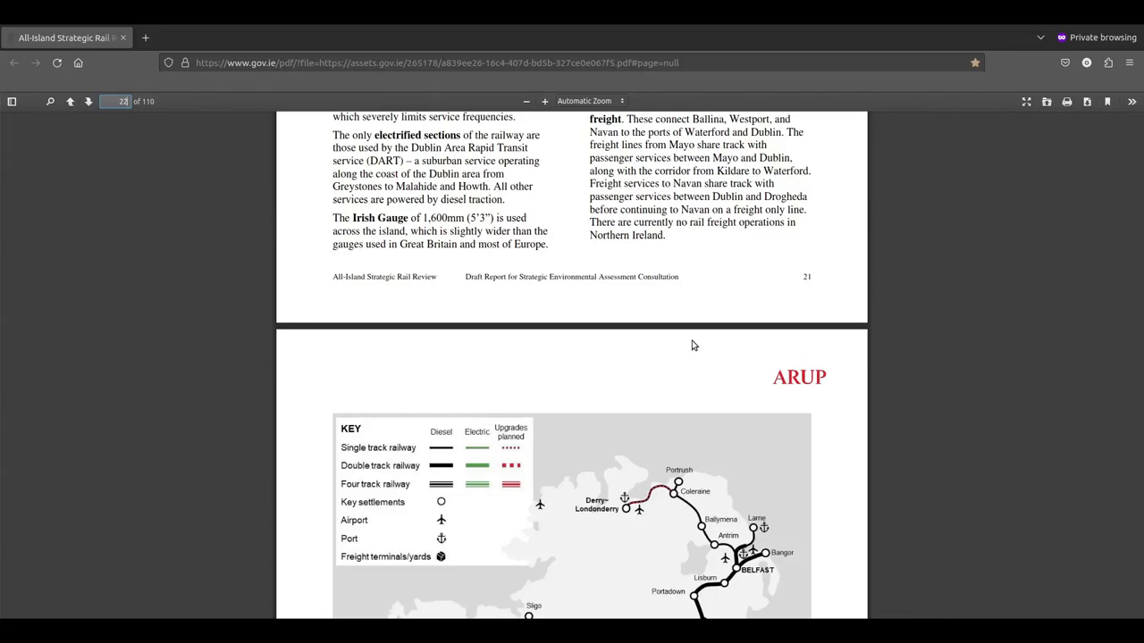
scroll(down, 3)
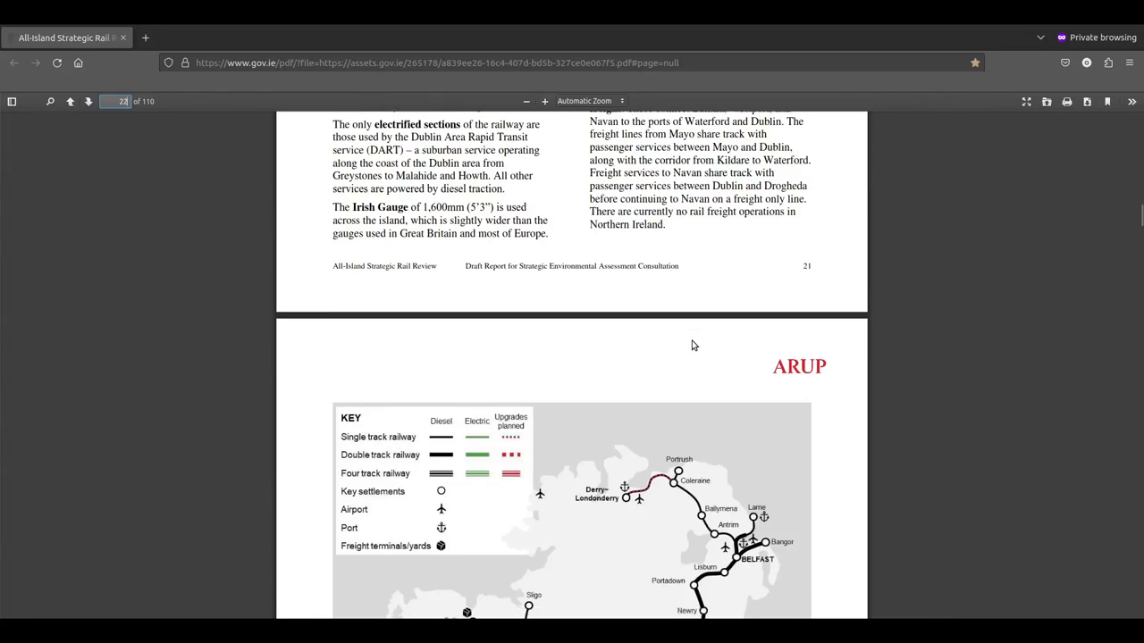
scroll(up, 3)
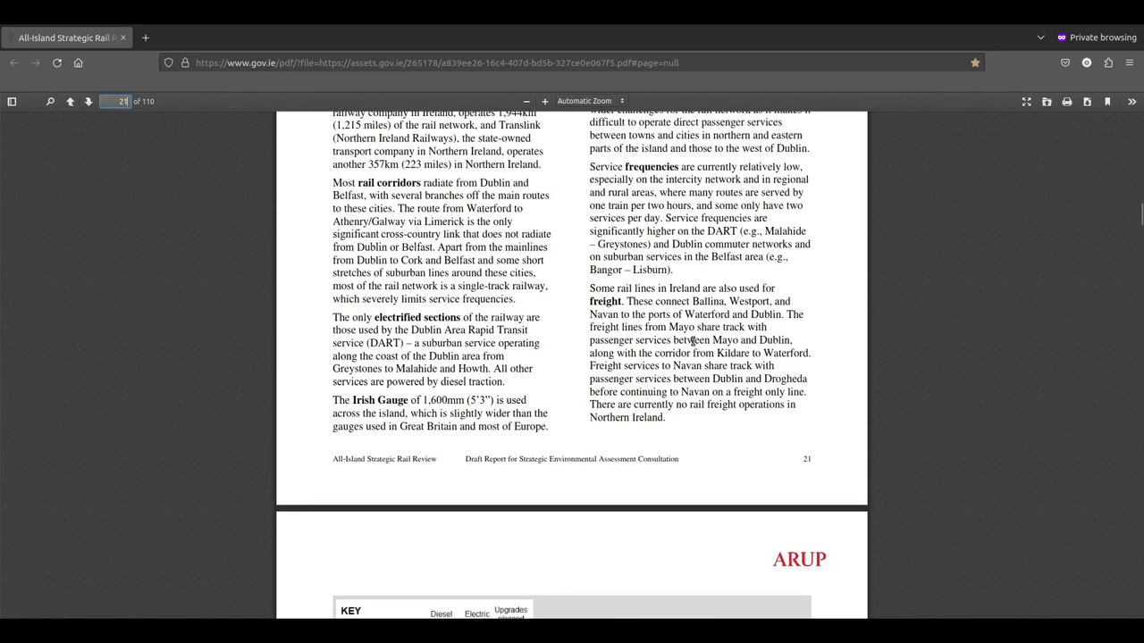
scroll(up, 3)
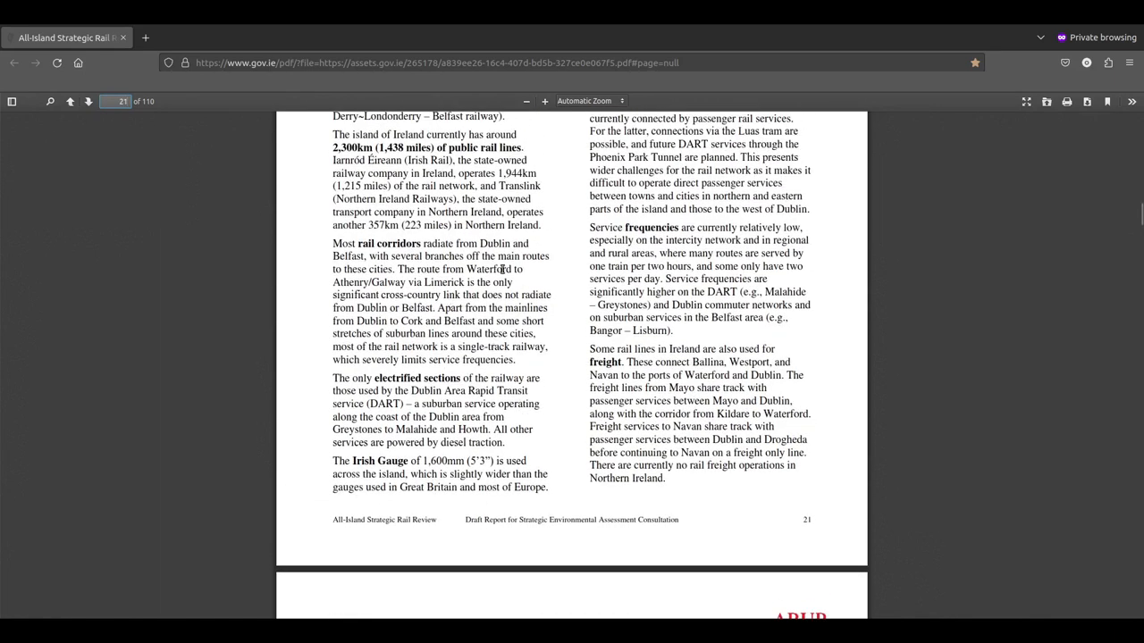
scroll(up, 3)
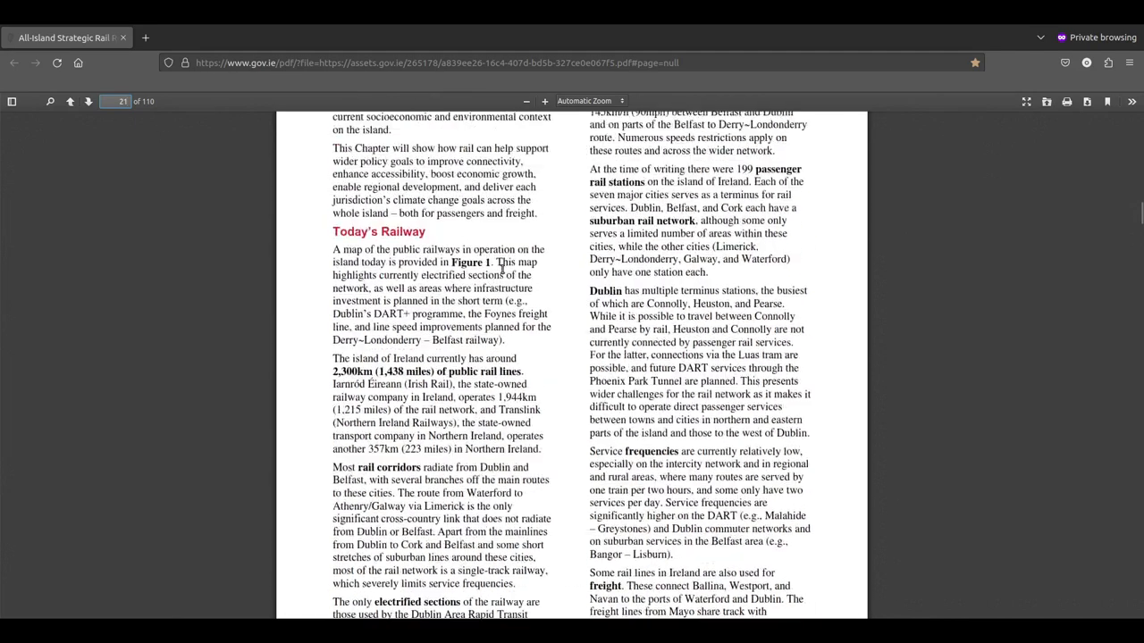
scroll(down, 3)
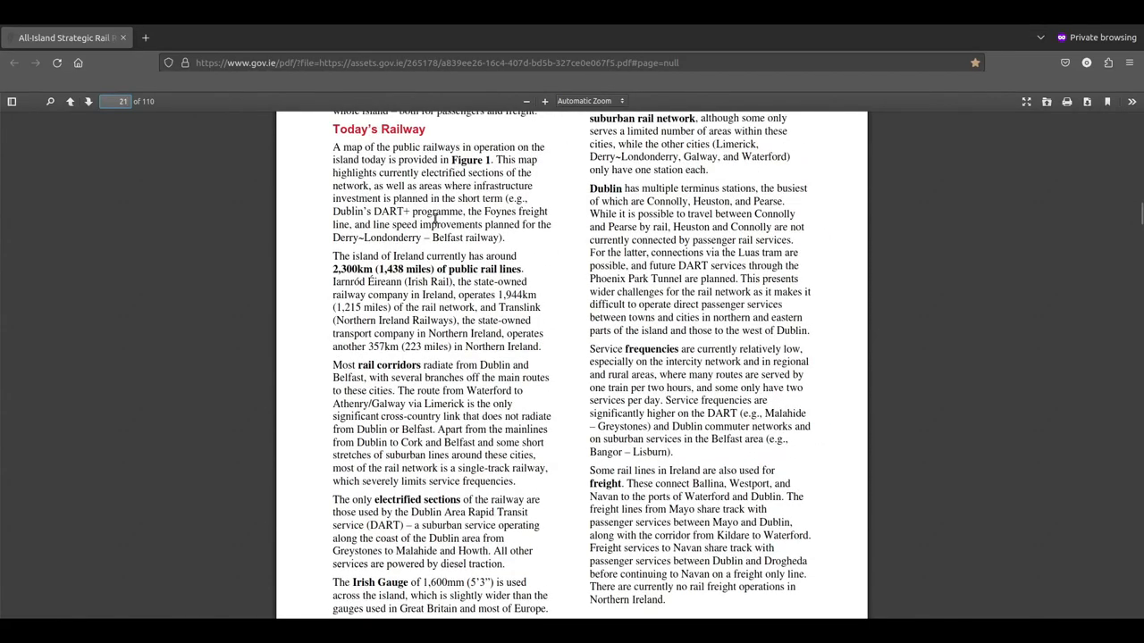
Step: Scan page 22's rail network map down to Cork and Cobh, then return to page 21's footer
scroll(down, 3)
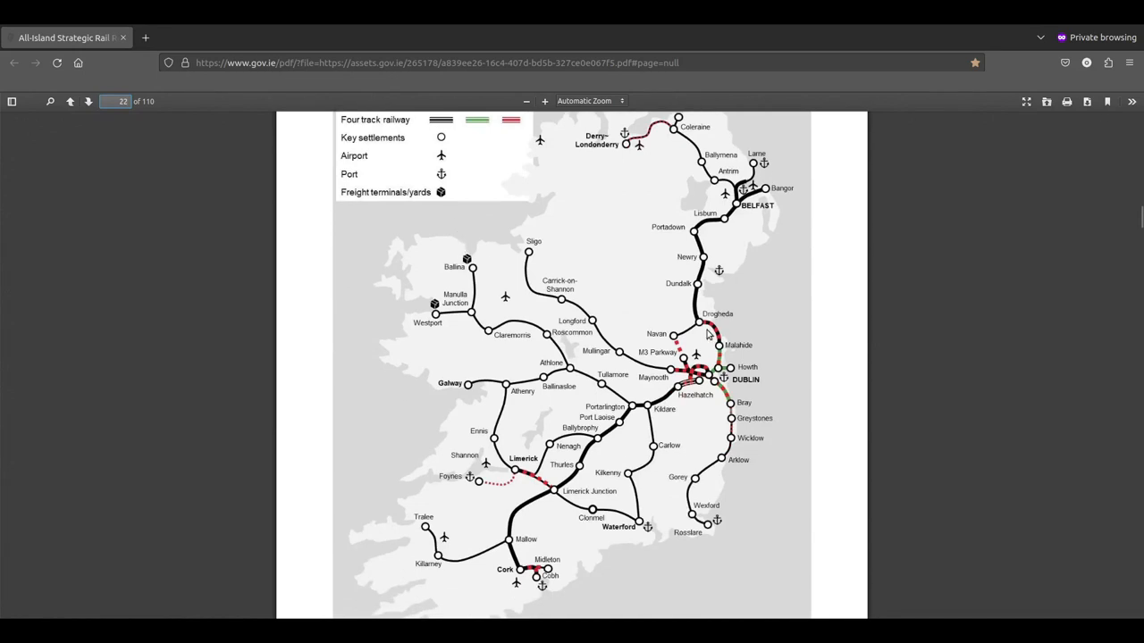
mouse_move(722, 353)
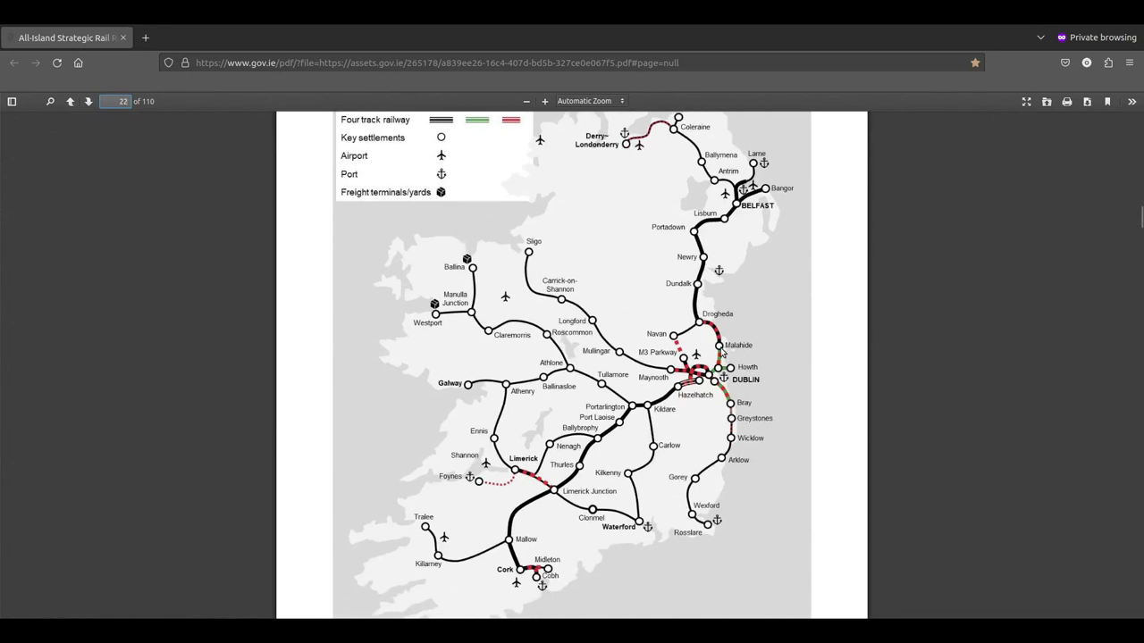
mouse_move(722, 356)
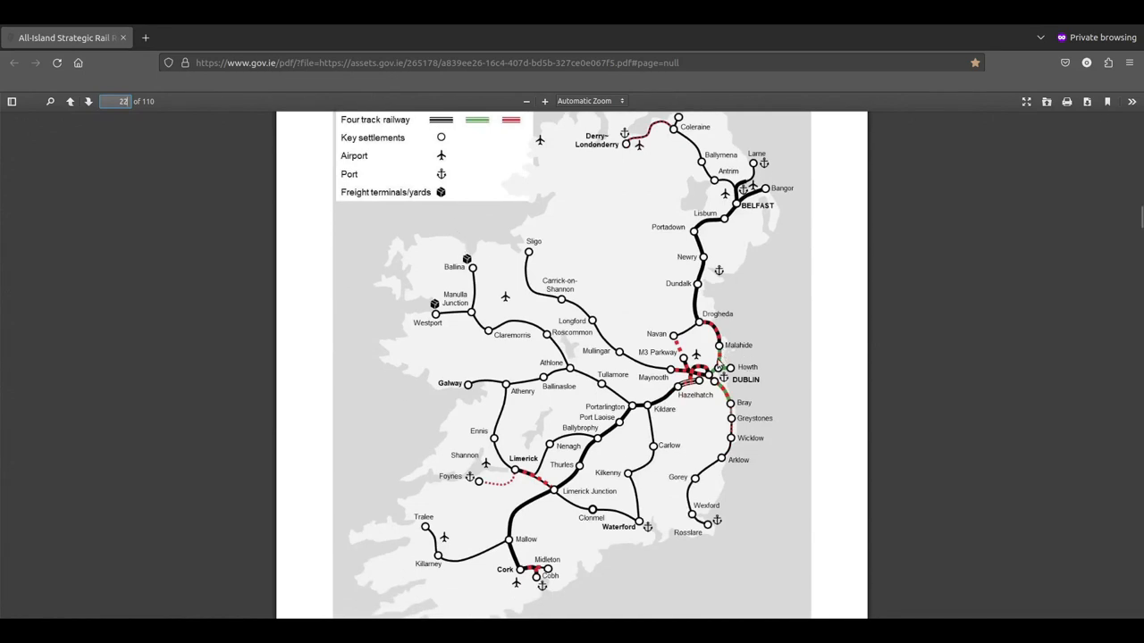
mouse_move(738, 426)
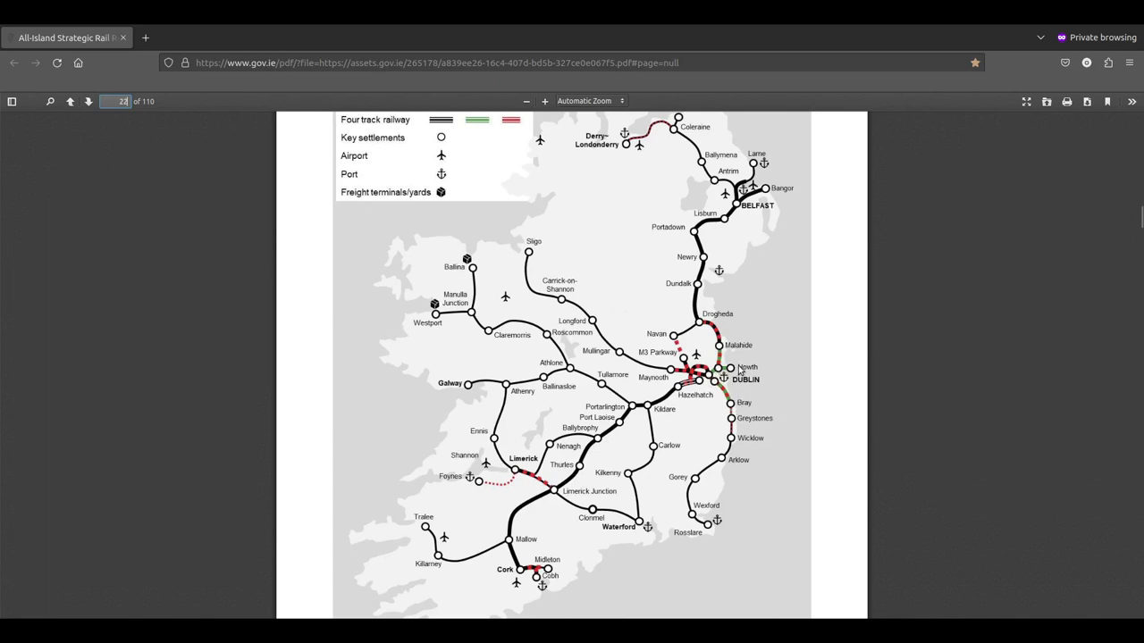
mouse_move(733, 426)
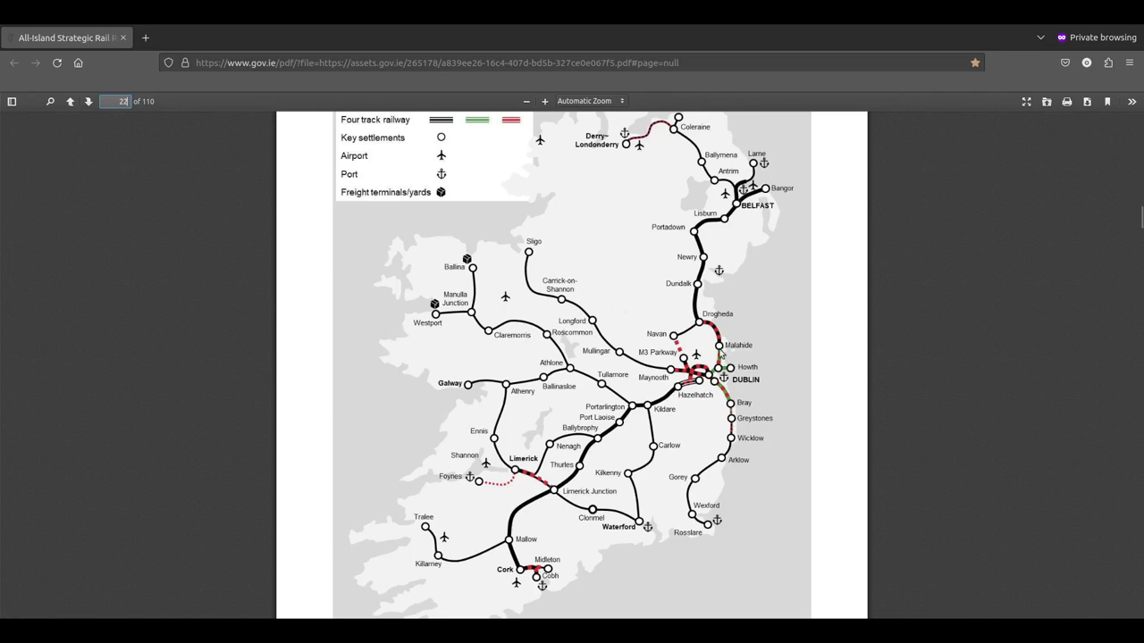
mouse_move(740, 361)
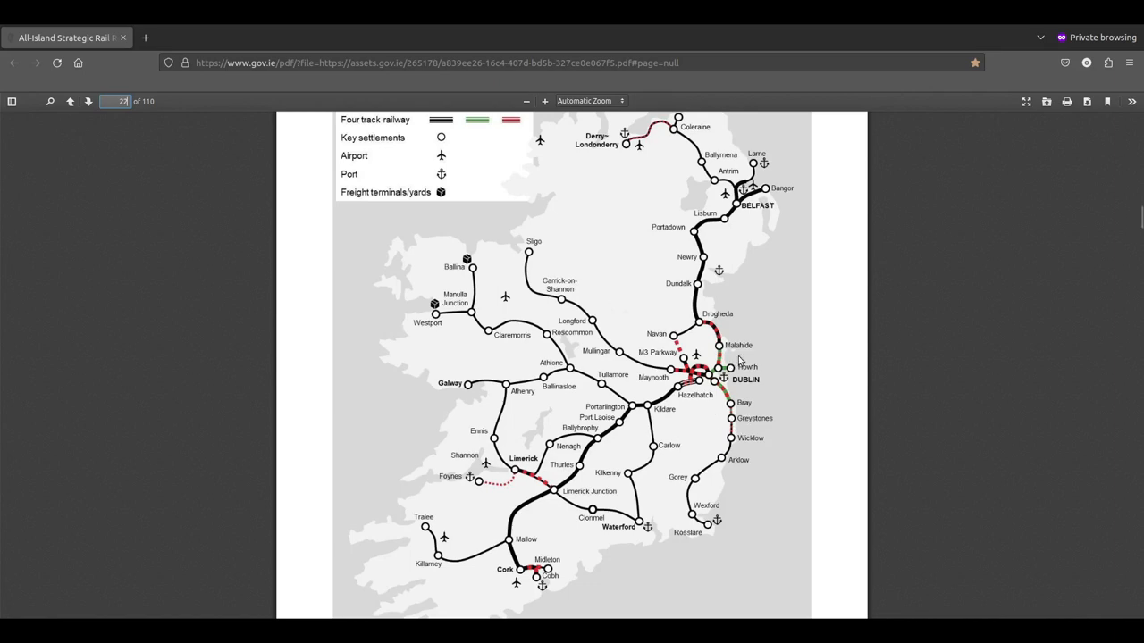
scroll(down, 3)
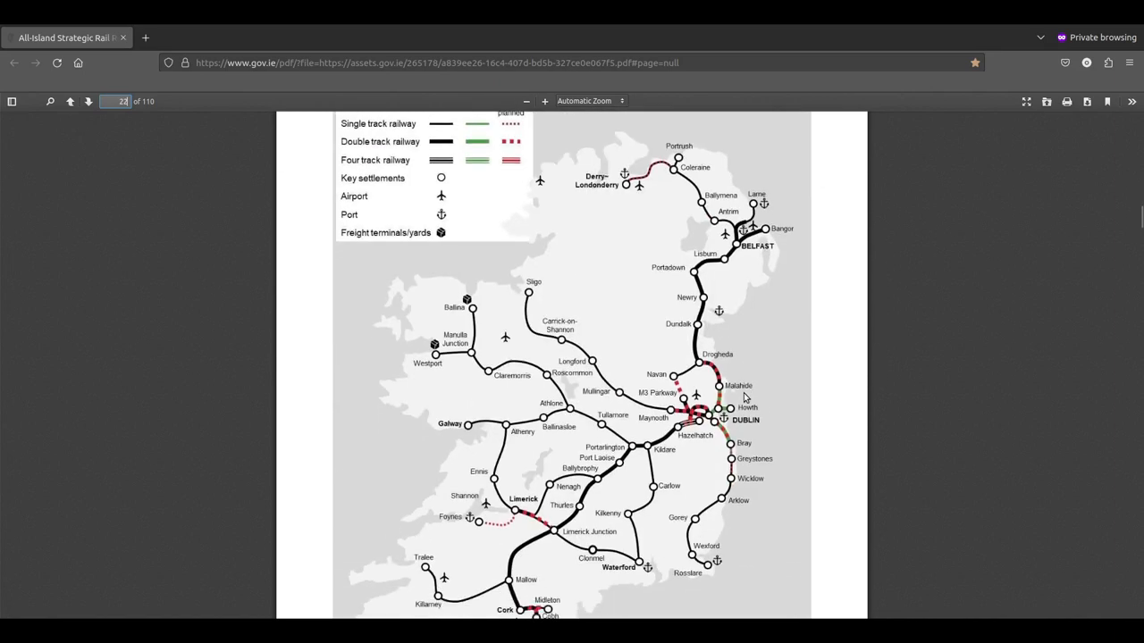
scroll(down, 3)
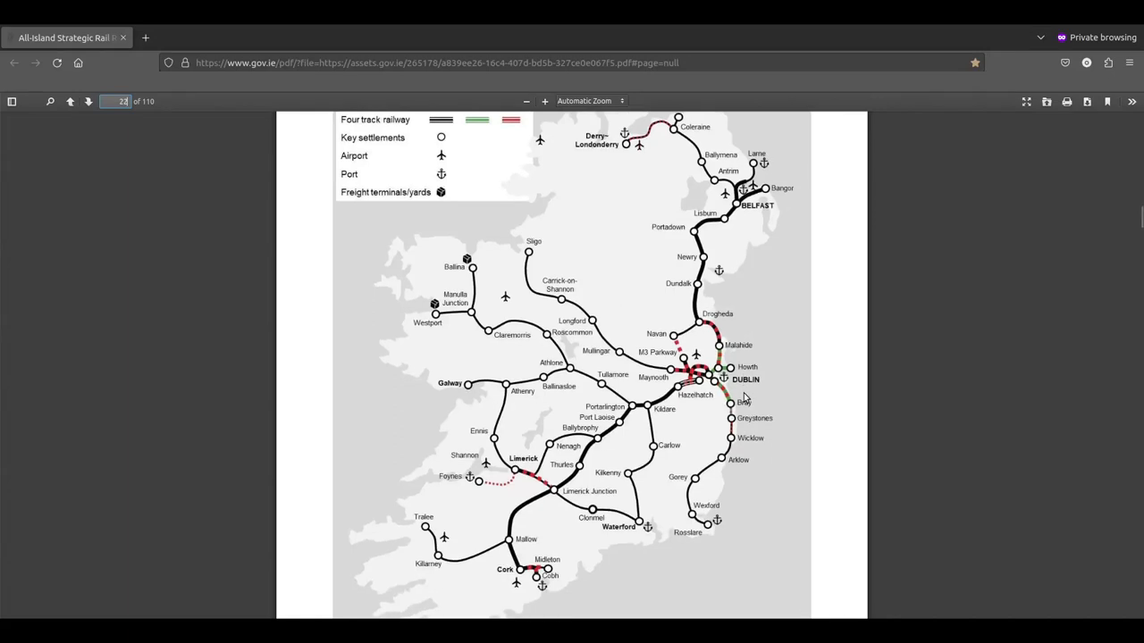
scroll(up, 3)
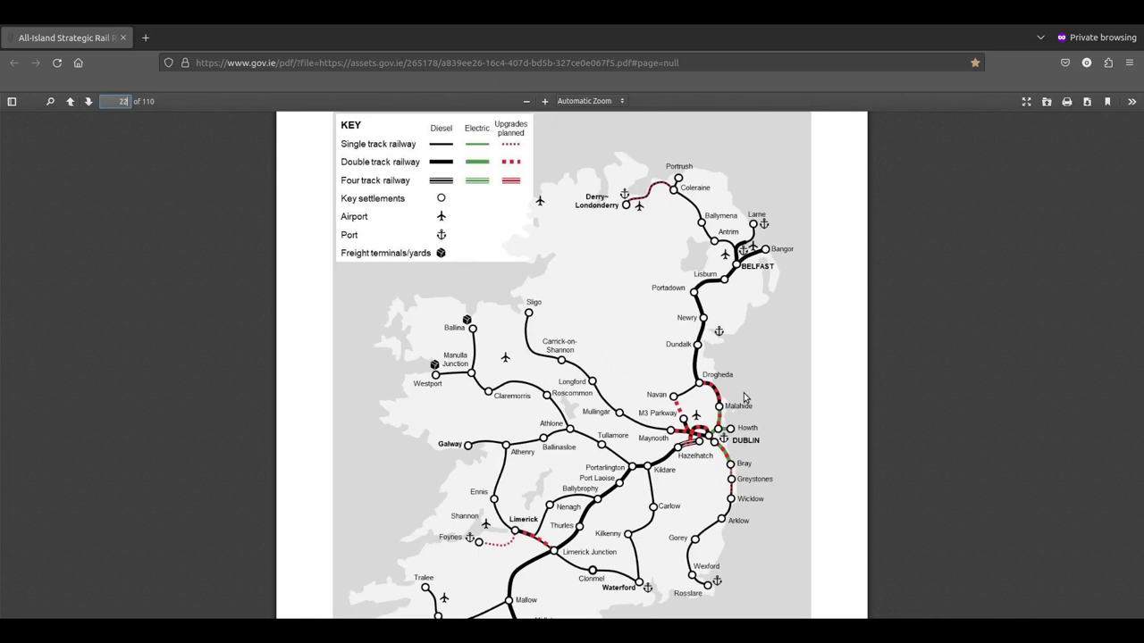
mouse_move(719, 416)
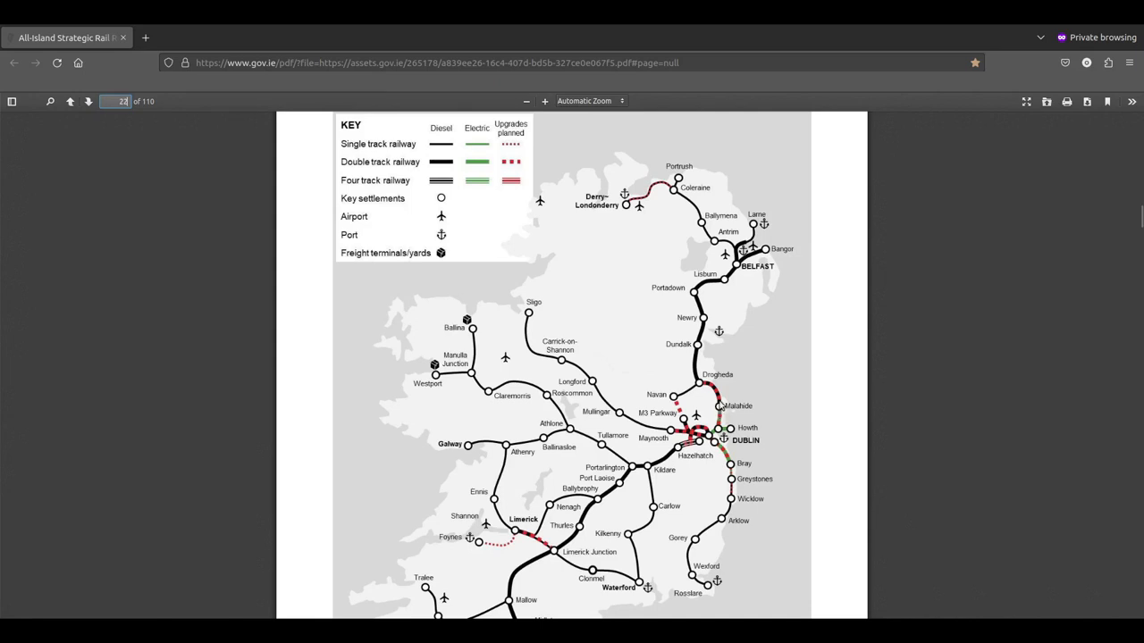
scroll(down, 3)
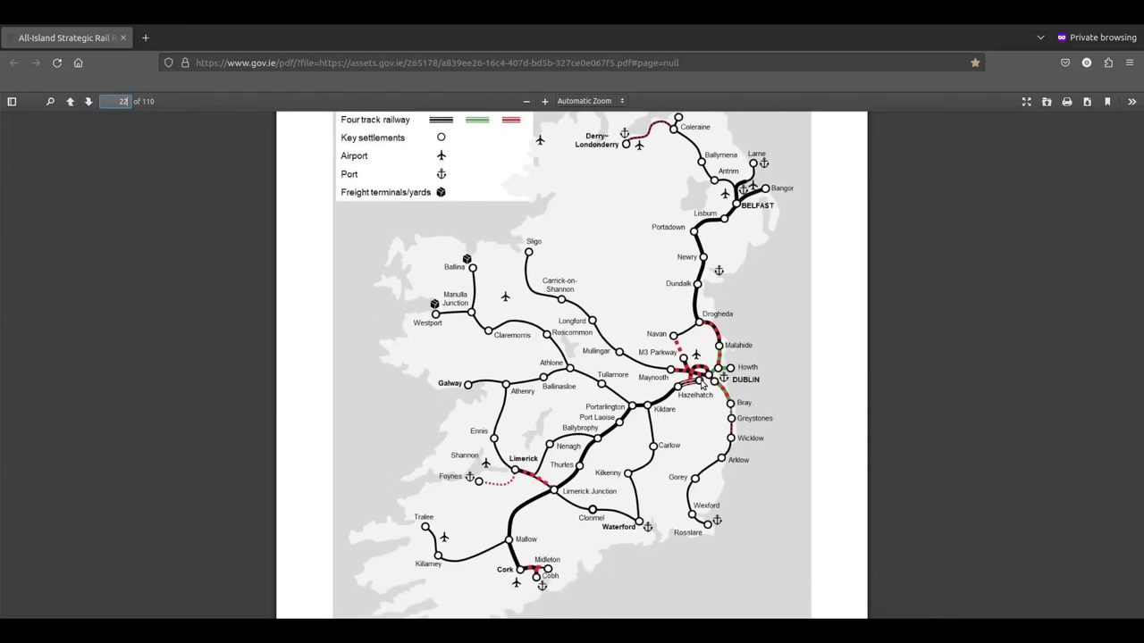
mouse_move(734, 429)
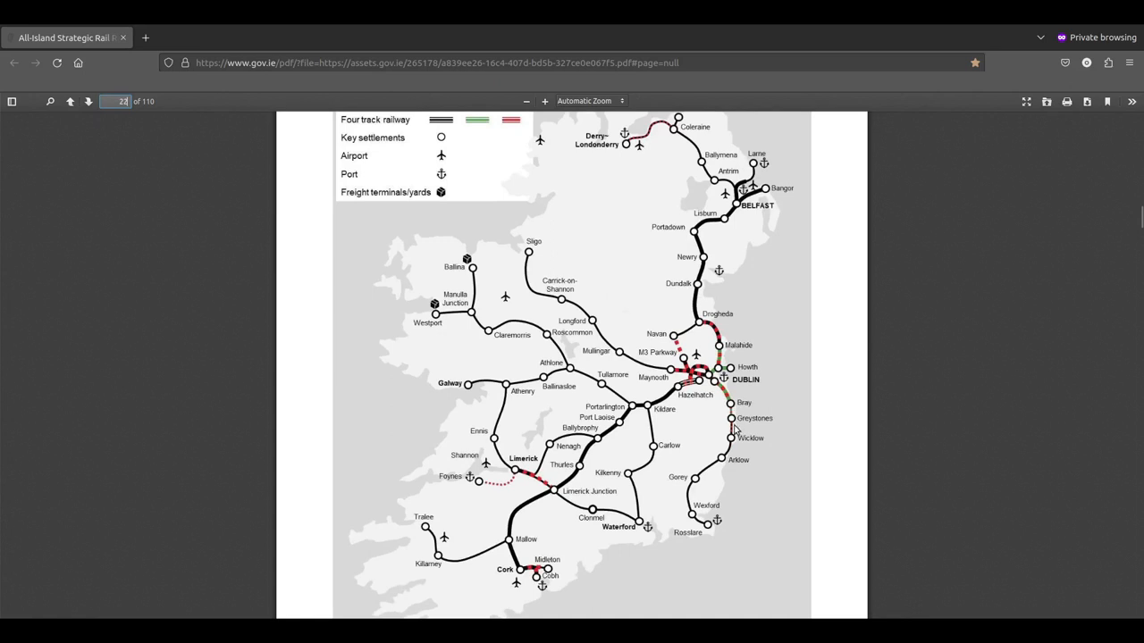
mouse_move(735, 445)
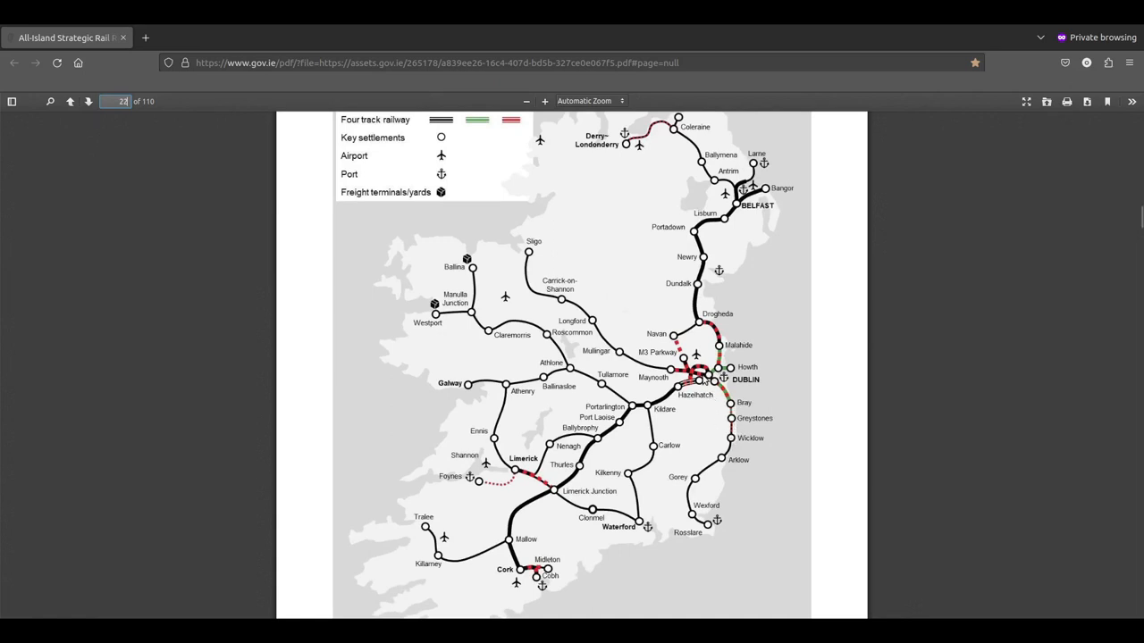
mouse_move(688, 386)
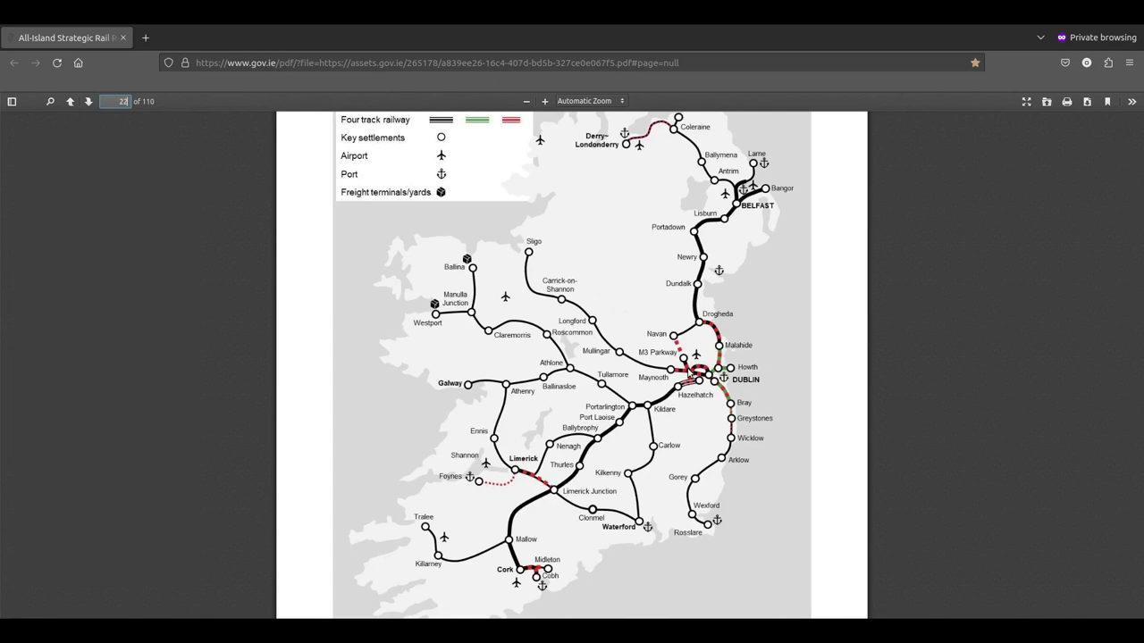
scroll(up, 3)
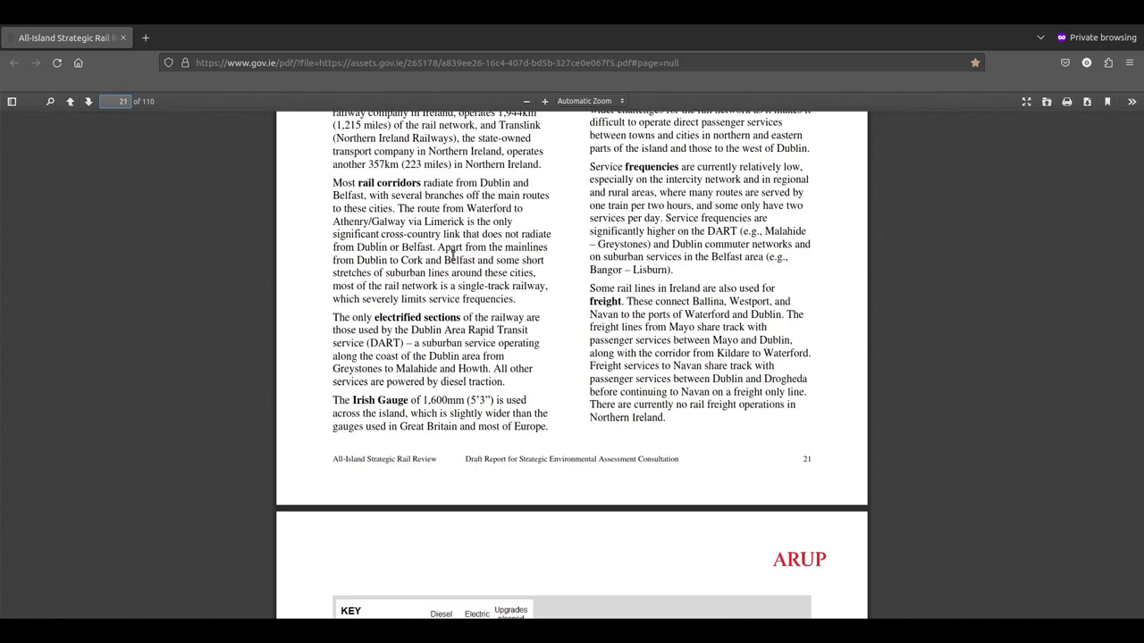
scroll(down, 3)
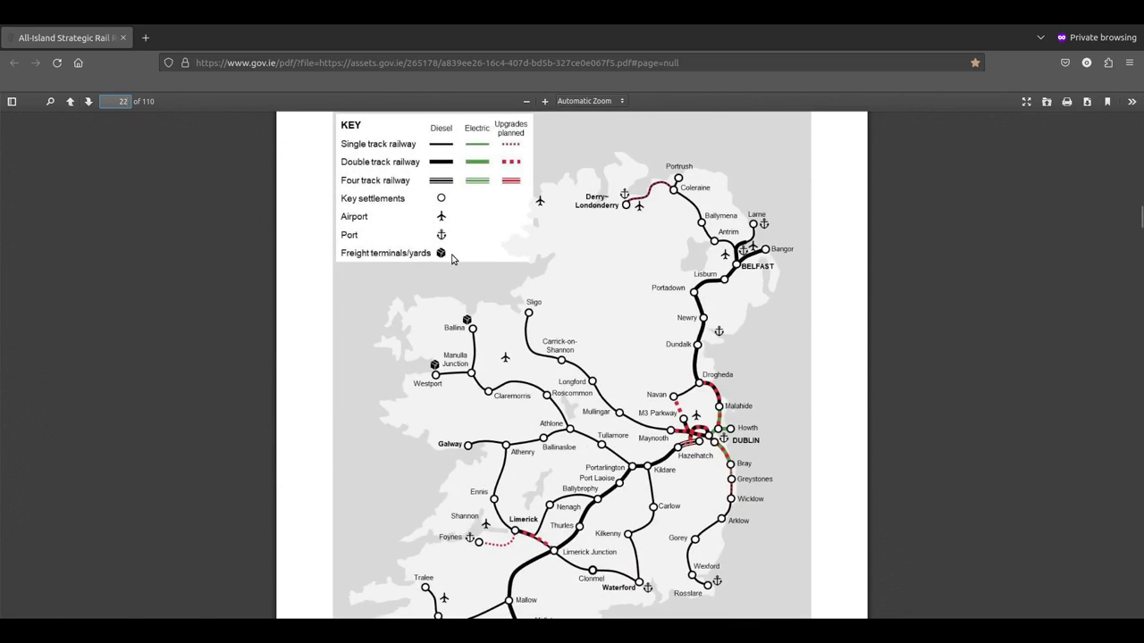
scroll(down, 3)
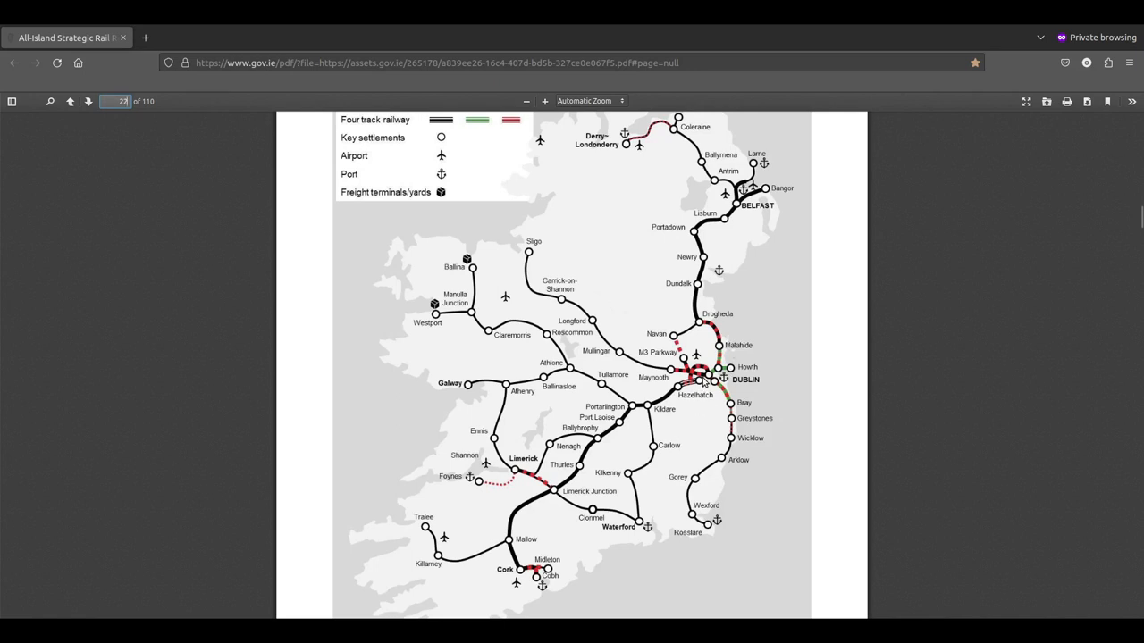
click(70, 101)
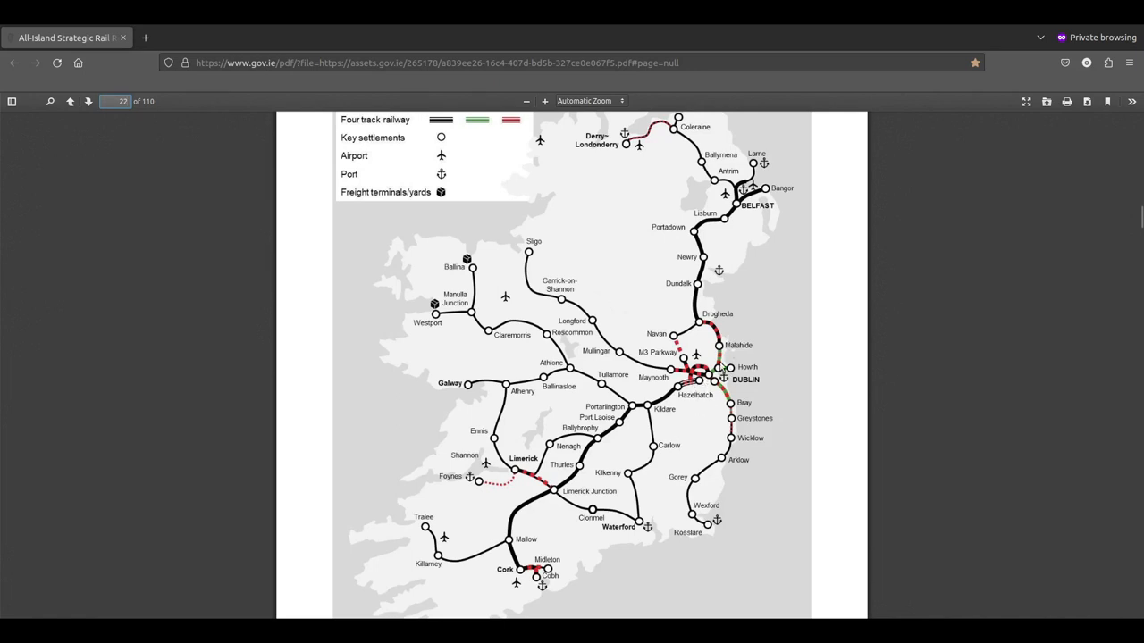
mouse_move(706, 315)
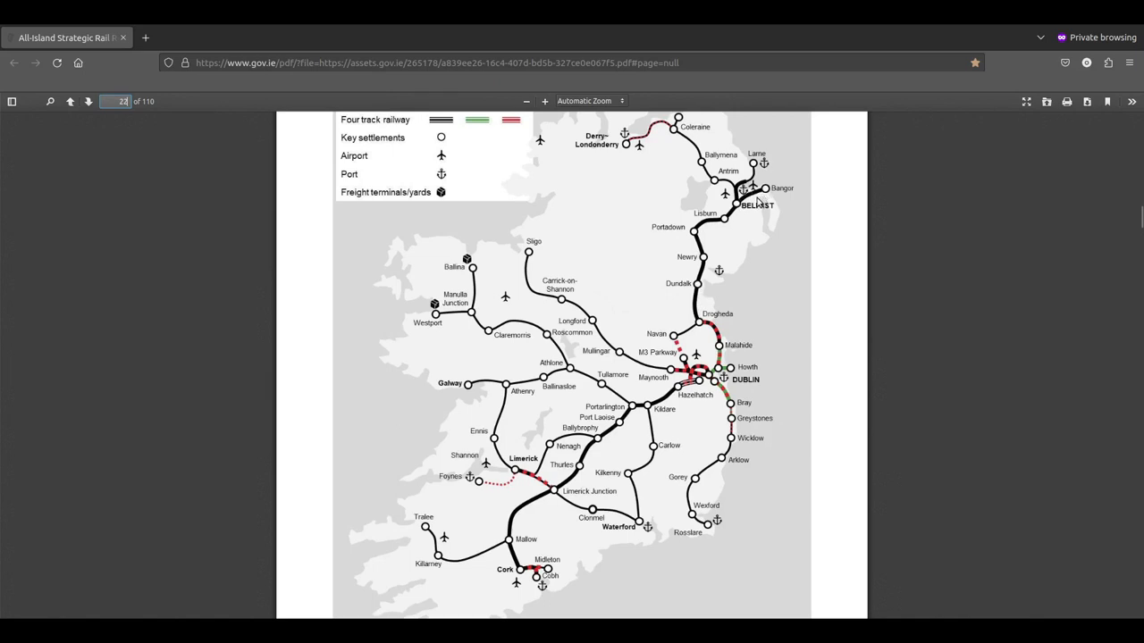
mouse_move(715, 193)
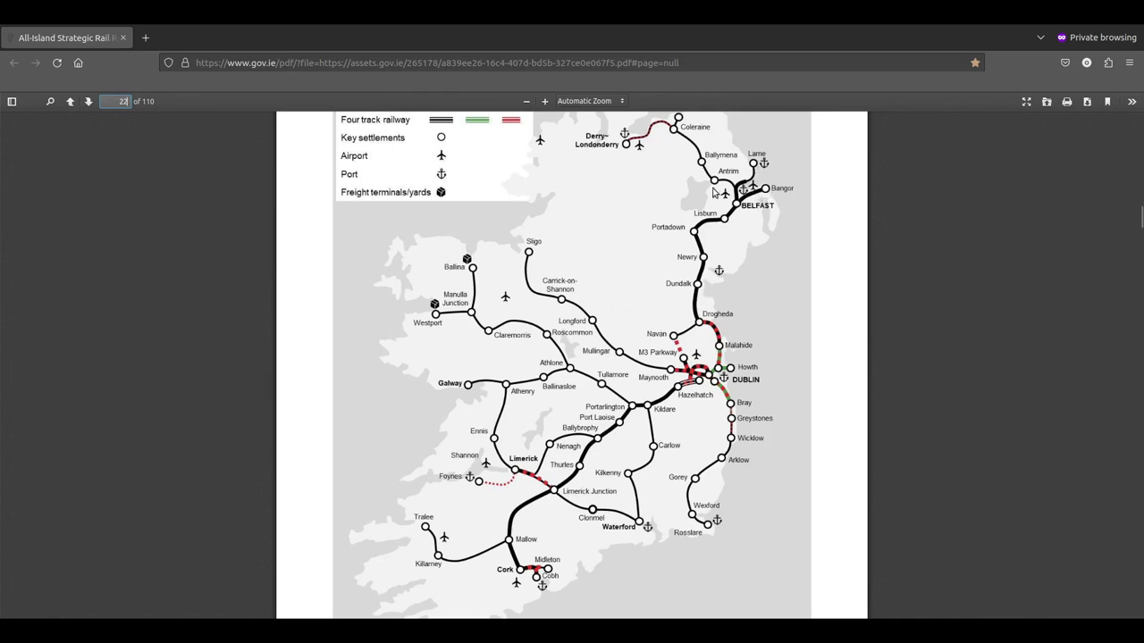
scroll(up, 3)
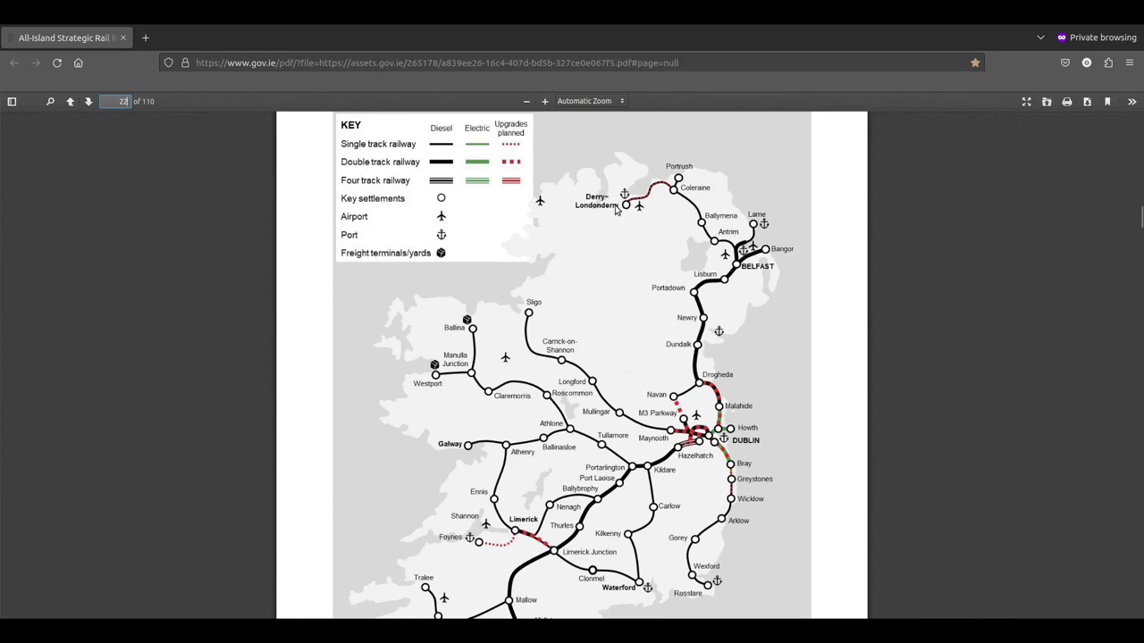
mouse_move(617, 238)
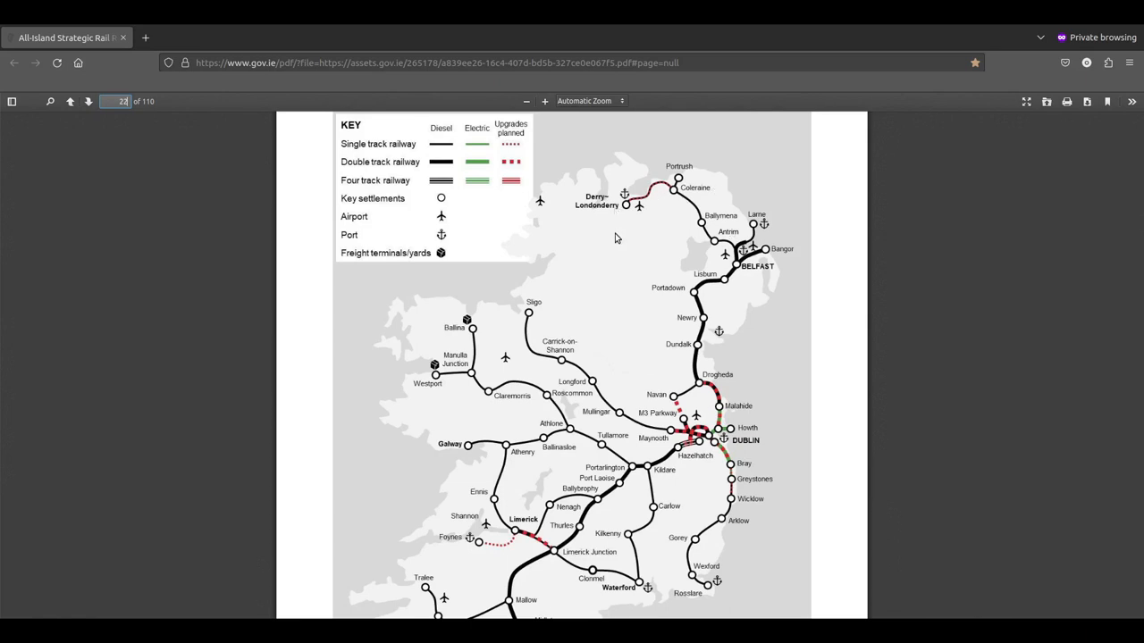
scroll(down, 3)
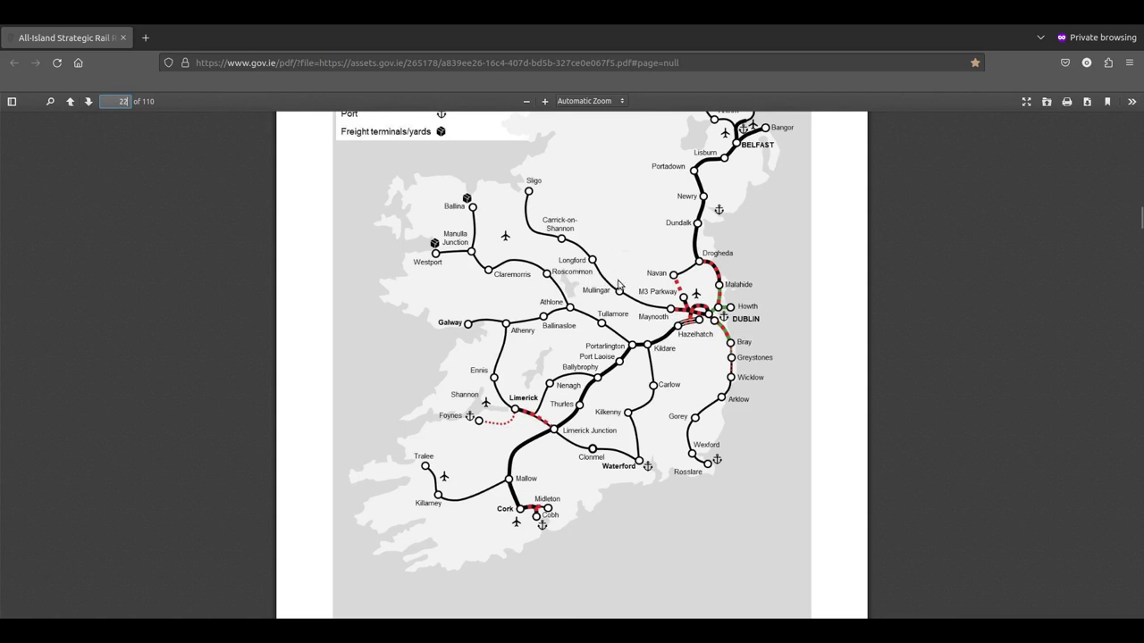
mouse_move(531, 190)
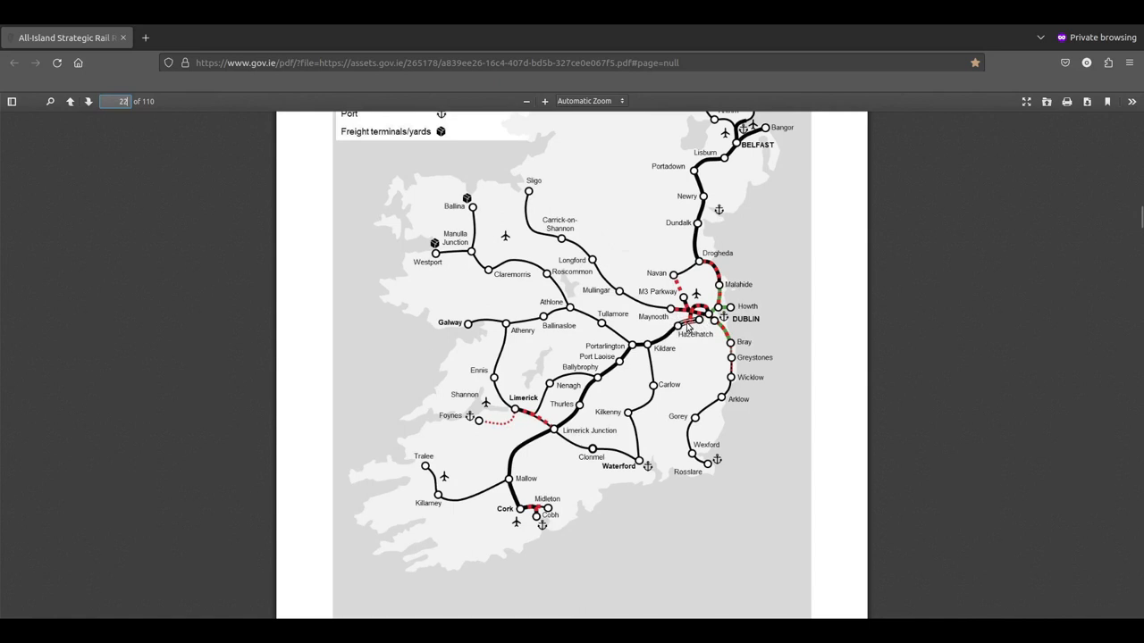
mouse_move(690, 328)
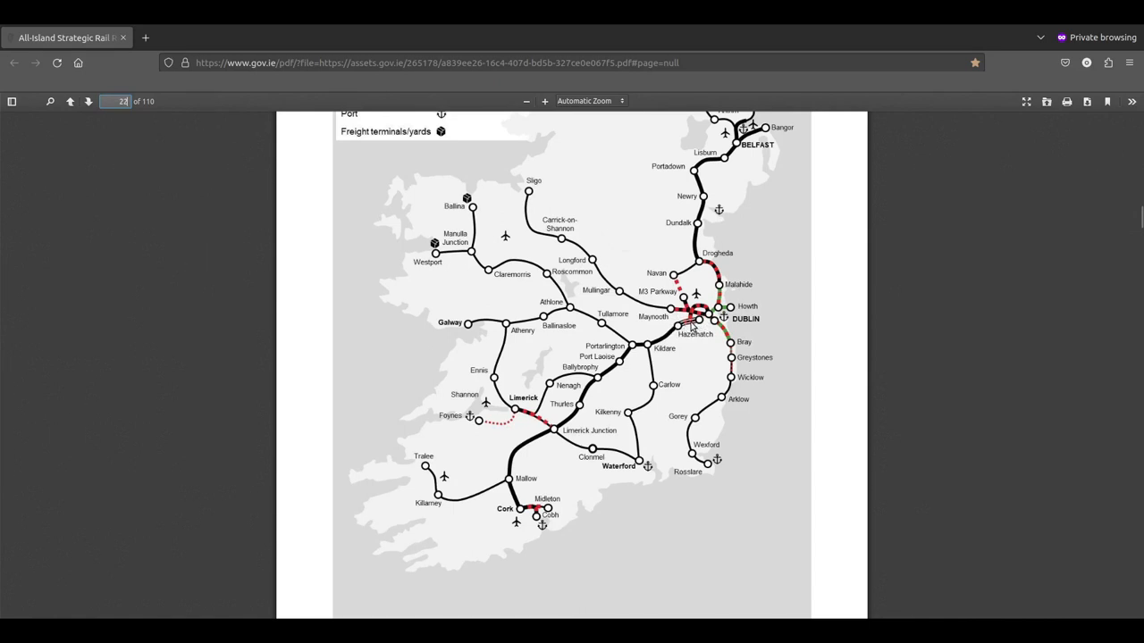
mouse_move(657, 349)
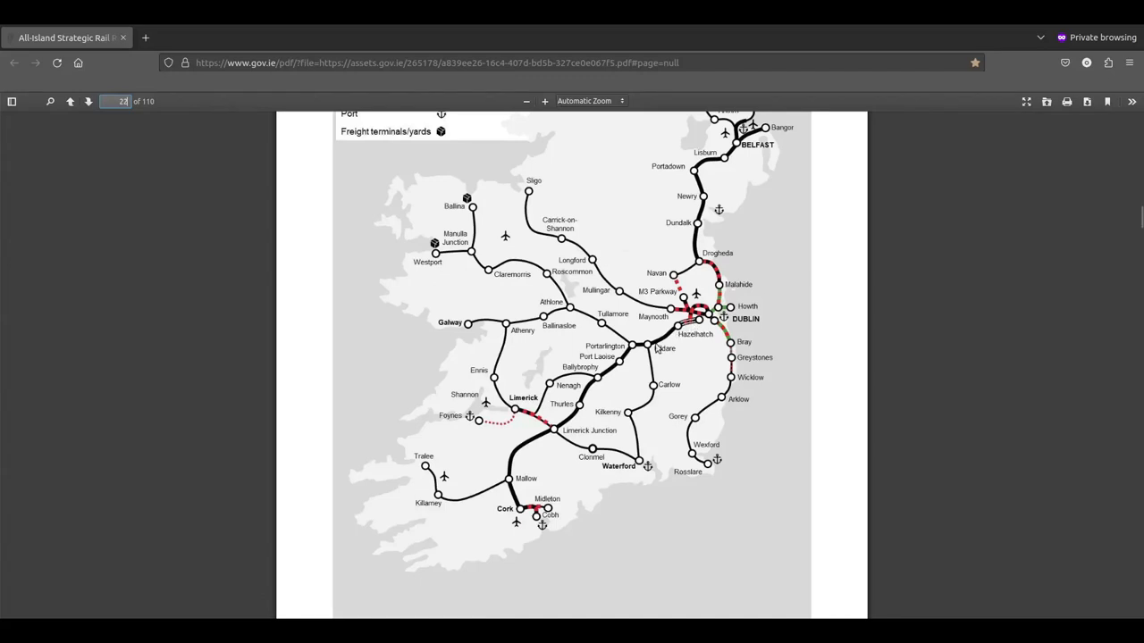
mouse_move(530, 520)
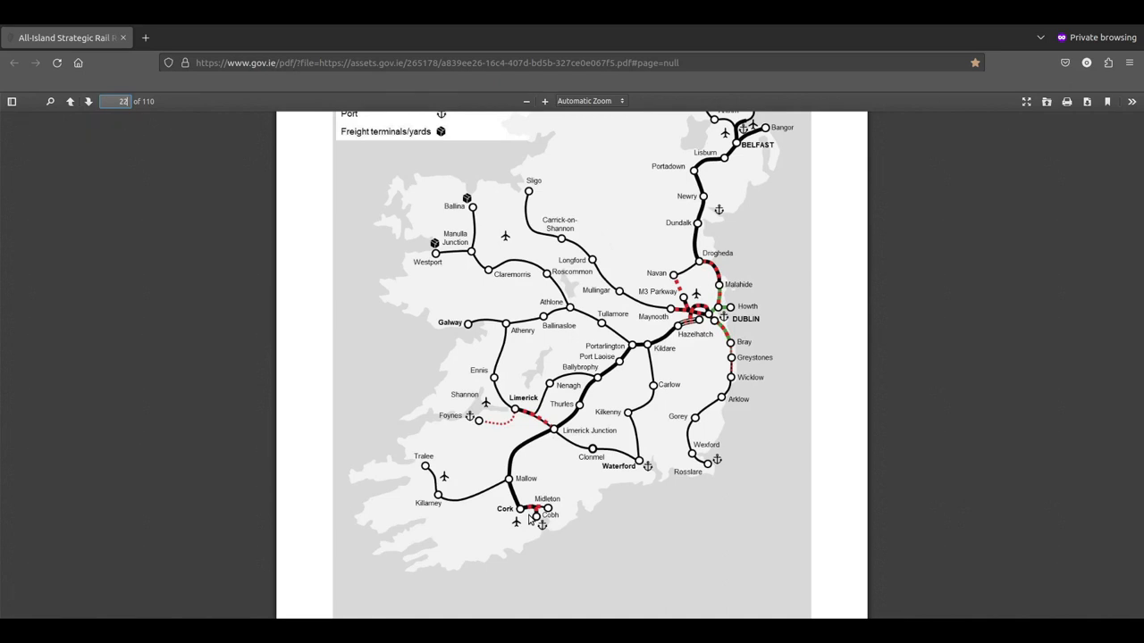
mouse_move(529, 417)
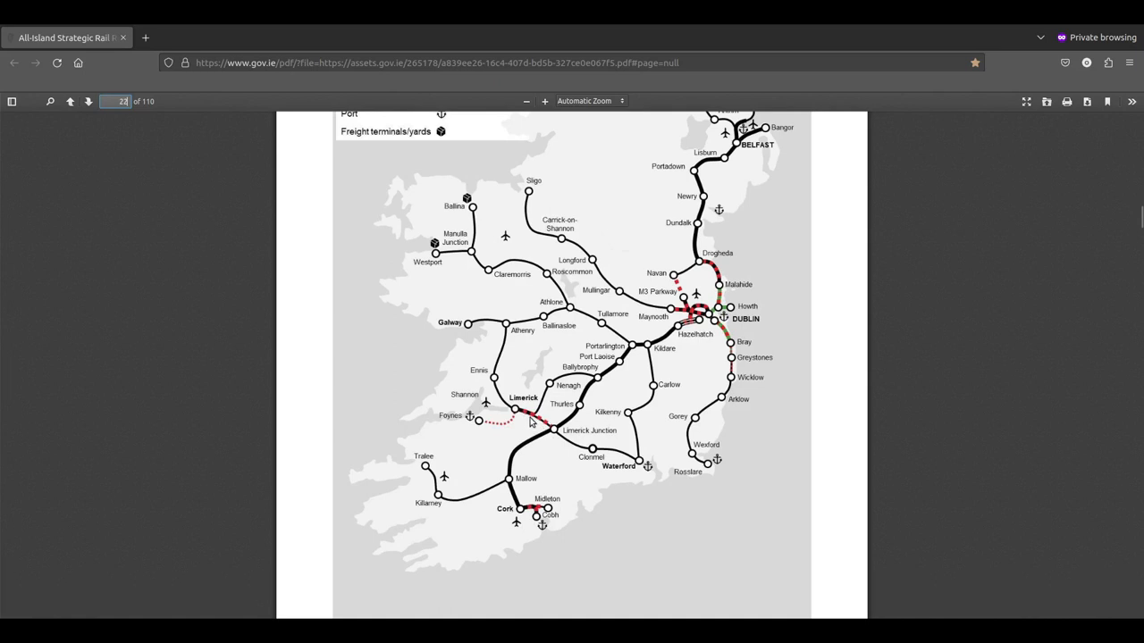
mouse_move(585, 419)
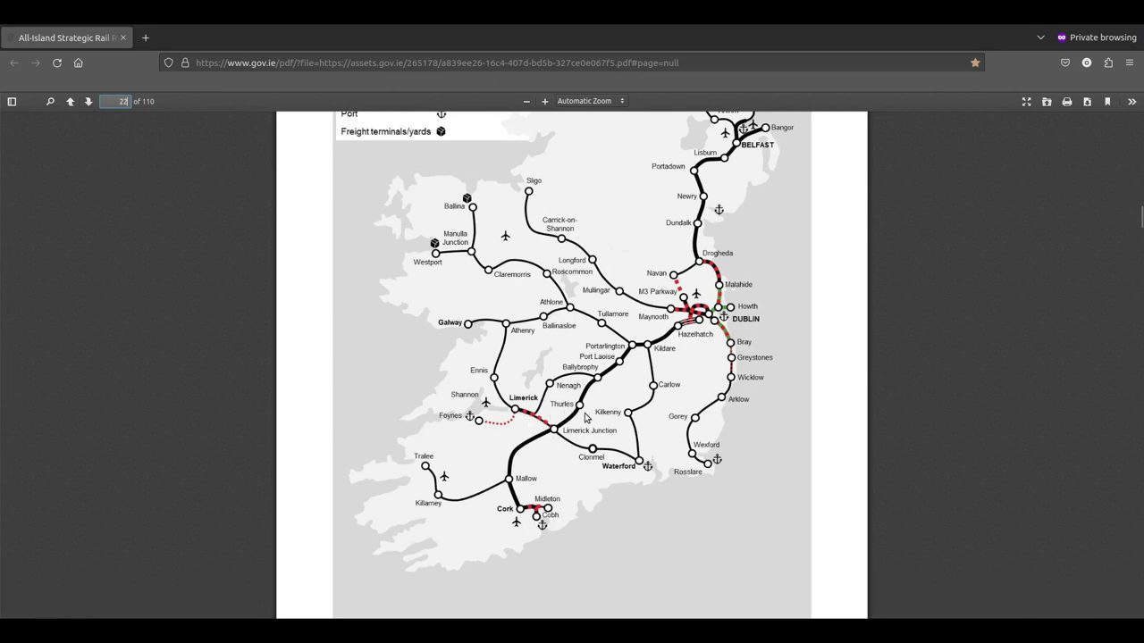
mouse_move(612, 490)
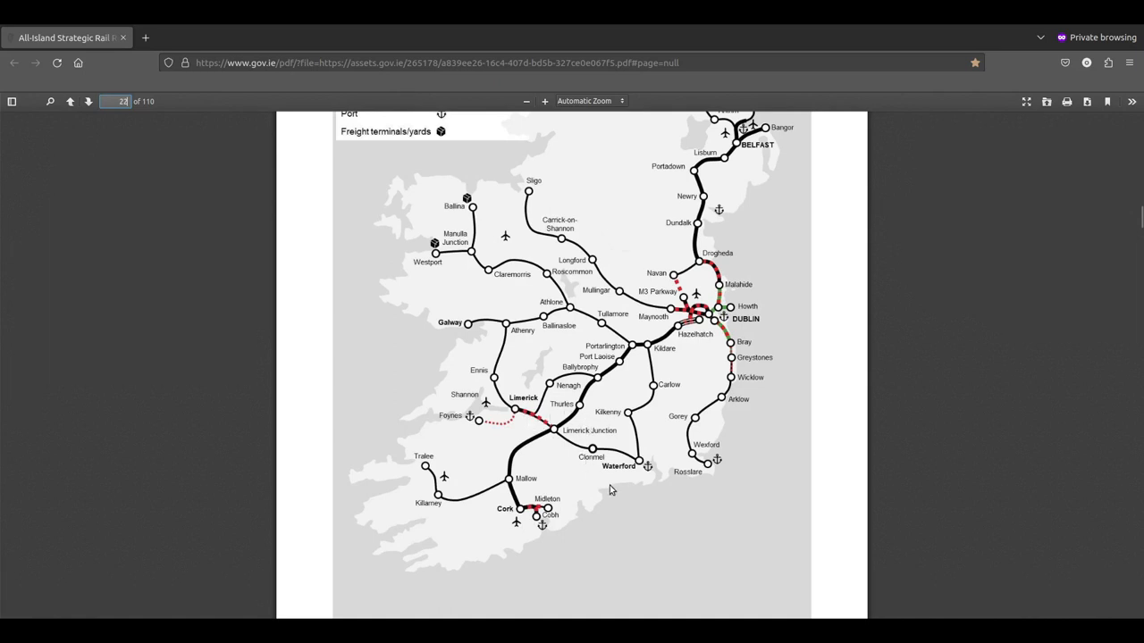
scroll(up, 3)
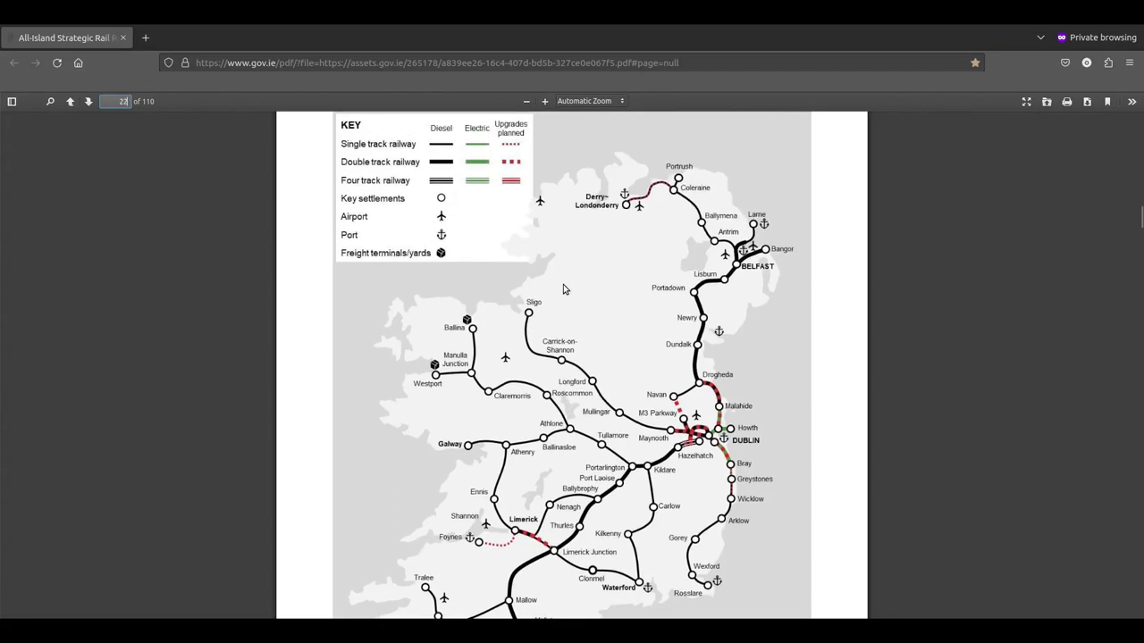
scroll(down, 3)
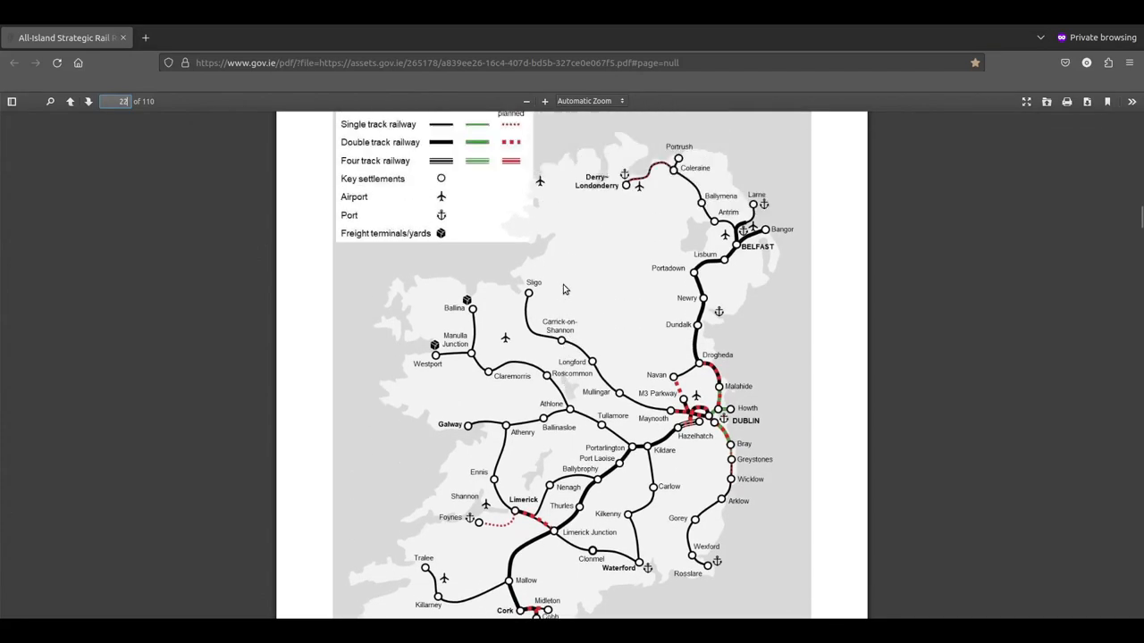
scroll(down, 3)
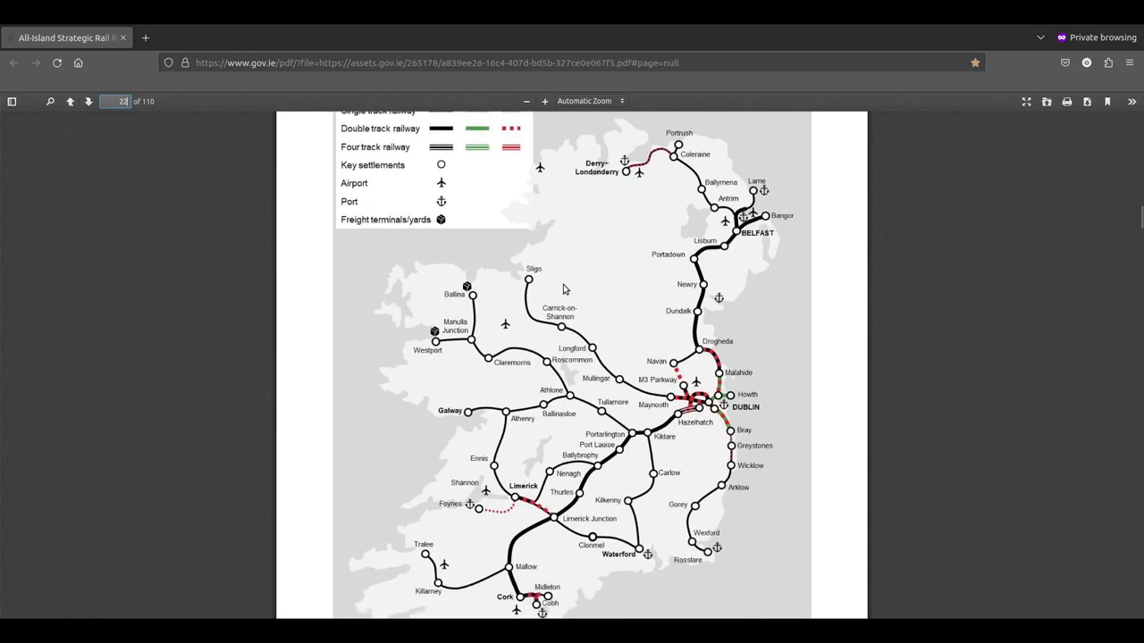
scroll(down, 3)
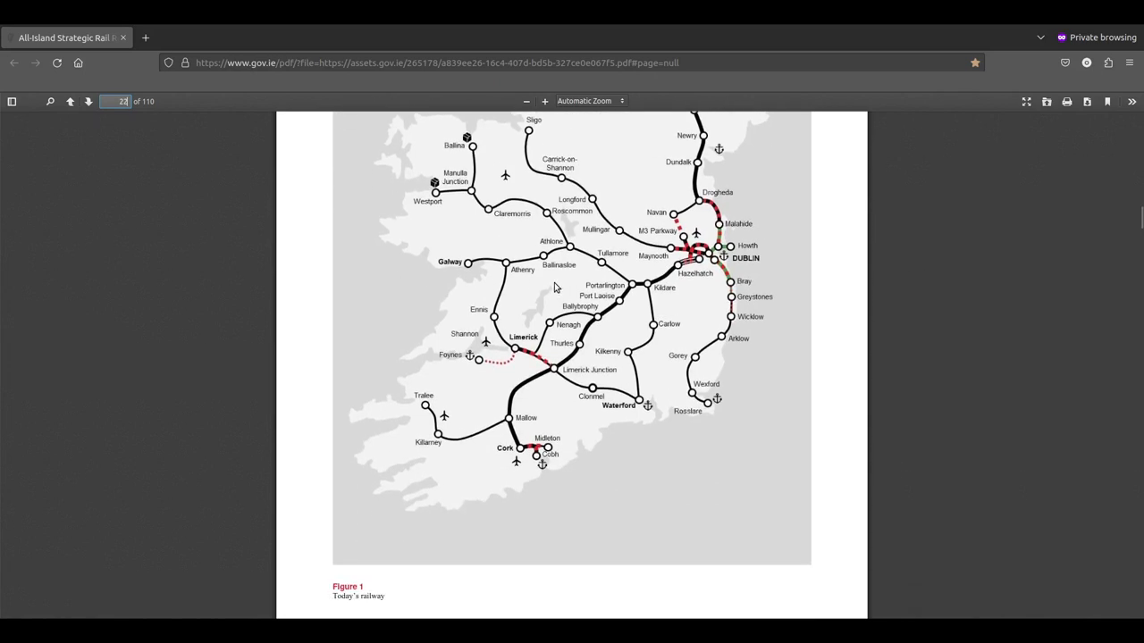
mouse_move(472, 273)
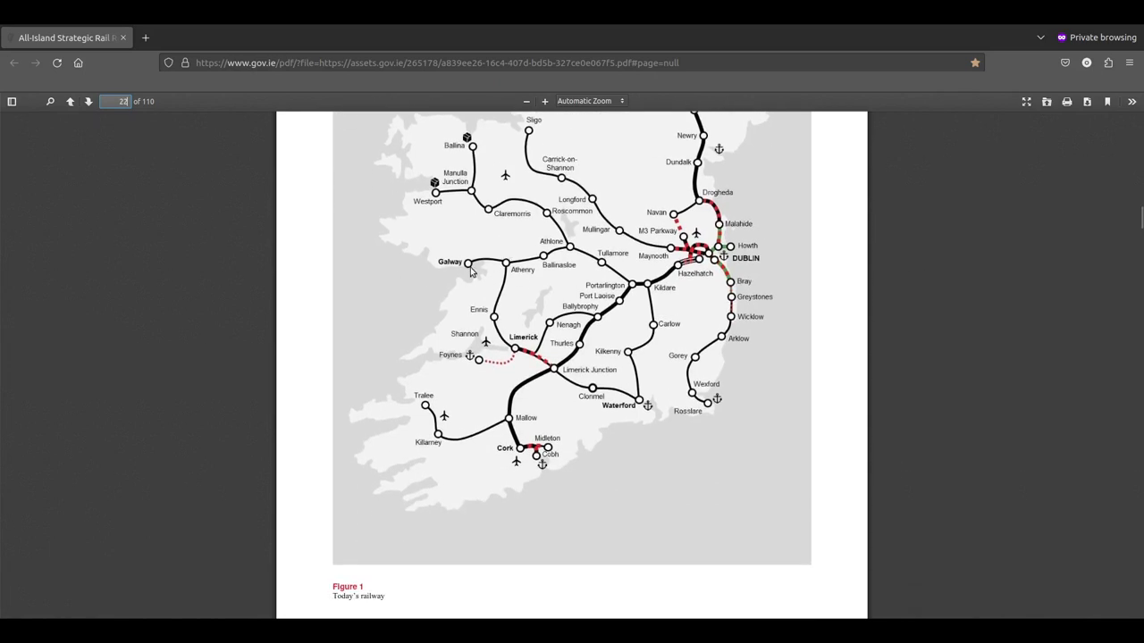
mouse_move(518, 359)
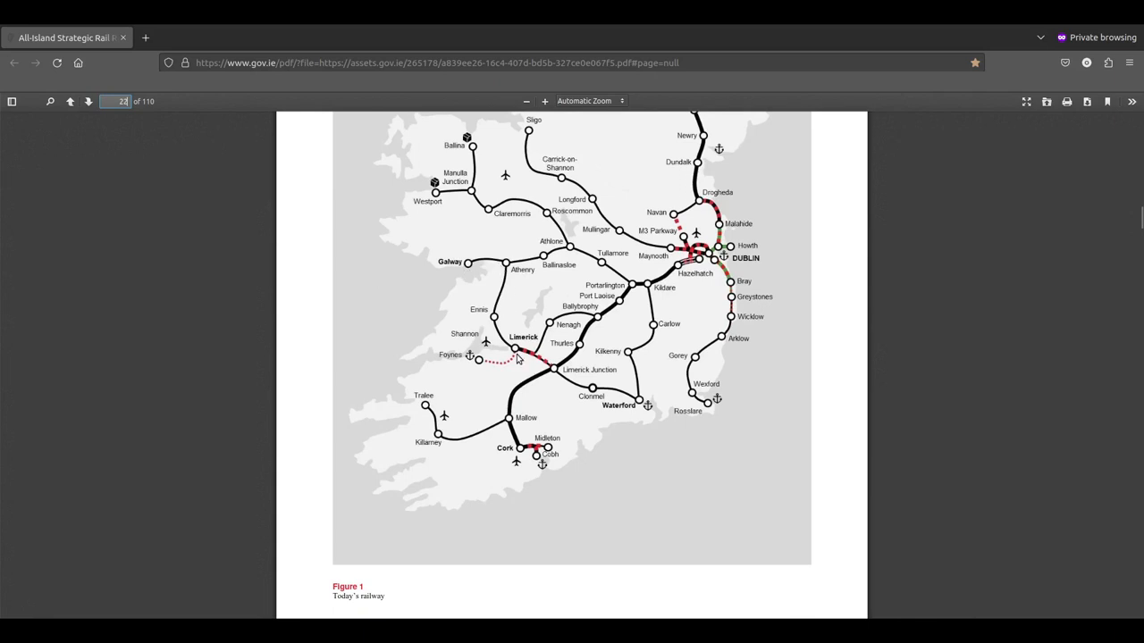
mouse_move(484, 312)
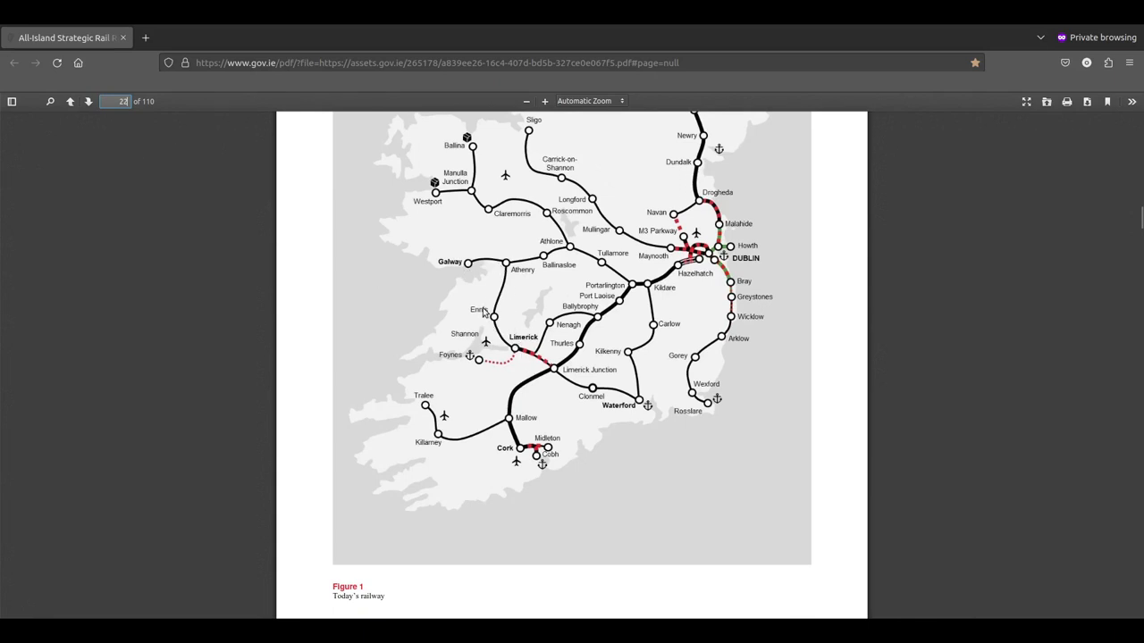
mouse_move(498, 304)
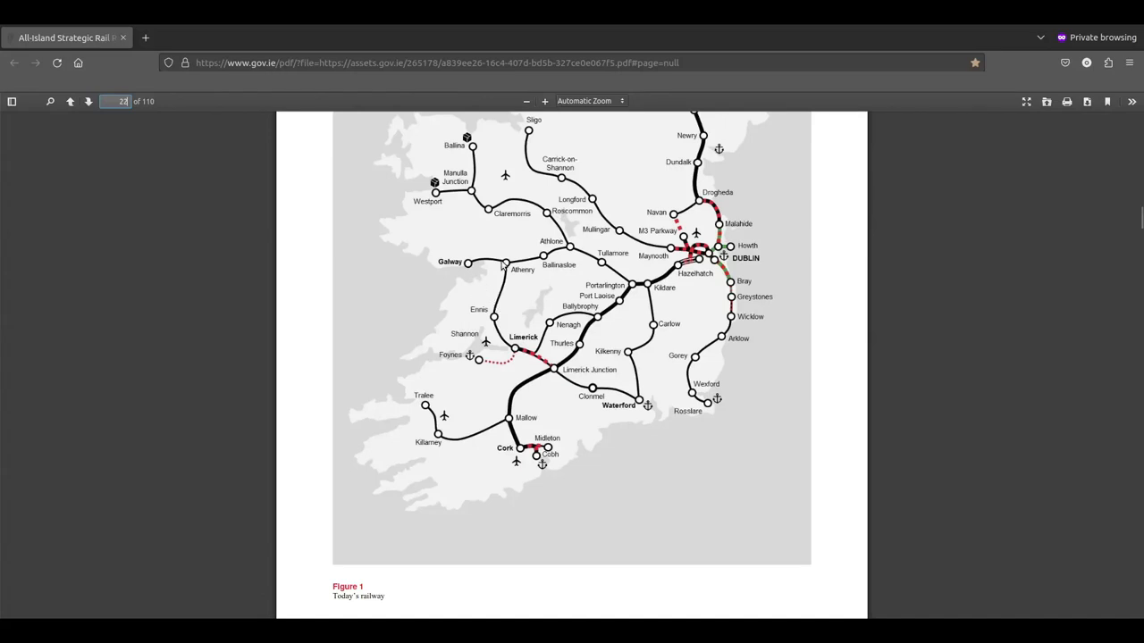
mouse_move(498, 304)
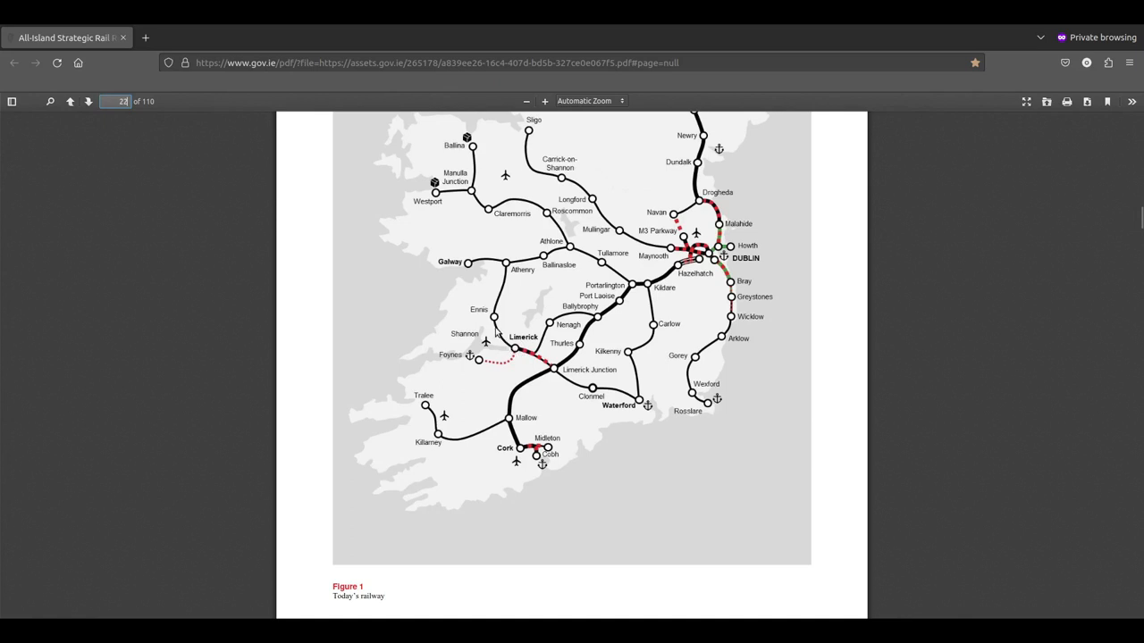
mouse_move(488, 338)
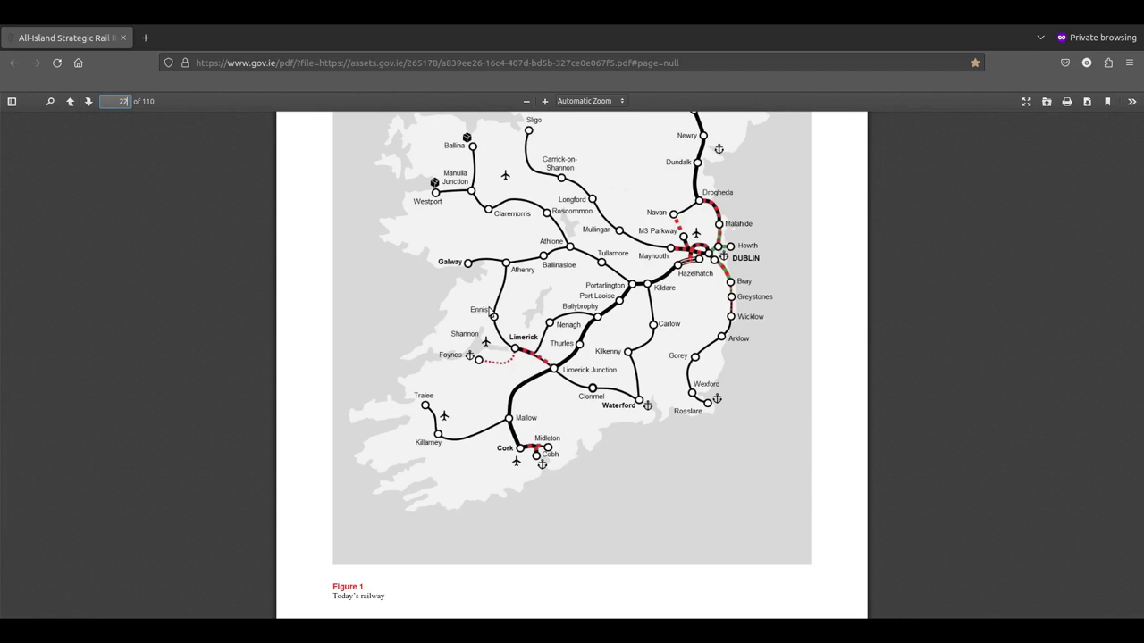
mouse_move(501, 301)
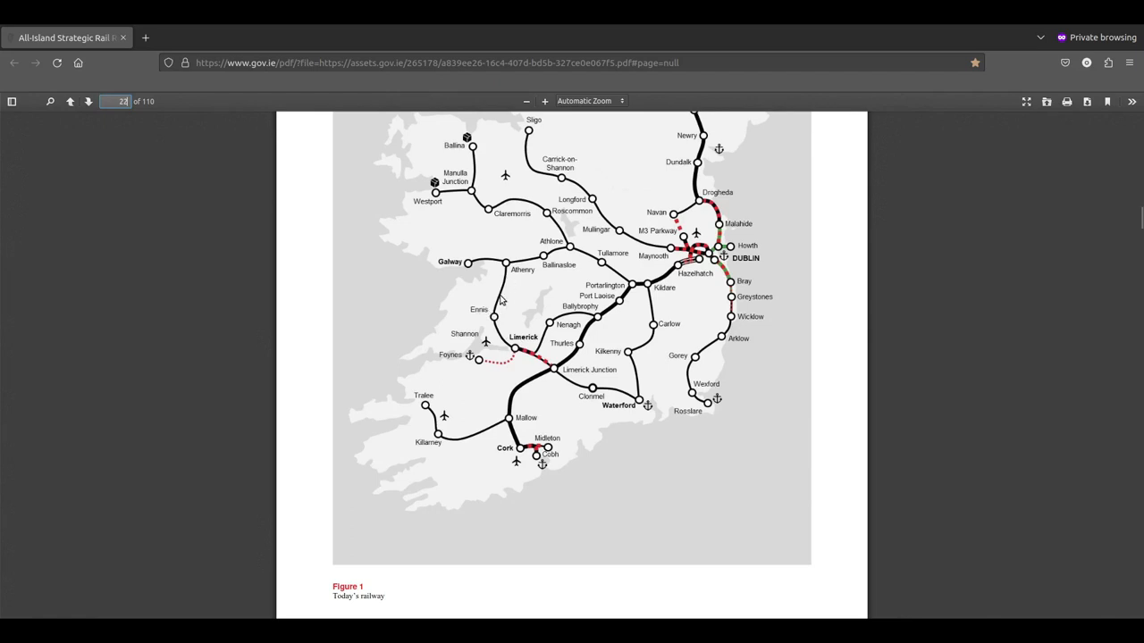
mouse_move(509, 282)
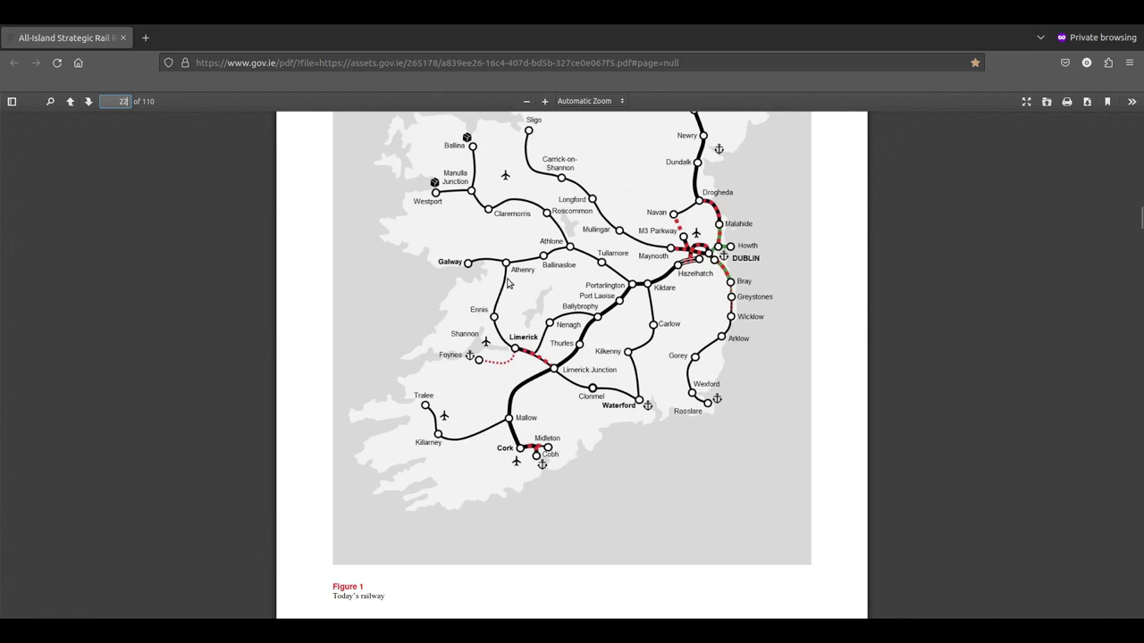
mouse_move(499, 312)
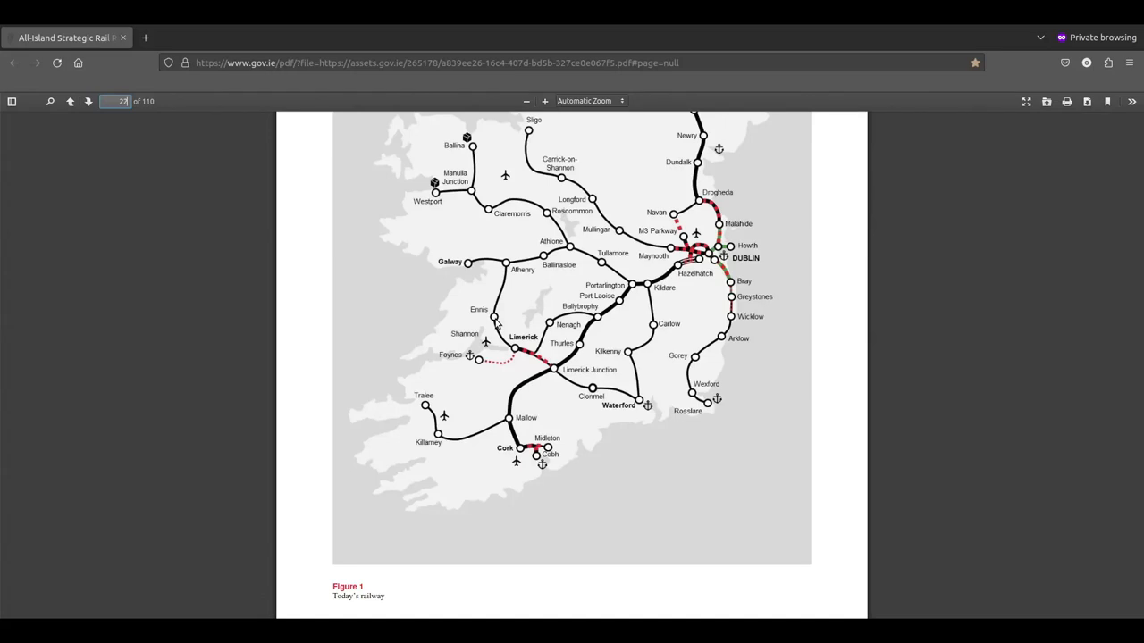
scroll(down, 3)
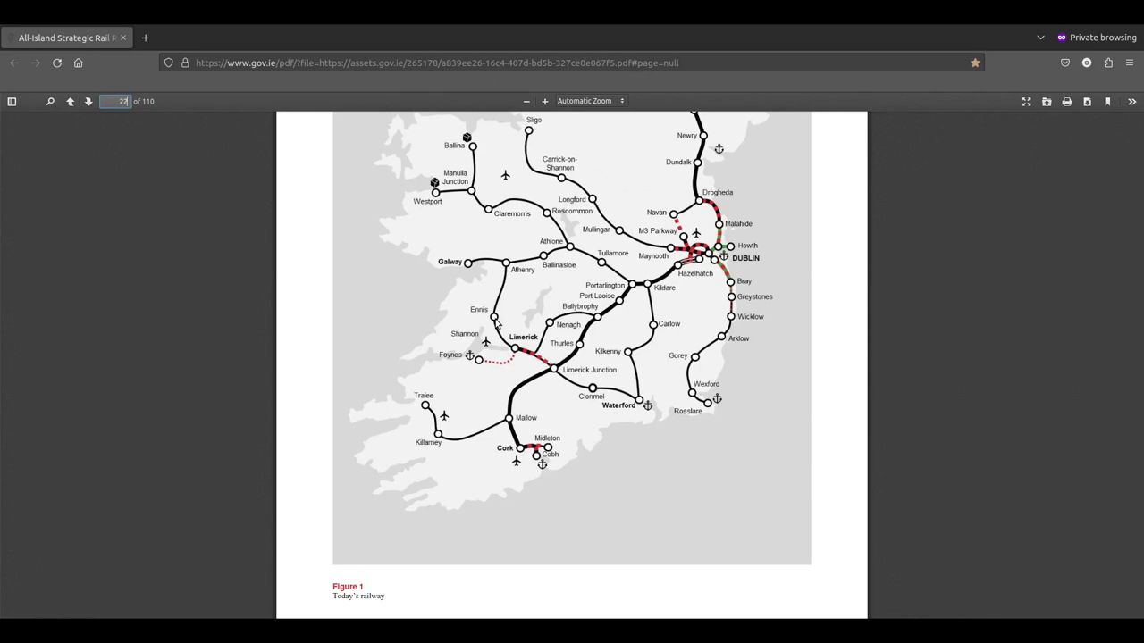
Step: Check the railway map legend, then move past Figure 1 to page 23's Historic Development section
scroll(up, 3)
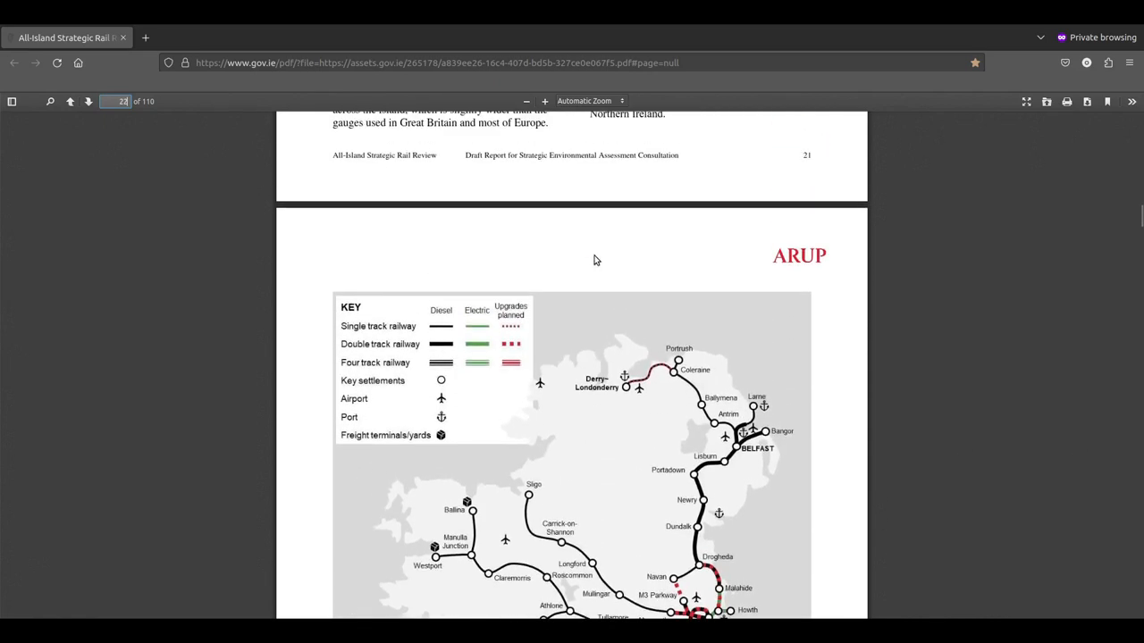
scroll(up, 3)
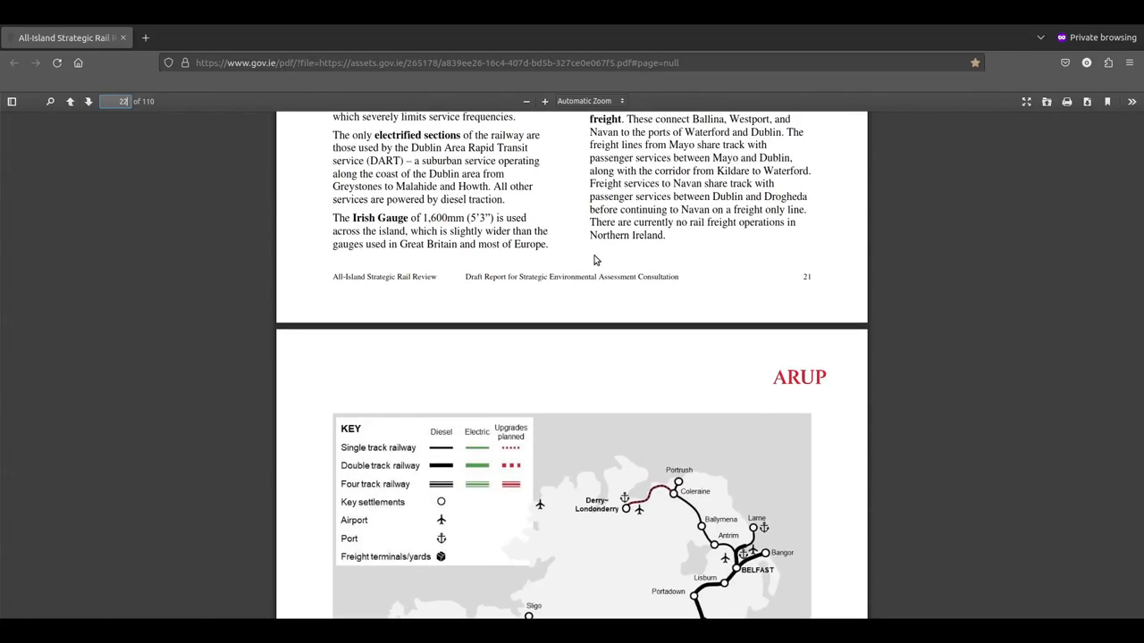
scroll(up, 3)
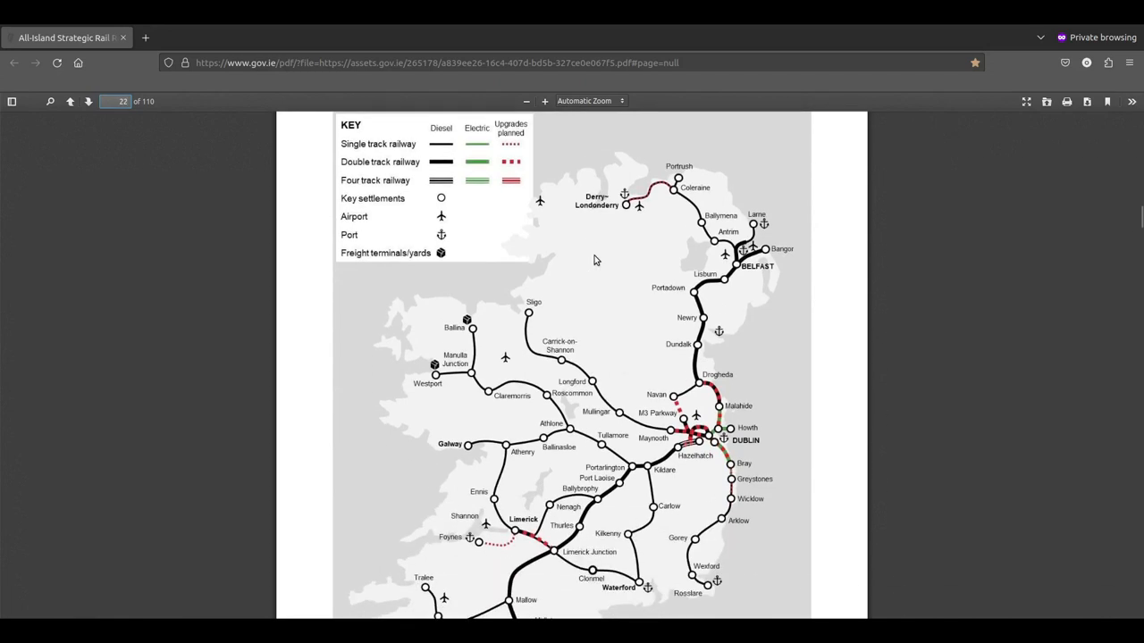
scroll(down, 3)
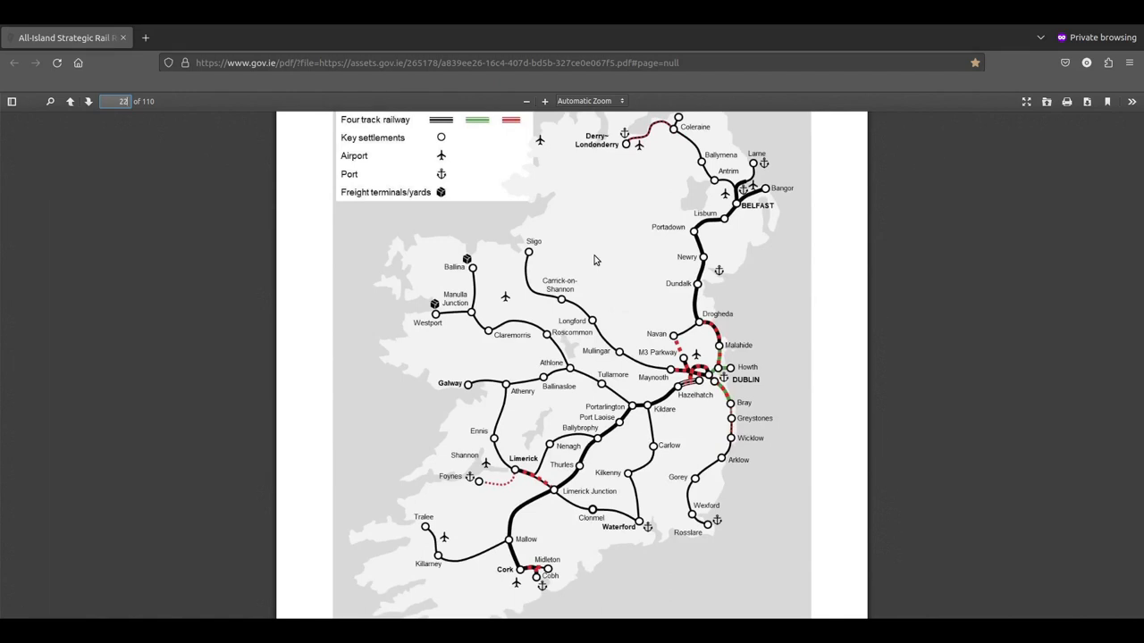
mouse_move(581, 406)
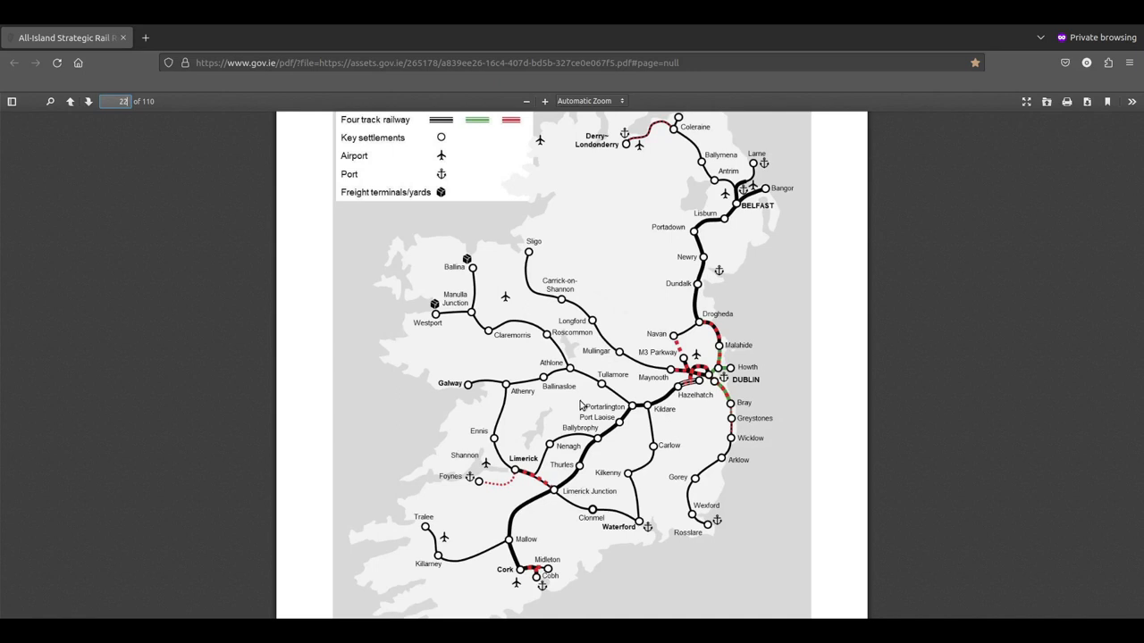
scroll(down, 3)
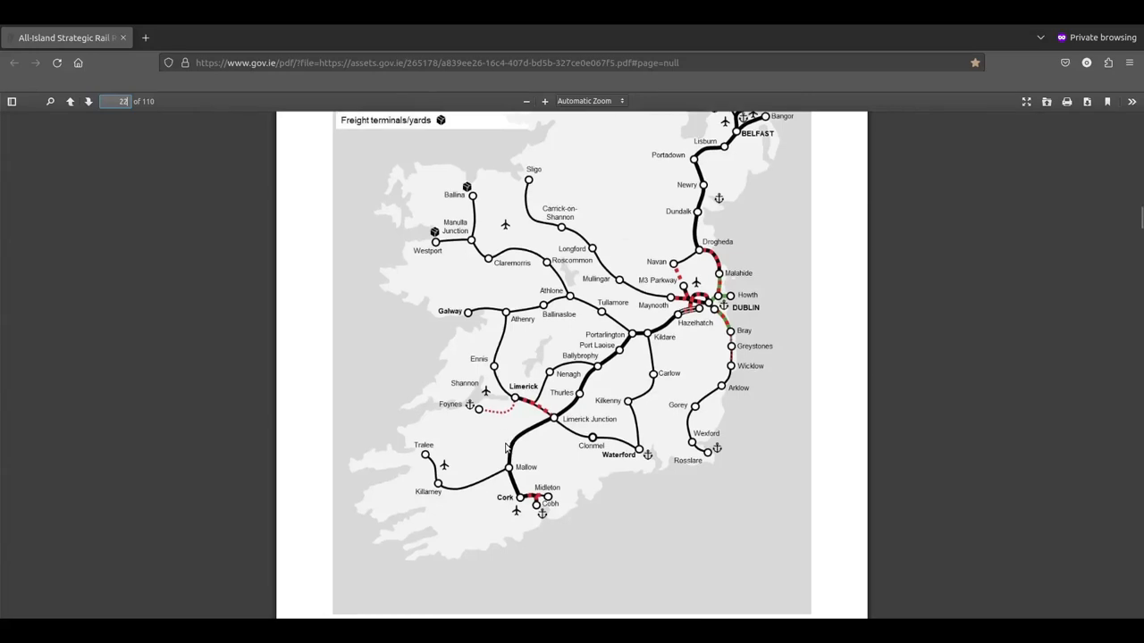
scroll(down, 3)
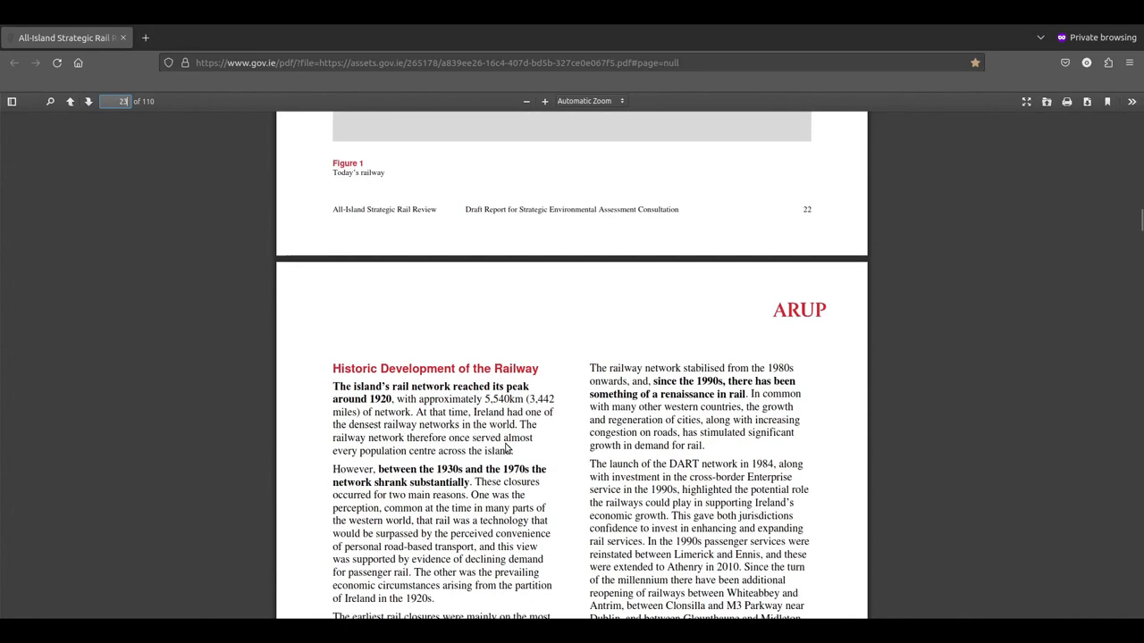
scroll(down, 3)
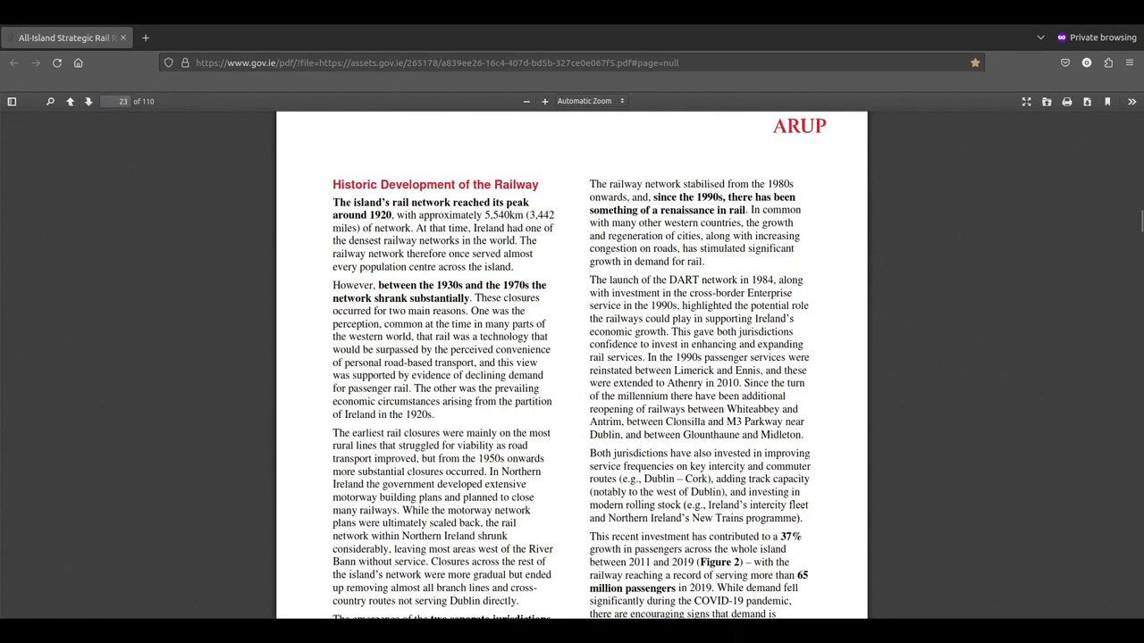
scroll(up, 3)
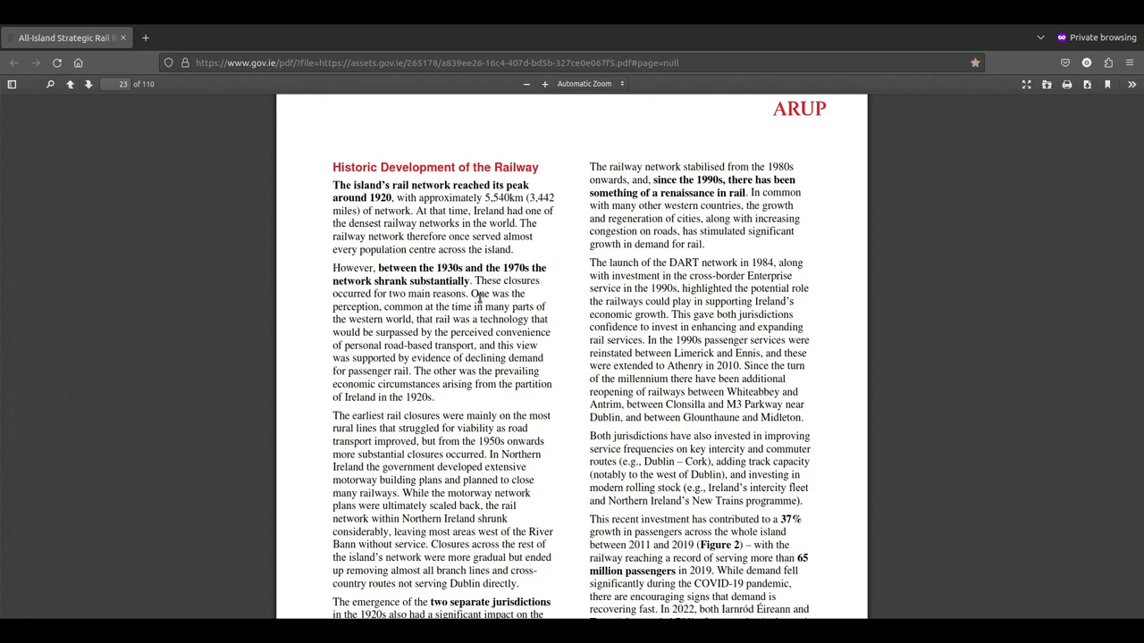
mouse_move(208, 326)
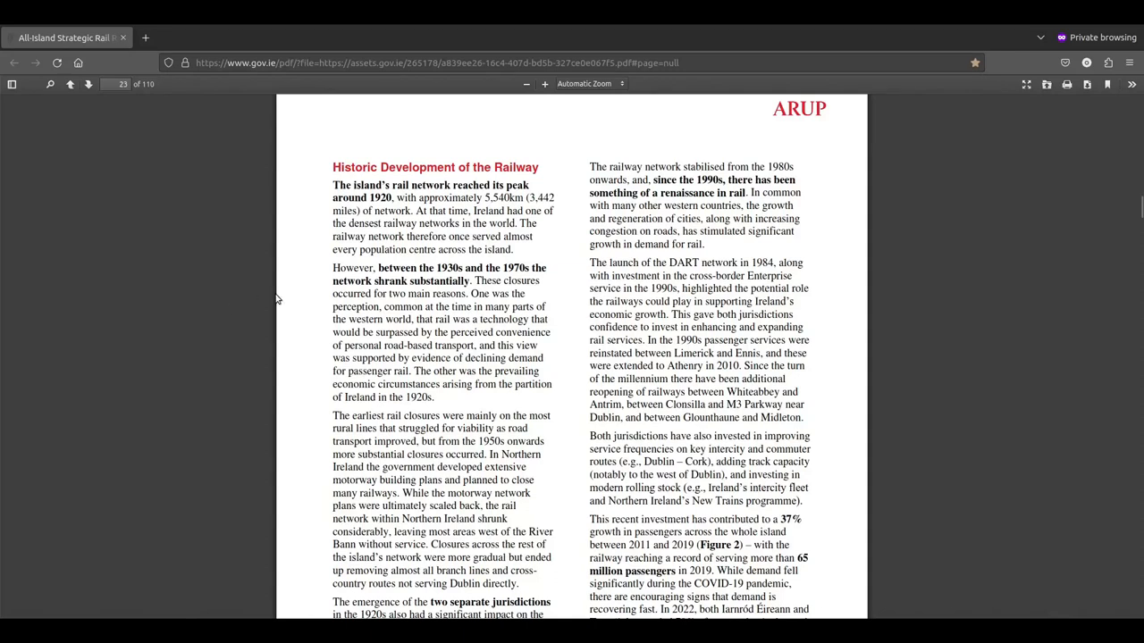
mouse_move(306, 320)
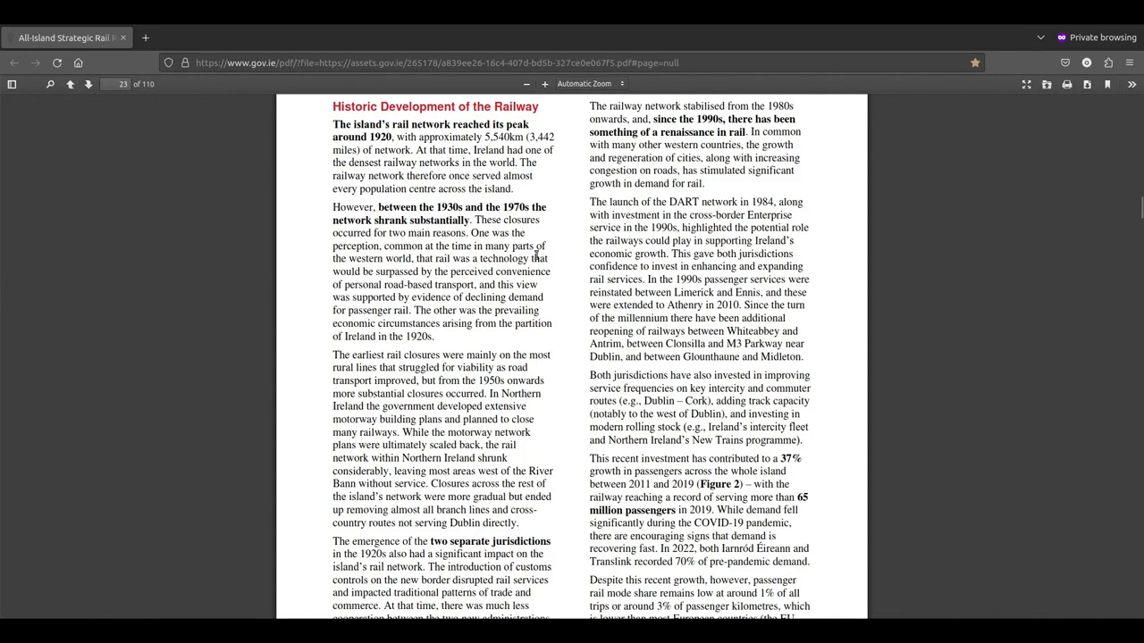
mouse_move(441, 286)
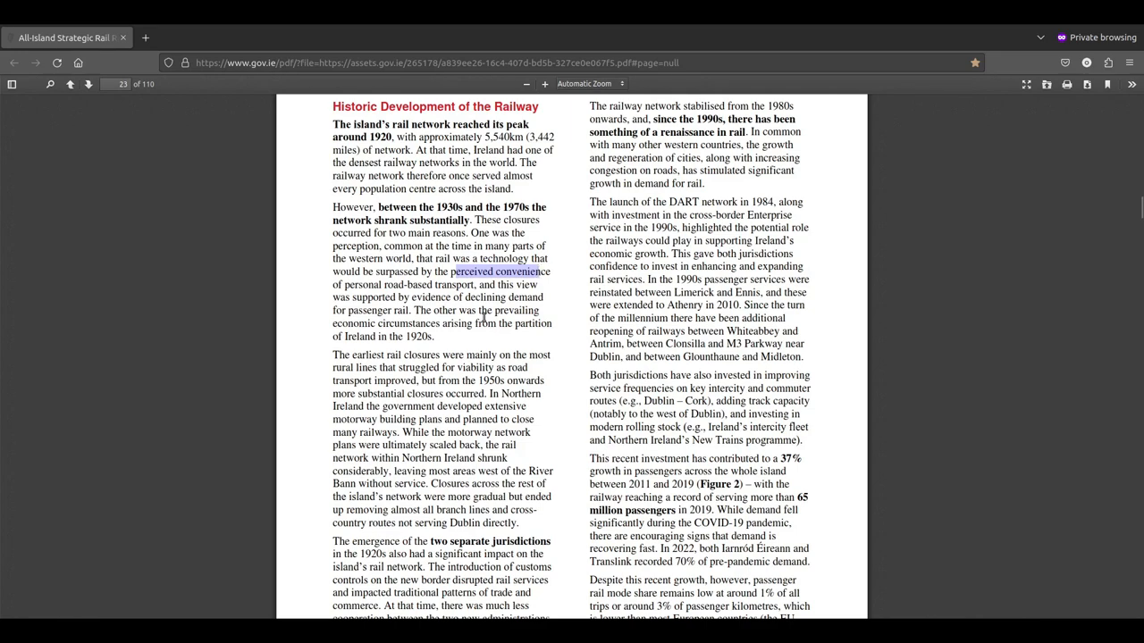
scroll(down, 3)
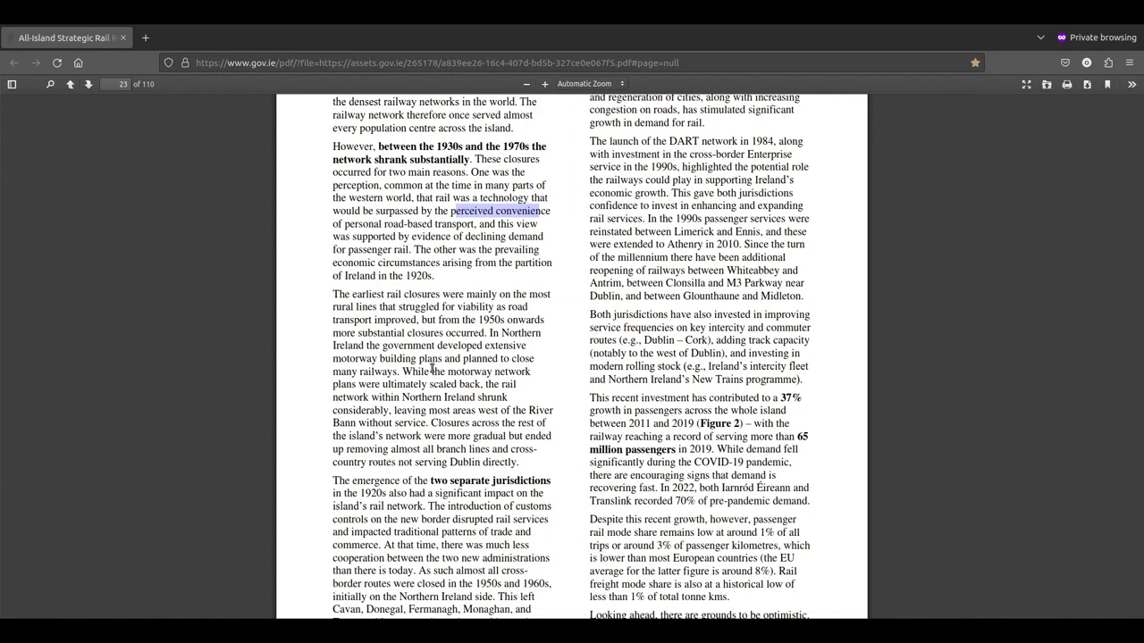
scroll(down, 3)
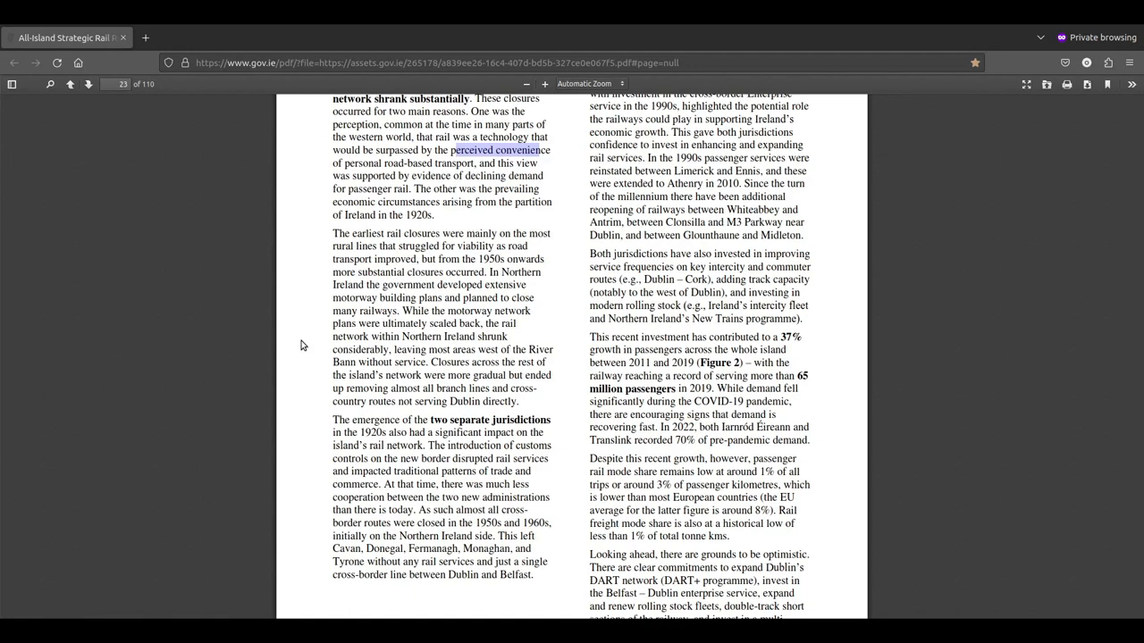
scroll(down, 3)
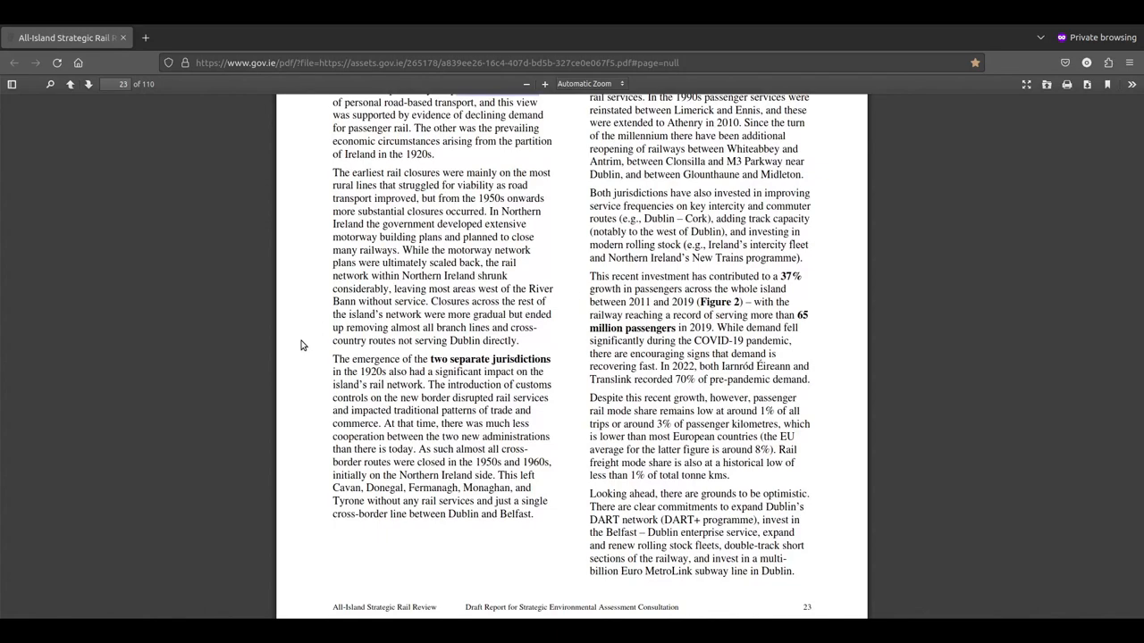
scroll(down, 3)
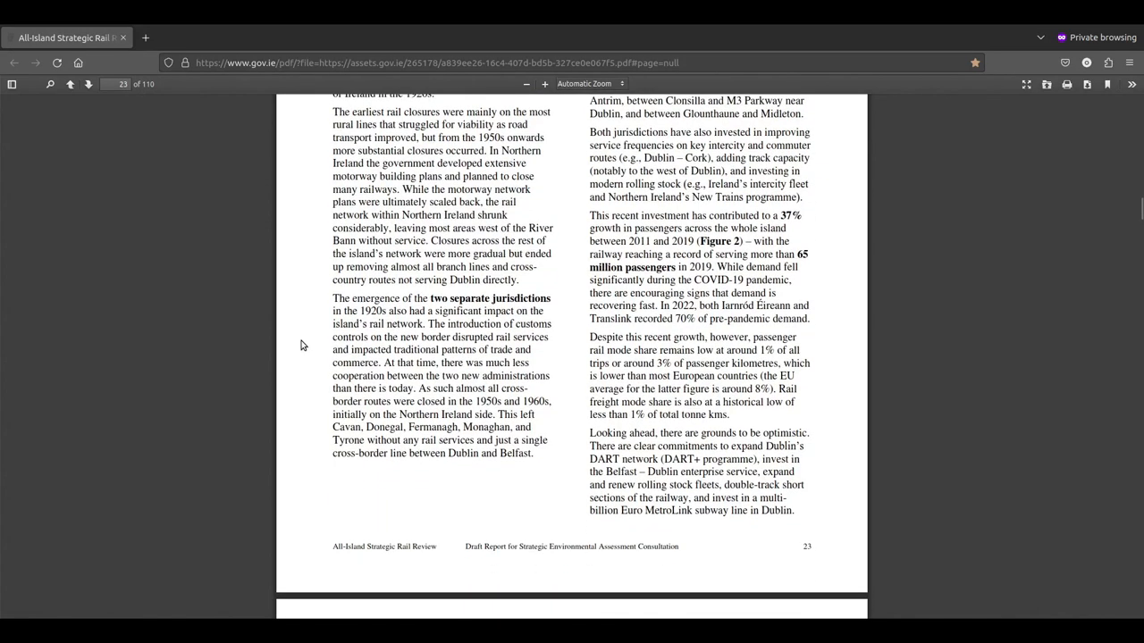
scroll(down, 3)
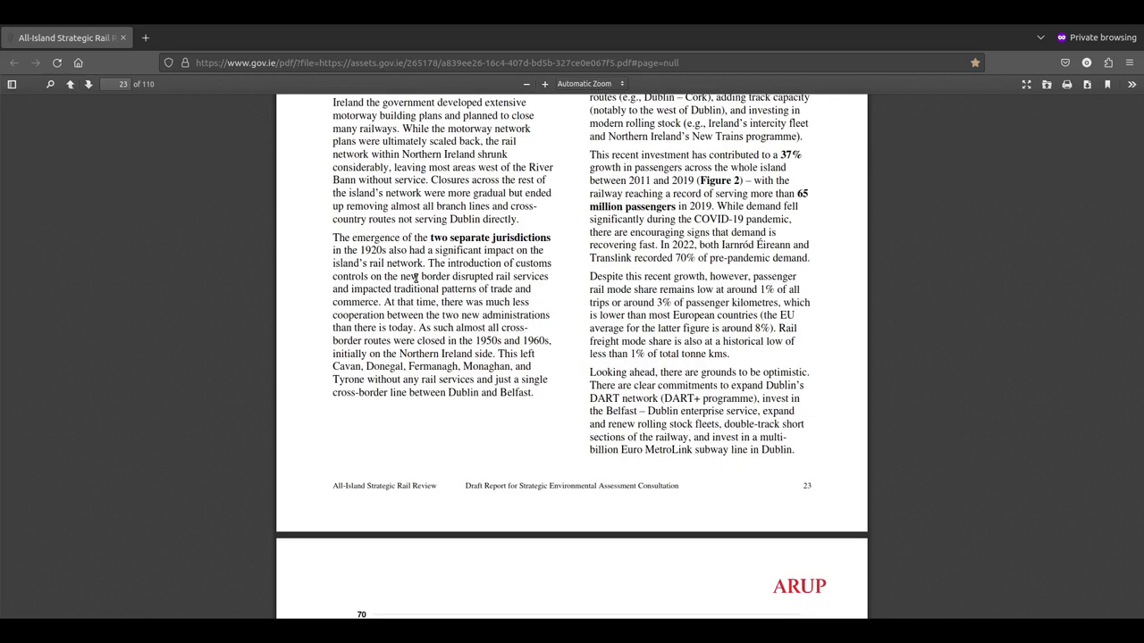
mouse_move(553, 295)
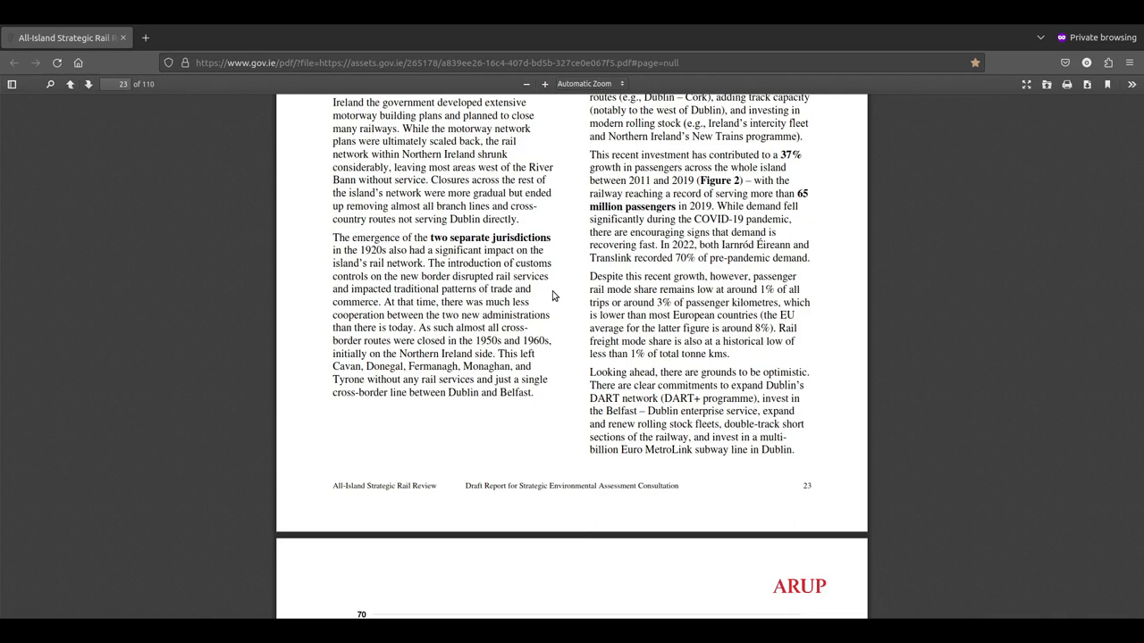
Step: Return to the top of page 23 and its Historic Development of the Railway heading
scroll(up, 3)
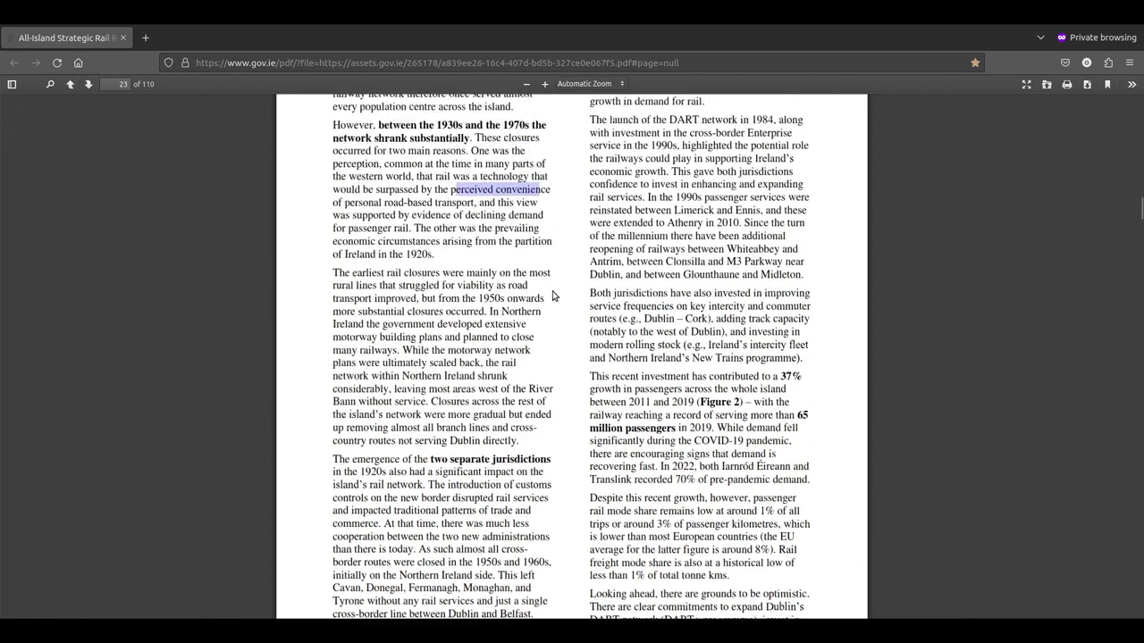
scroll(up, 3)
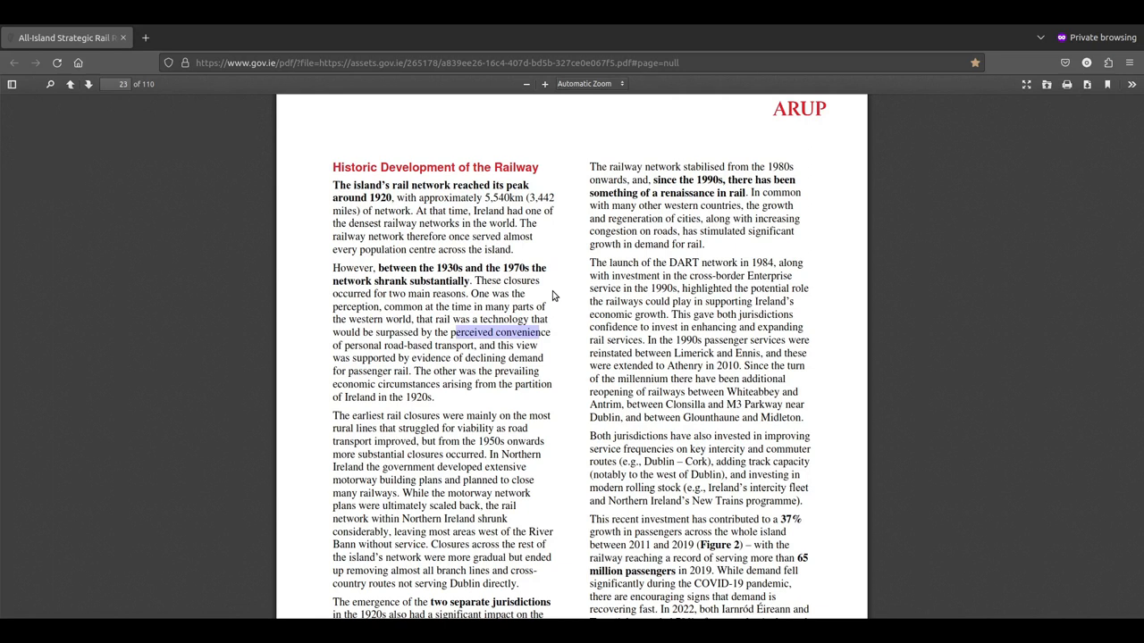
mouse_move(913, 288)
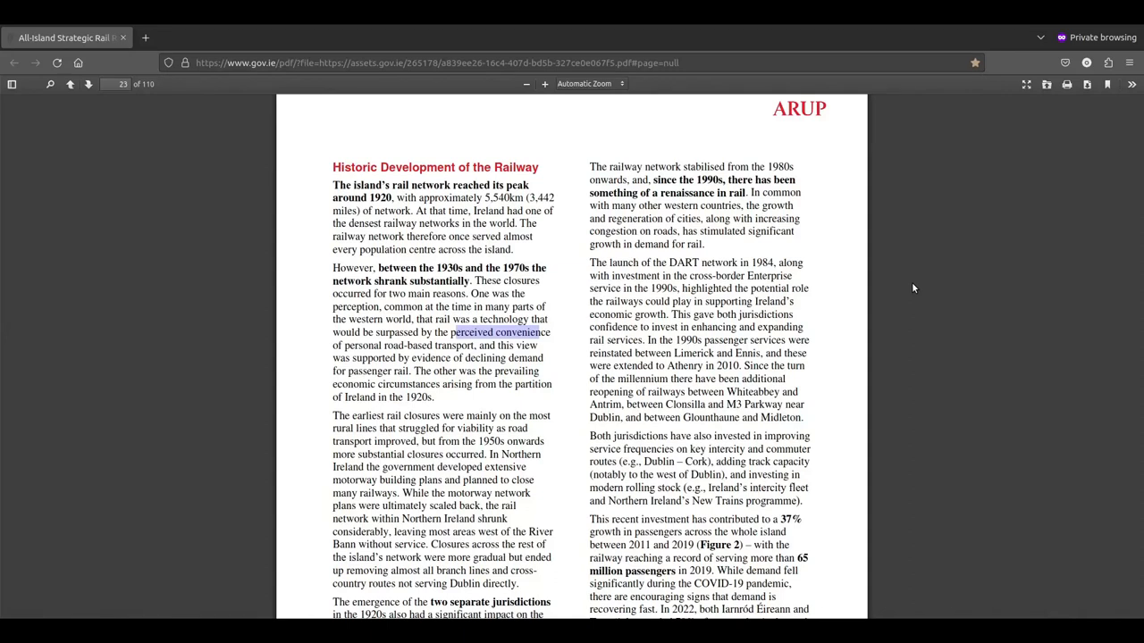
scroll(down, 3)
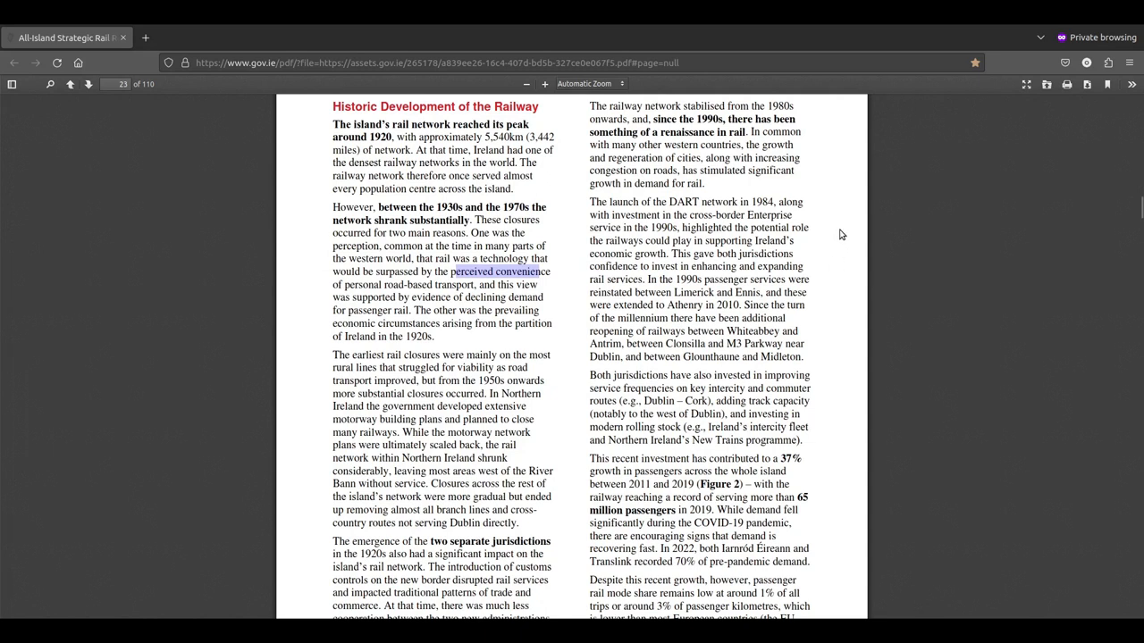
mouse_move(996, 266)
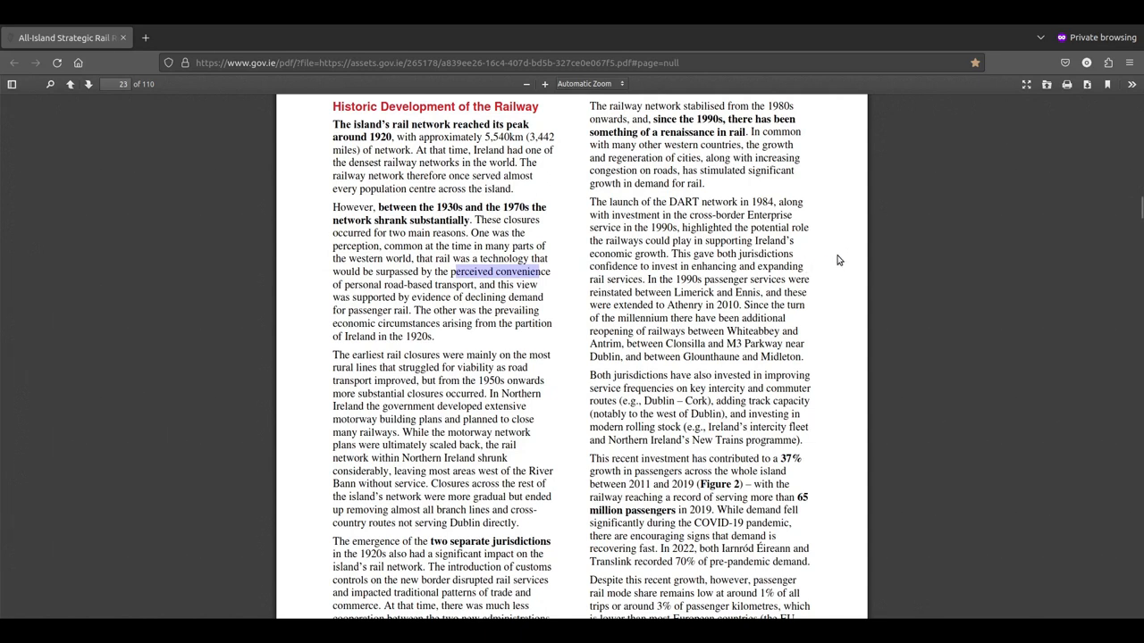
mouse_move(828, 216)
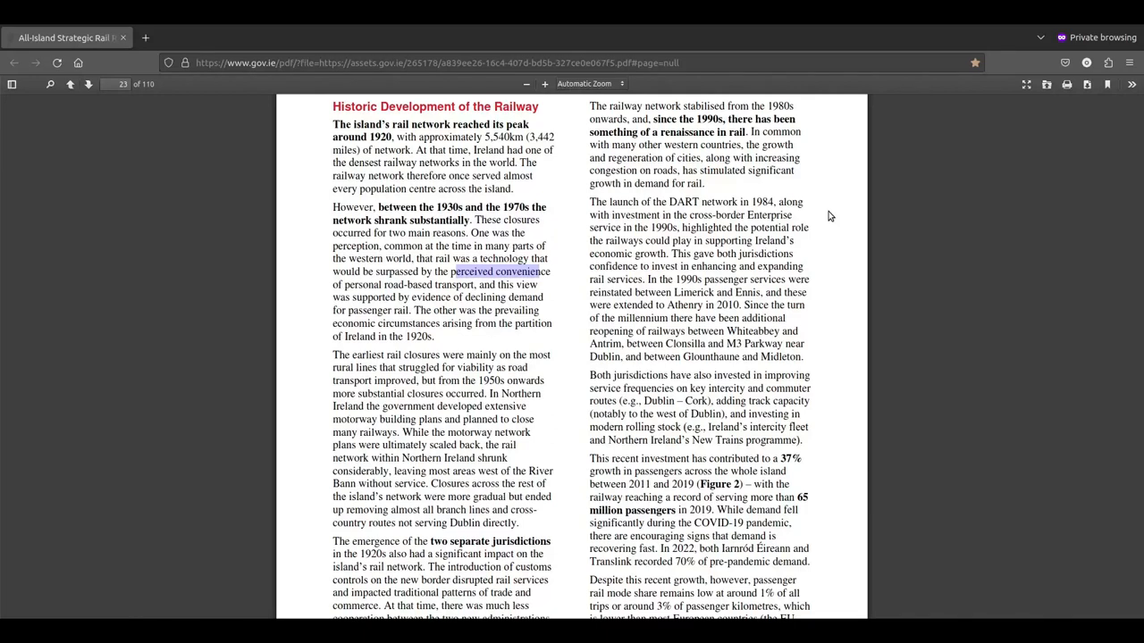
mouse_move(809, 161)
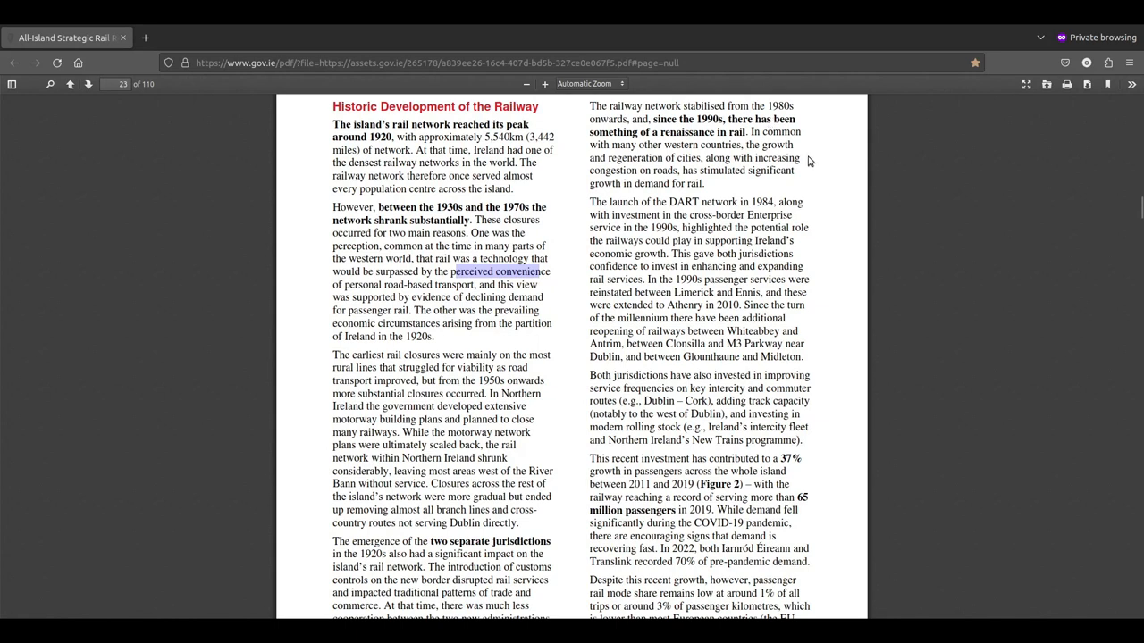
mouse_move(822, 174)
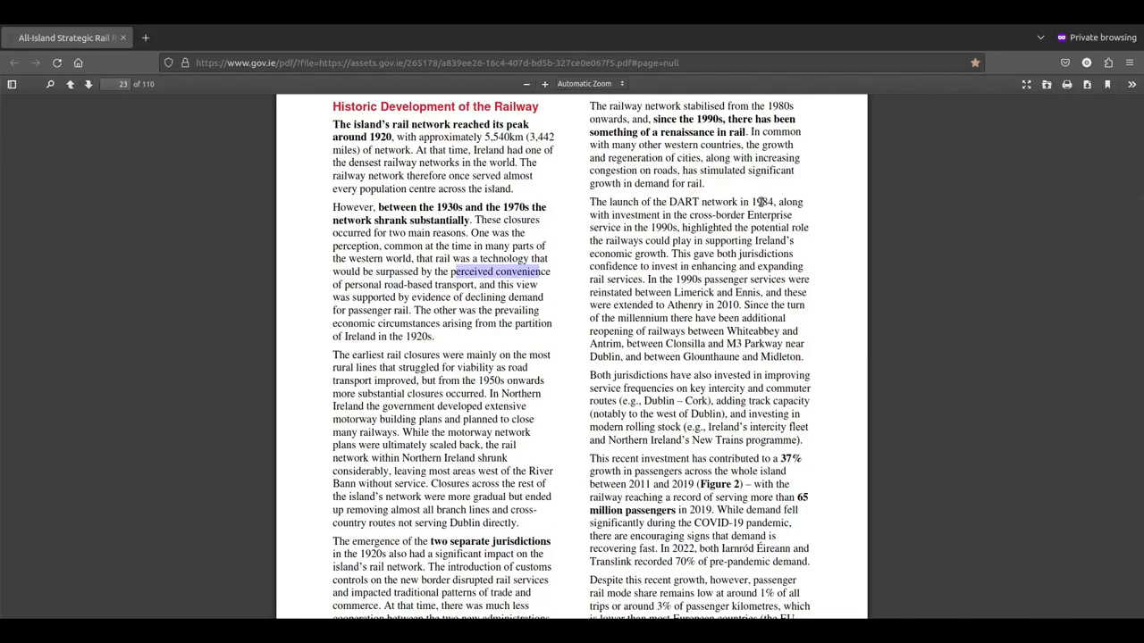
mouse_move(746, 284)
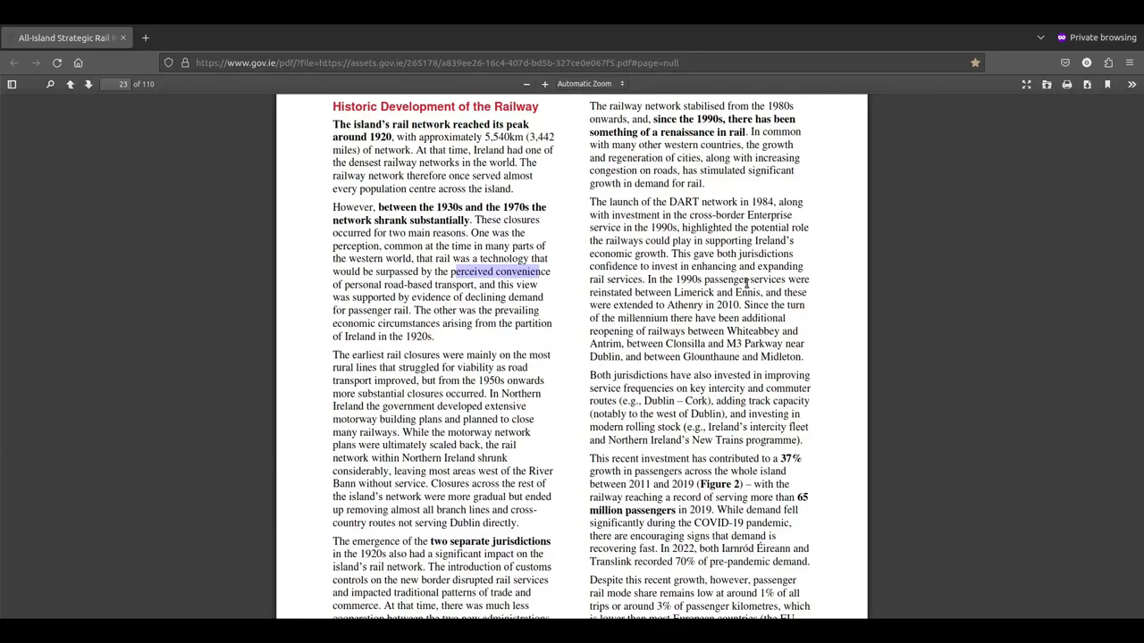
Step: Read page 23's text on closures, jurisdictions and passenger growth down to the DART+ and MetroLink paragraph
scroll(down, 3)
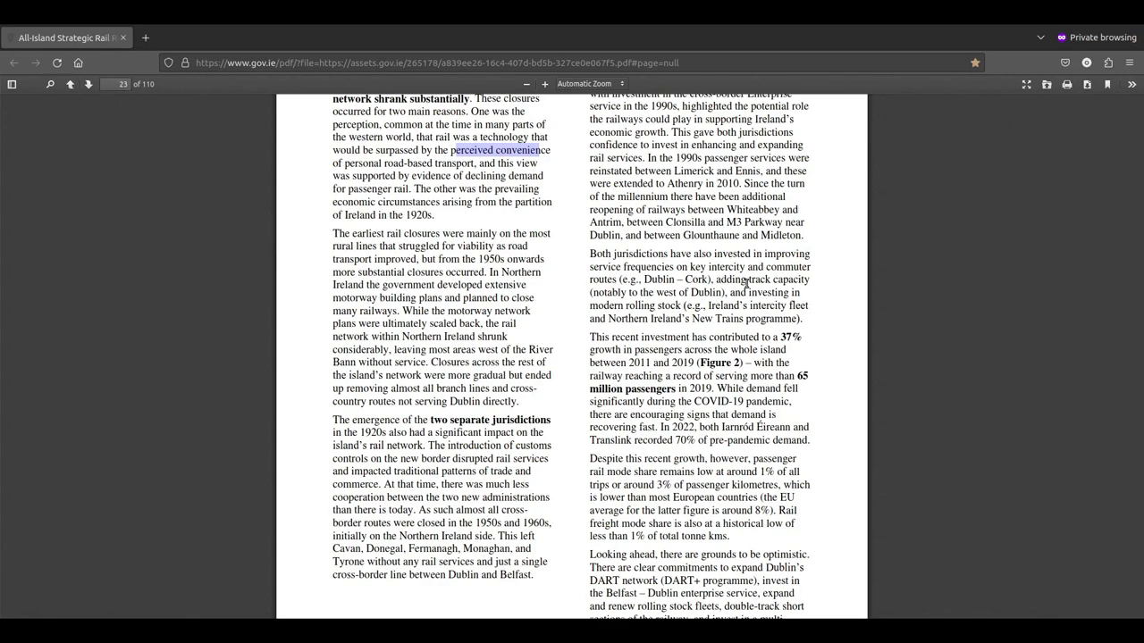
scroll(down, 3)
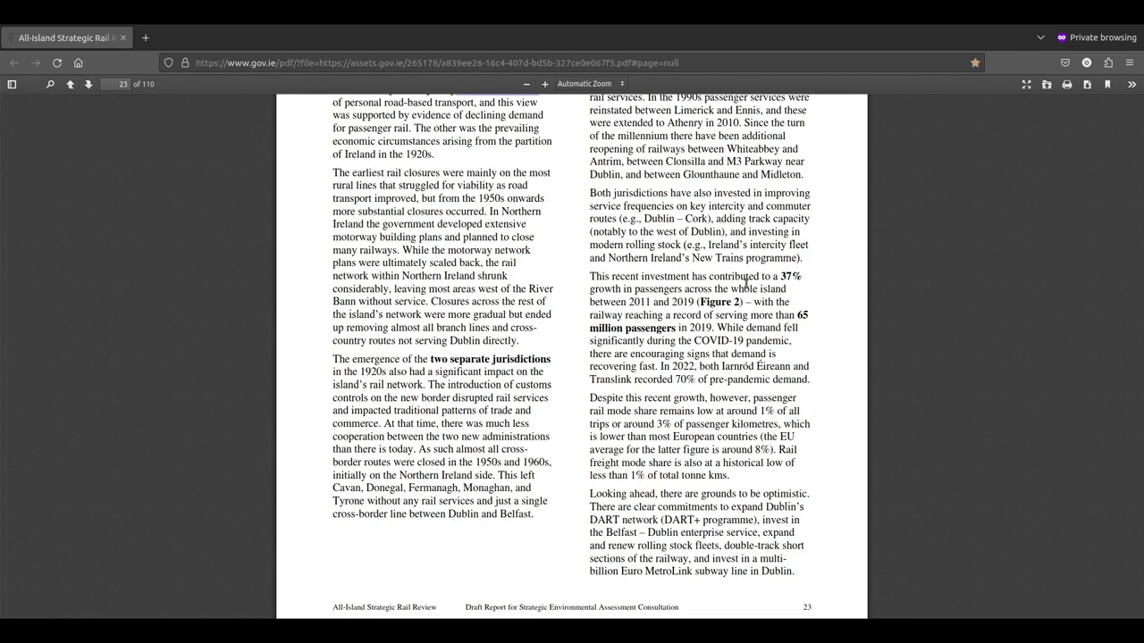
scroll(down, 3)
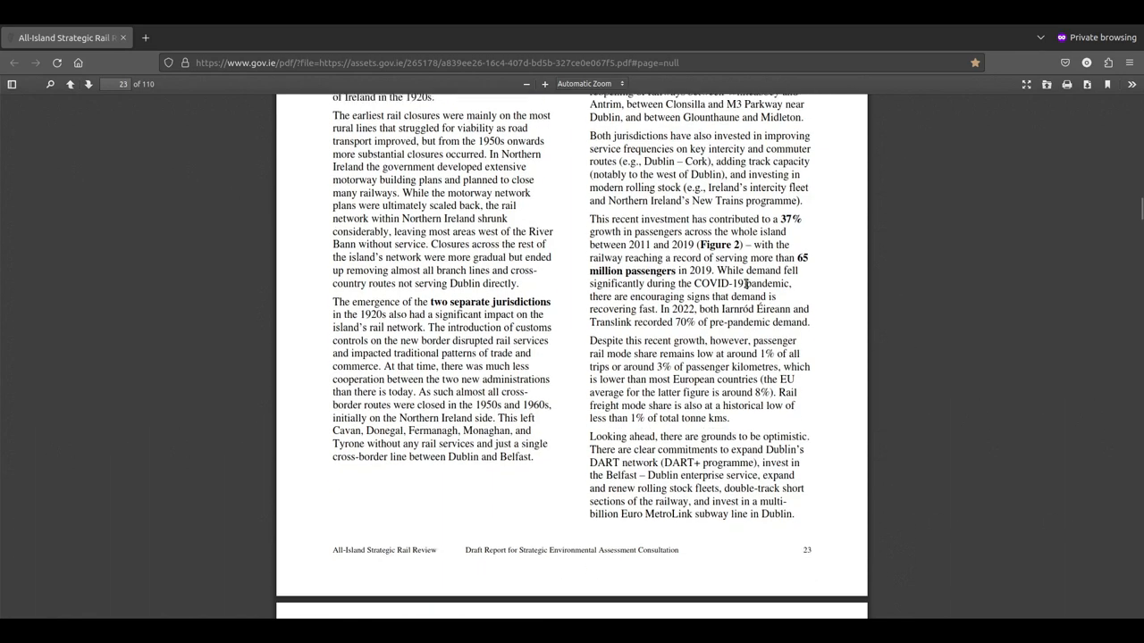
scroll(down, 3)
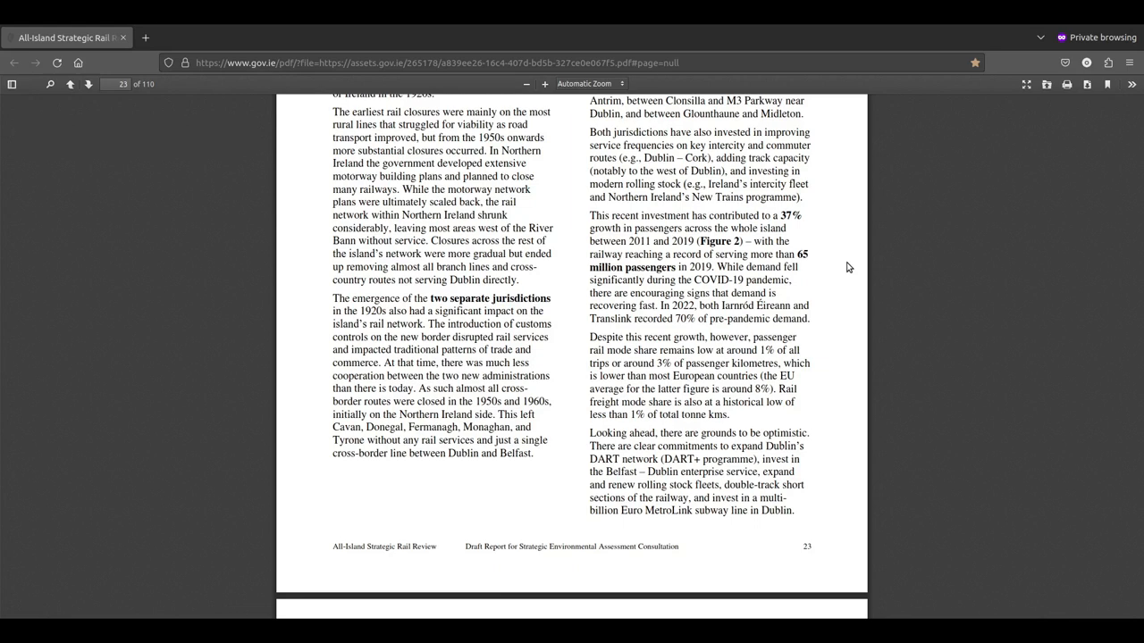
Step: Move past page 23's footer until page 24's Figure 2 passenger journeys bar chart appears
scroll(down, 3)
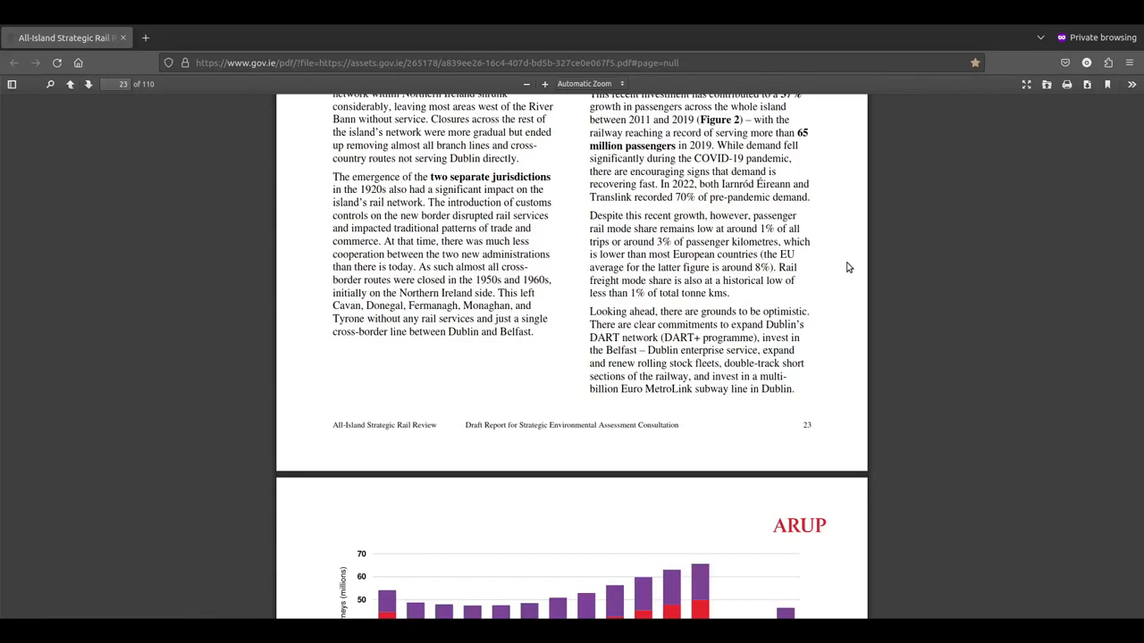
mouse_move(766, 259)
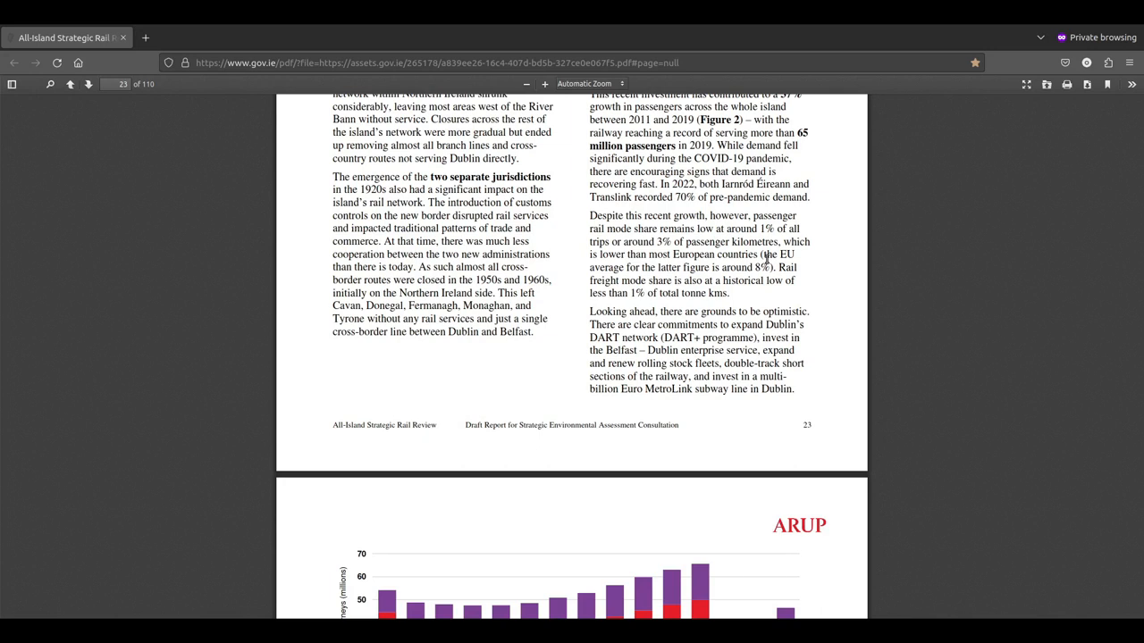
mouse_move(850, 289)
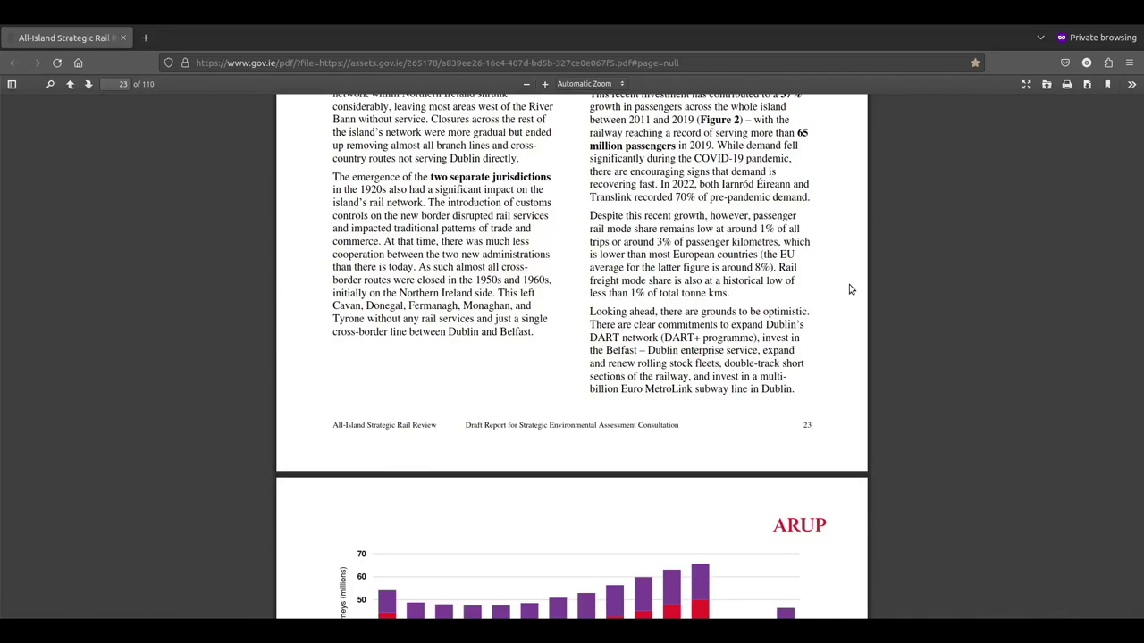
mouse_move(809, 324)
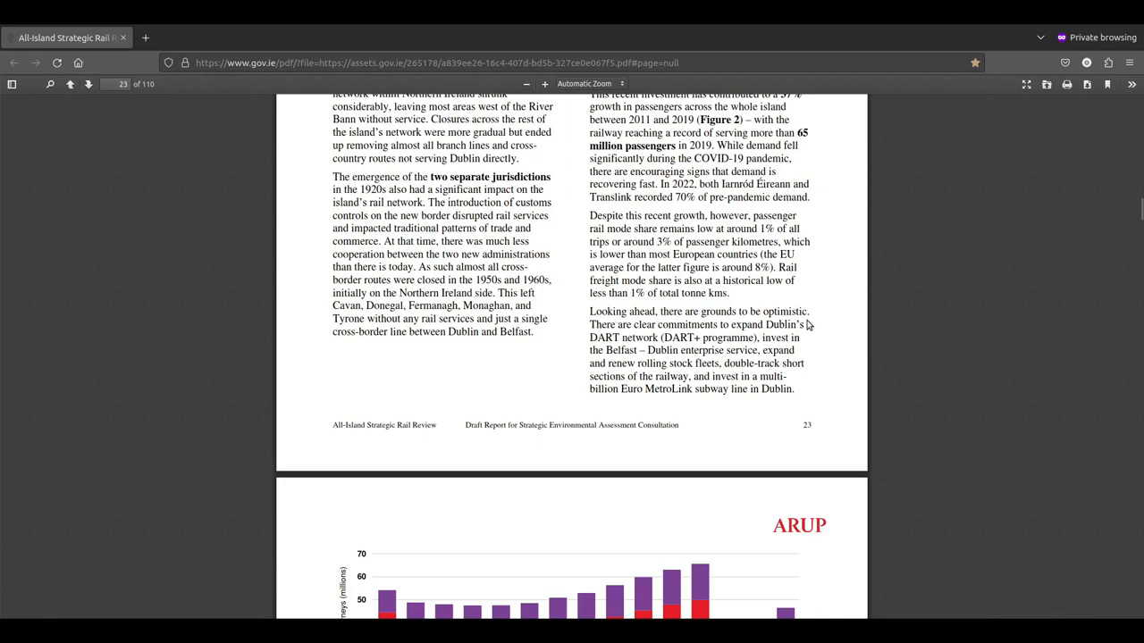
mouse_move(836, 333)
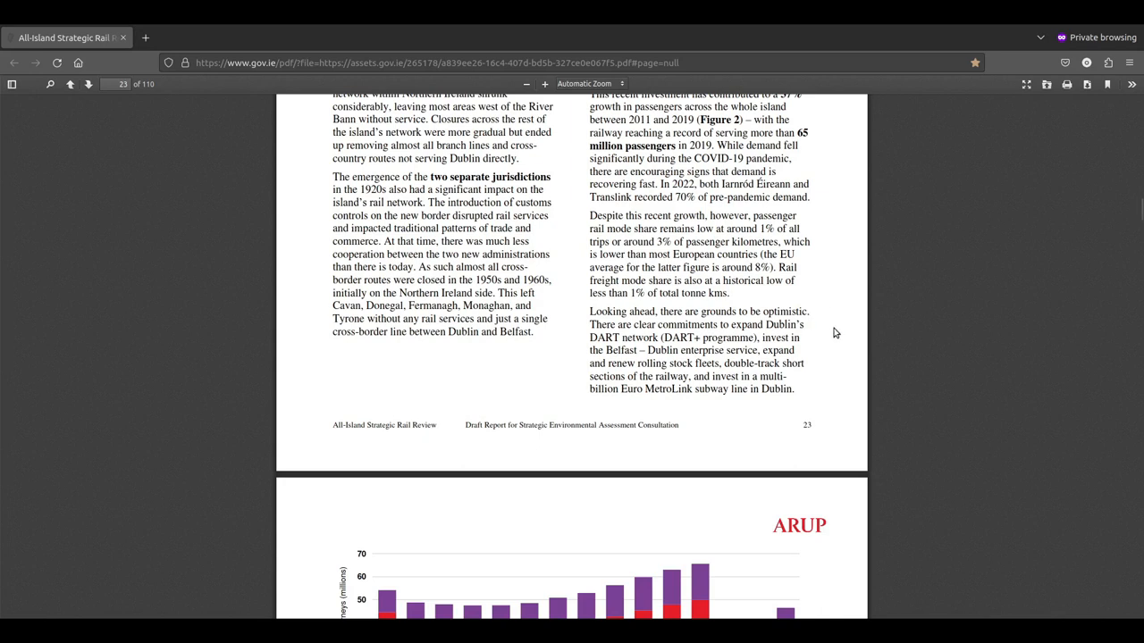
scroll(down, 3)
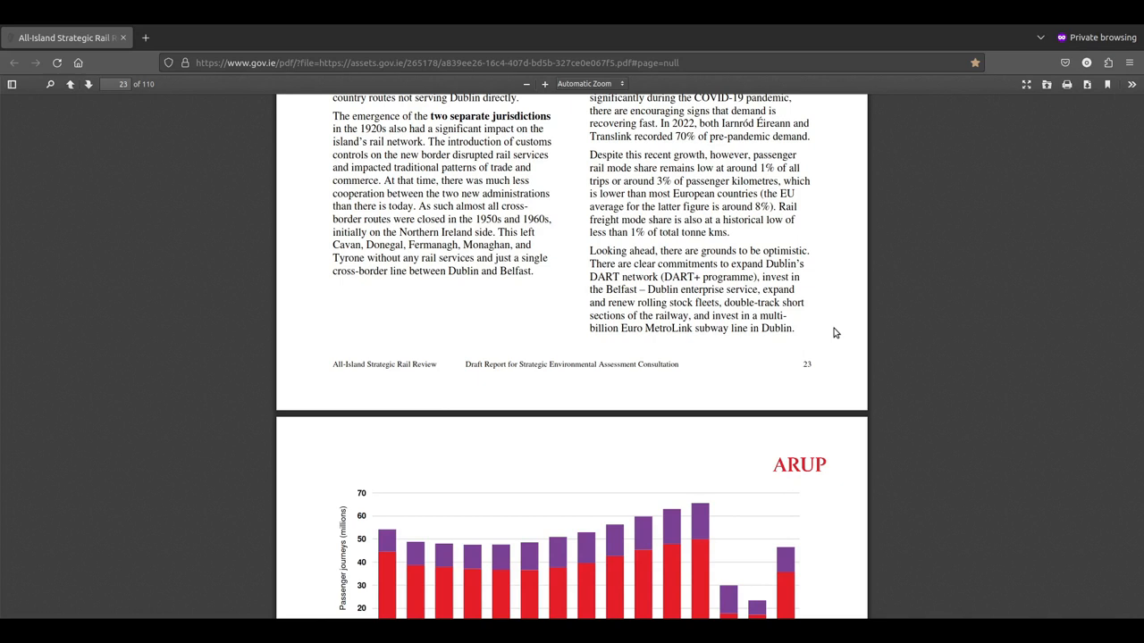
mouse_move(597, 290)
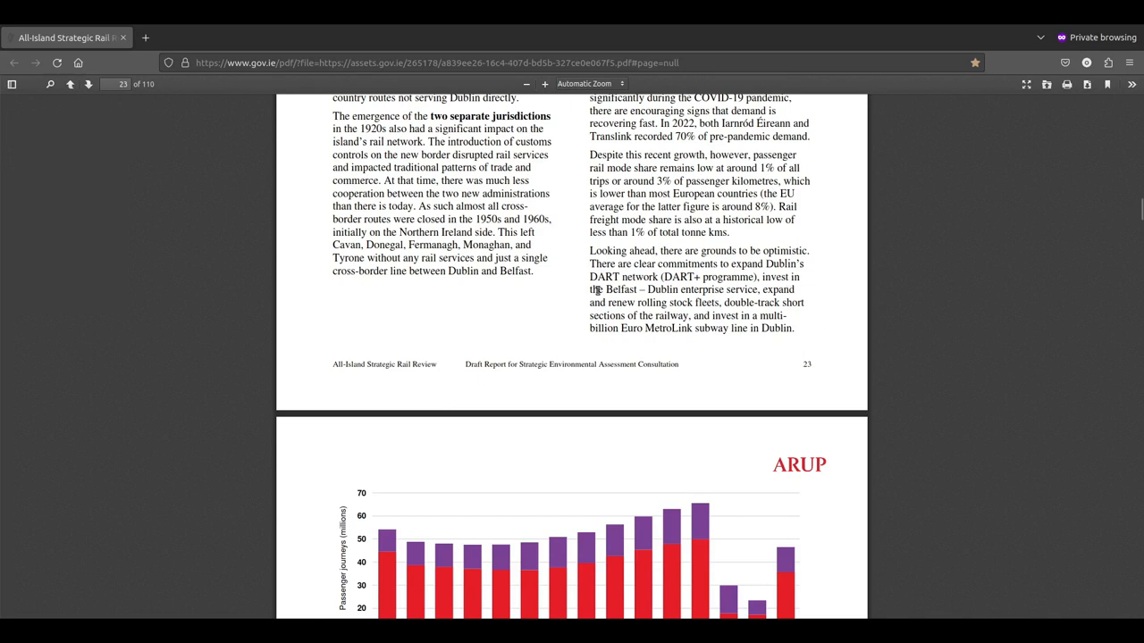
mouse_move(615, 316)
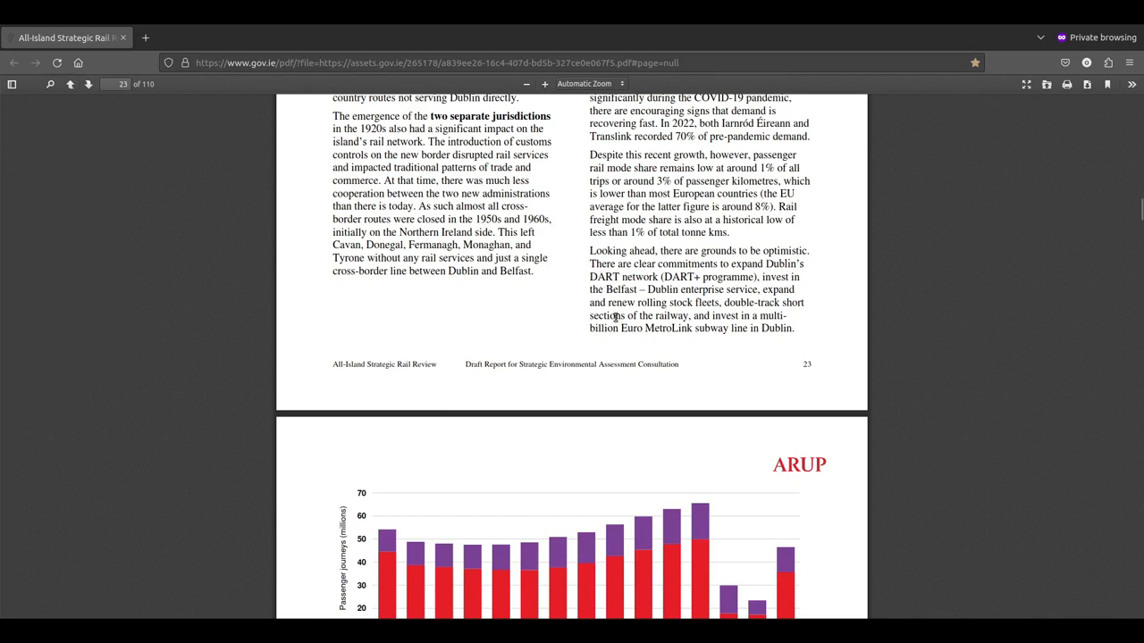
mouse_move(876, 313)
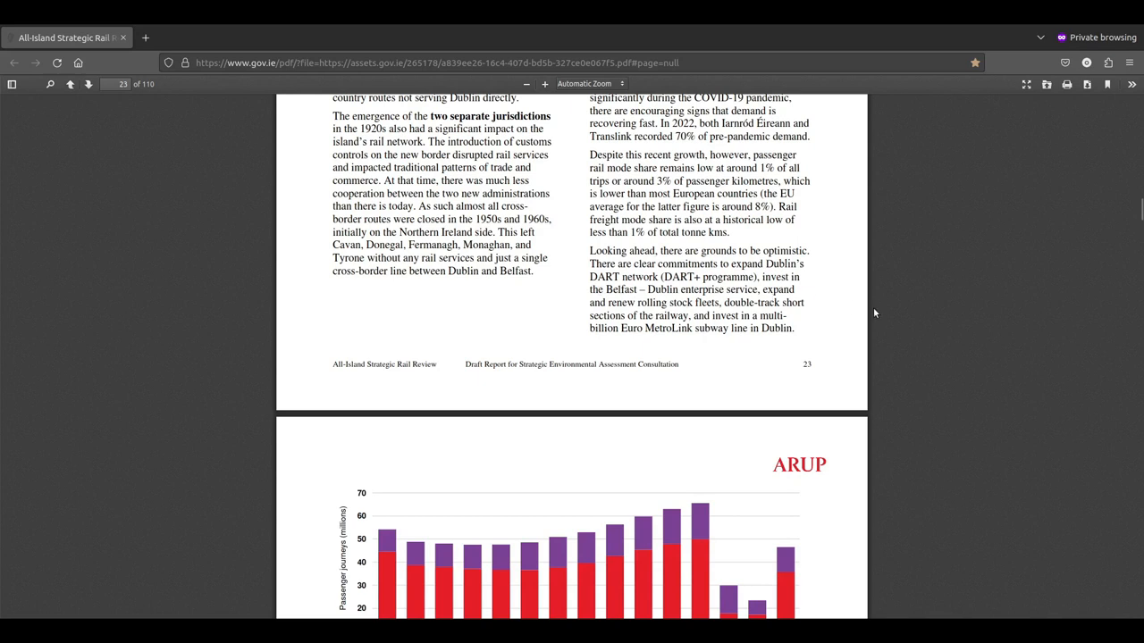
mouse_move(526, 323)
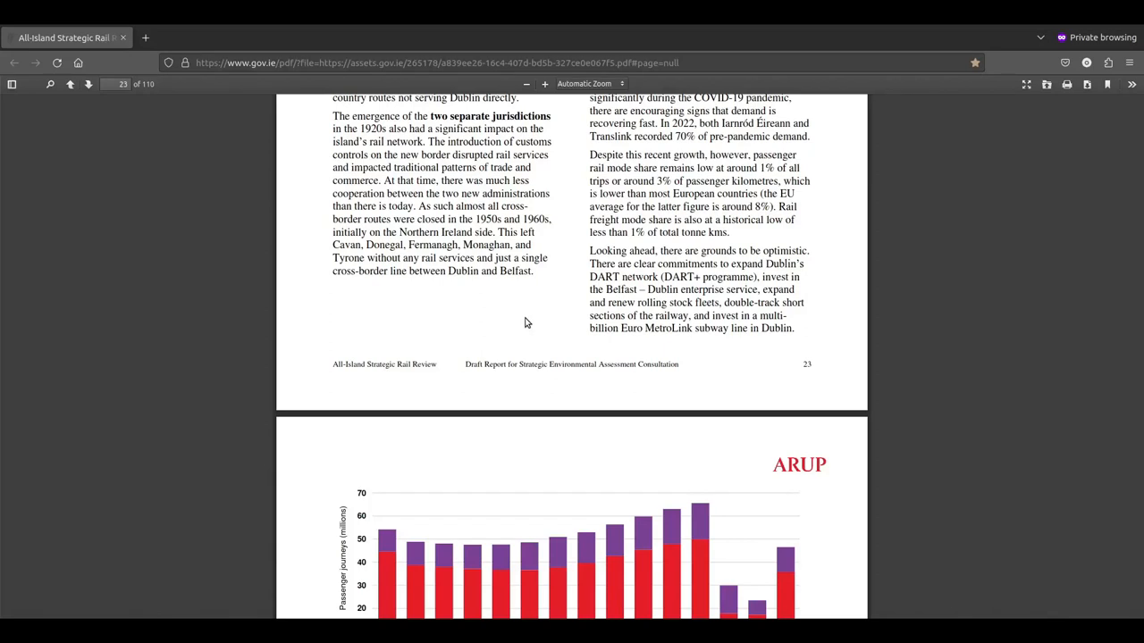
scroll(down, 3)
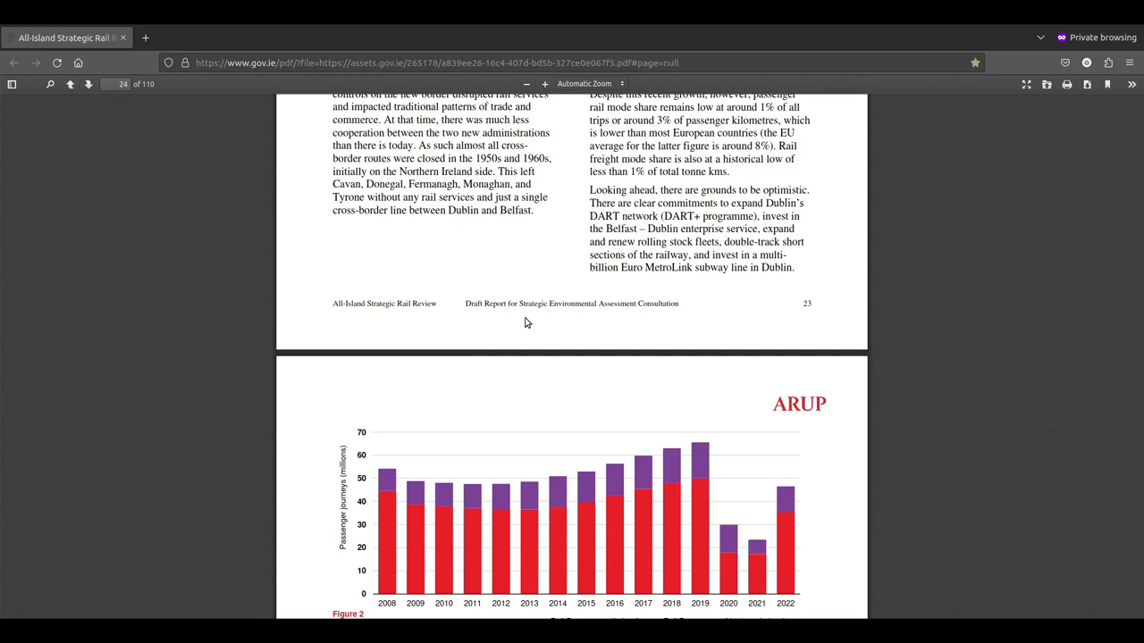
mouse_move(570, 308)
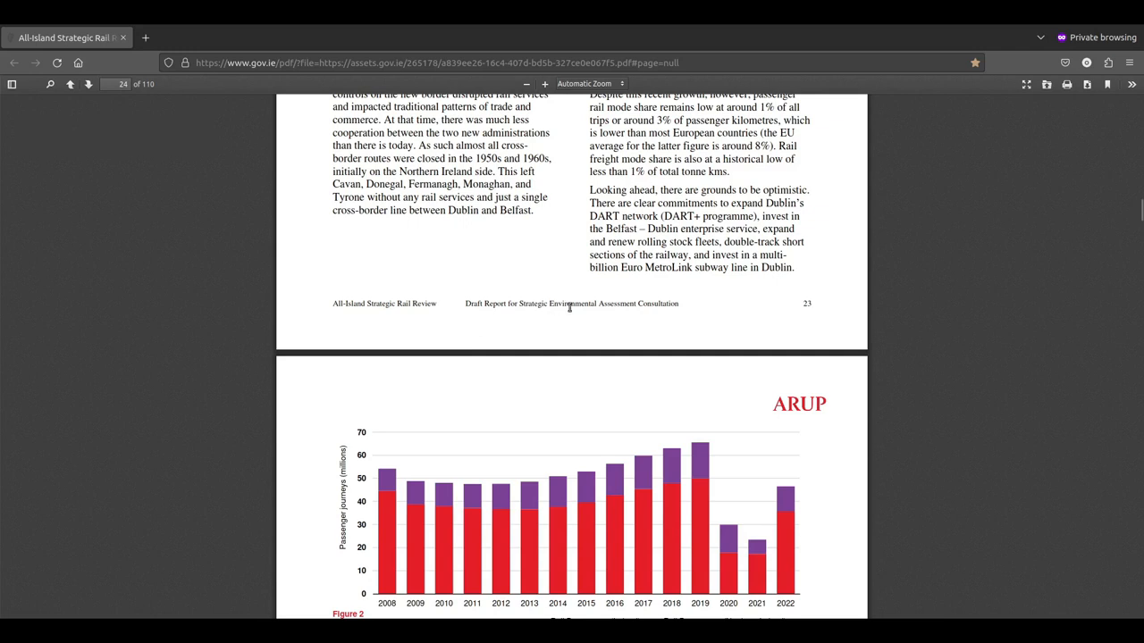
mouse_move(712, 309)
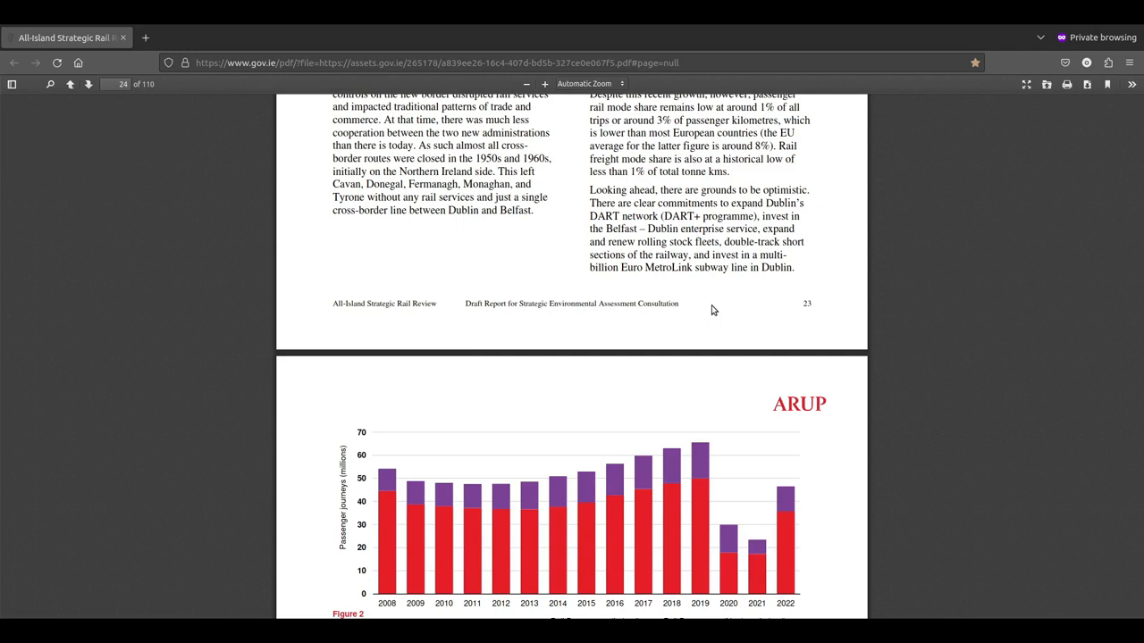
mouse_move(651, 314)
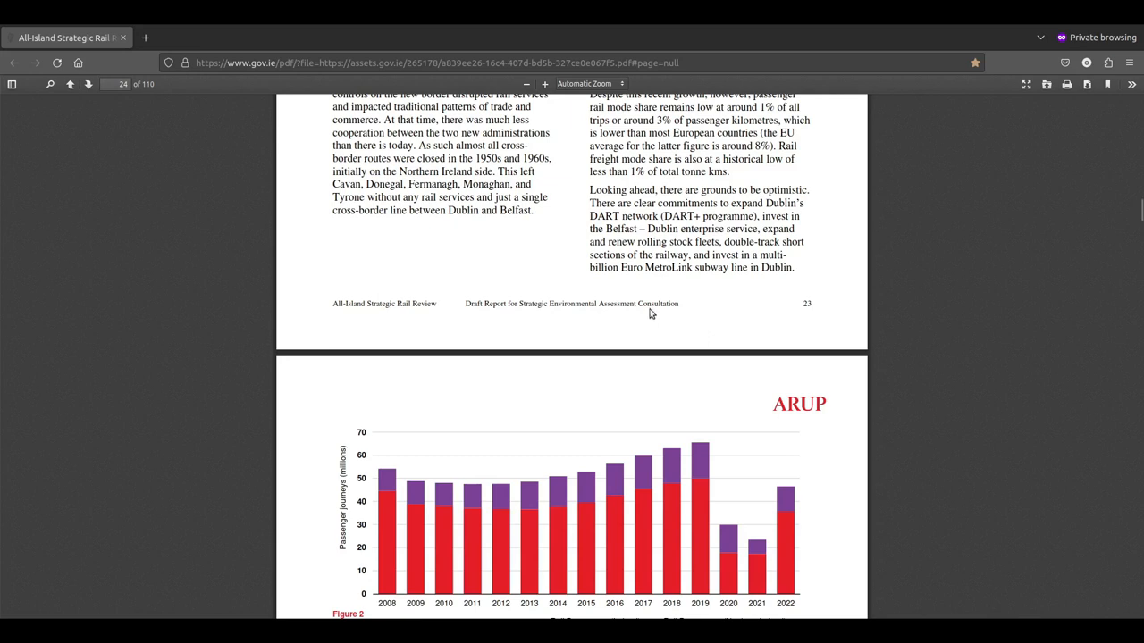
mouse_move(225, 364)
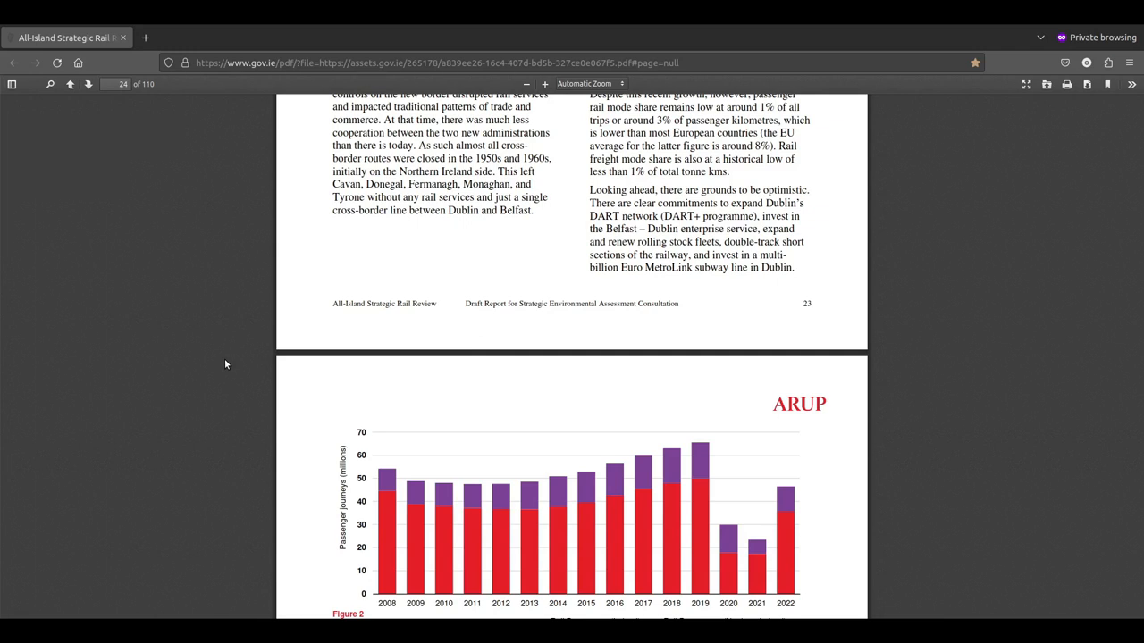
Step: Show the complete Figure 2 chart with its legend and the Socioeconomic and Political Context heading
scroll(down, 3)
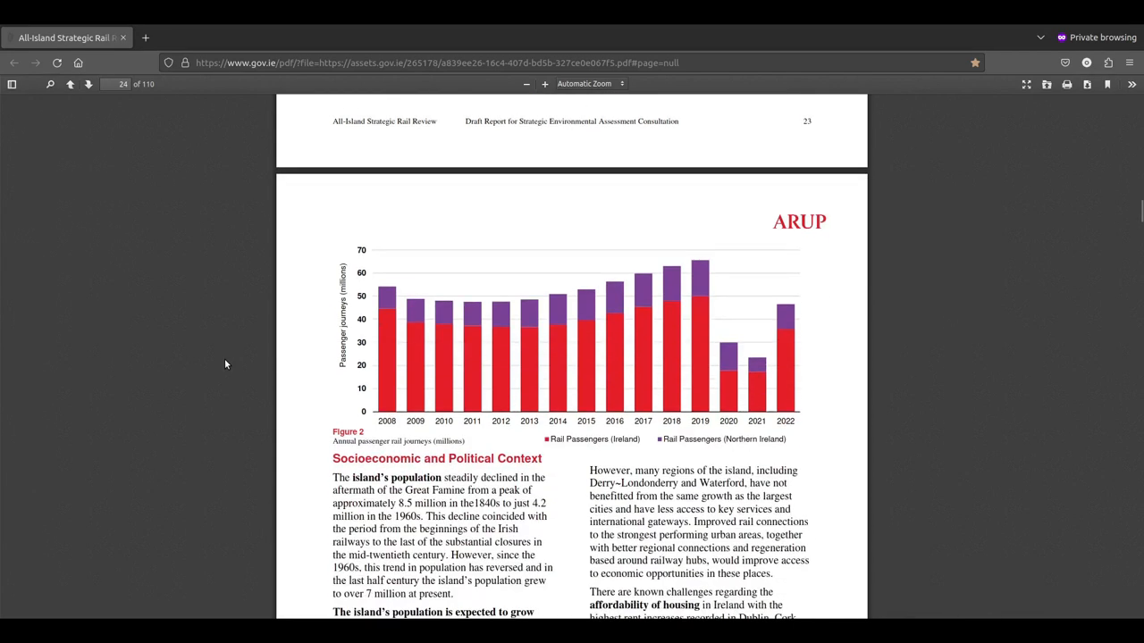
scroll(down, 3)
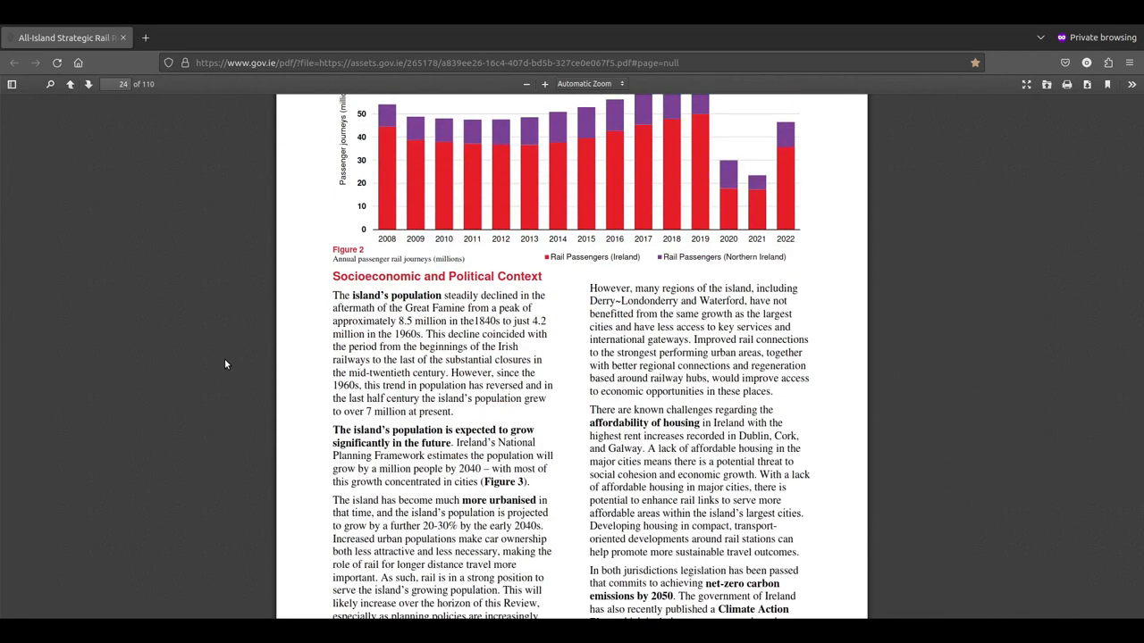
scroll(up, 3)
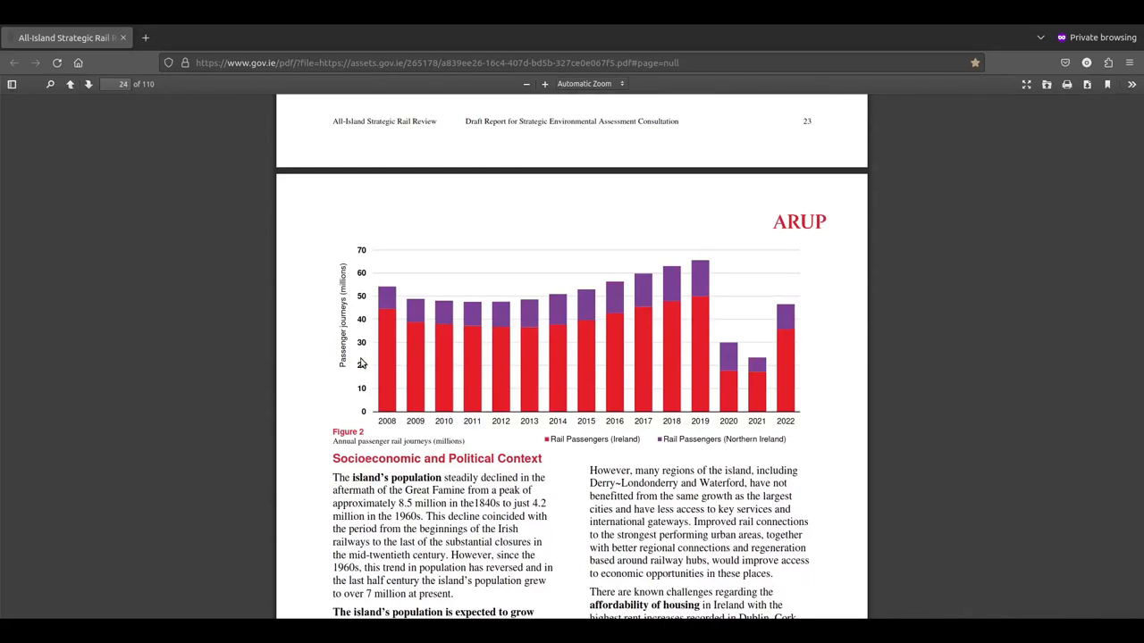
mouse_move(373, 310)
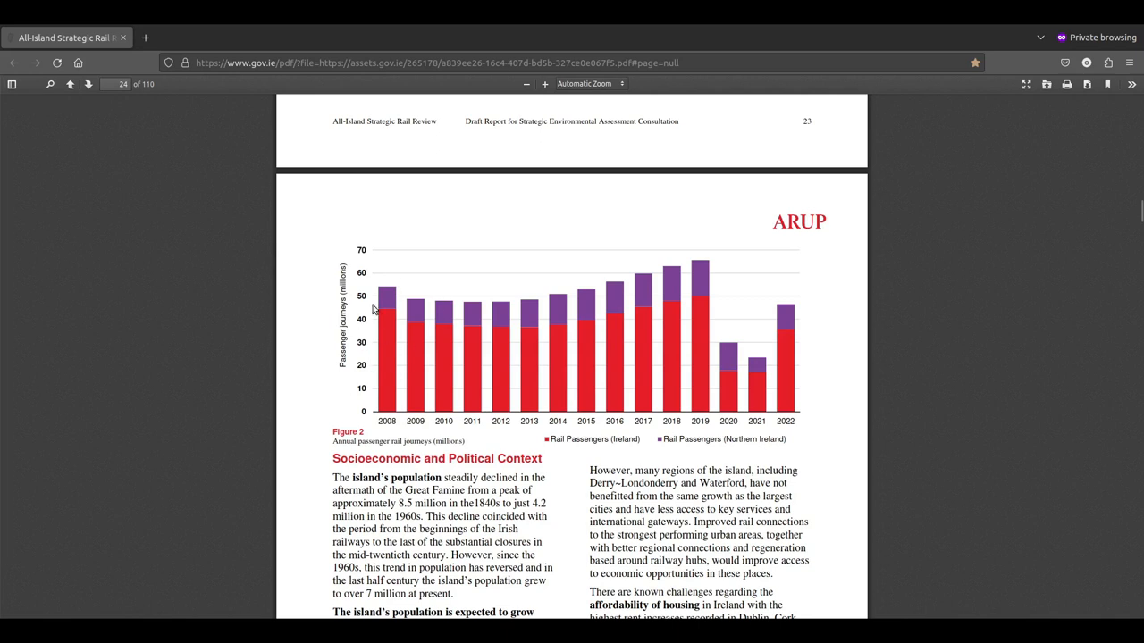
mouse_move(381, 327)
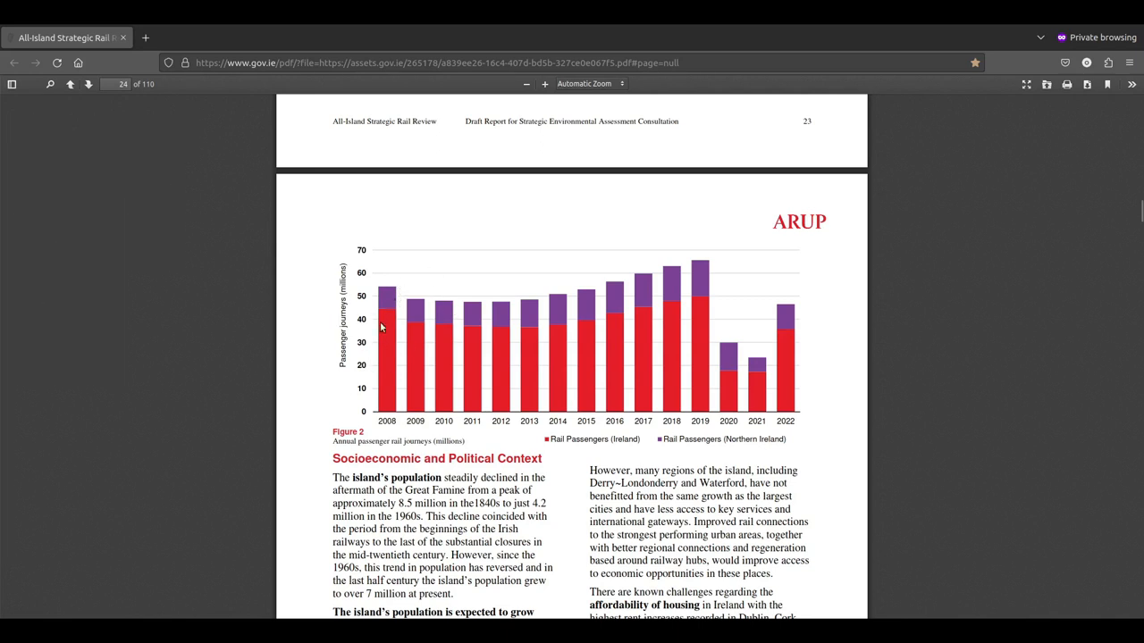
mouse_move(382, 323)
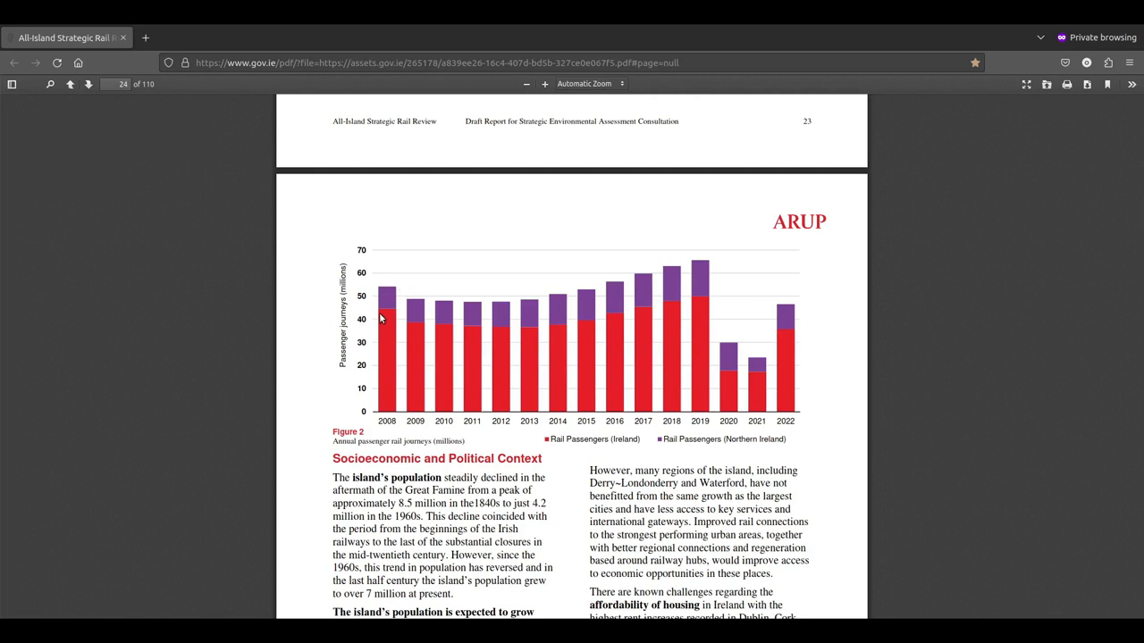
mouse_move(428, 324)
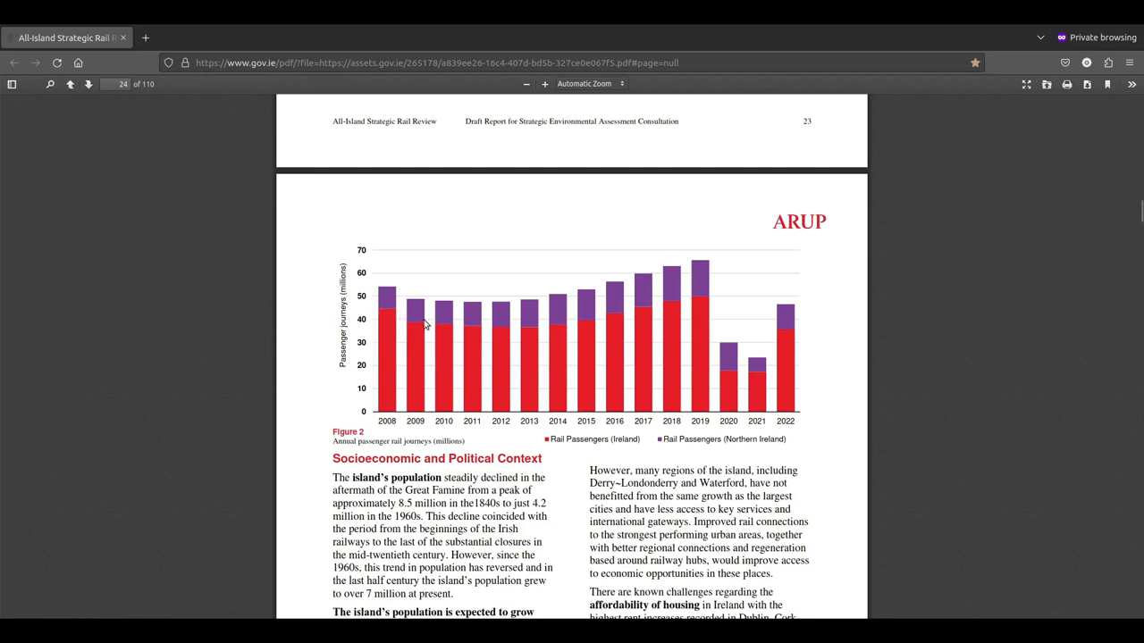
mouse_move(541, 330)
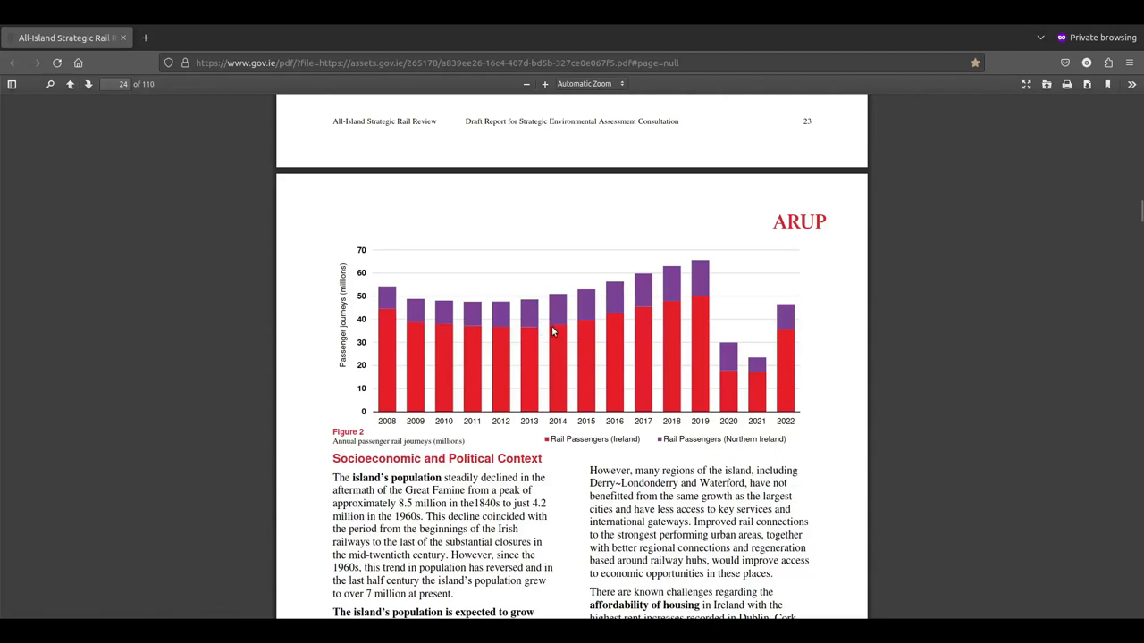
mouse_move(612, 325)
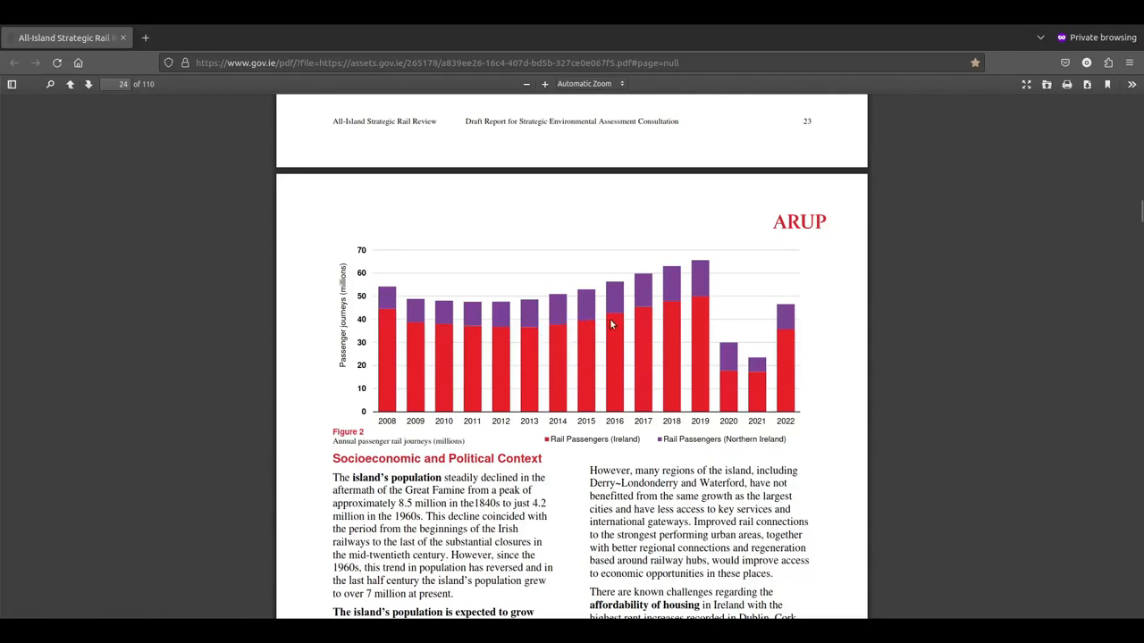
mouse_move(646, 306)
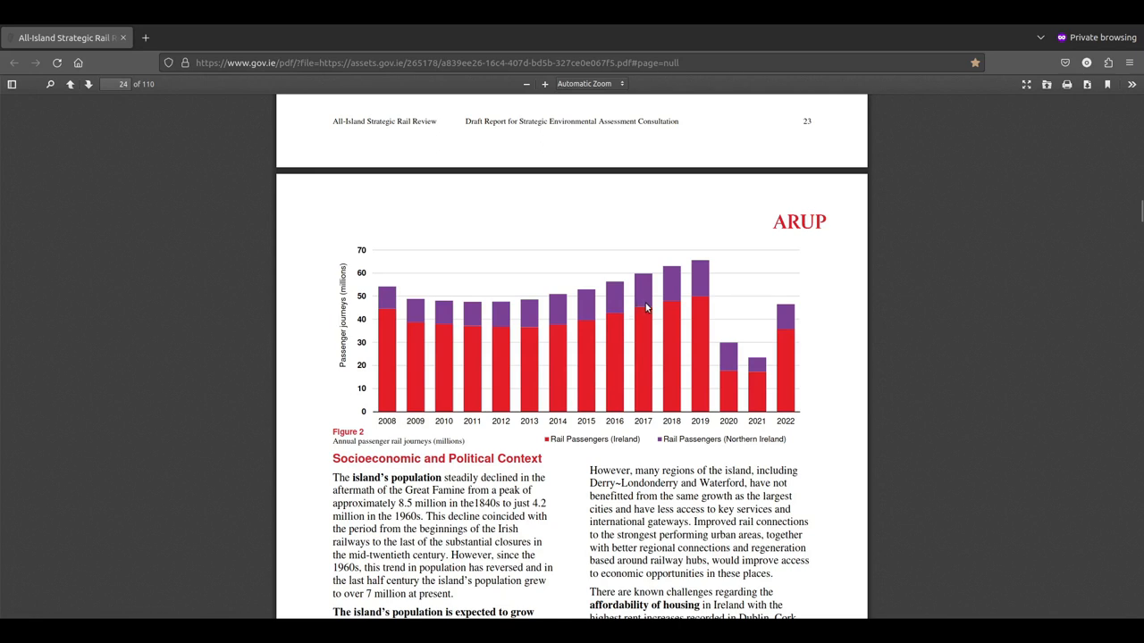
mouse_move(686, 299)
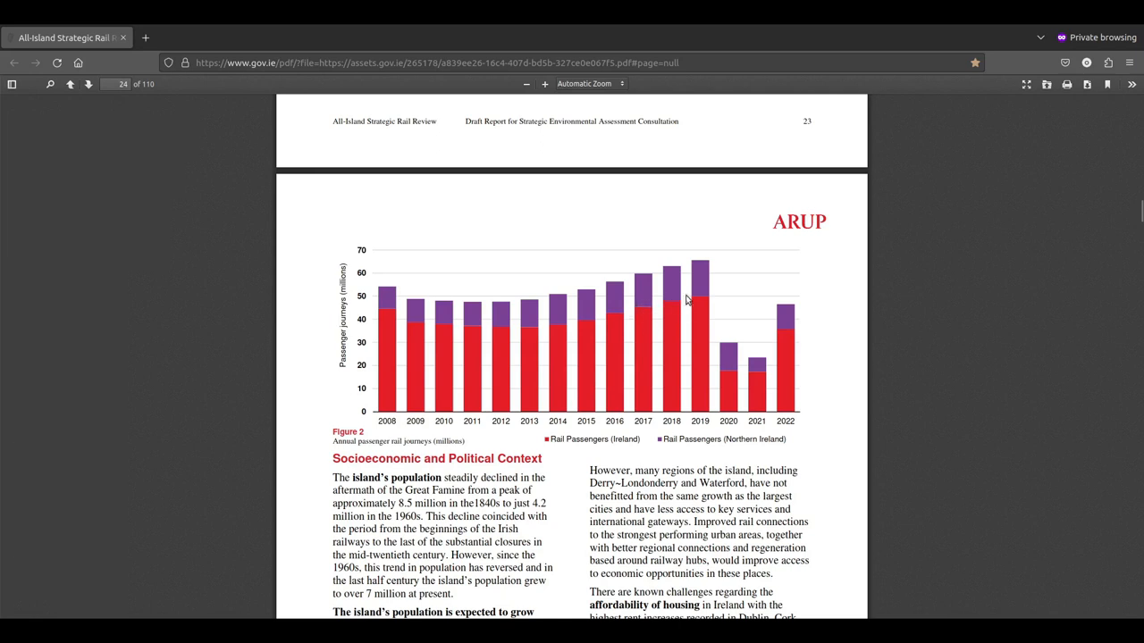
mouse_move(702, 295)
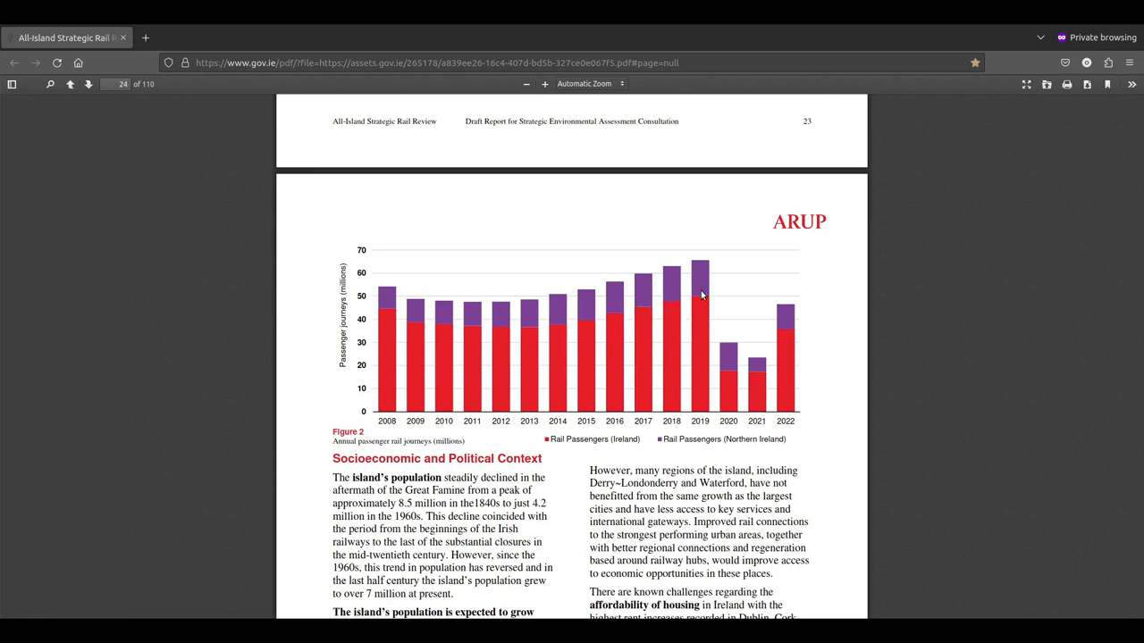
mouse_move(711, 308)
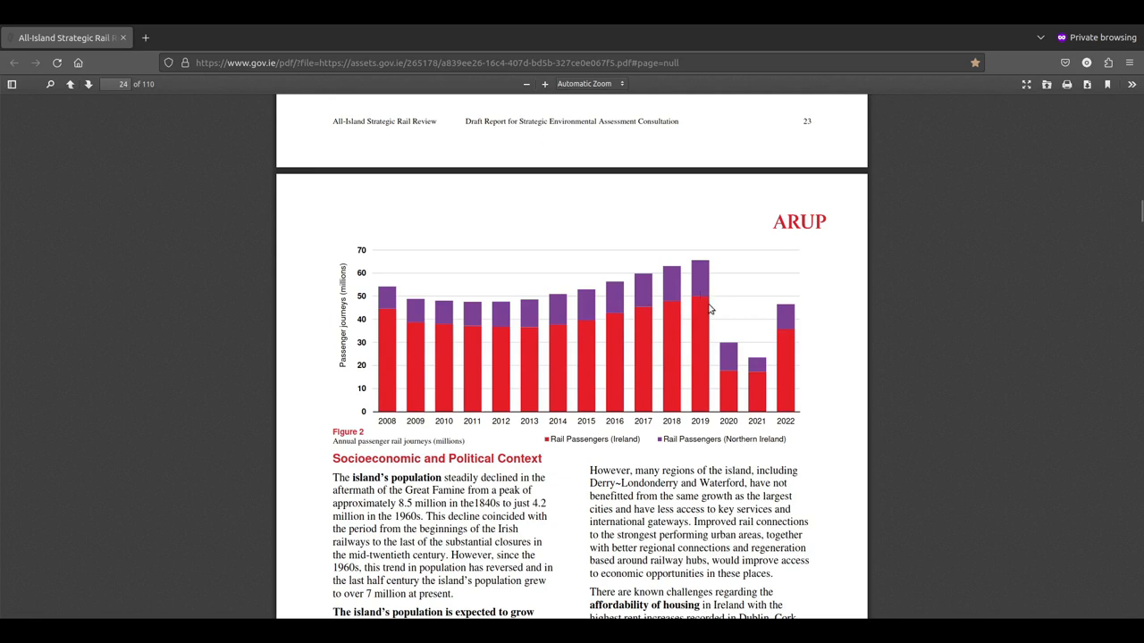
mouse_move(731, 380)
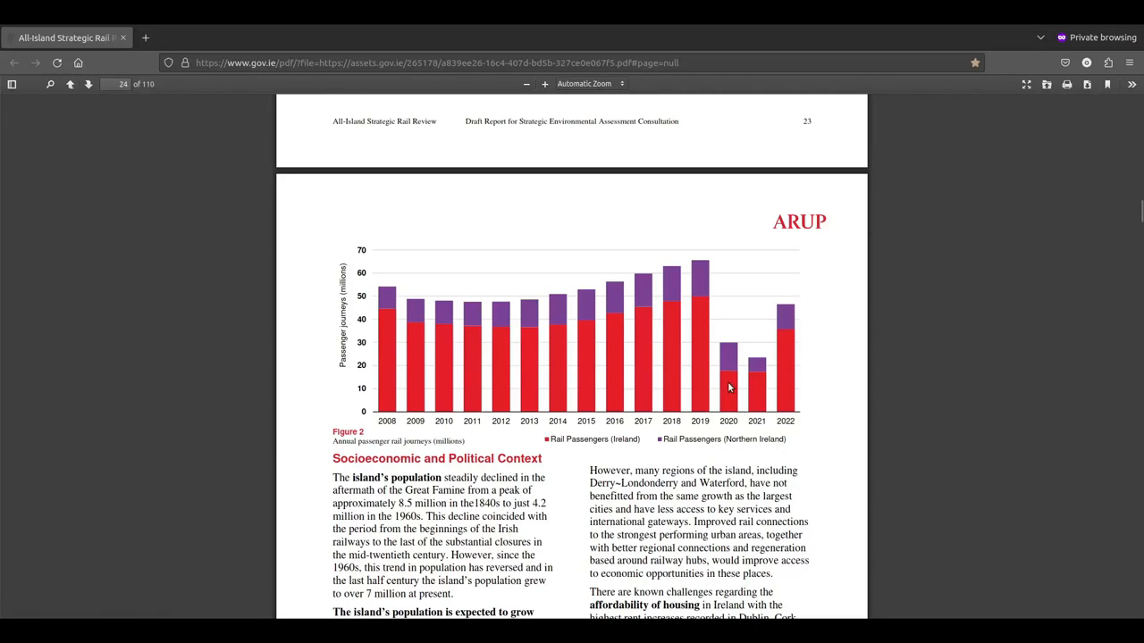
mouse_move(731, 369)
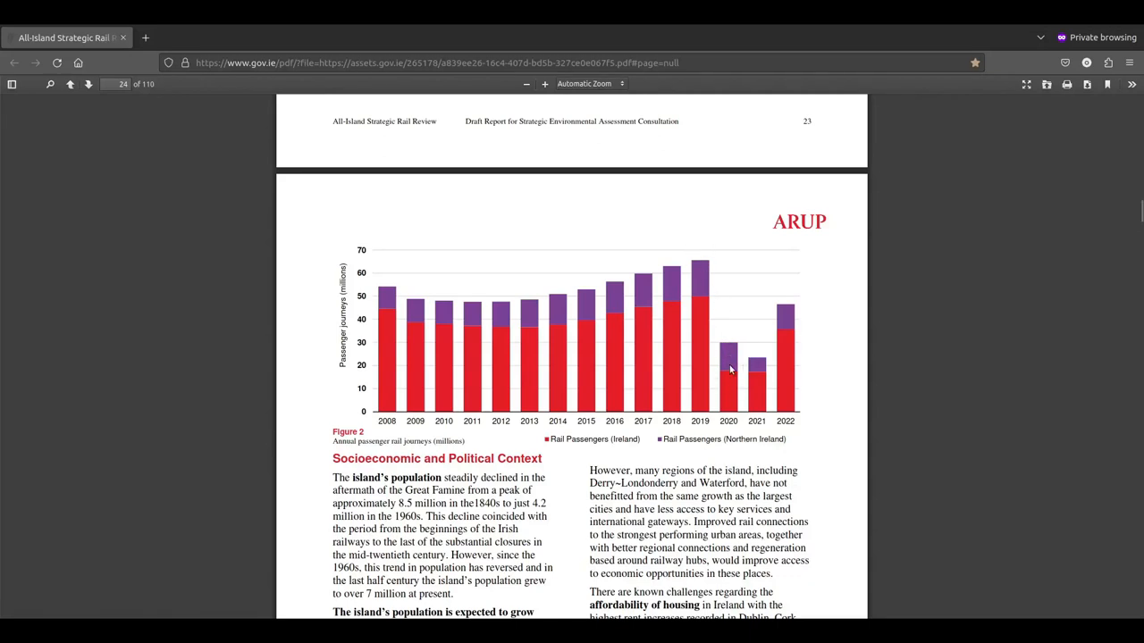
mouse_move(716, 357)
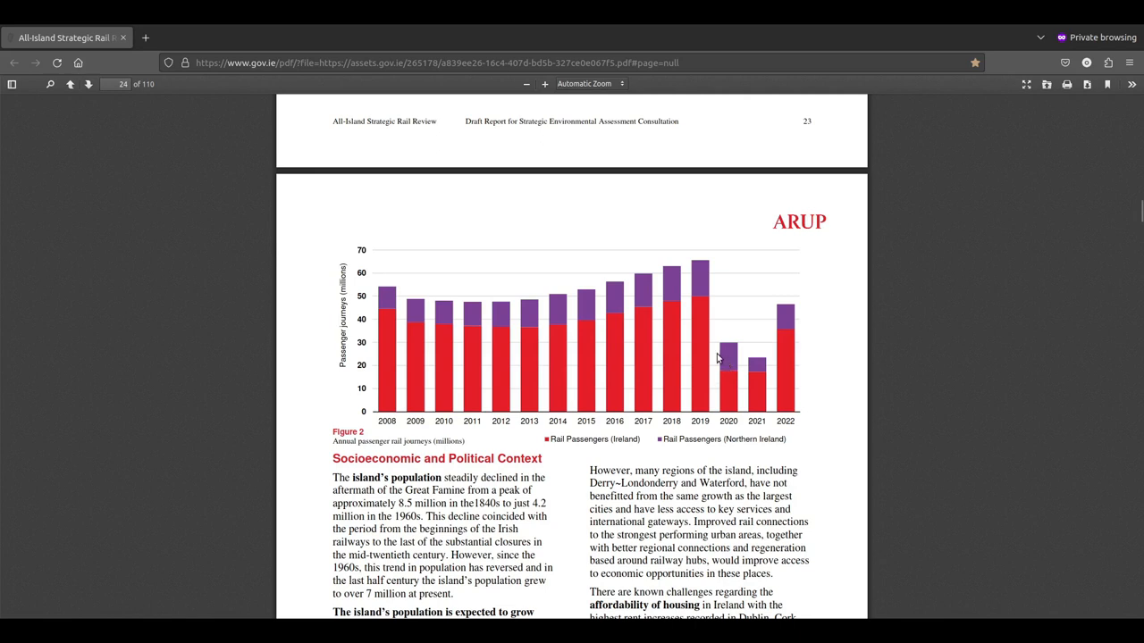
mouse_move(776, 349)
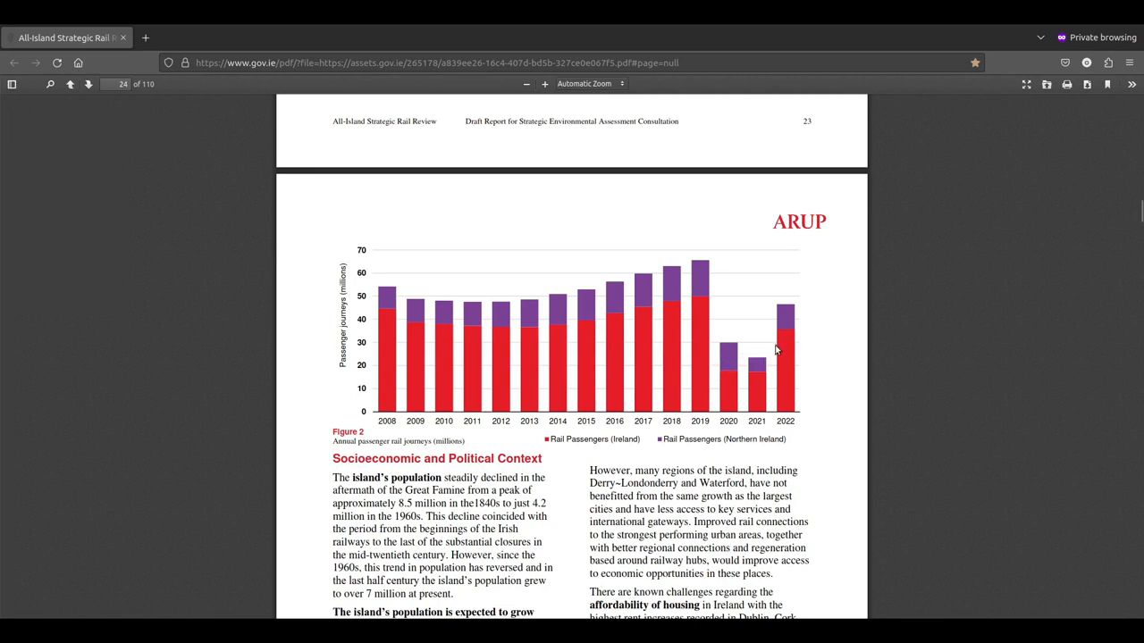
mouse_move(737, 359)
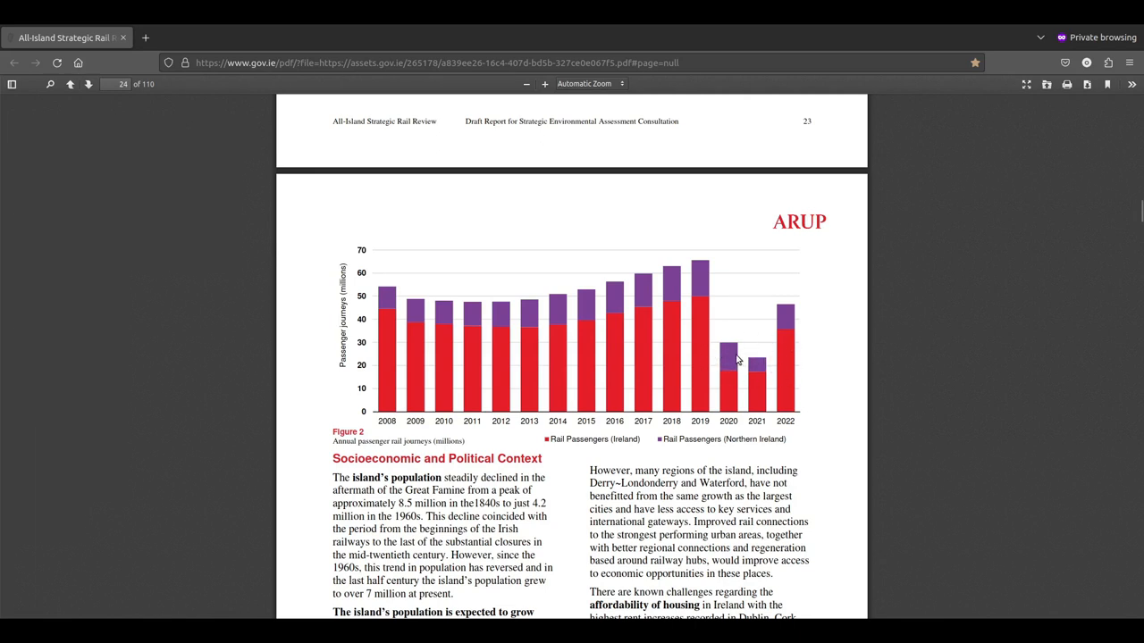
mouse_move(740, 342)
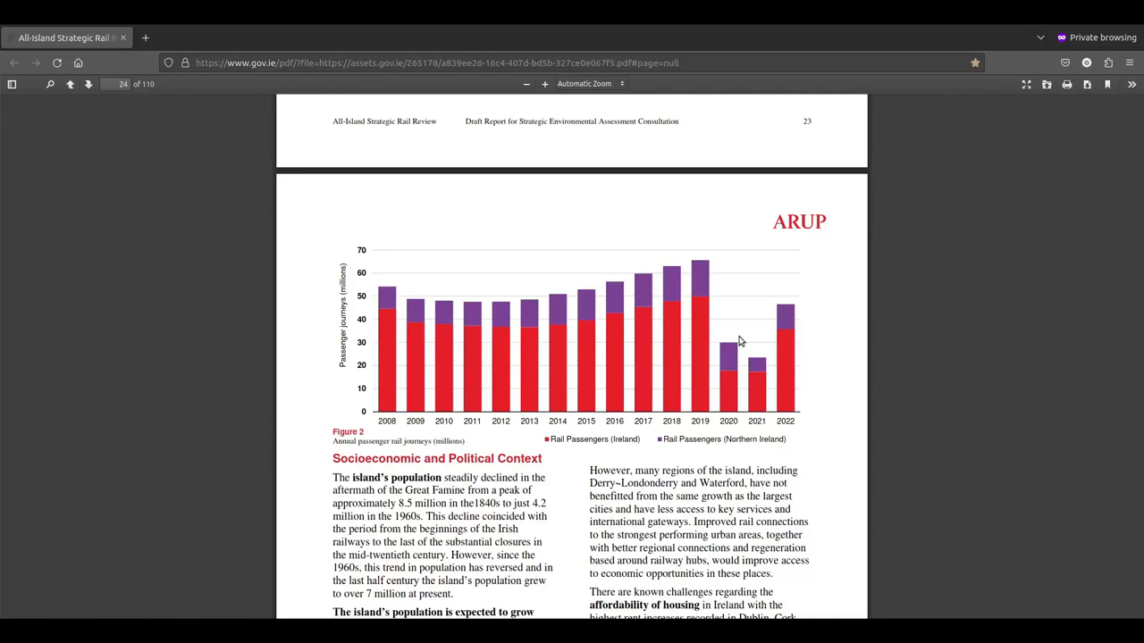
mouse_move(724, 364)
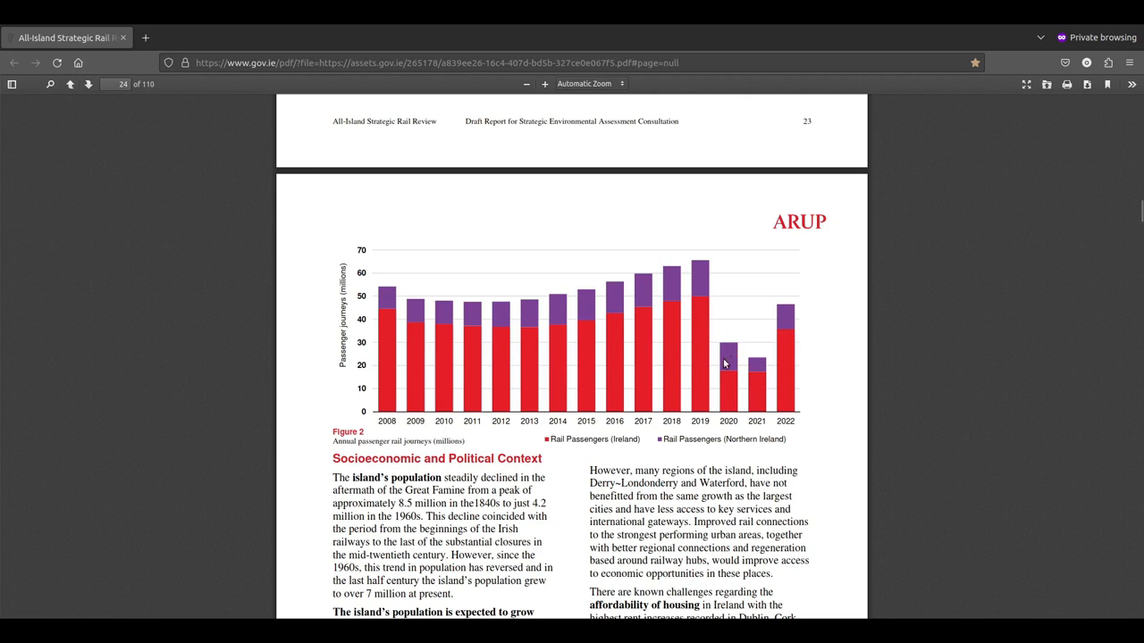
mouse_move(733, 348)
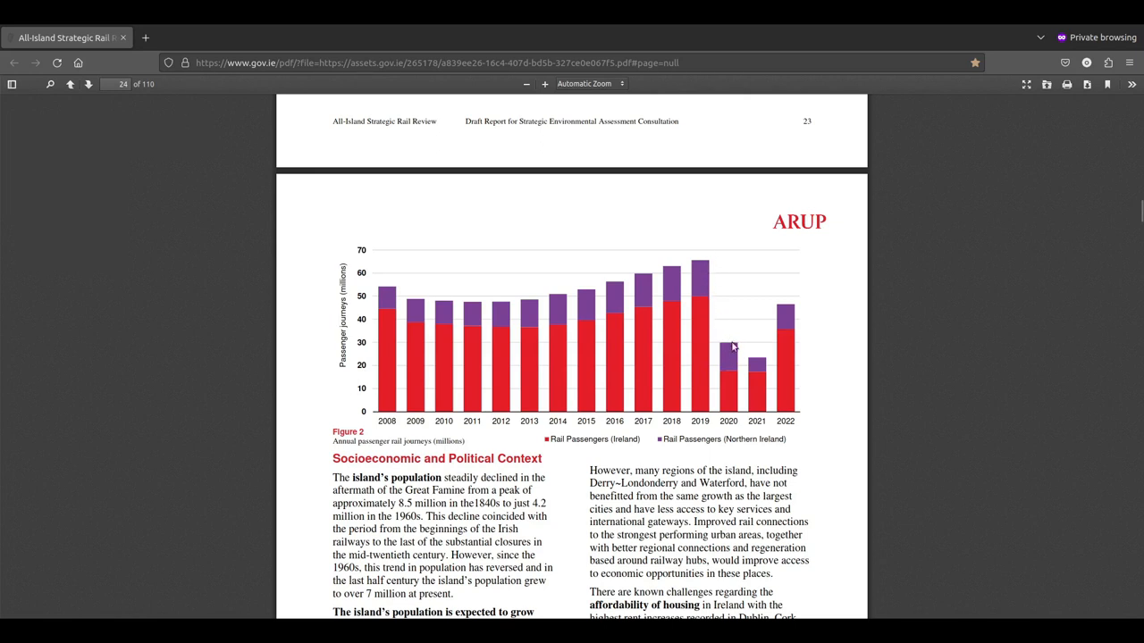
mouse_move(738, 368)
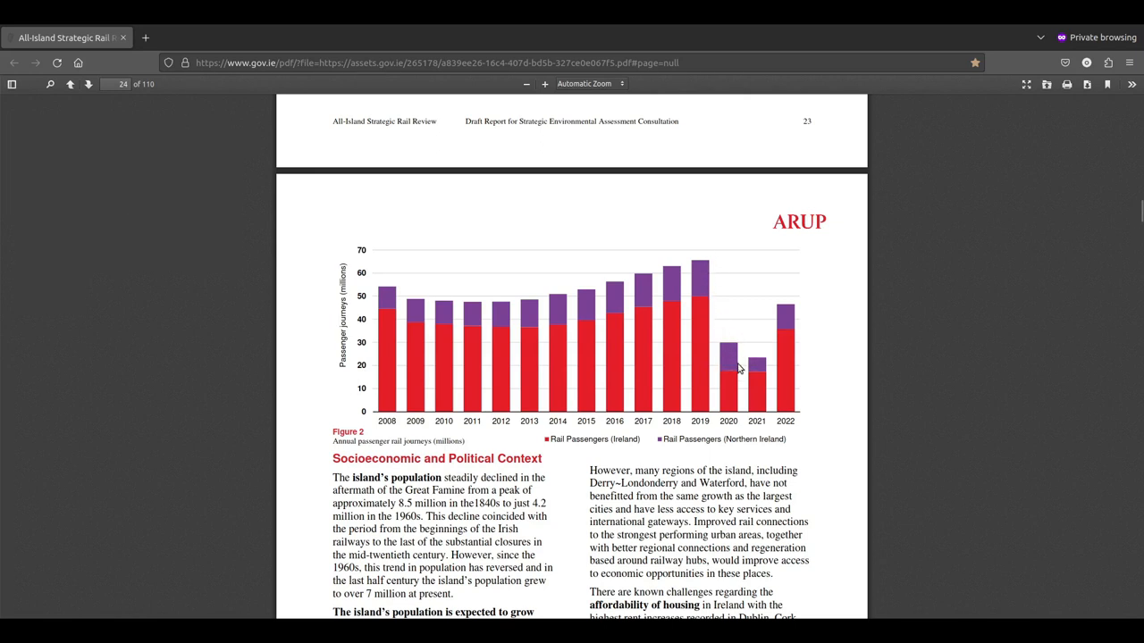
mouse_move(724, 364)
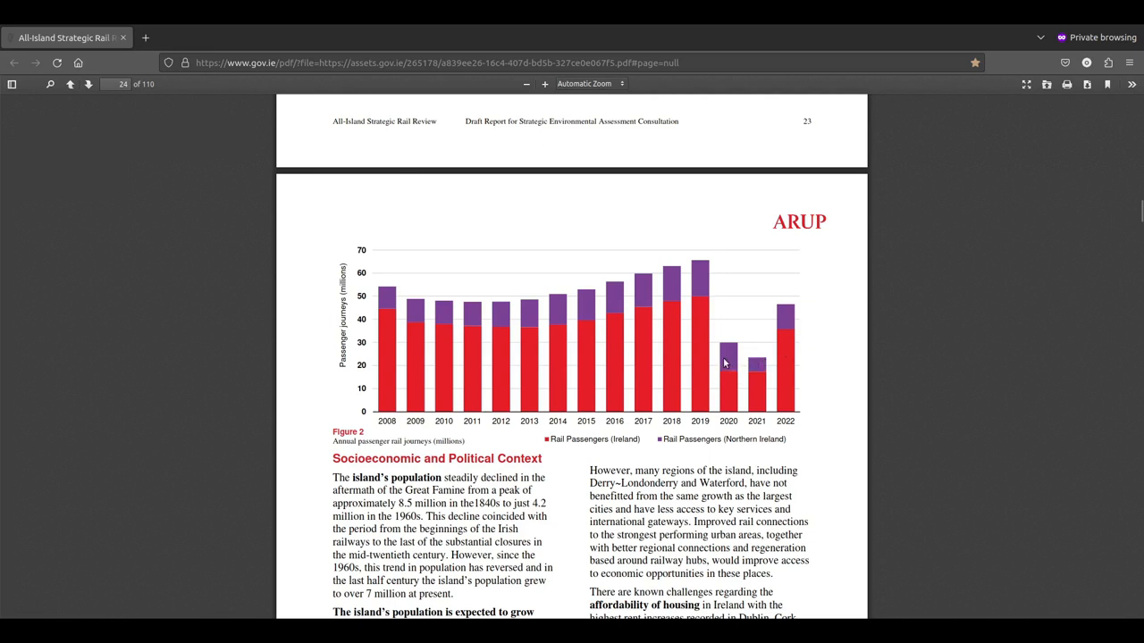
mouse_move(759, 360)
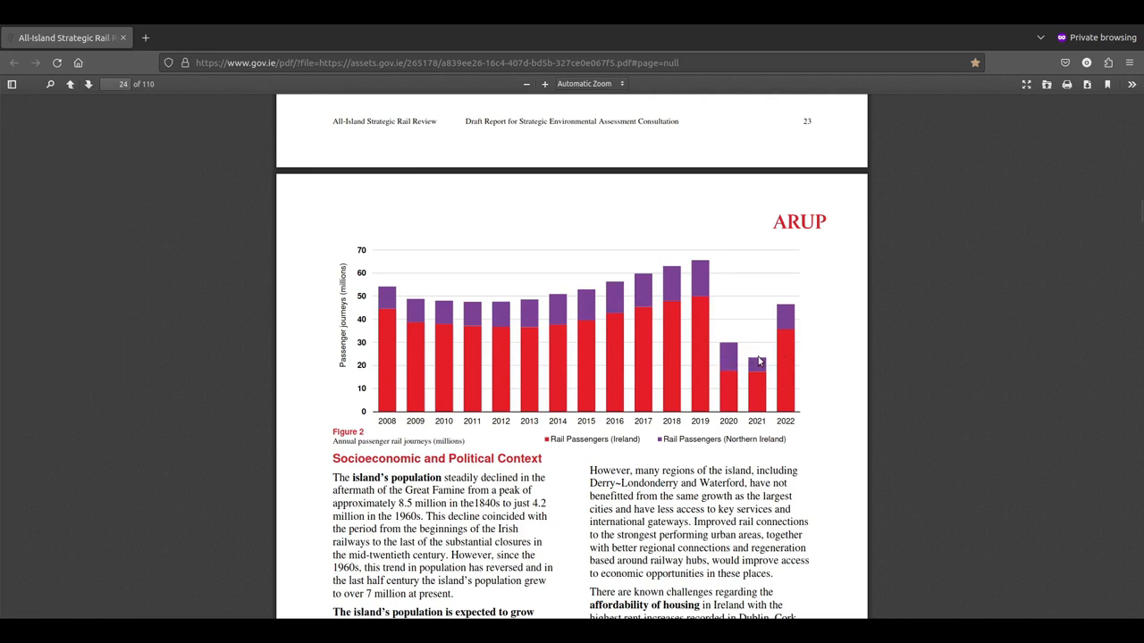
mouse_move(766, 361)
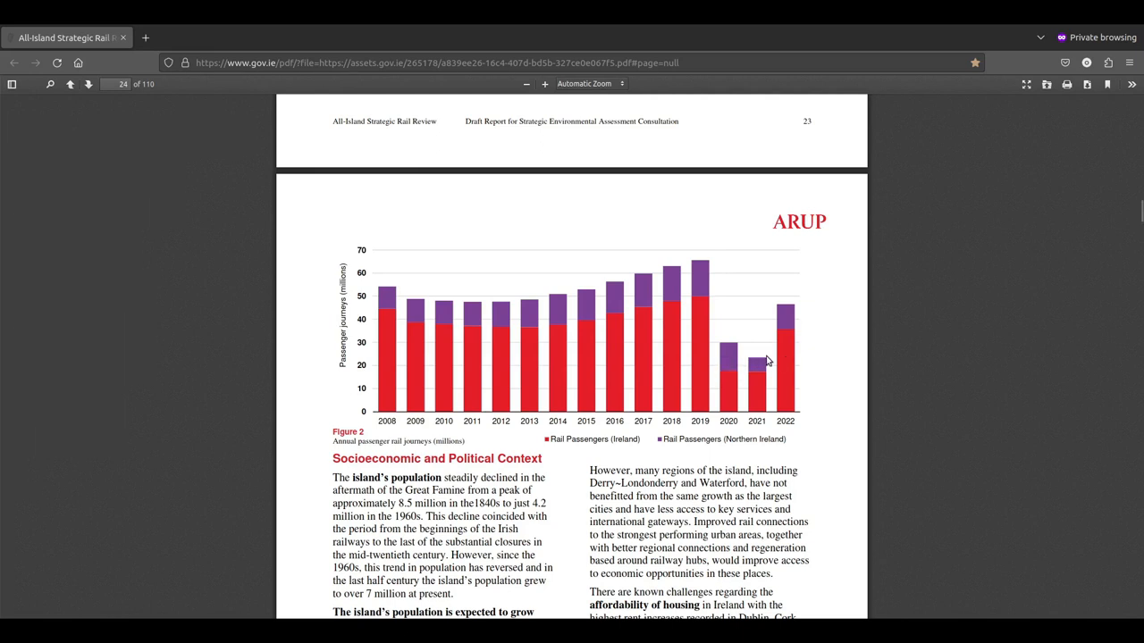
mouse_move(790, 311)
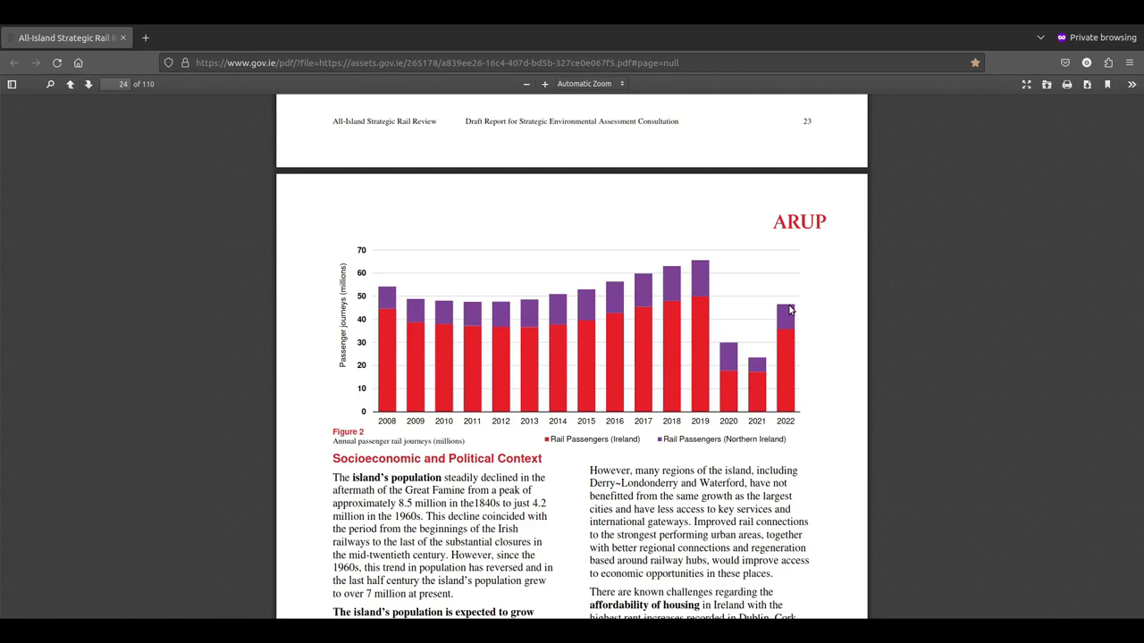
scroll(down, 3)
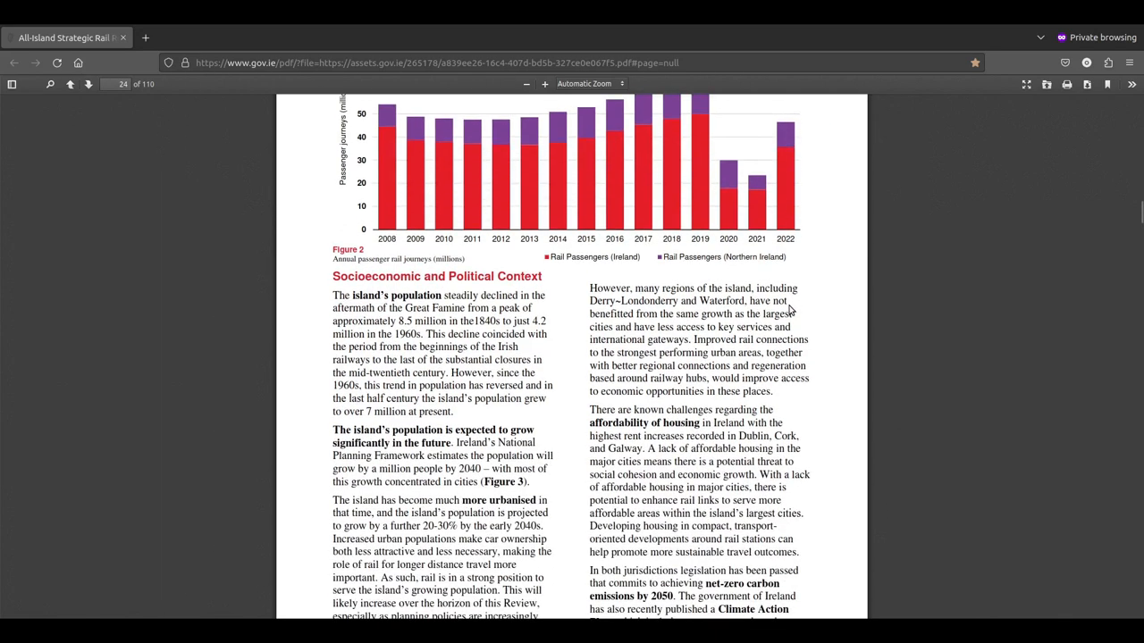
scroll(up, 3)
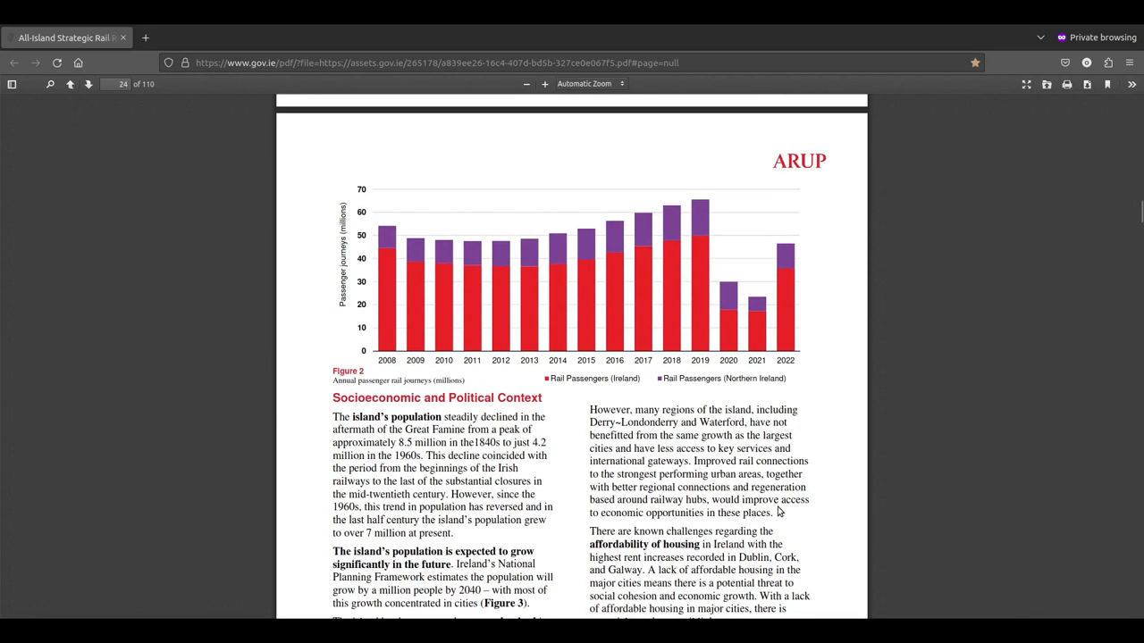
mouse_move(709, 506)
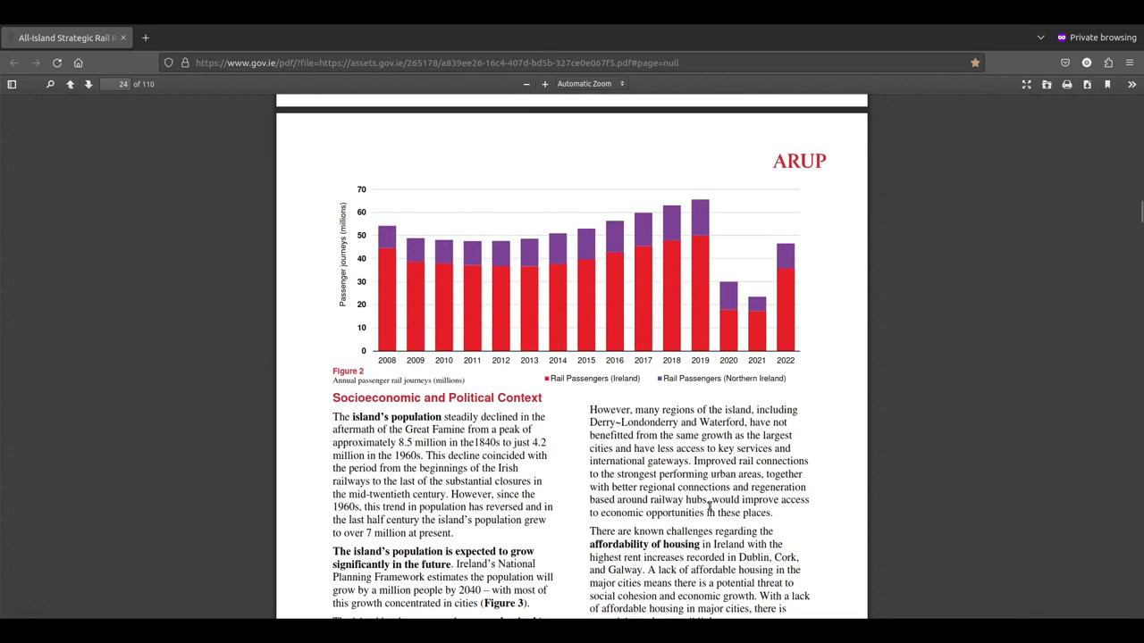
mouse_move(588, 467)
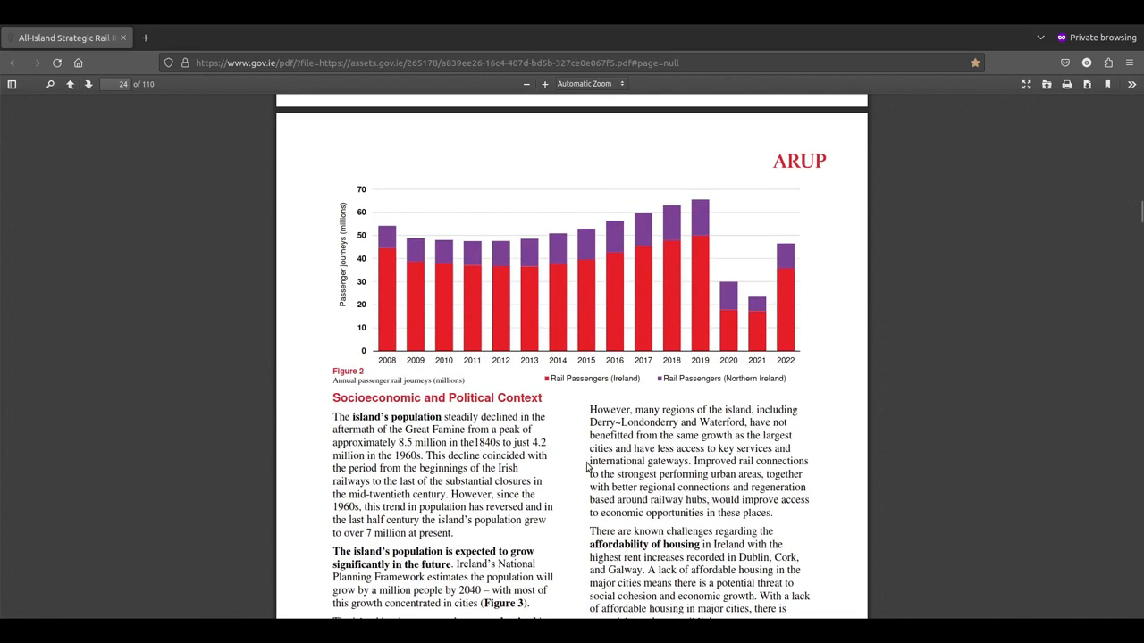
mouse_move(557, 427)
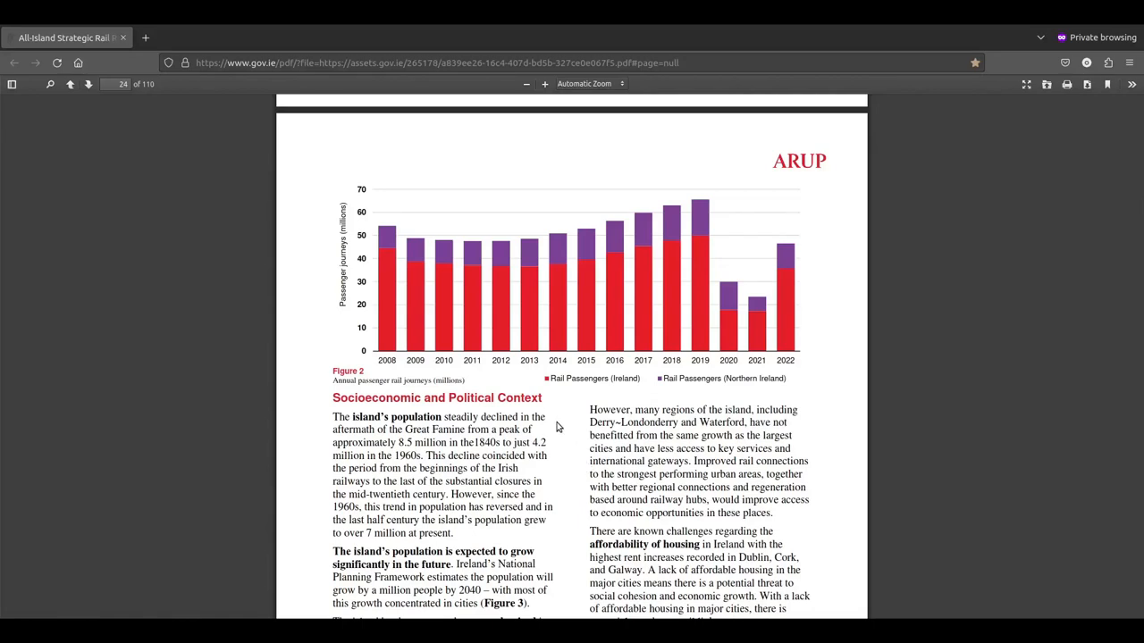
mouse_move(708, 403)
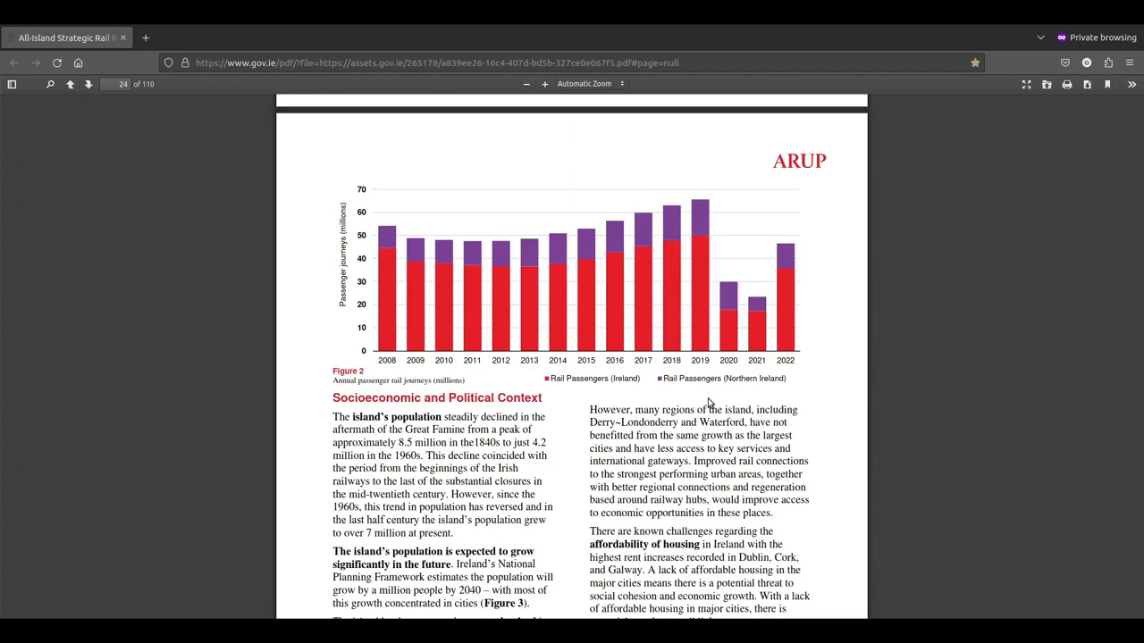
Step: Scroll past Figure 2 to page 24's footer and the net-zero paragraph
scroll(down, 3)
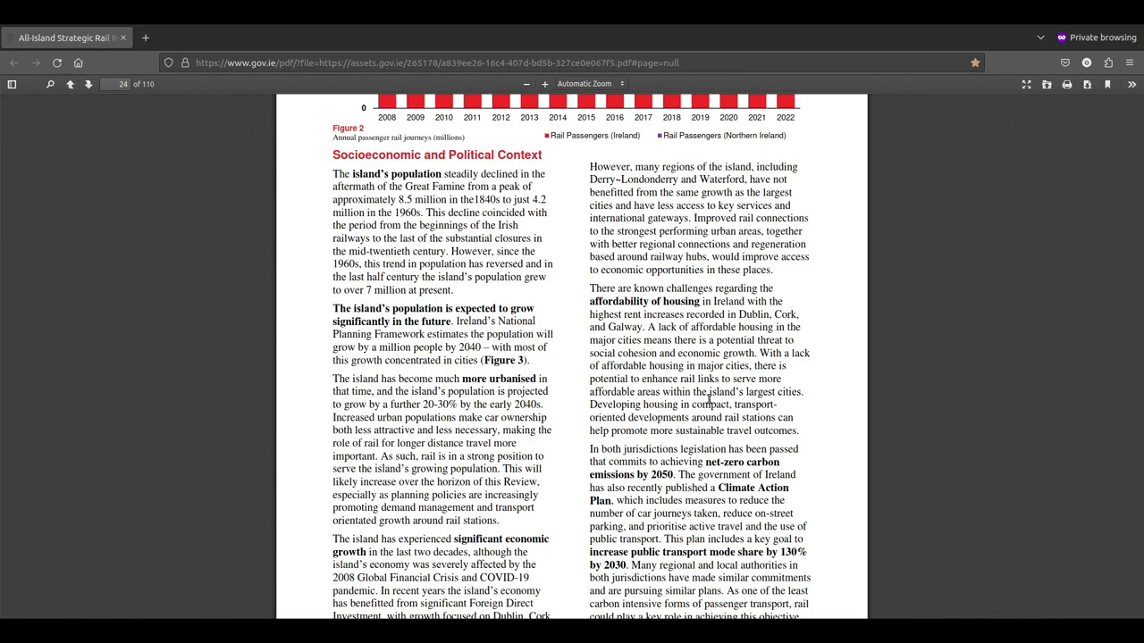
mouse_move(169, 433)
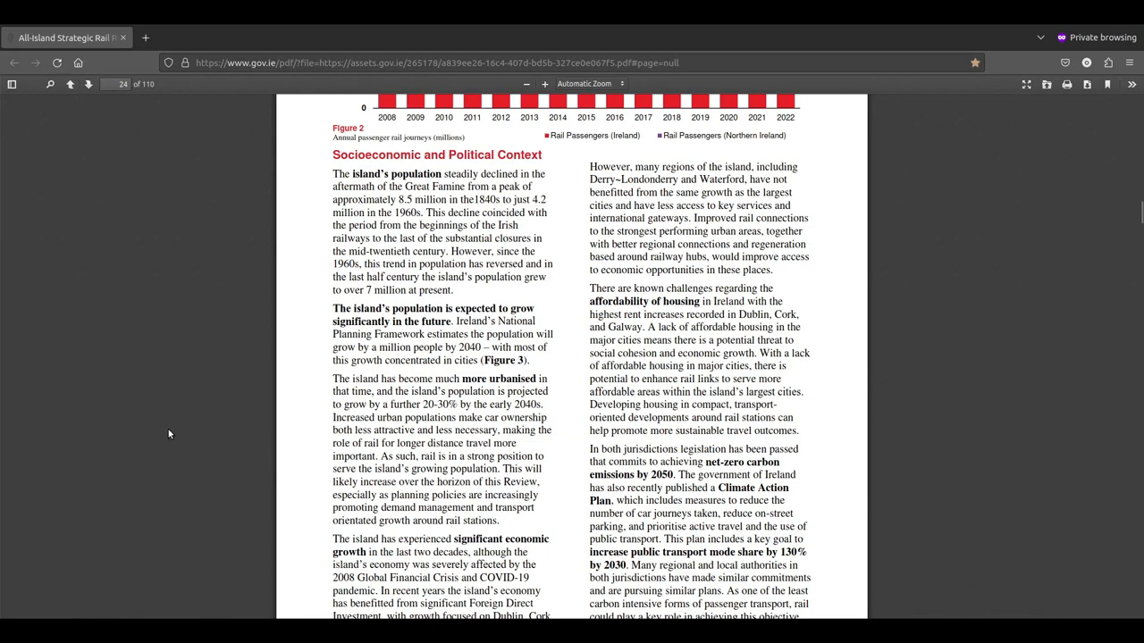
mouse_move(597, 283)
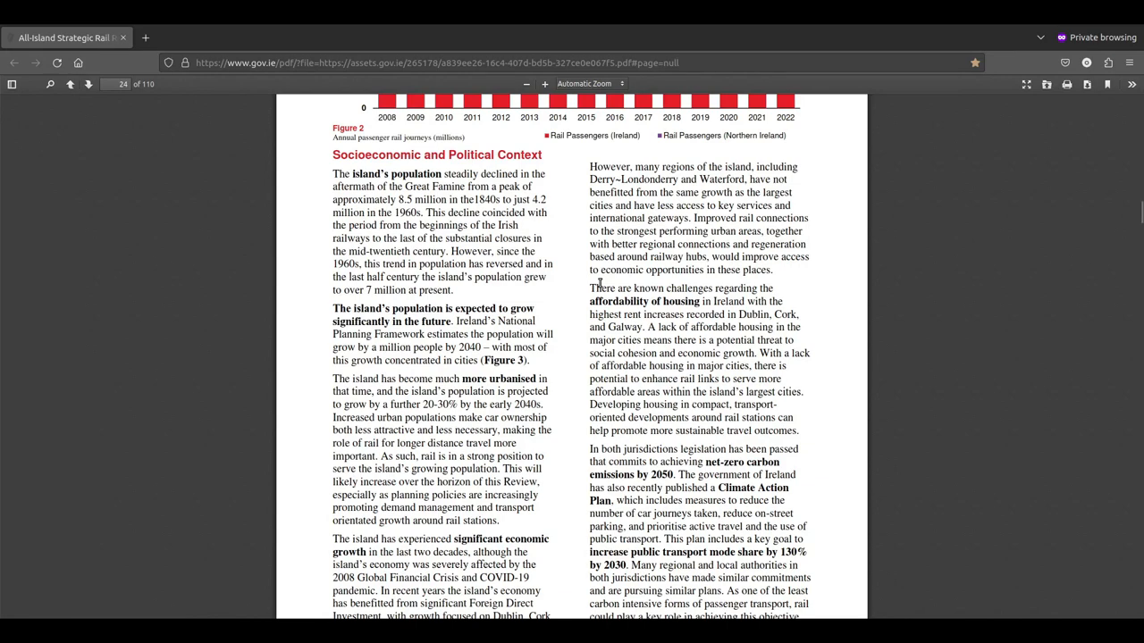
scroll(down, 3)
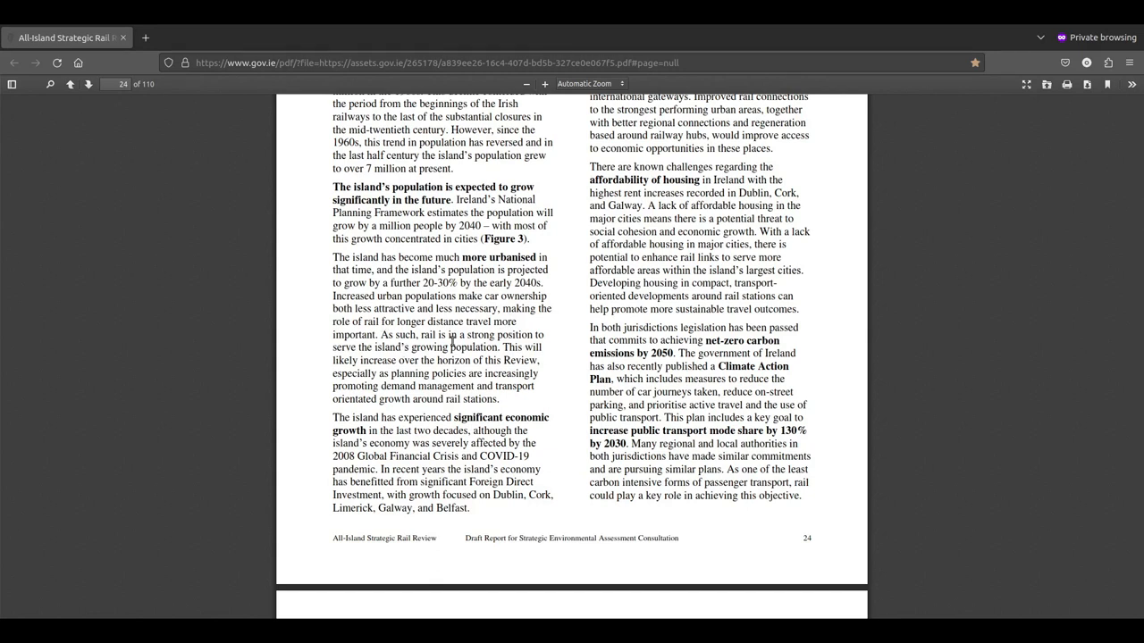
mouse_move(420, 364)
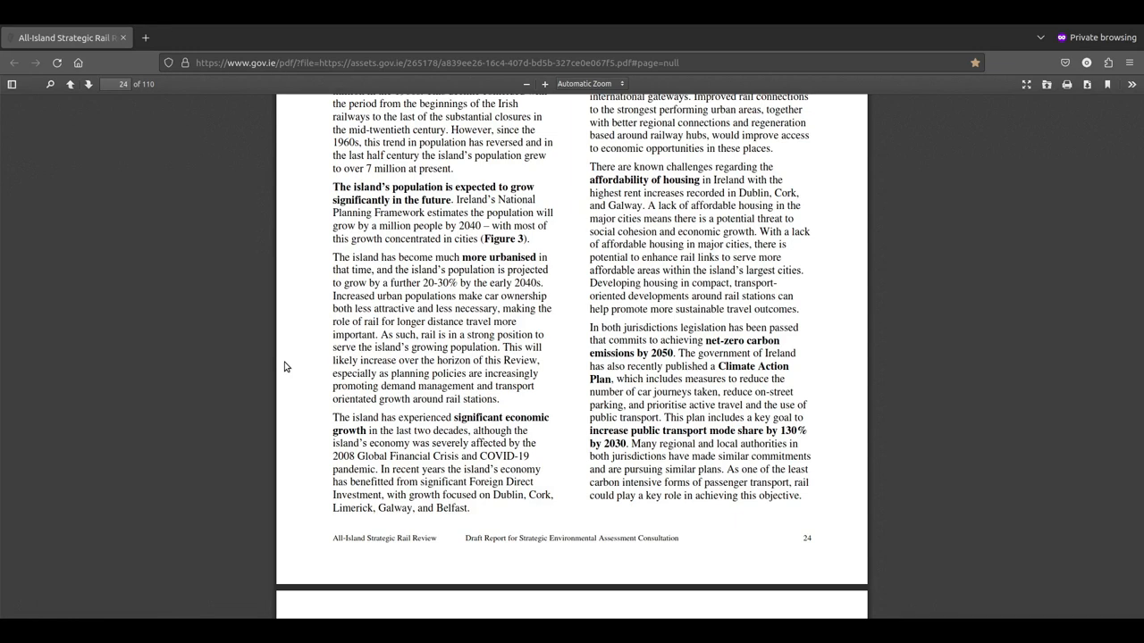
mouse_move(377, 305)
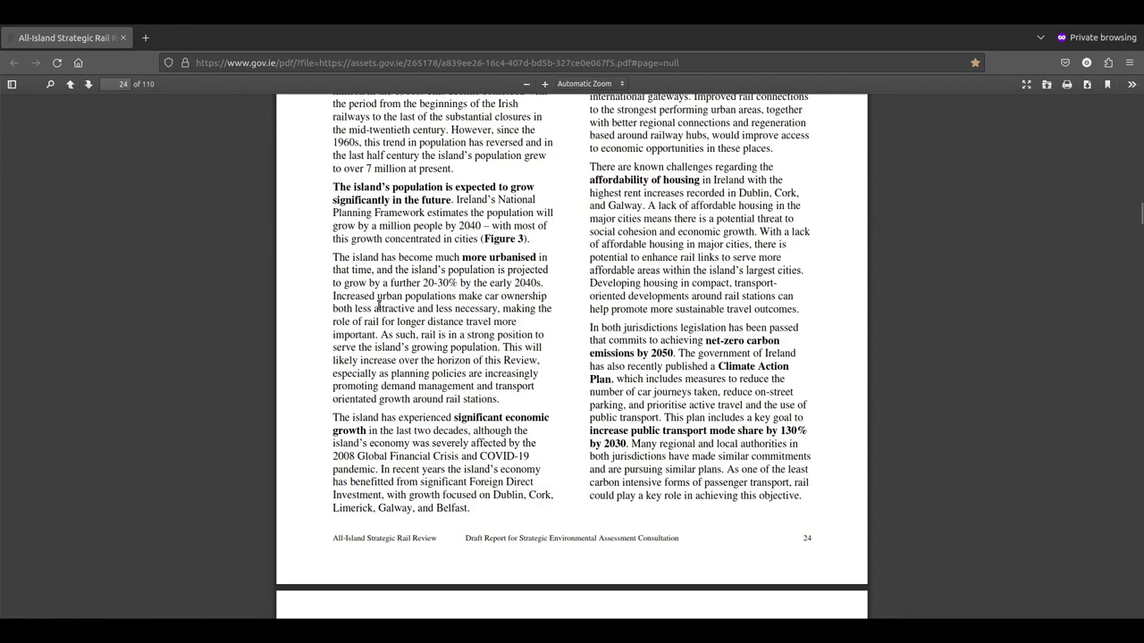
scroll(up, 3)
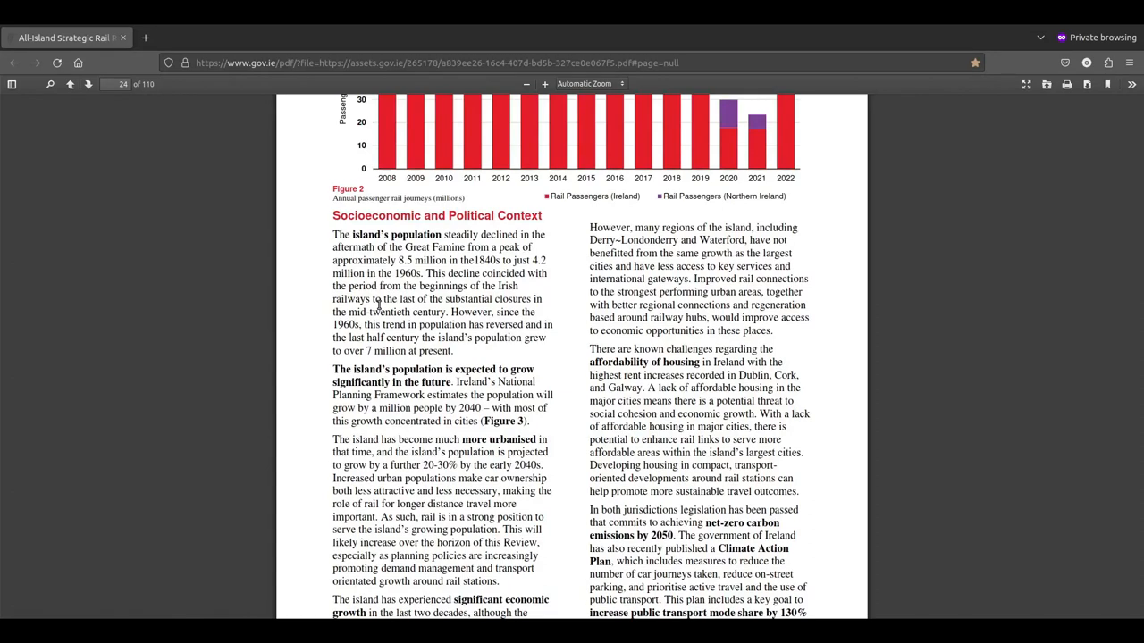
scroll(down, 3)
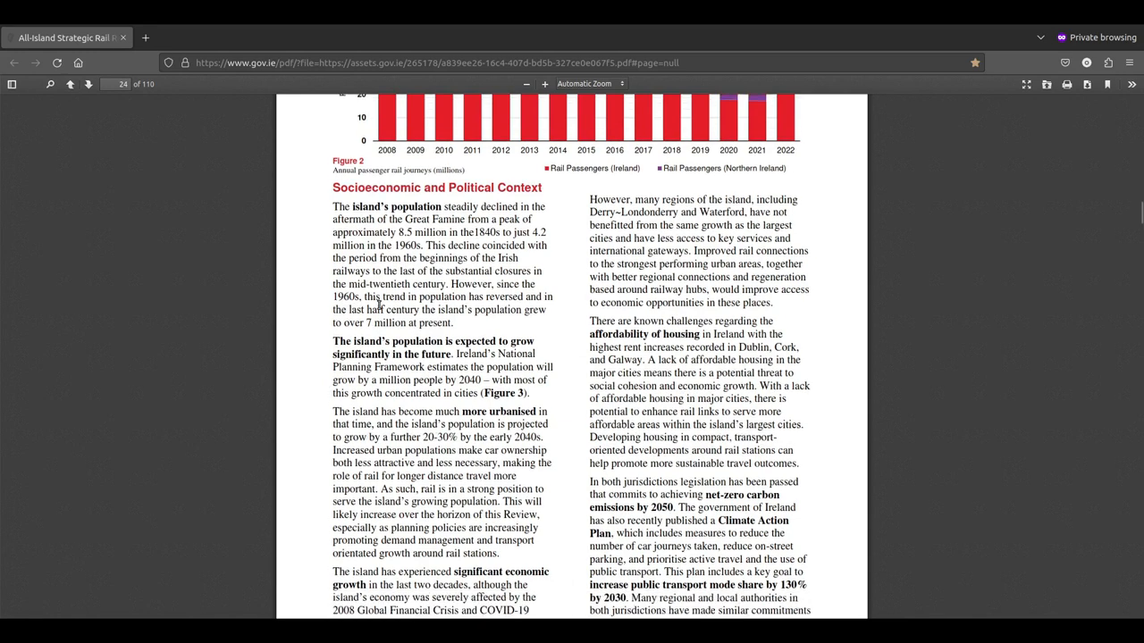
scroll(down, 3)
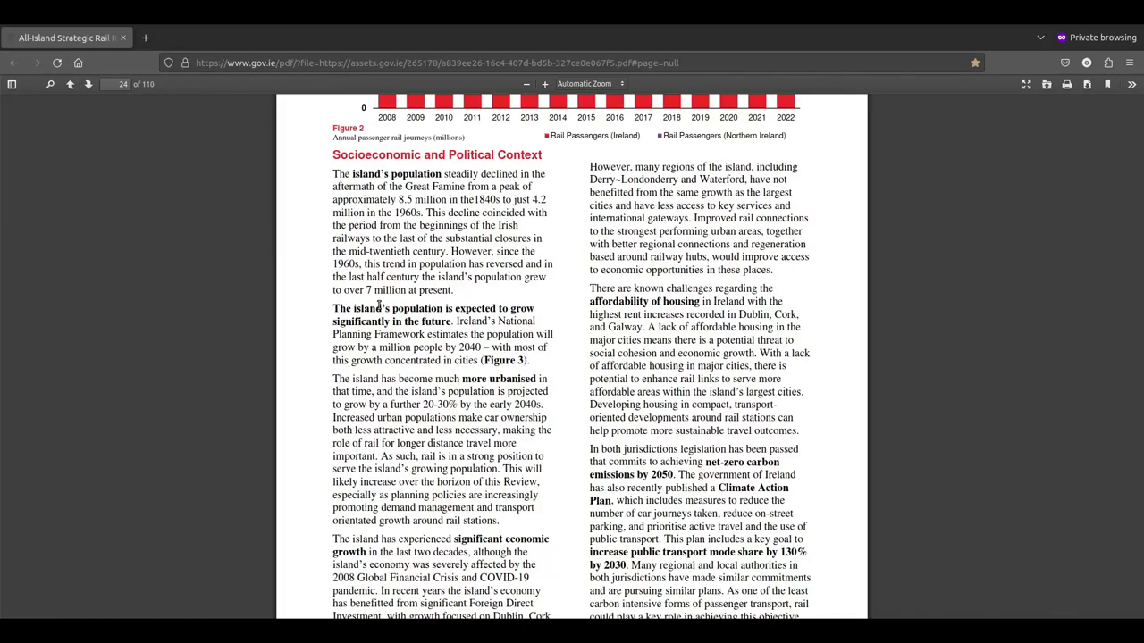
scroll(down, 3)
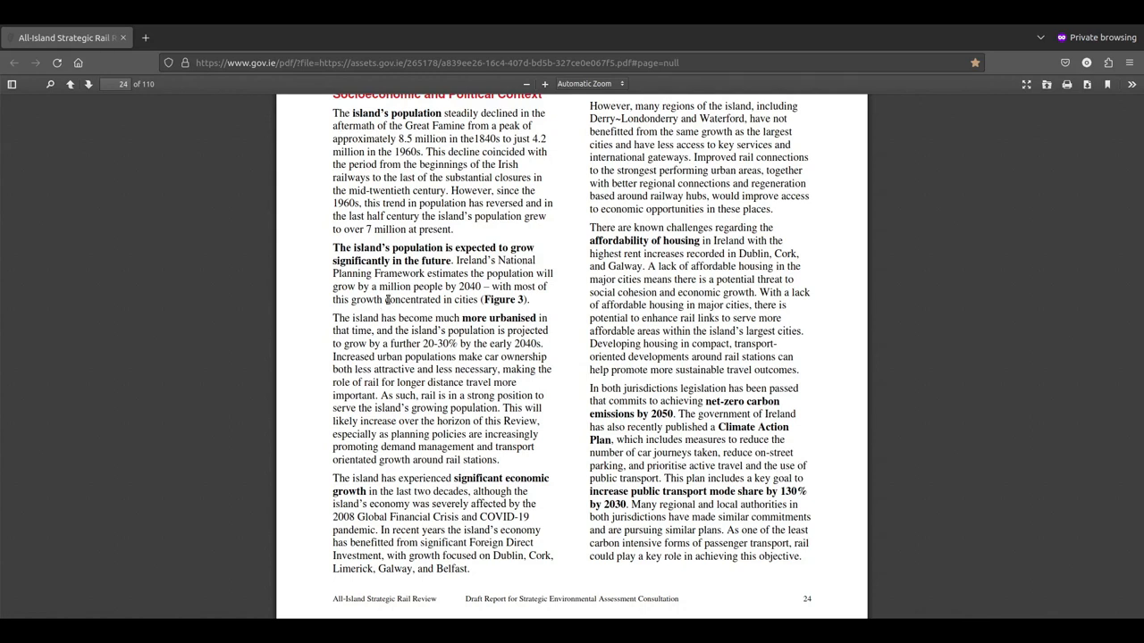
mouse_move(829, 284)
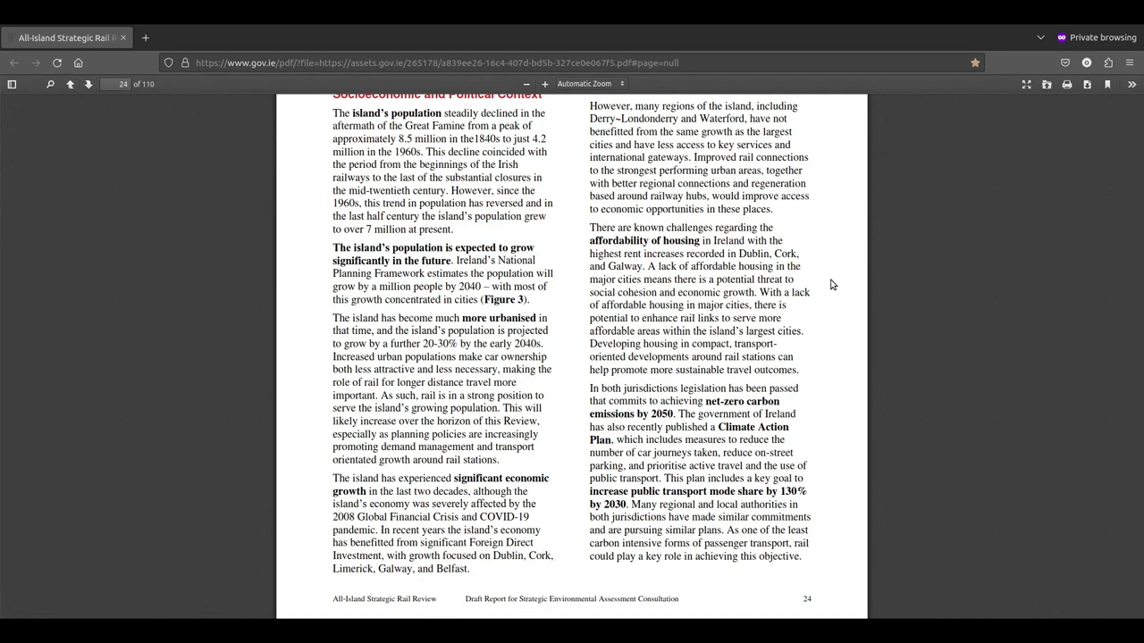
mouse_move(780, 367)
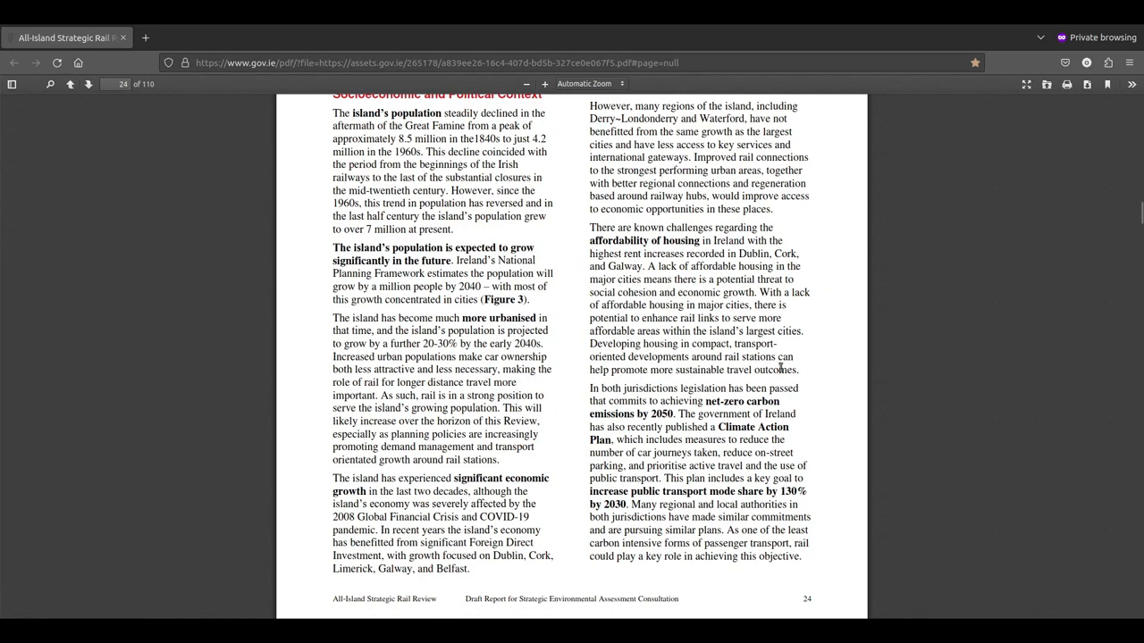
mouse_move(816, 349)
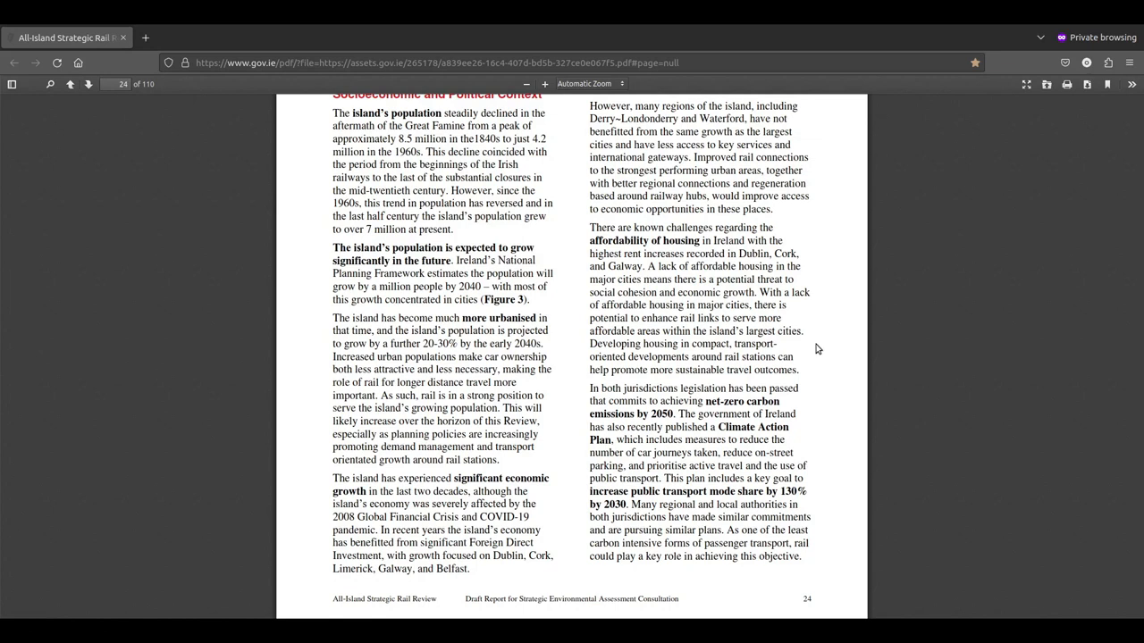
mouse_move(760, 457)
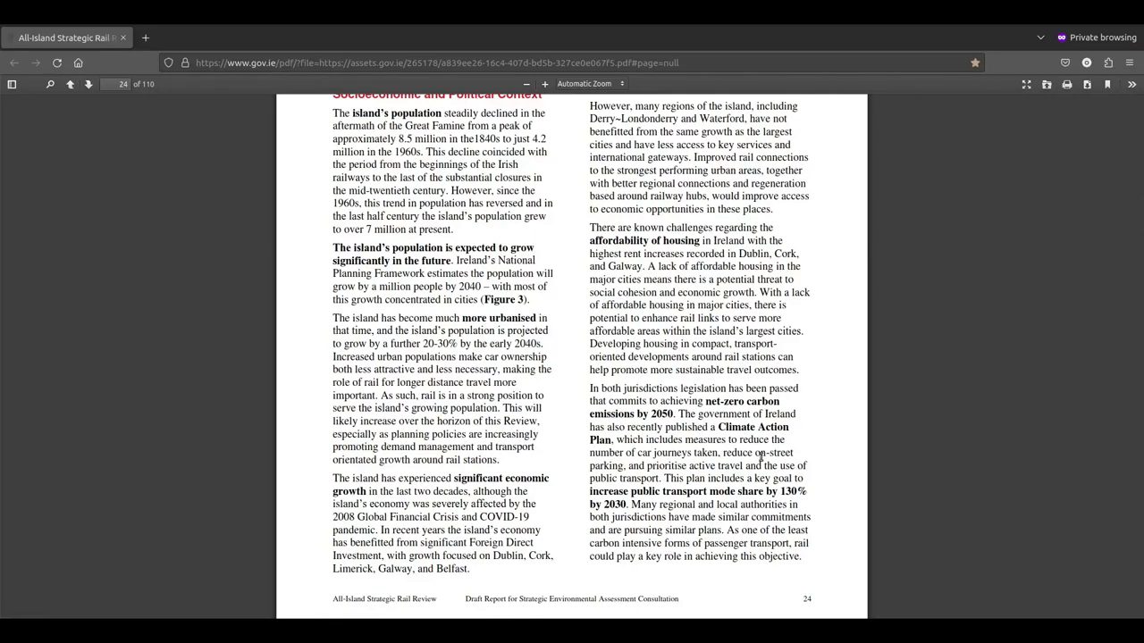
Step: Scroll until page 24's footer rises and page 25's top edge appears
scroll(down, 3)
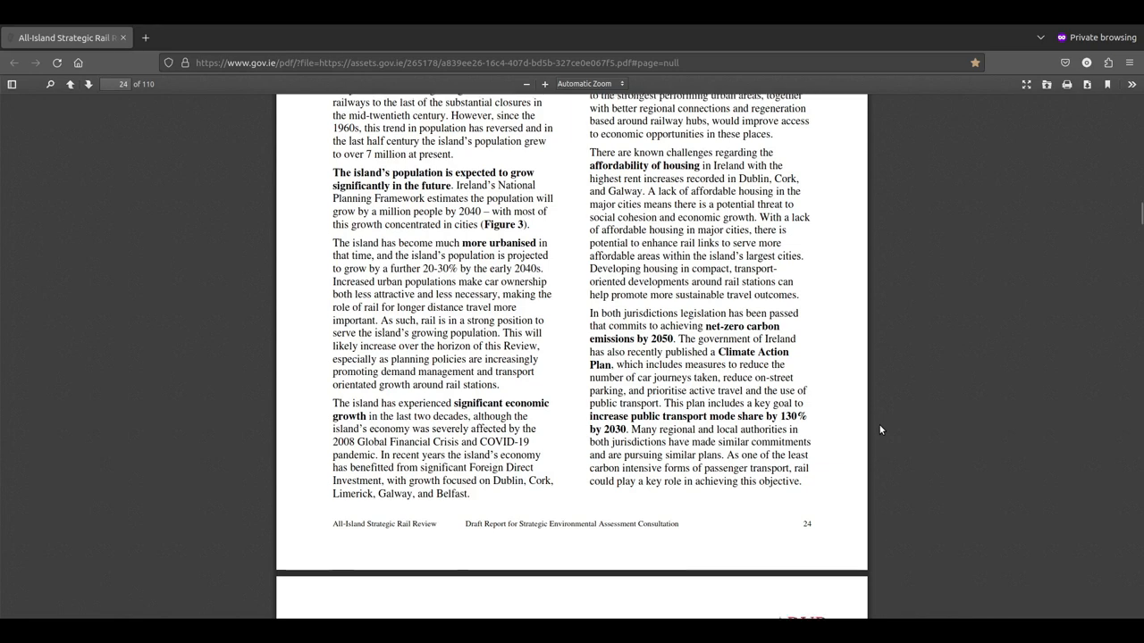
Step: Scroll to page 25 until the Figure 3 population-shaded rail map fills the view
scroll(down, 3)
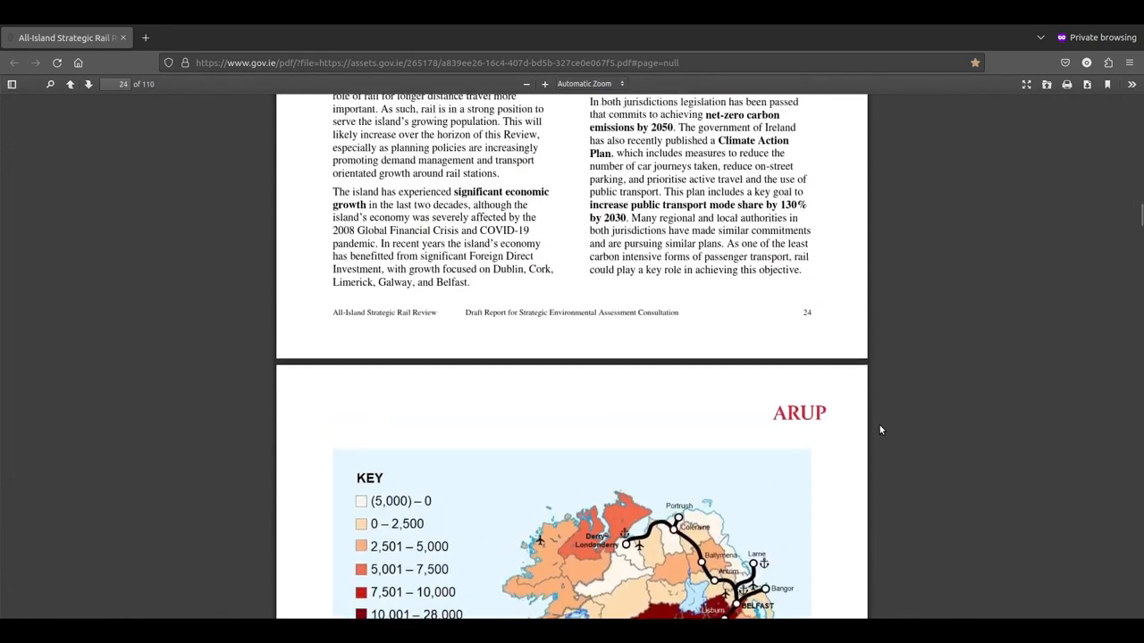
scroll(up, 3)
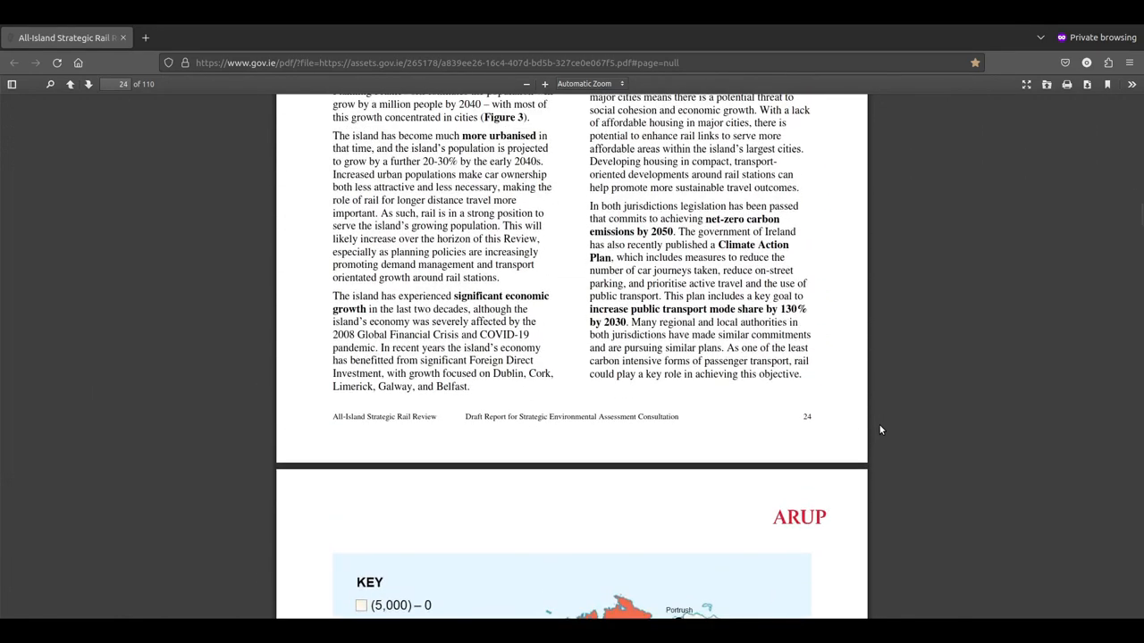
scroll(up, 3)
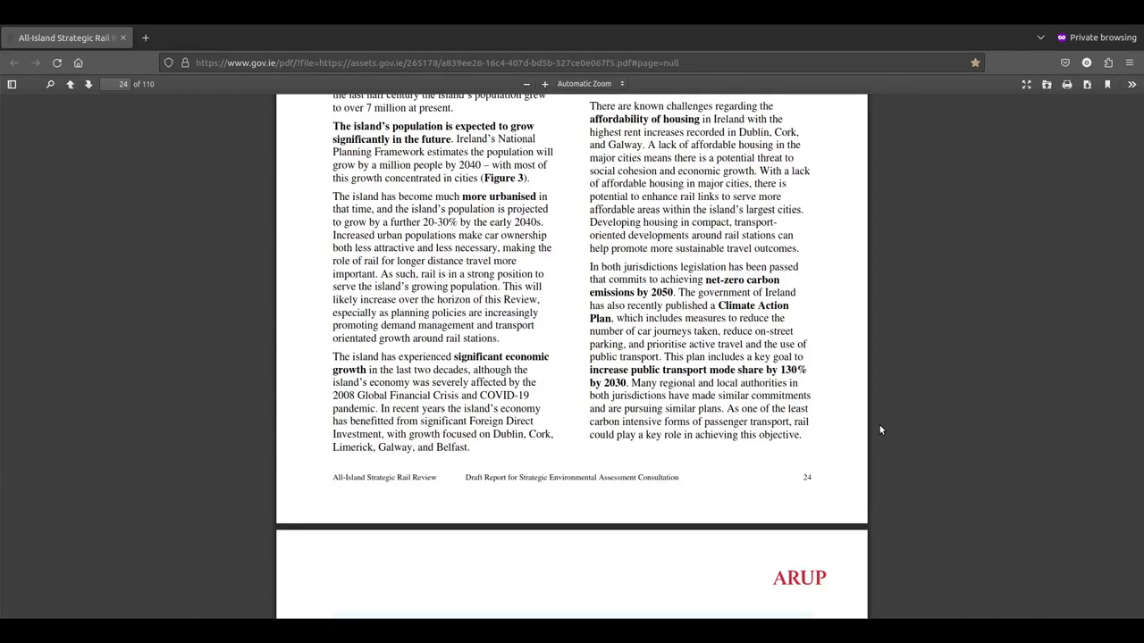
scroll(down, 3)
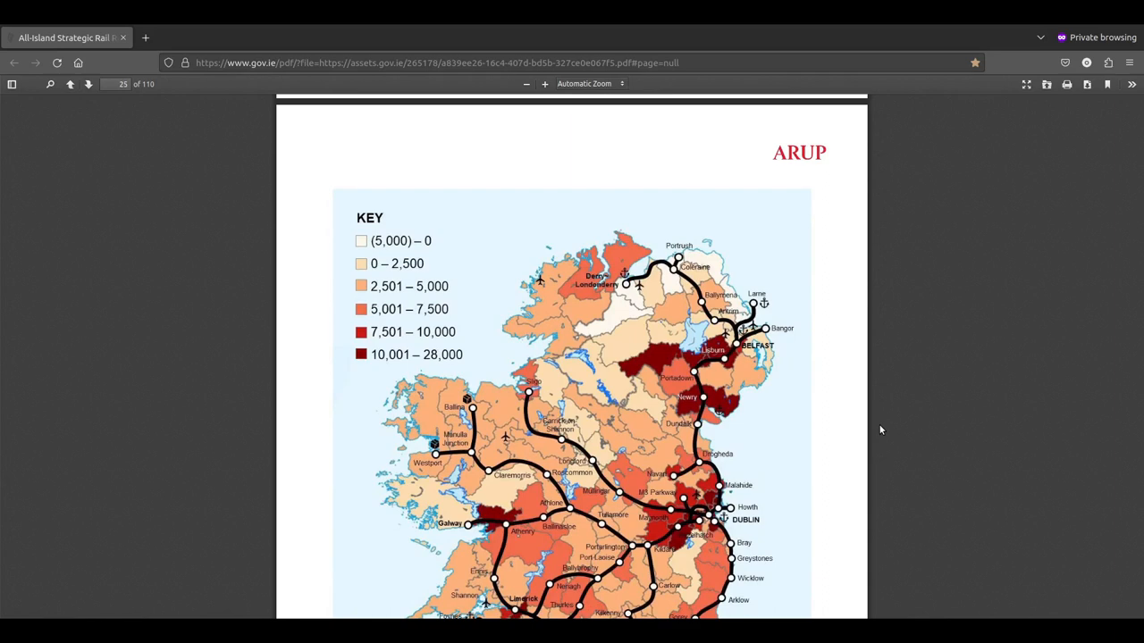
scroll(down, 3)
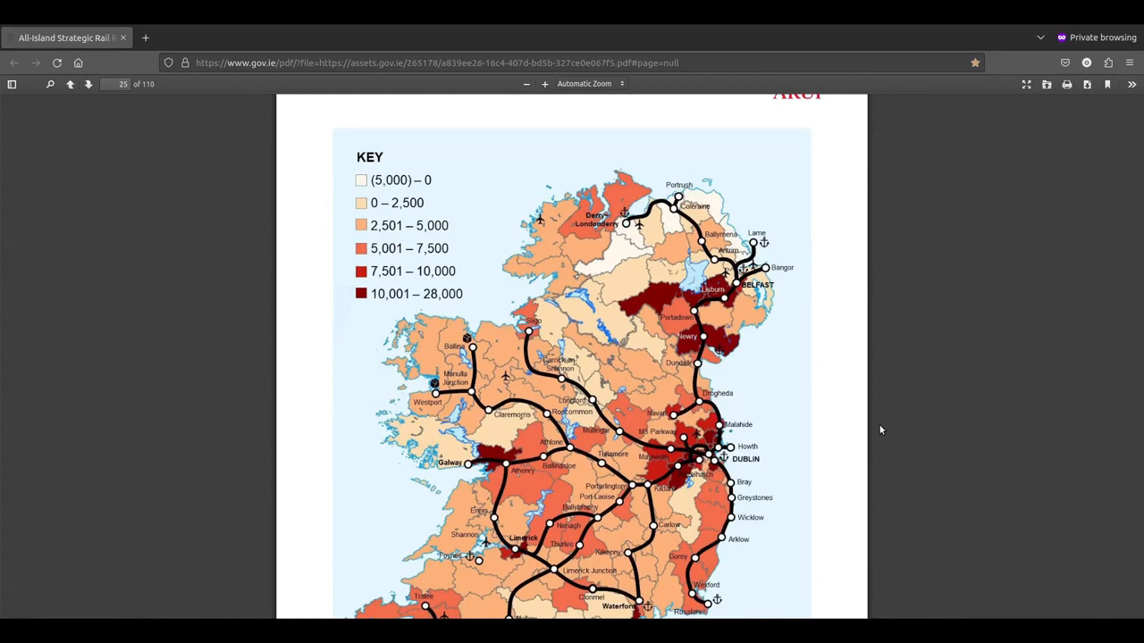
scroll(up, 3)
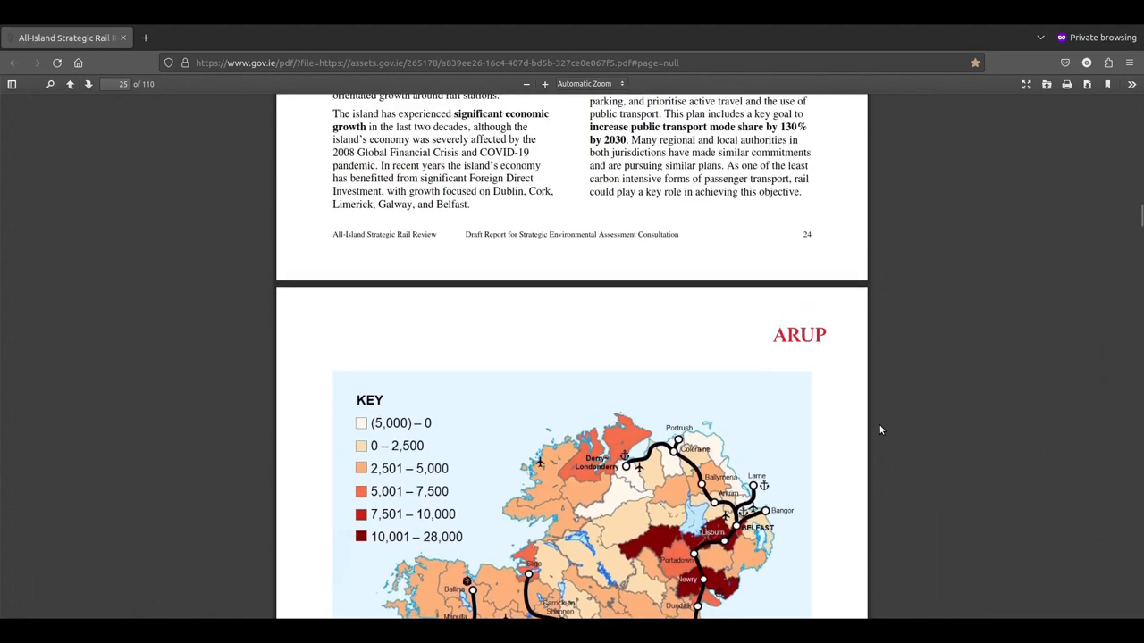
scroll(up, 3)
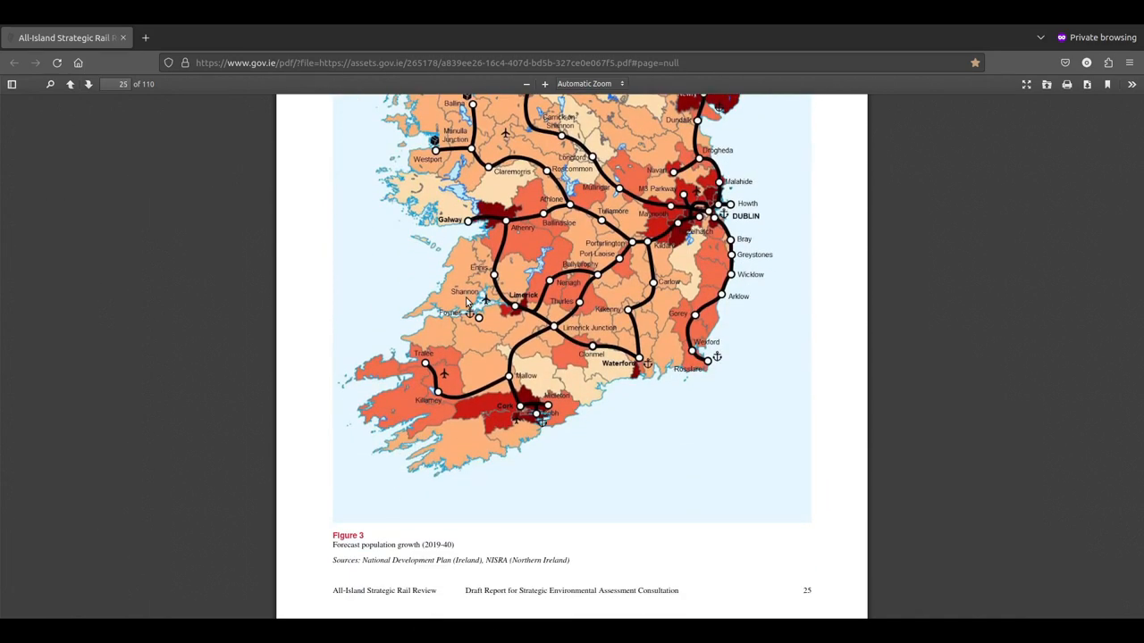
scroll(up, 3)
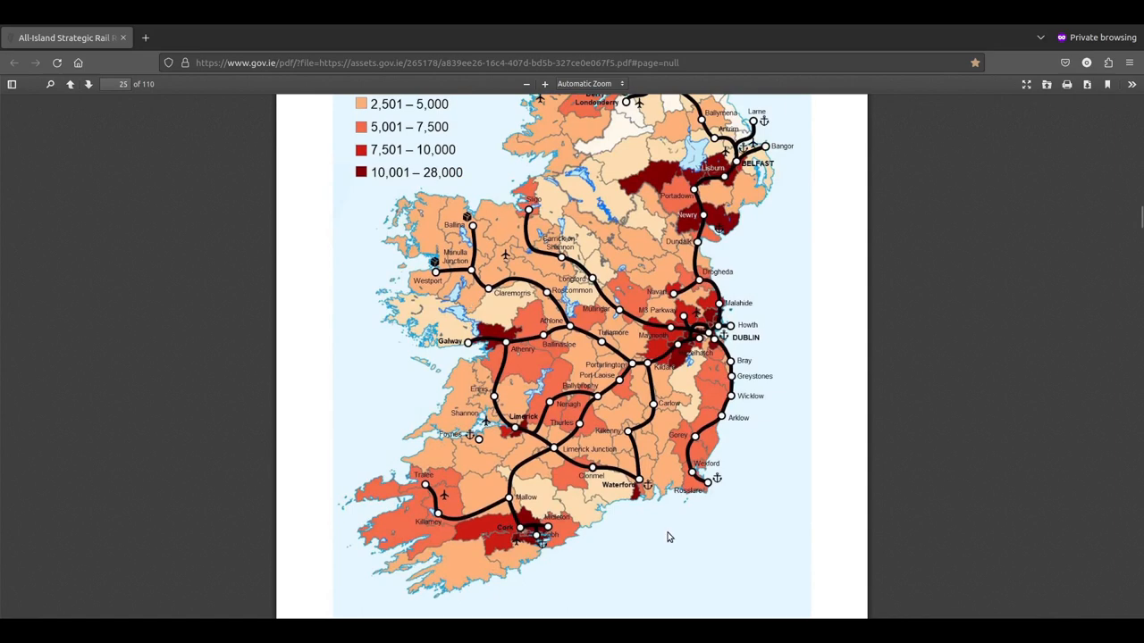
mouse_move(556, 424)
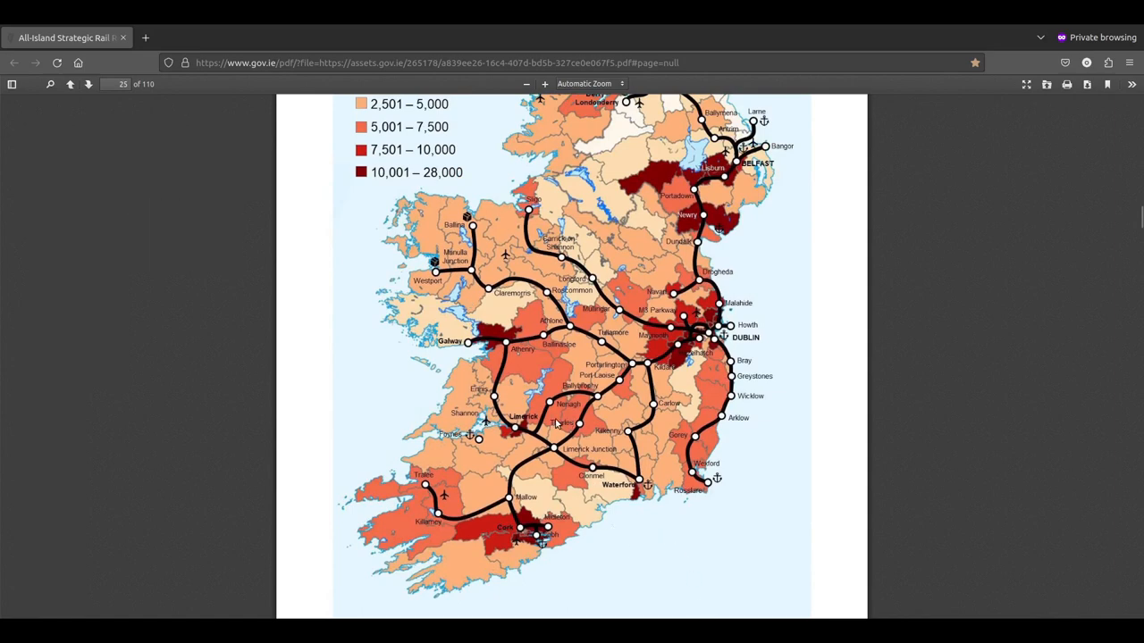
mouse_move(816, 293)
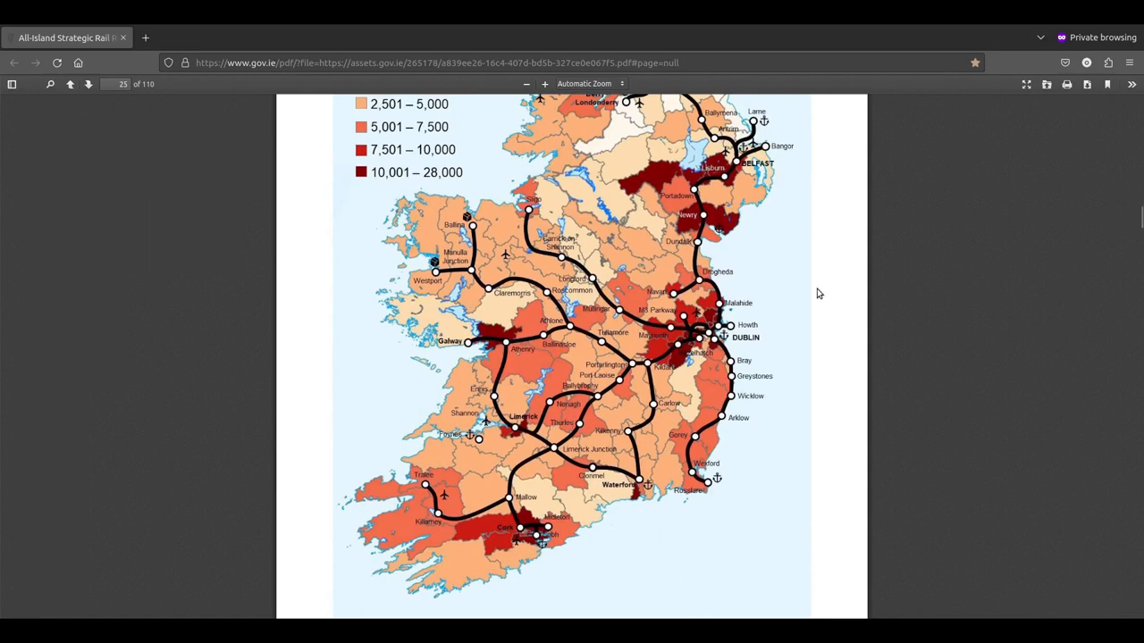
mouse_move(739, 325)
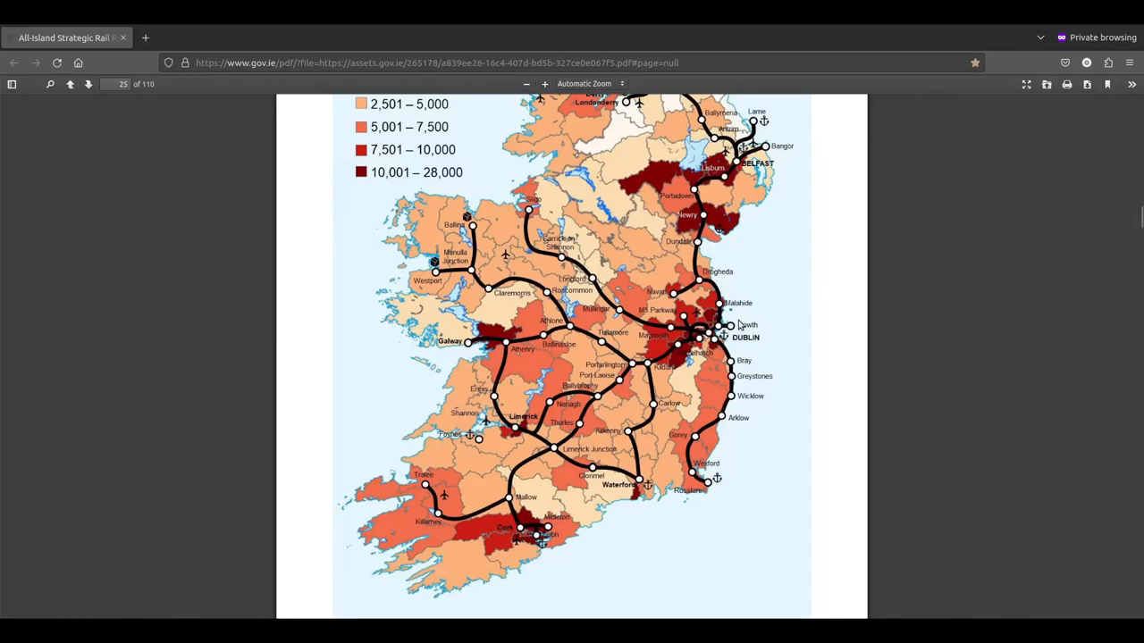
mouse_move(667, 348)
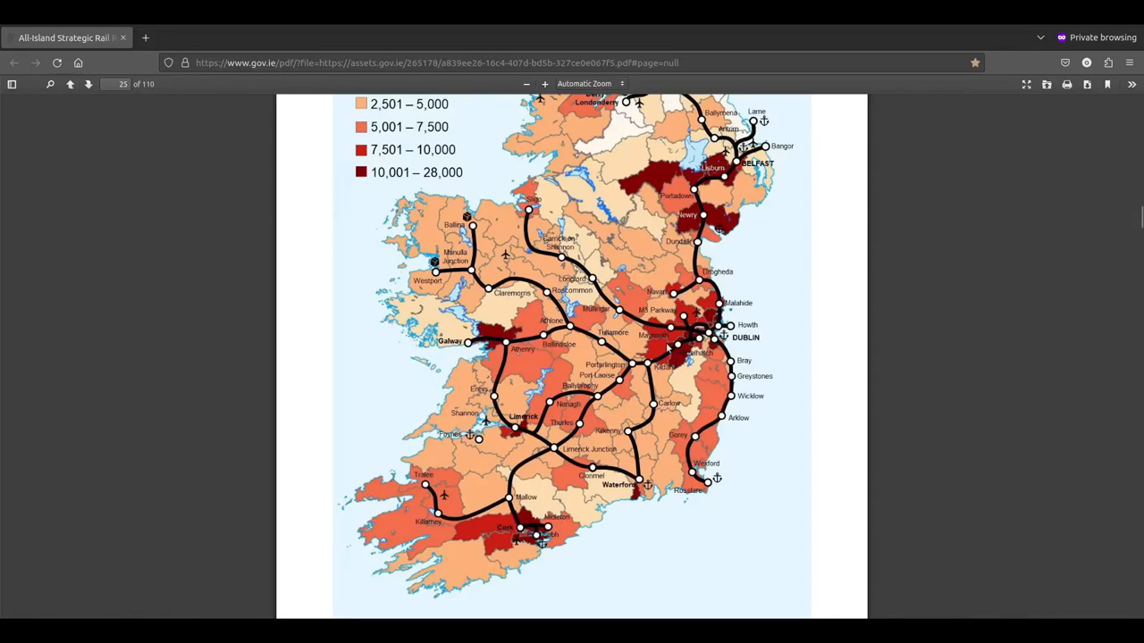
mouse_move(666, 349)
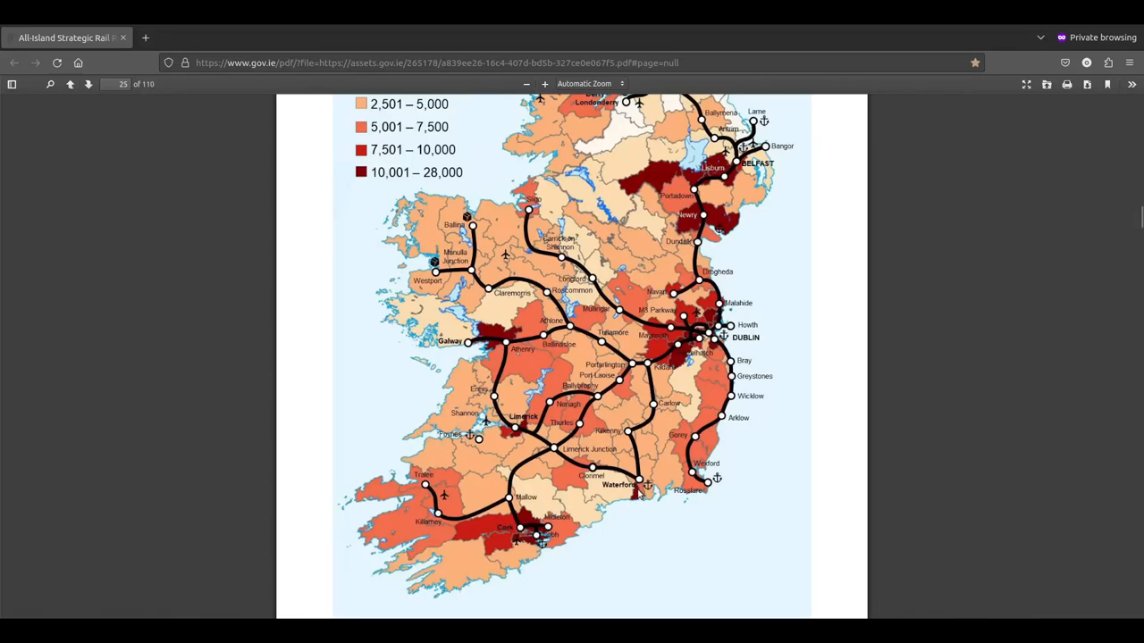
mouse_move(522, 431)
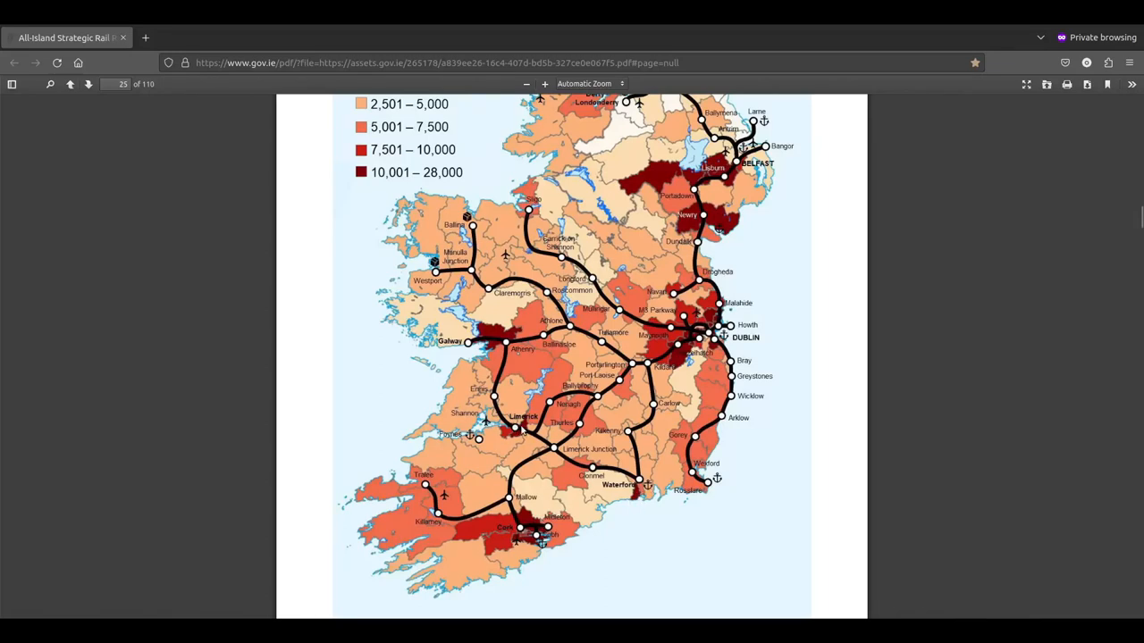
mouse_move(528, 438)
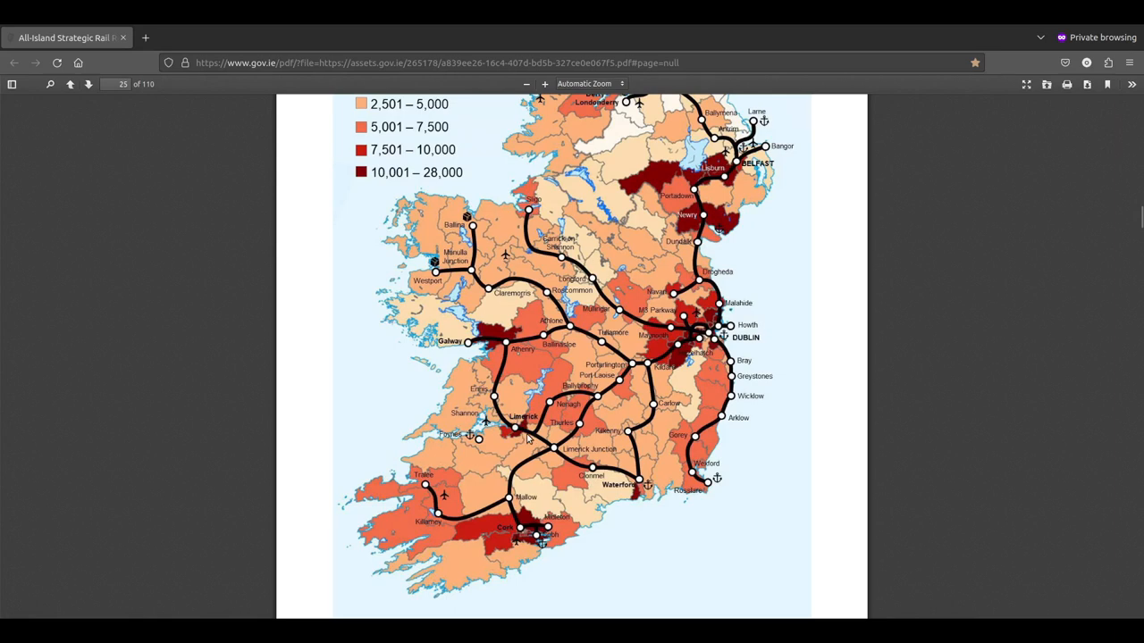
mouse_move(472, 349)
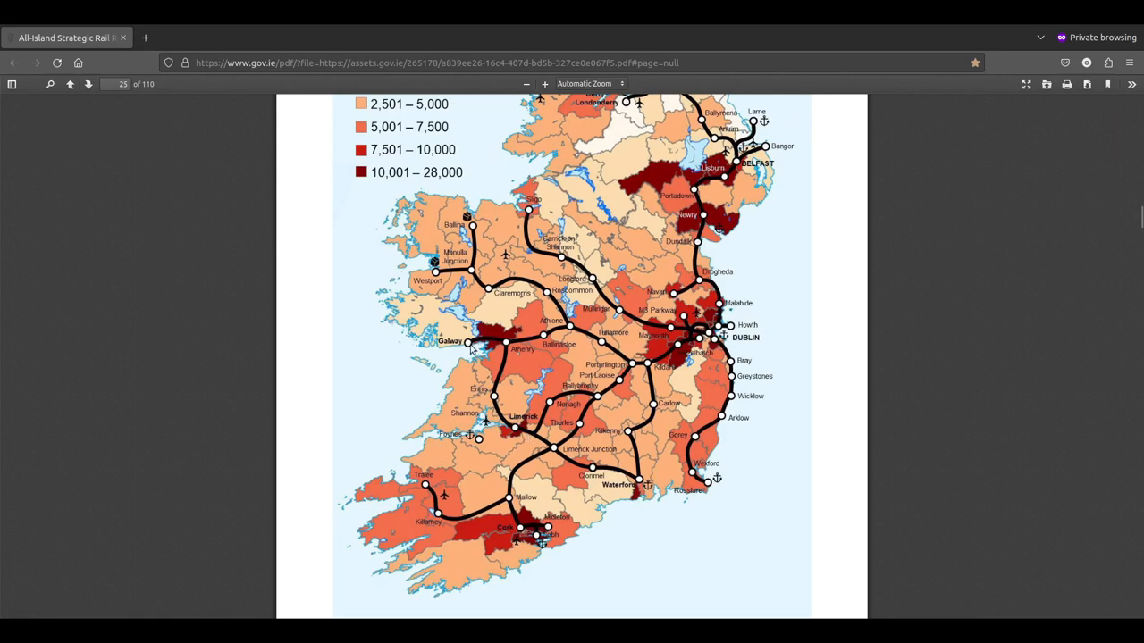
mouse_move(478, 377)
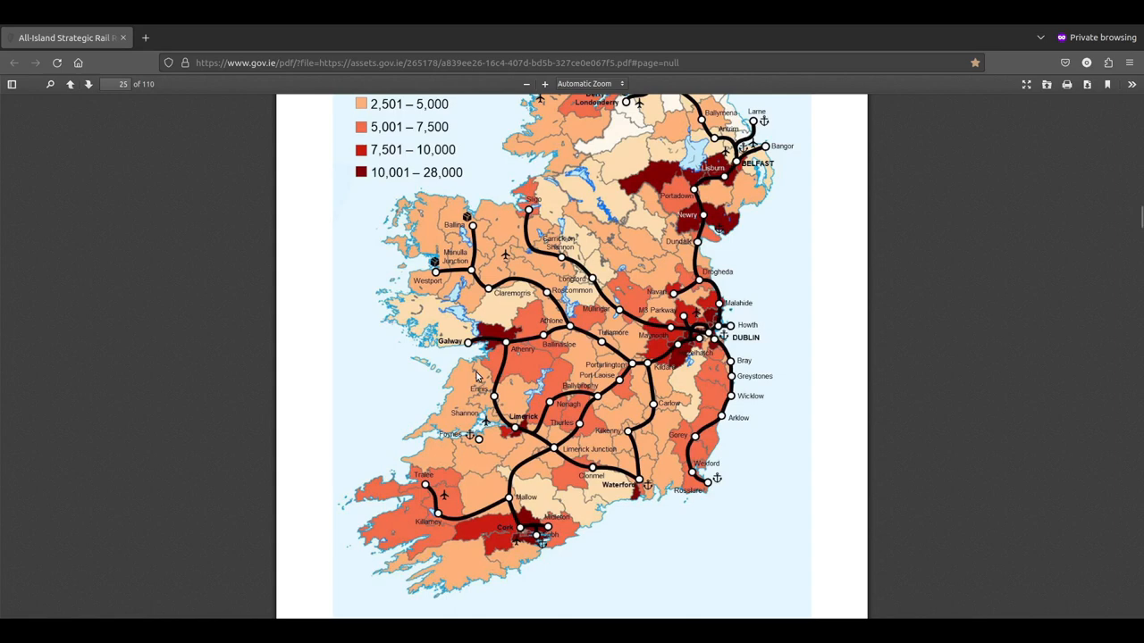
scroll(up, 3)
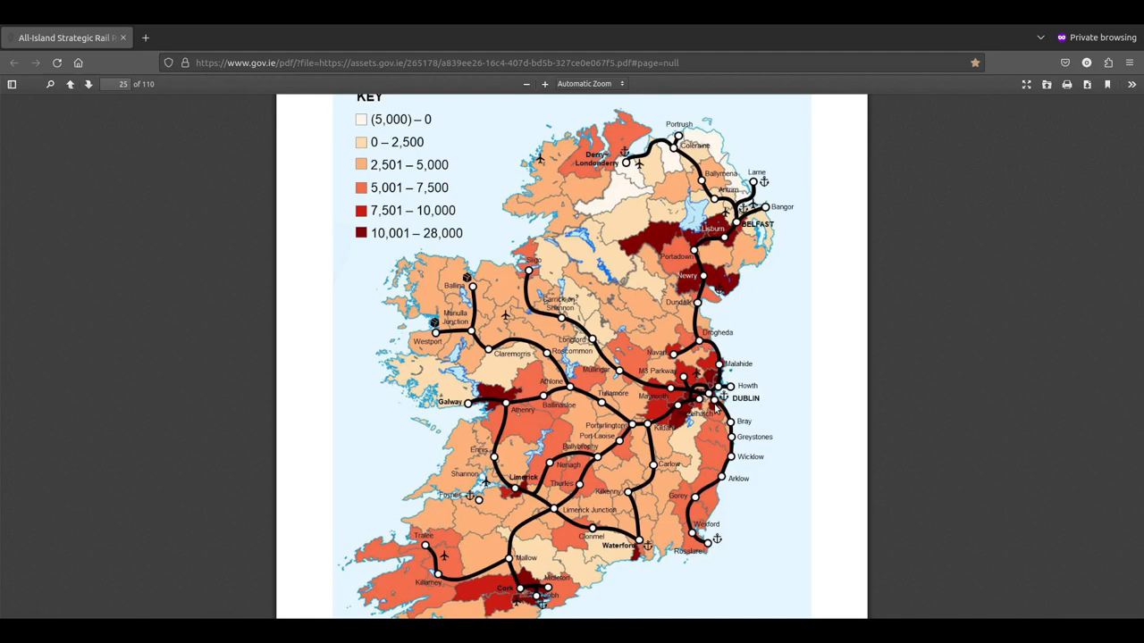
mouse_move(720, 300)
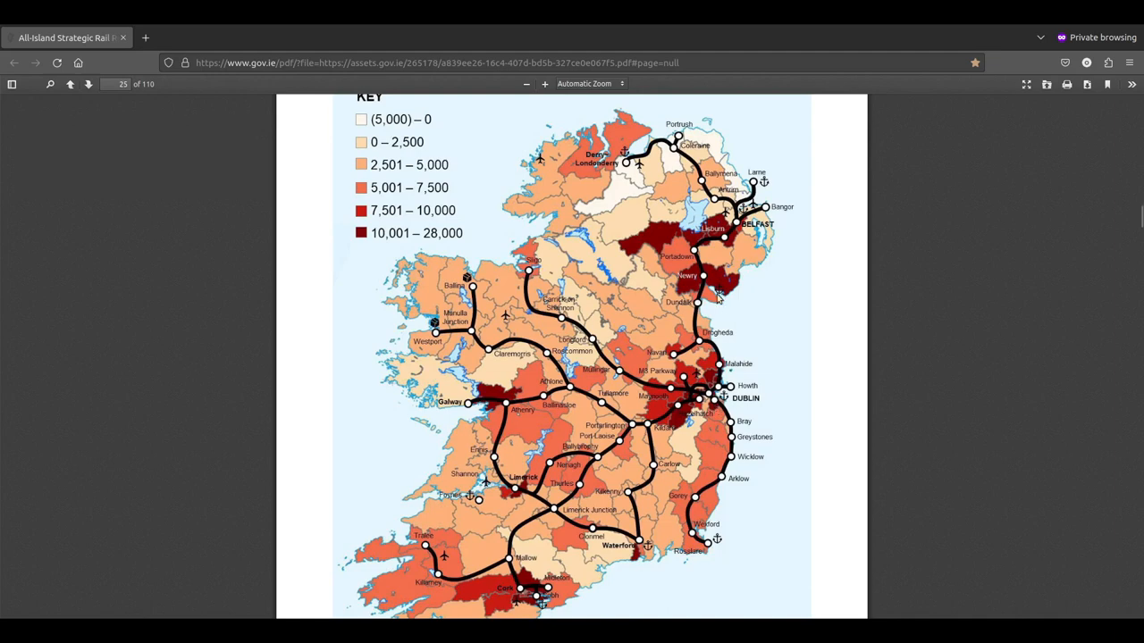
mouse_move(719, 300)
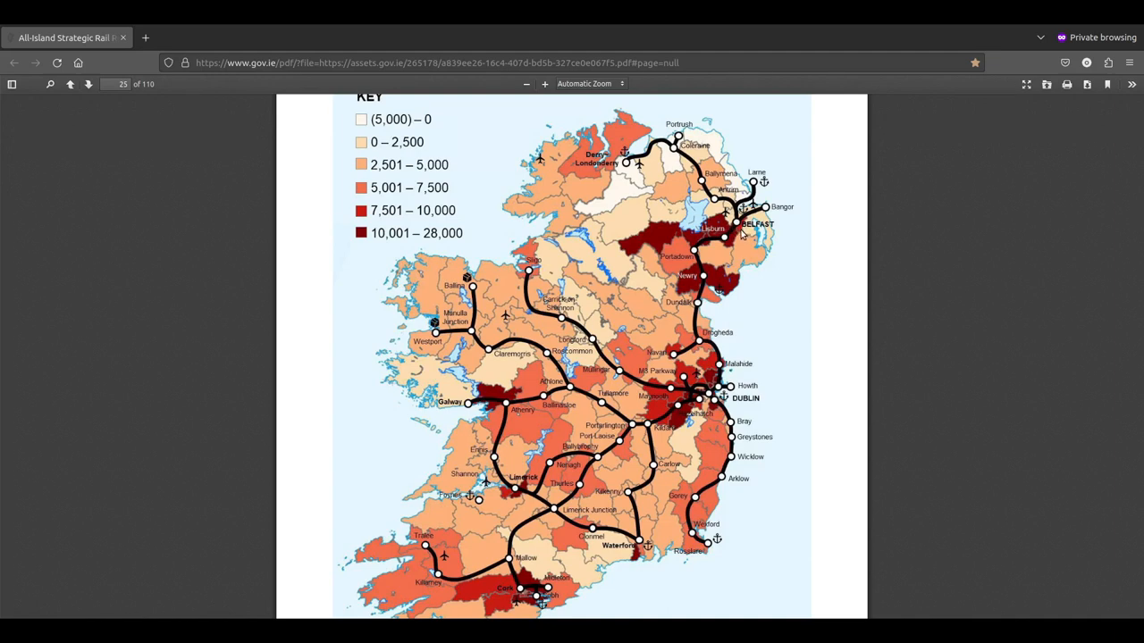
scroll(down, 3)
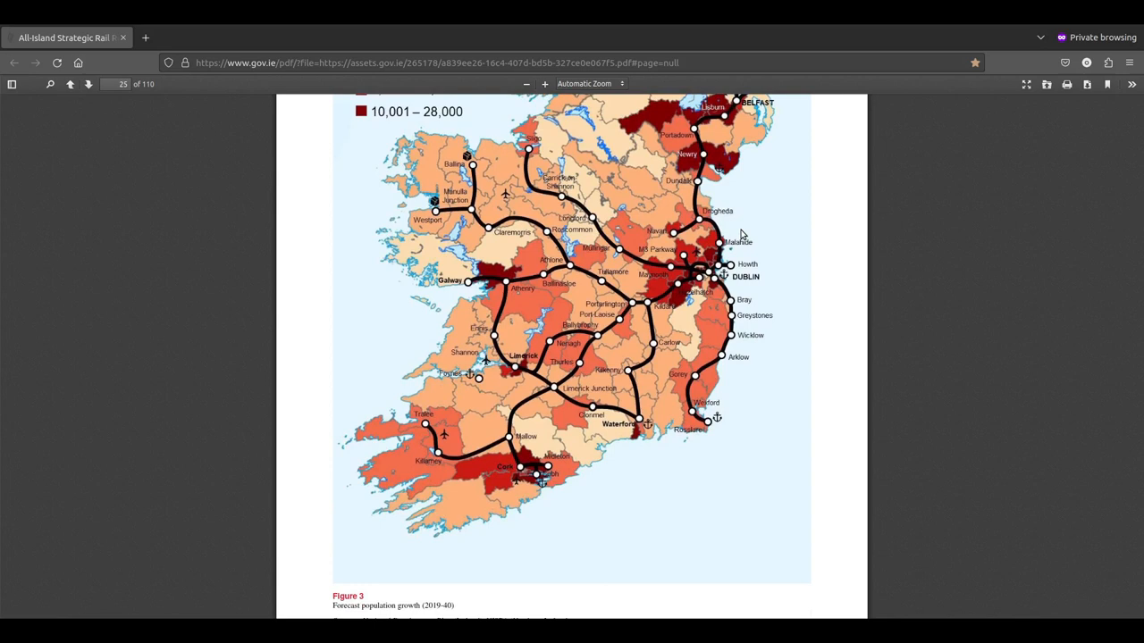
mouse_move(715, 244)
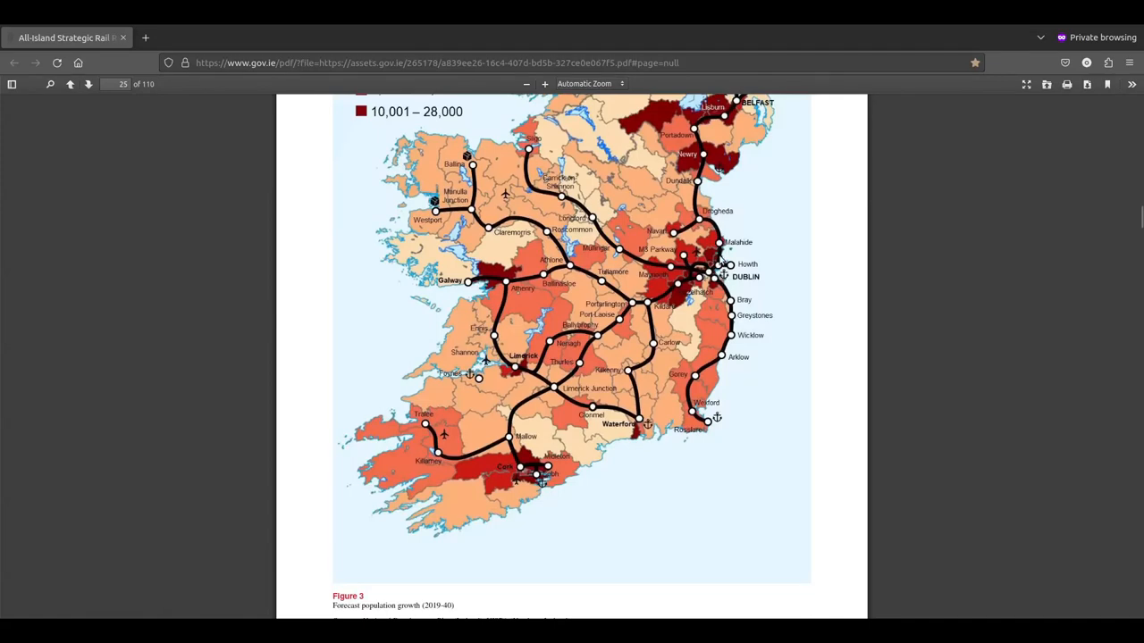
mouse_move(720, 299)
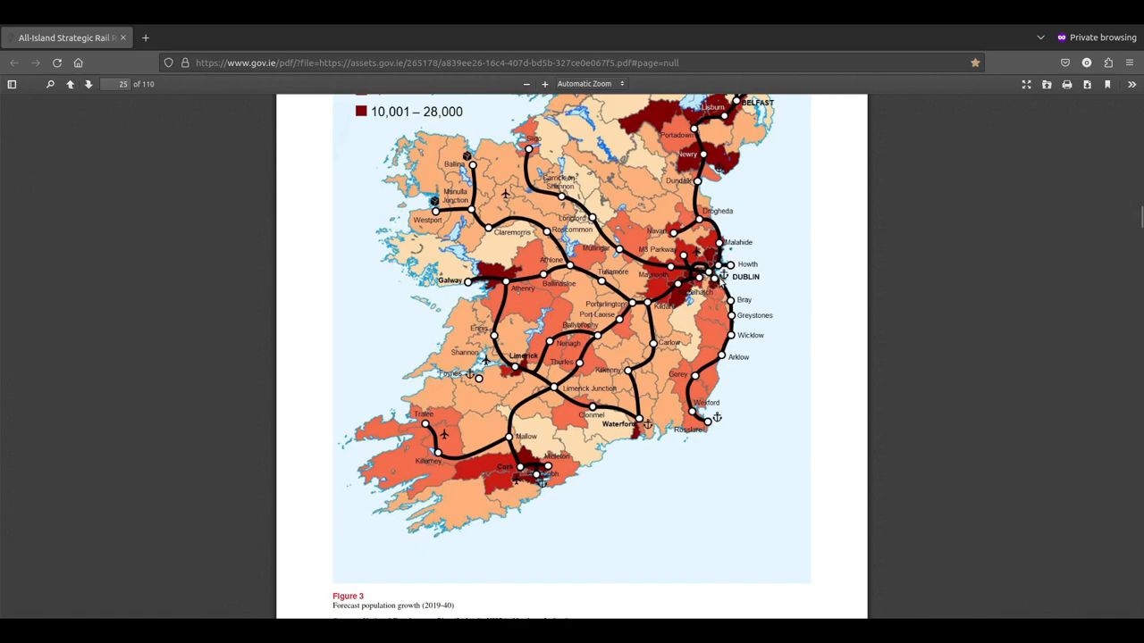
Step: Scroll past page 25's Figure 3 map to page 26's 'The Role of Rail' section
scroll(down, 3)
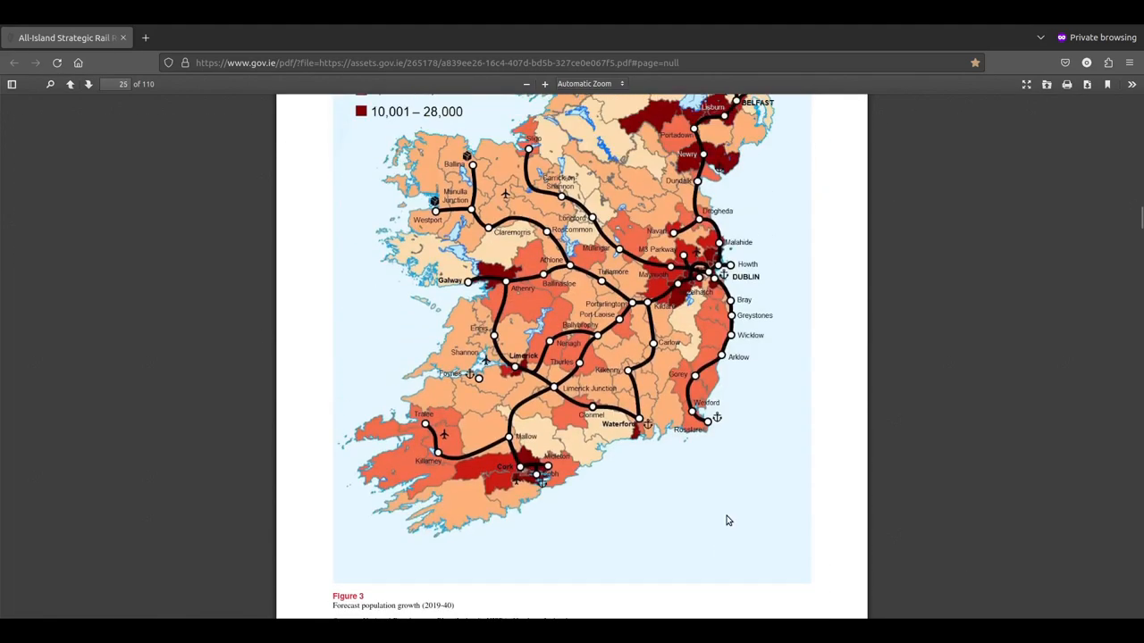
scroll(up, 3)
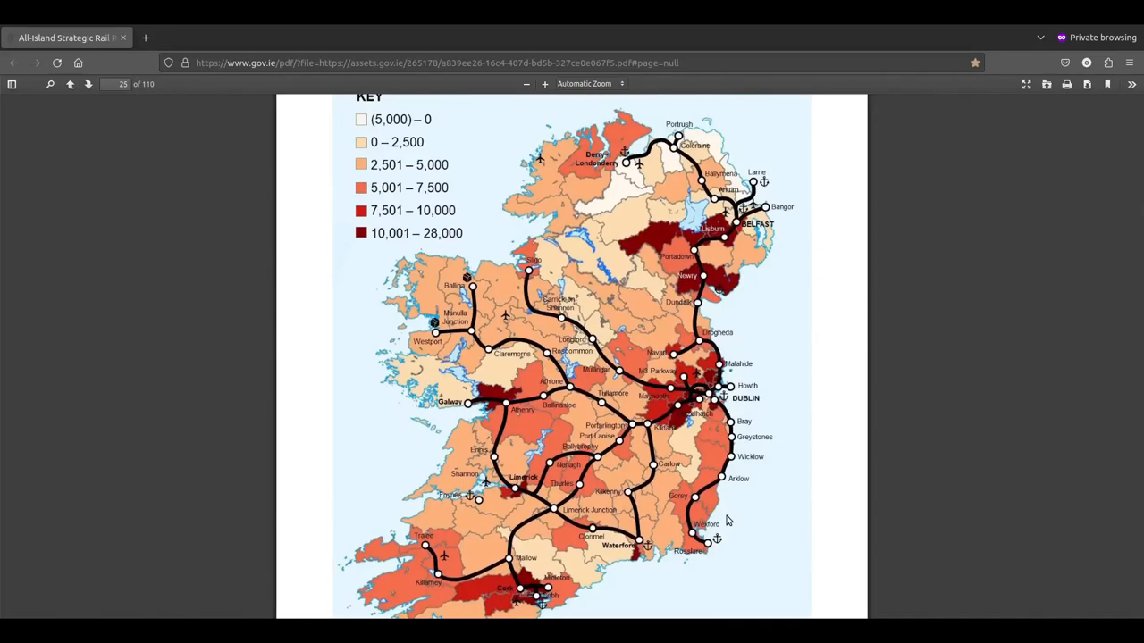
mouse_move(629, 369)
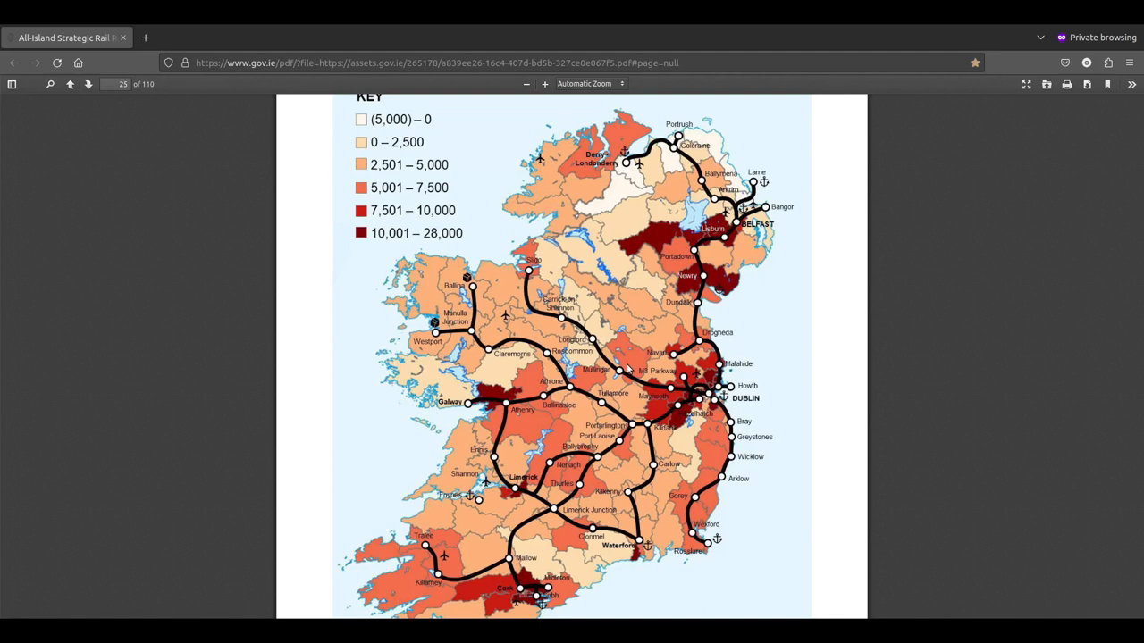
scroll(down, 3)
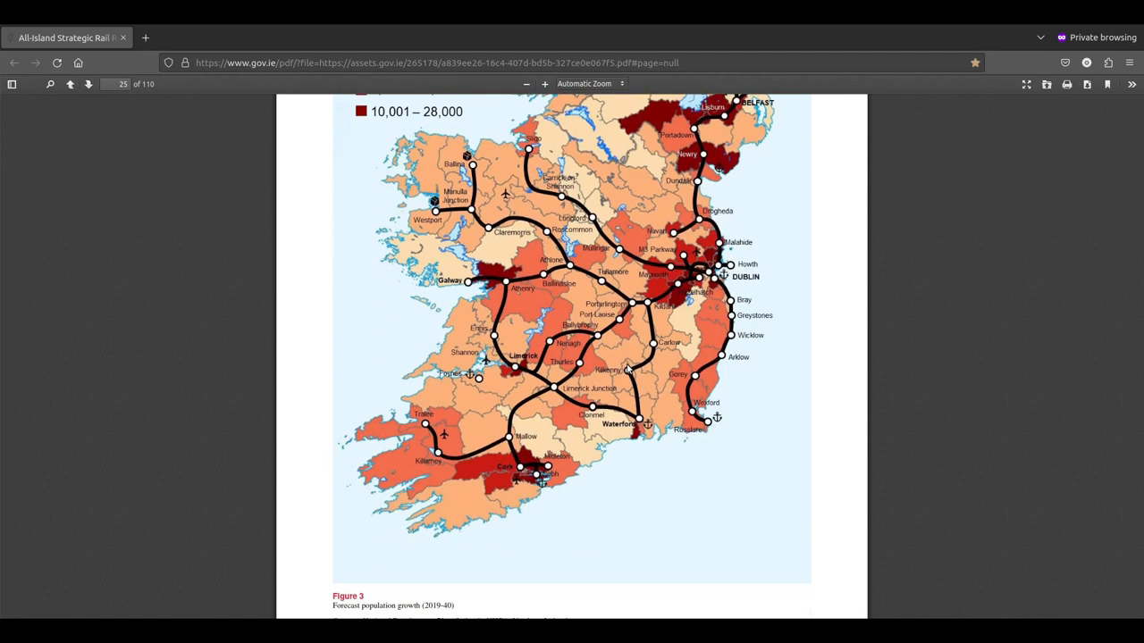
scroll(down, 3)
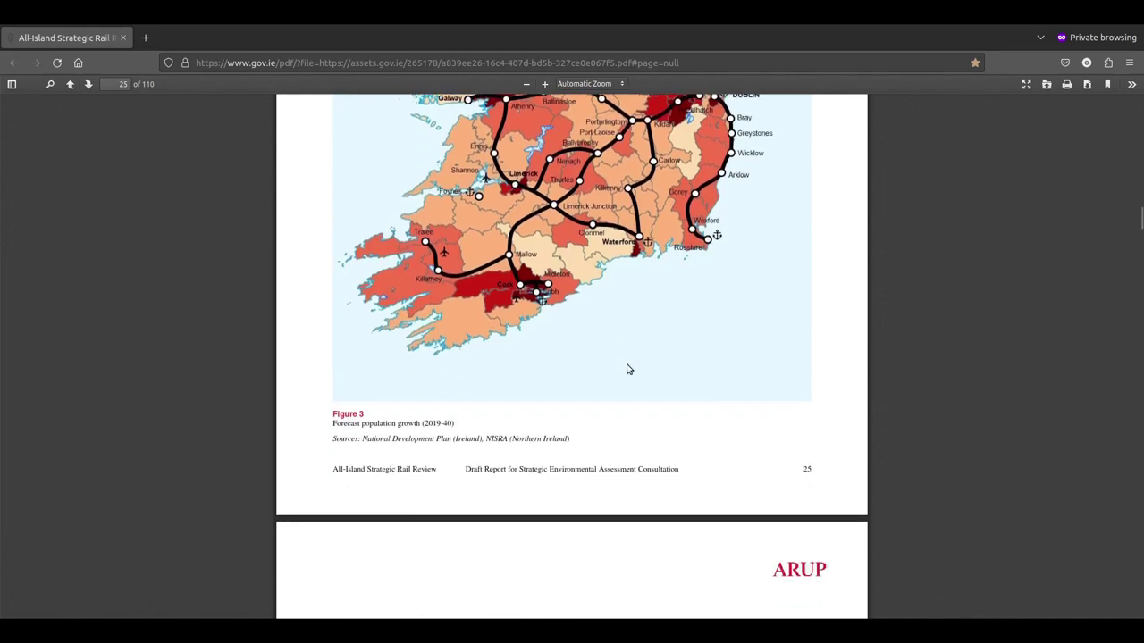
scroll(up, 3)
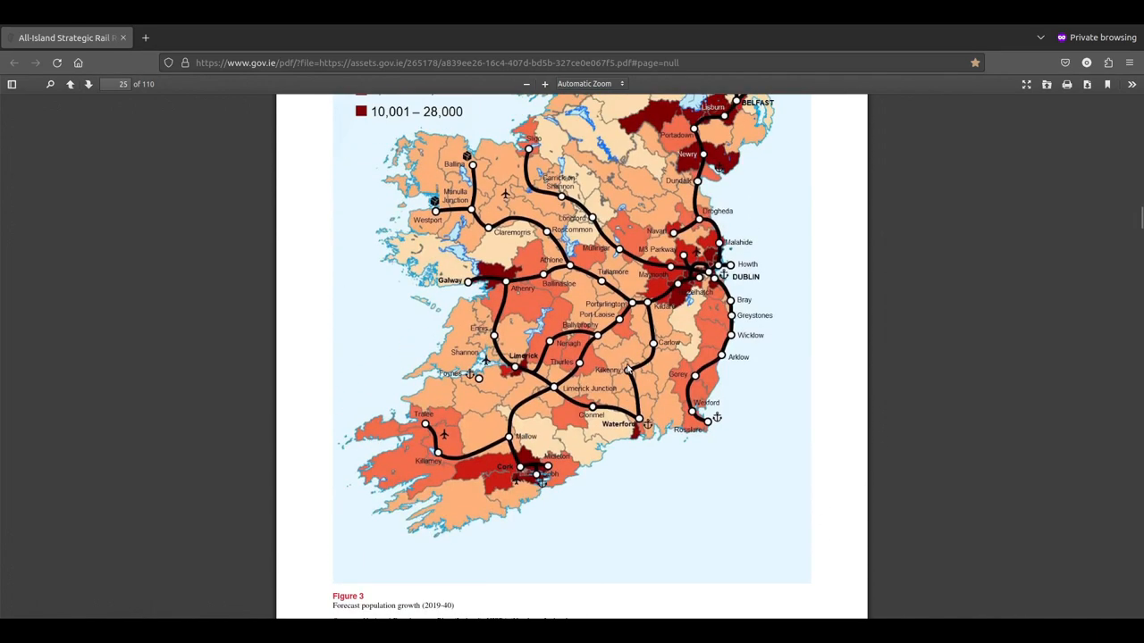
scroll(up, 3)
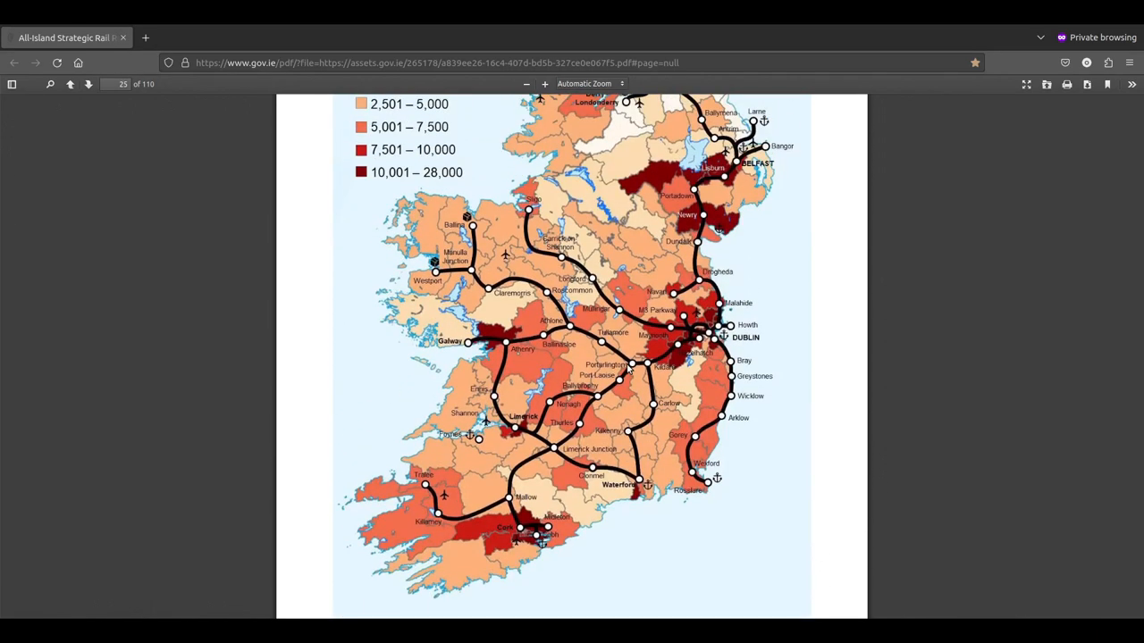
scroll(up, 3)
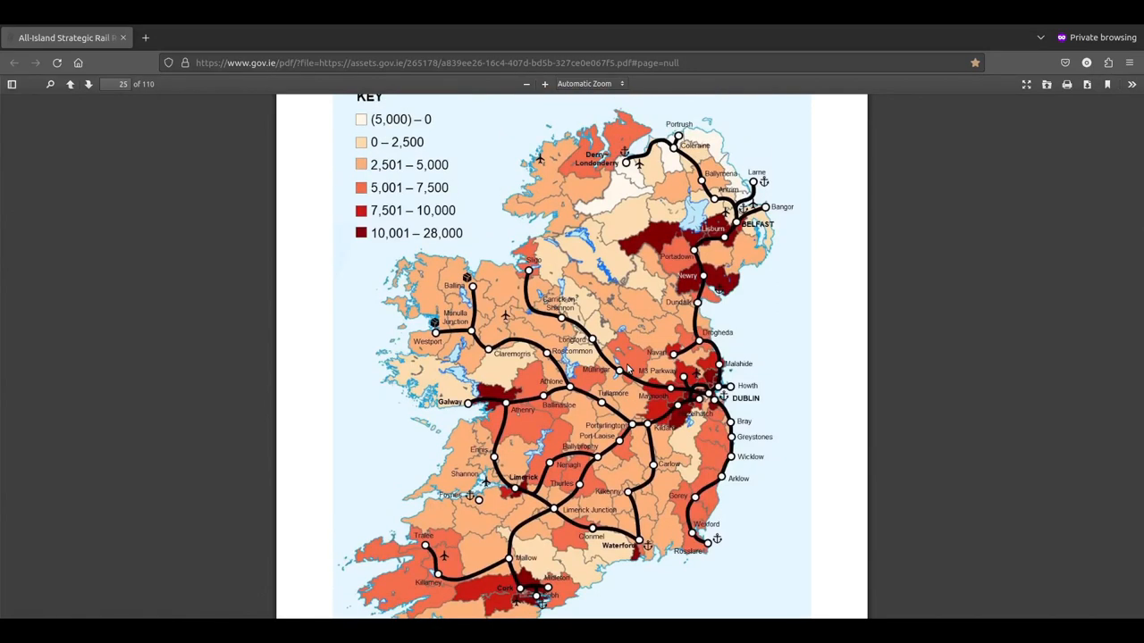
scroll(down, 3)
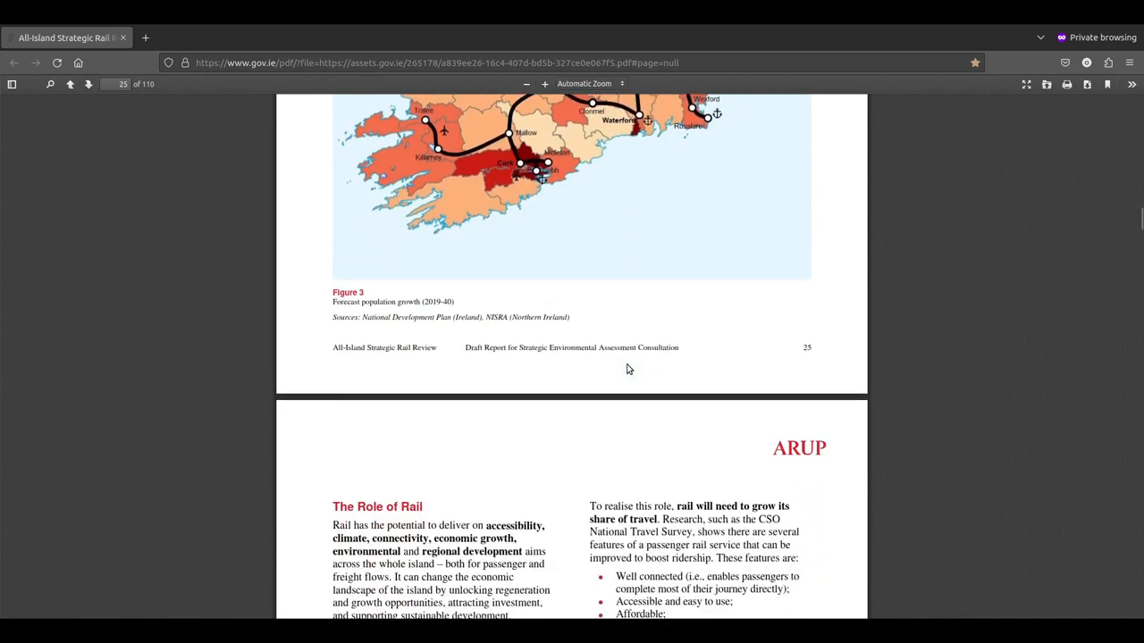
scroll(down, 3)
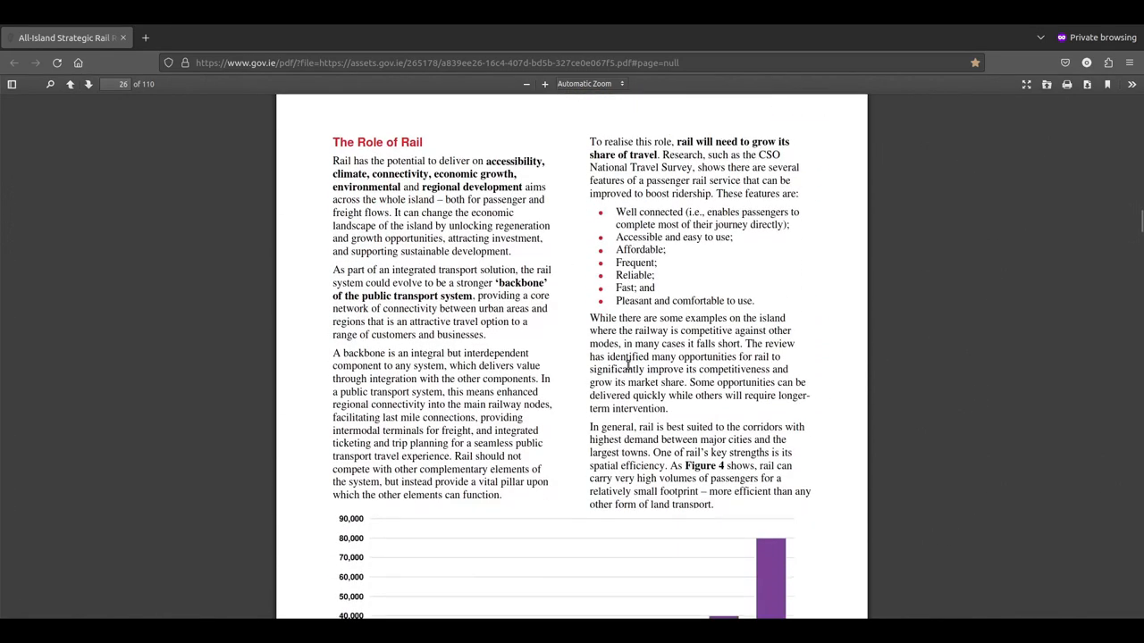
scroll(up, 3)
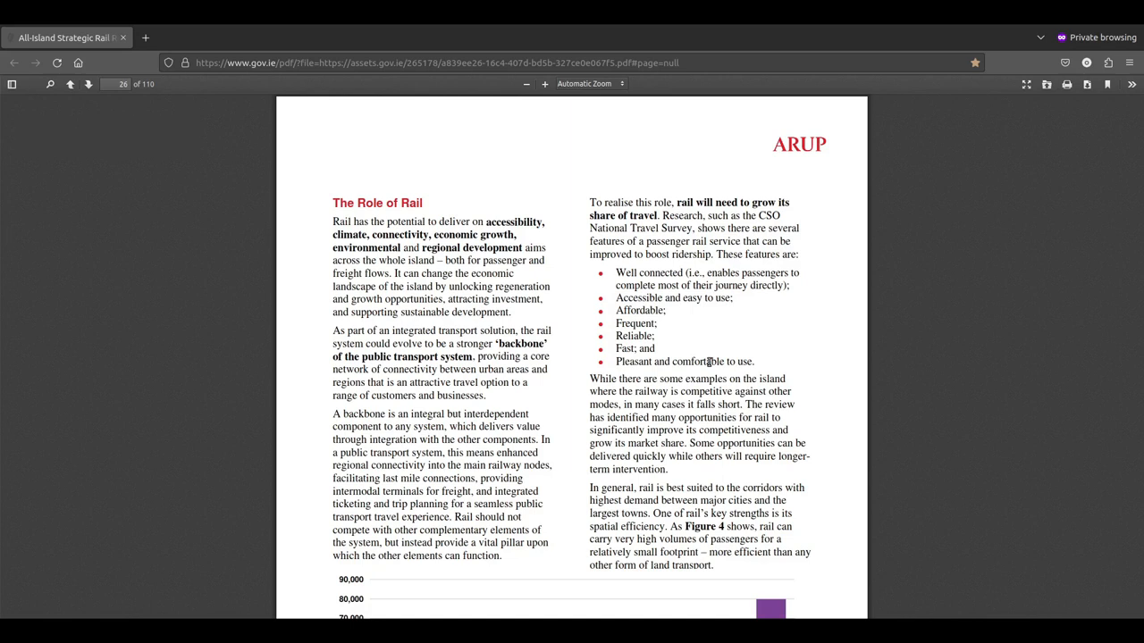
mouse_move(514, 282)
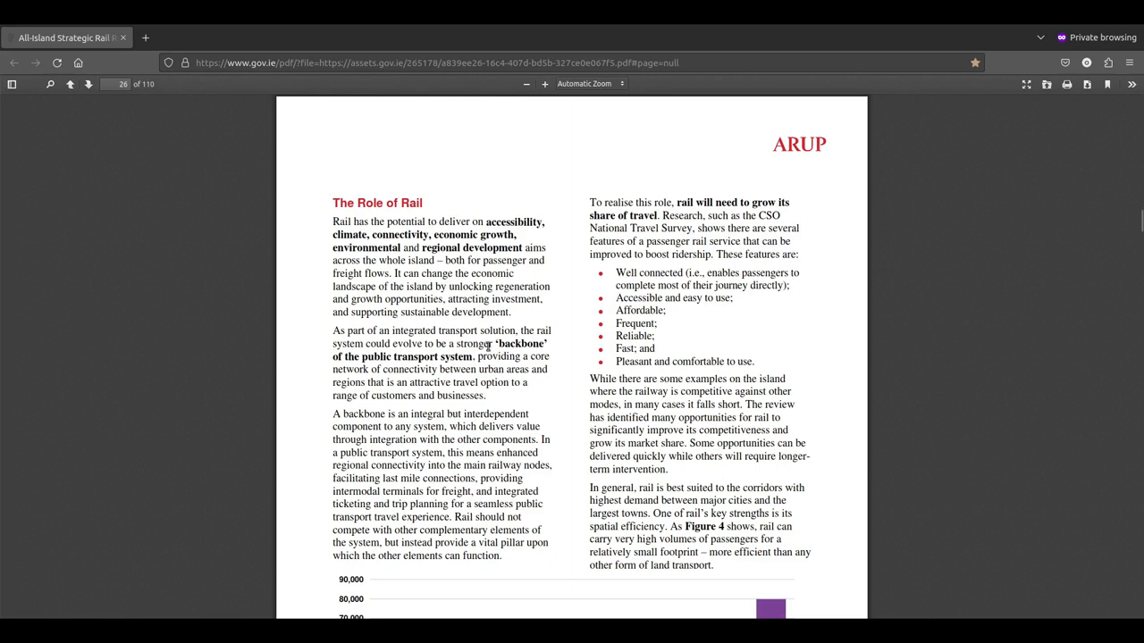
mouse_move(540, 312)
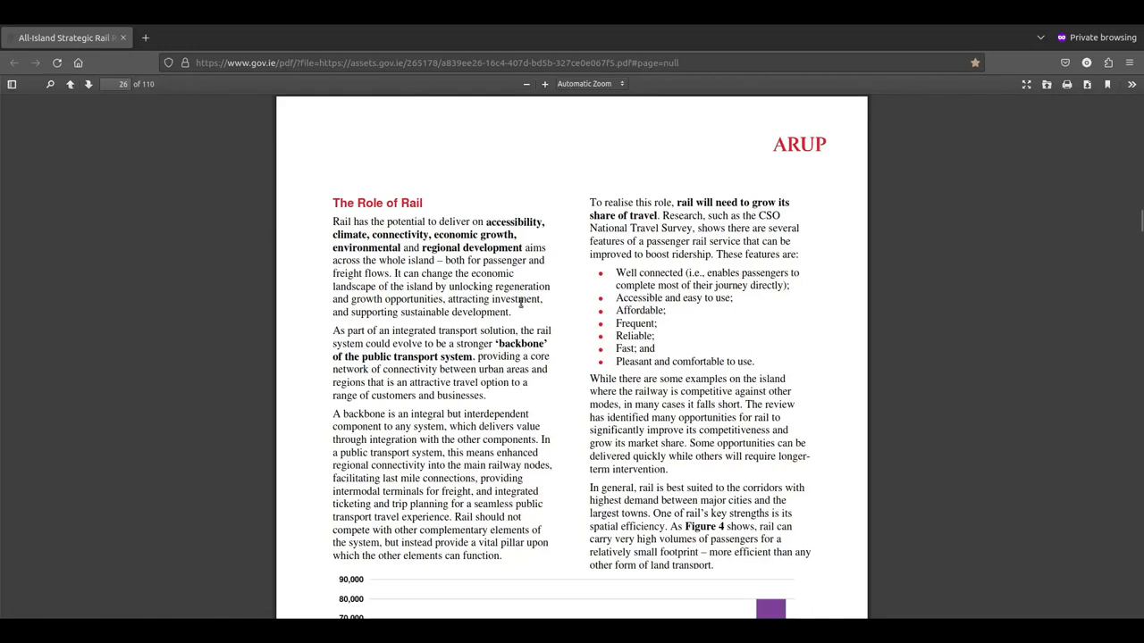
mouse_move(218, 311)
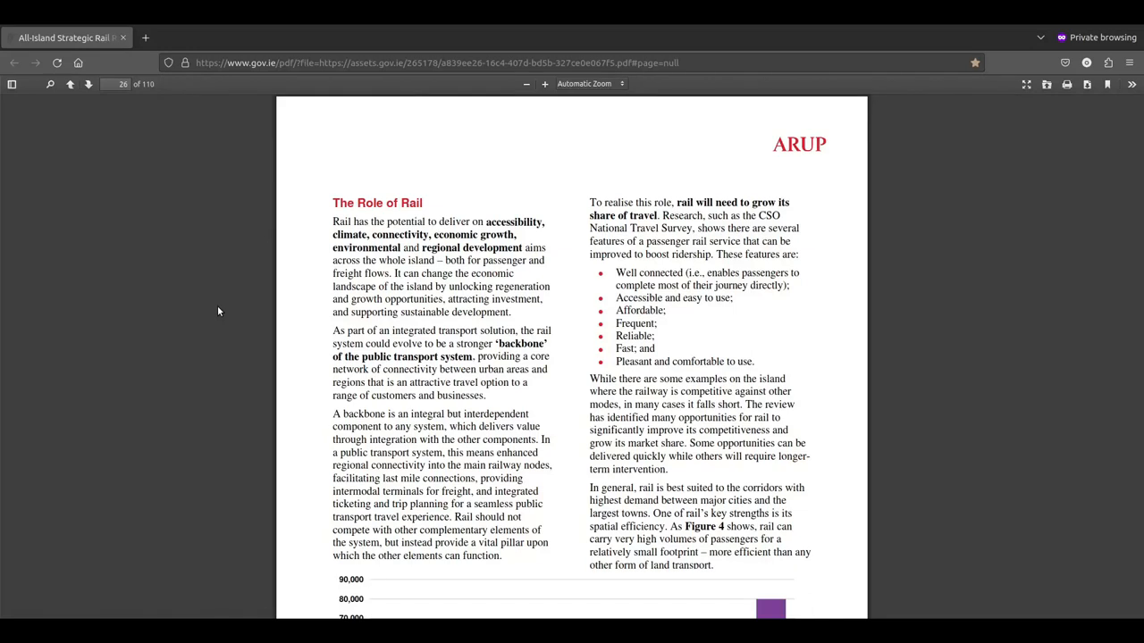
mouse_move(224, 267)
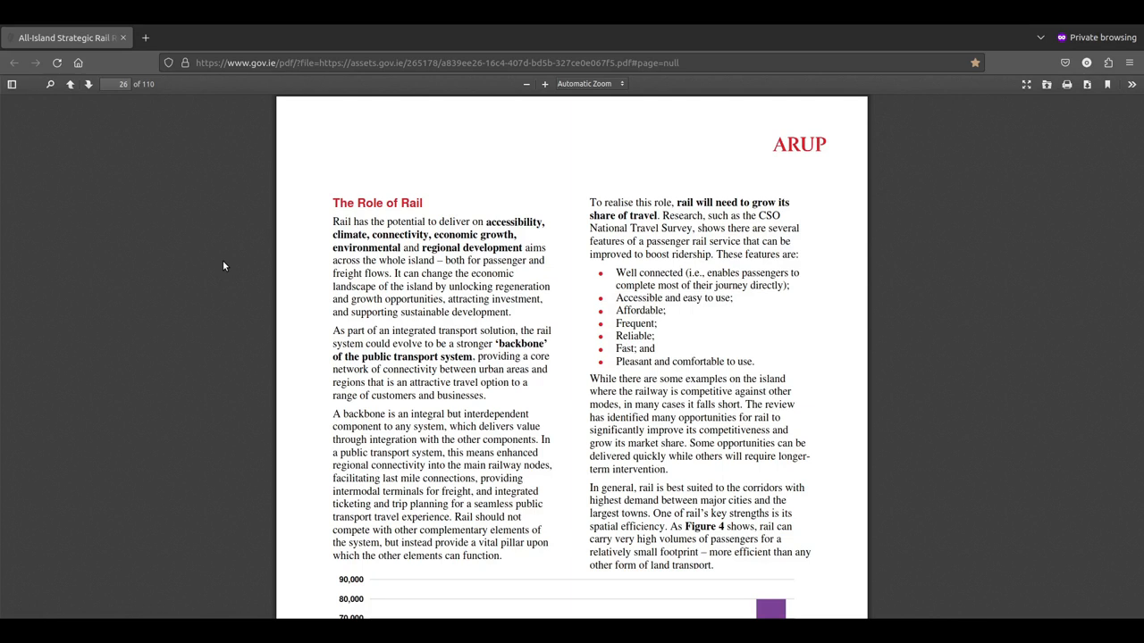
scroll(down, 3)
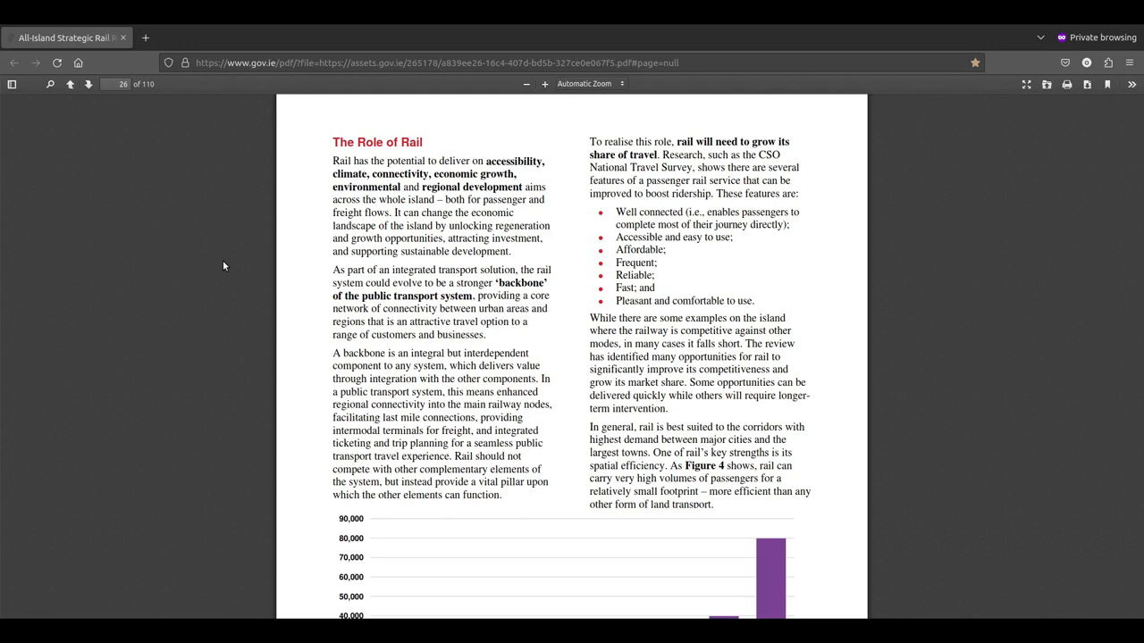
scroll(down, 3)
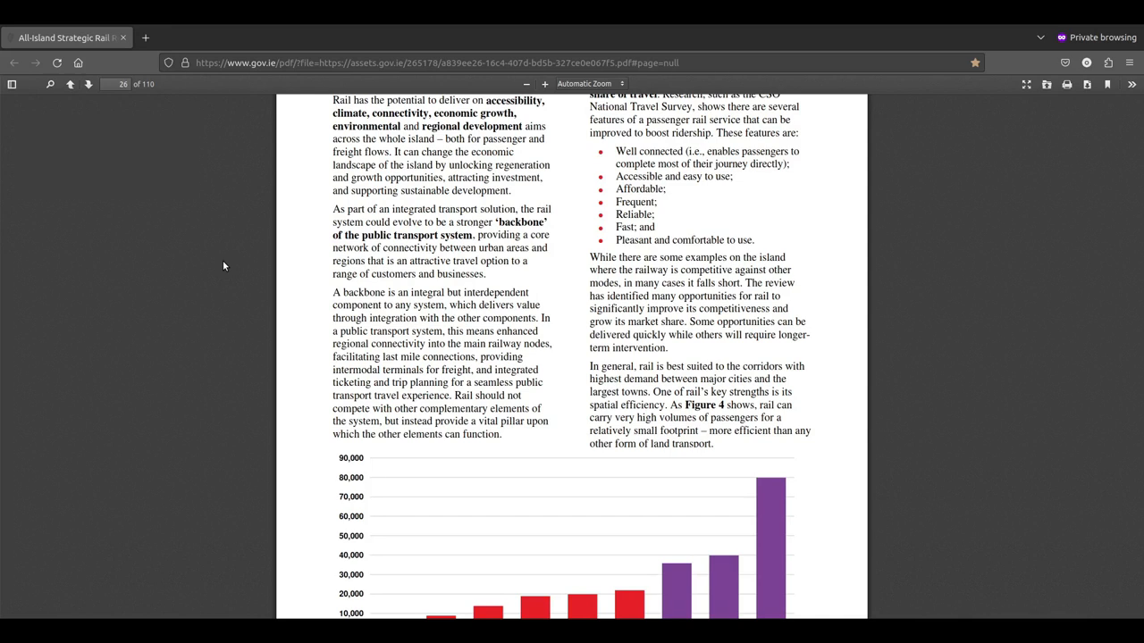
mouse_move(489, 401)
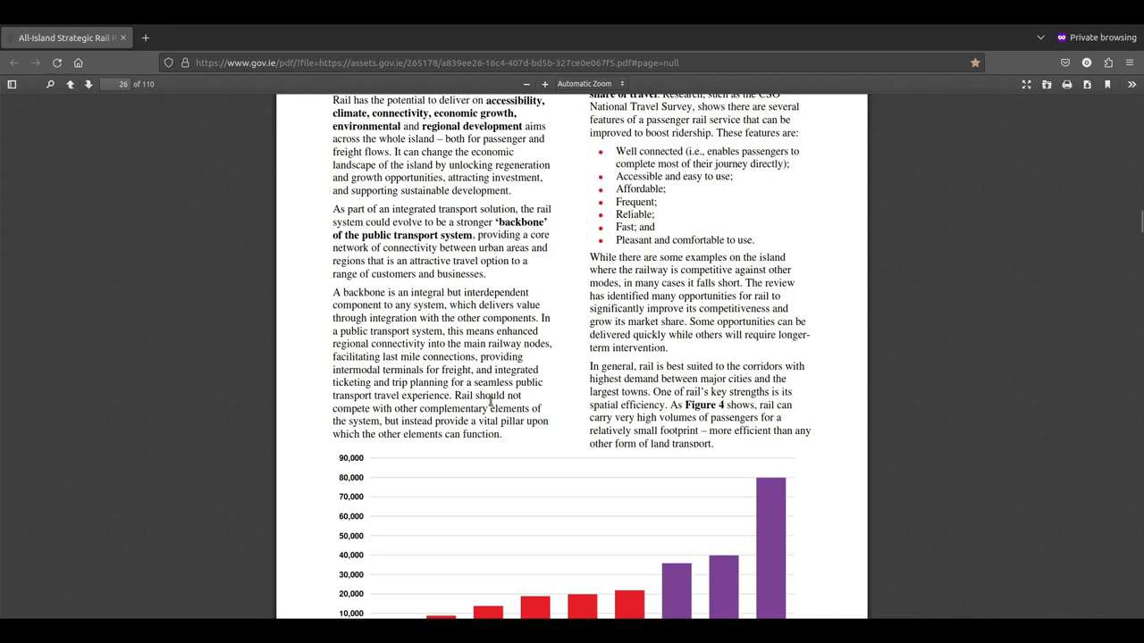
scroll(up, 3)
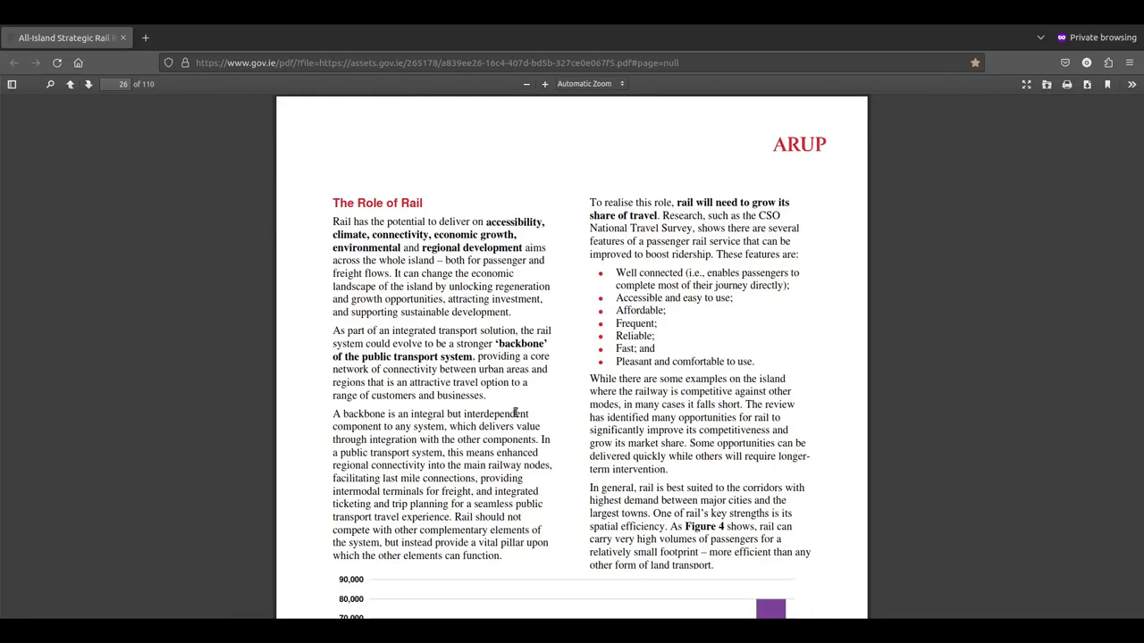
mouse_move(761, 365)
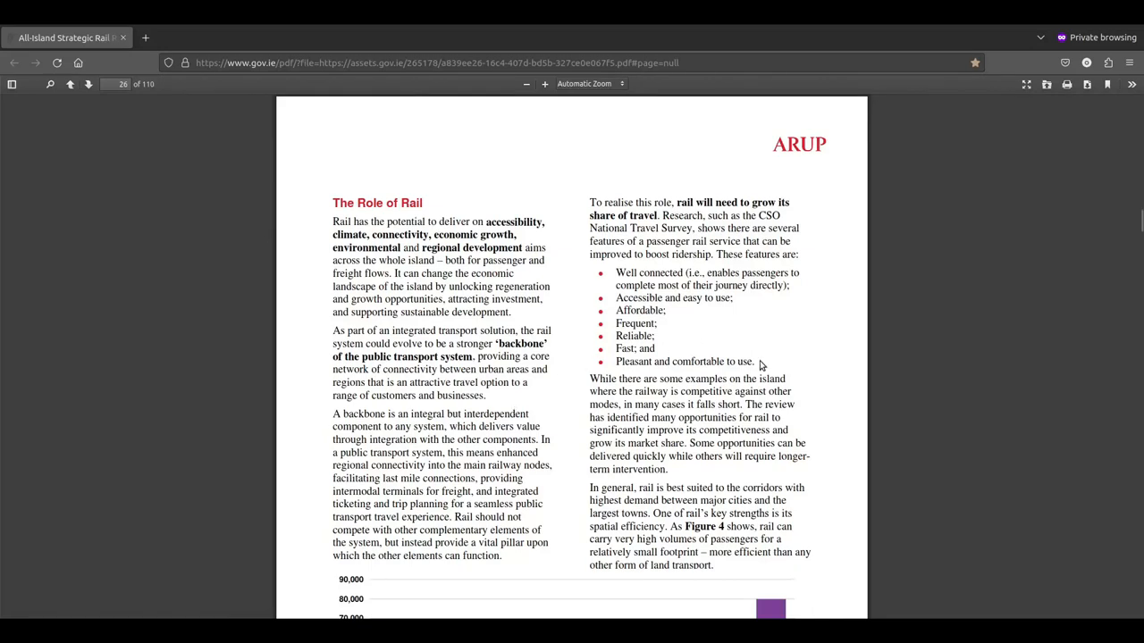
mouse_move(721, 331)
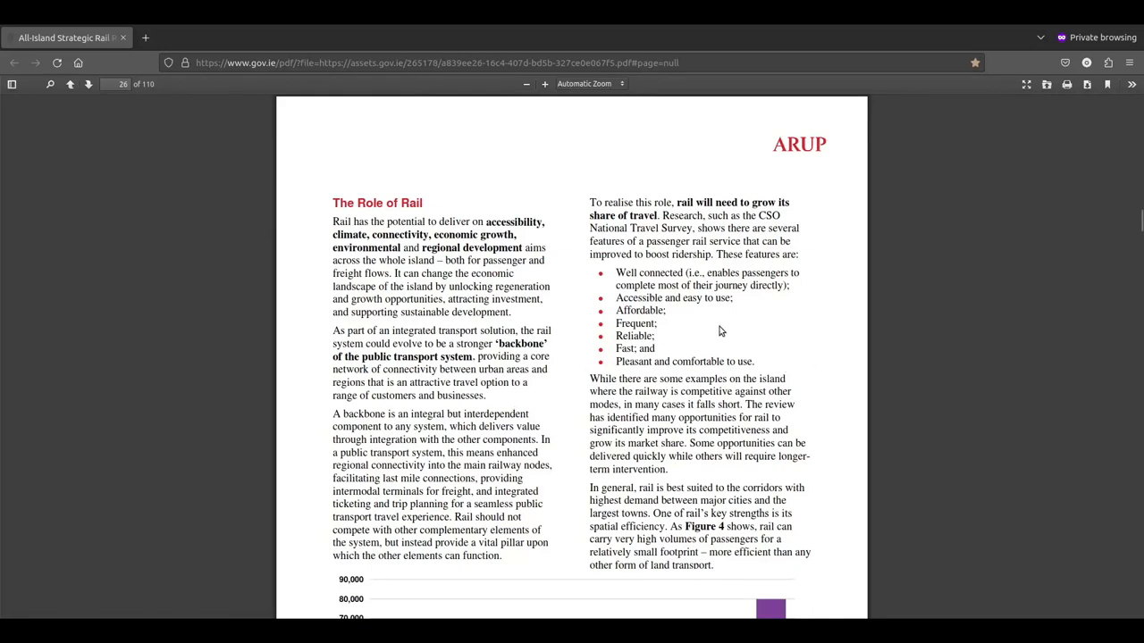
mouse_move(786, 325)
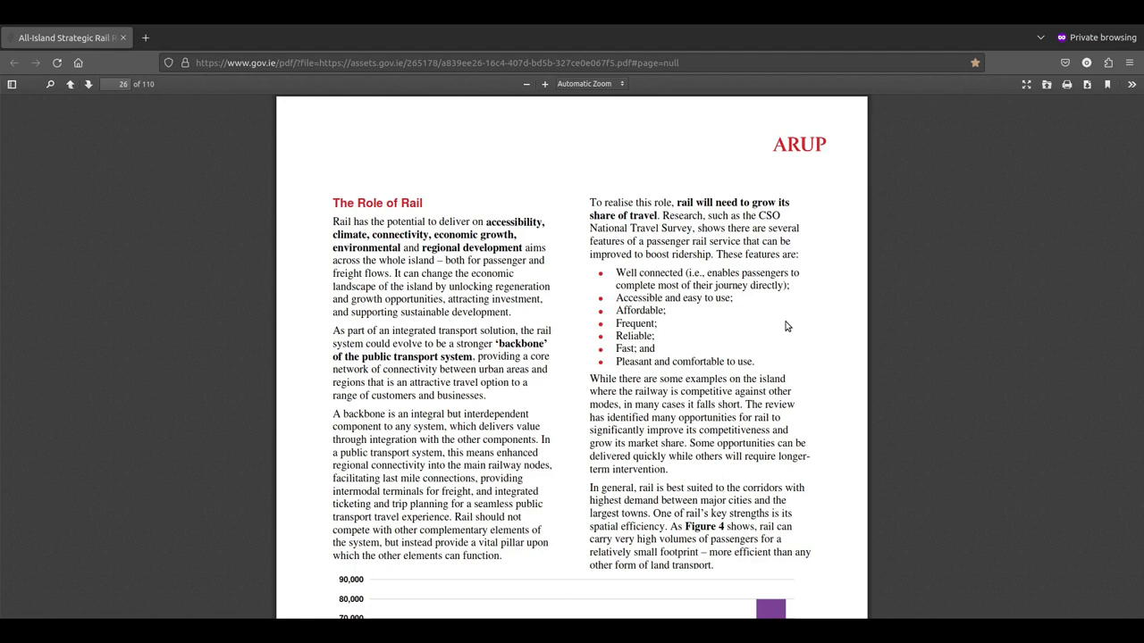
mouse_move(762, 420)
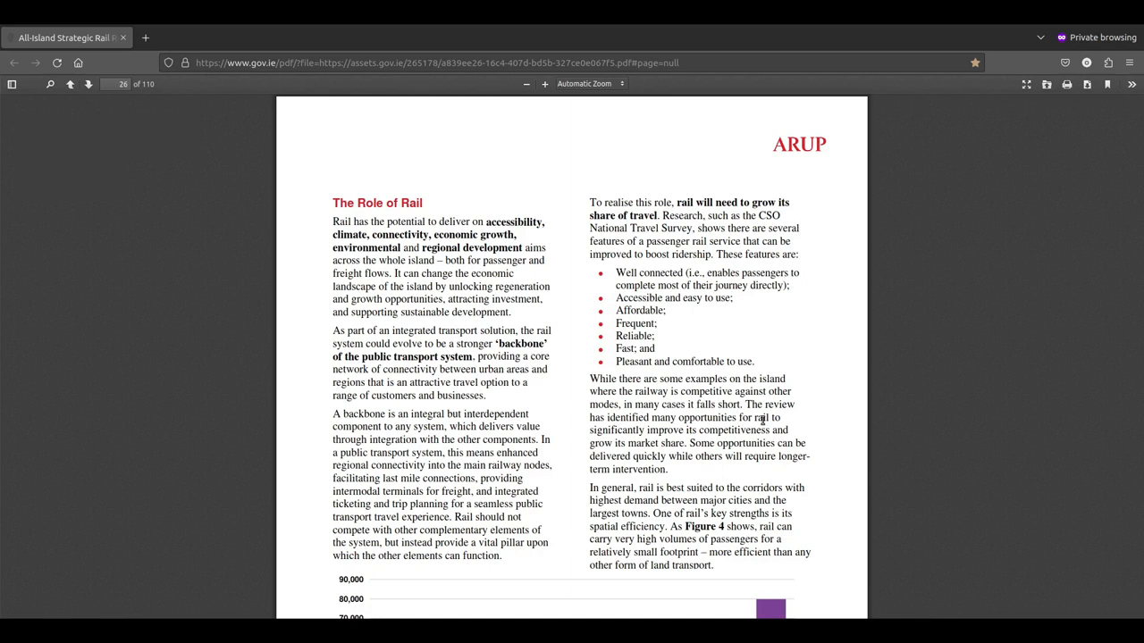
mouse_move(823, 417)
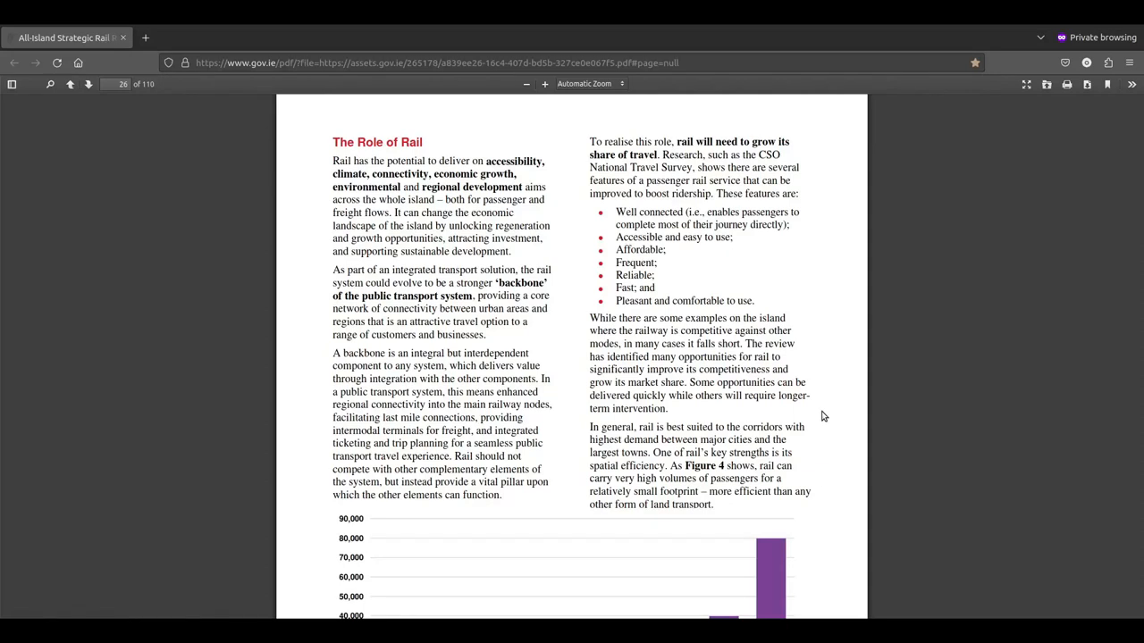
Step: Scroll page 26 past the bullet list to show the Figure 4 bar chart
scroll(down, 3)
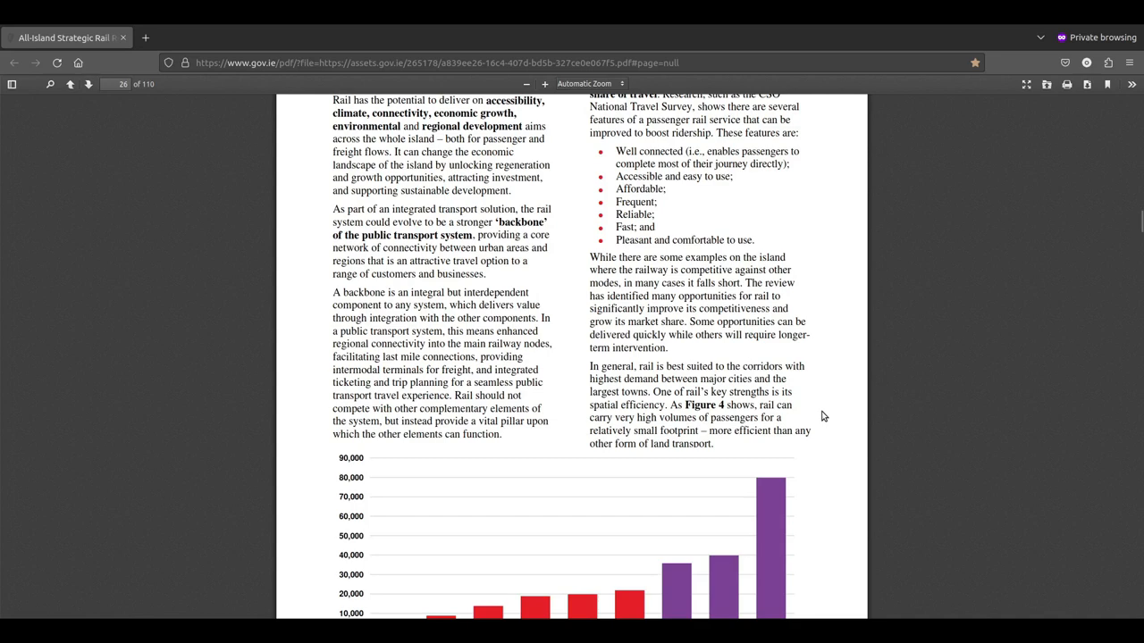
scroll(down, 3)
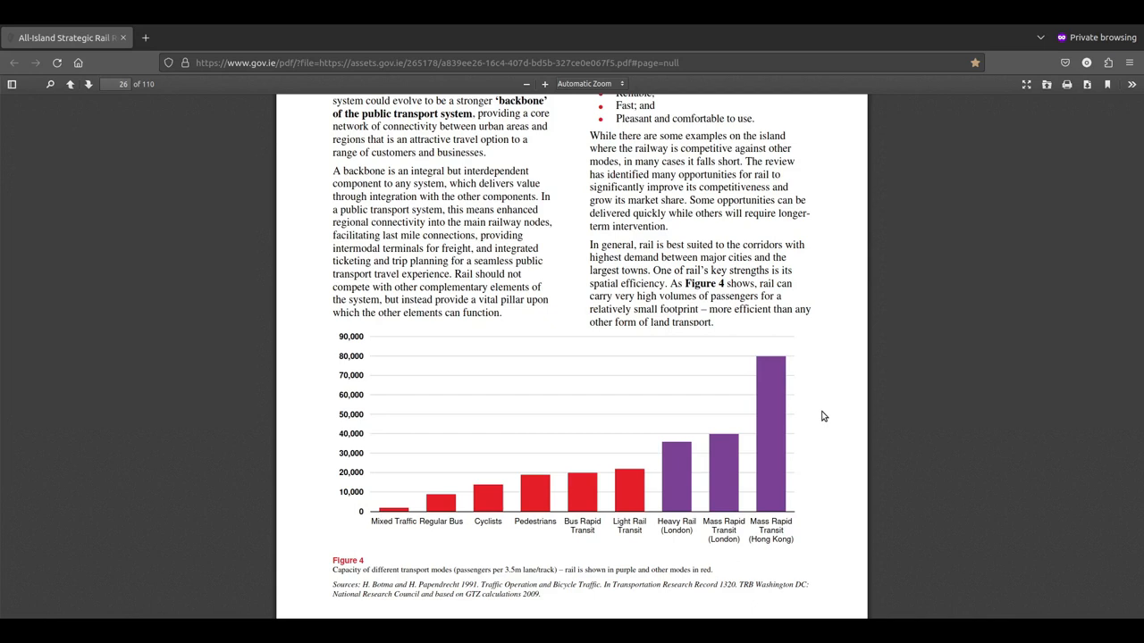
mouse_move(379, 516)
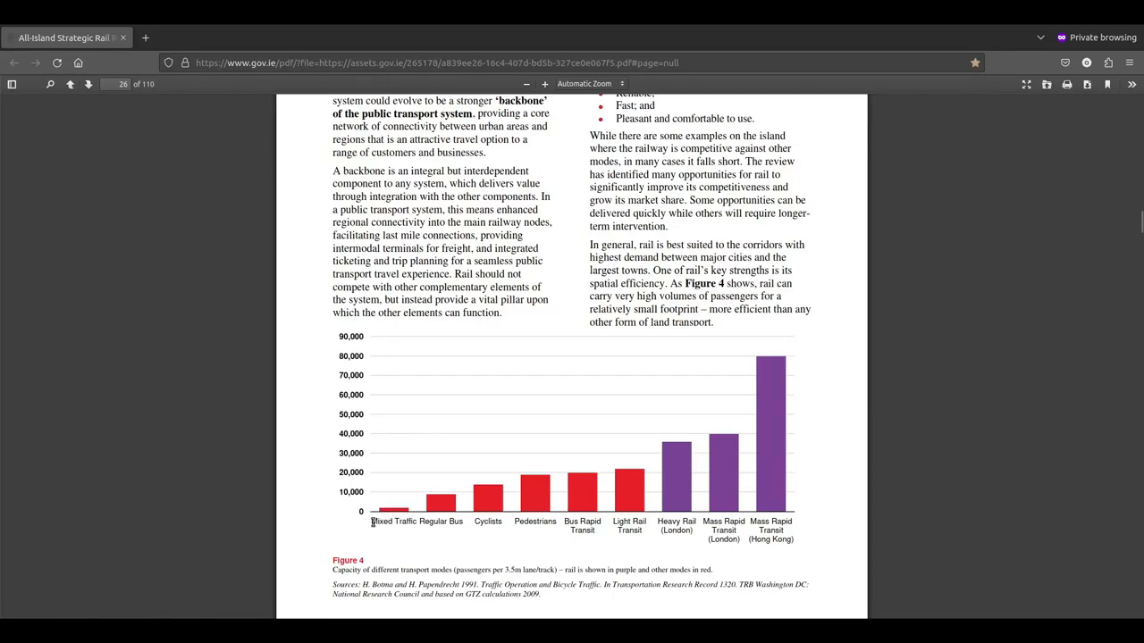
mouse_move(404, 539)
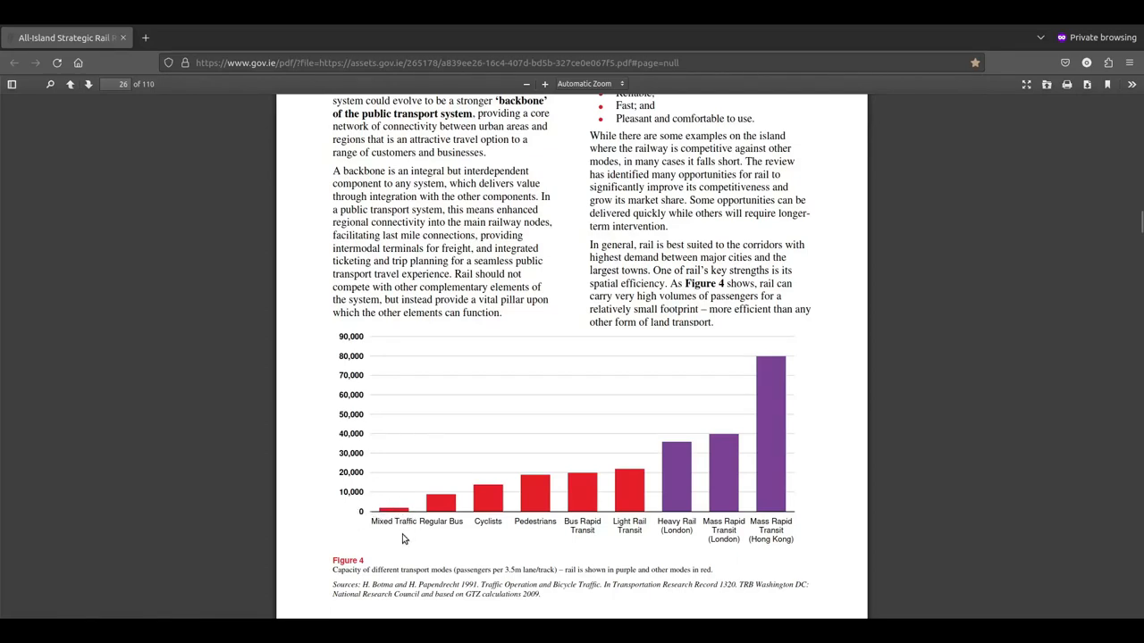
mouse_move(438, 536)
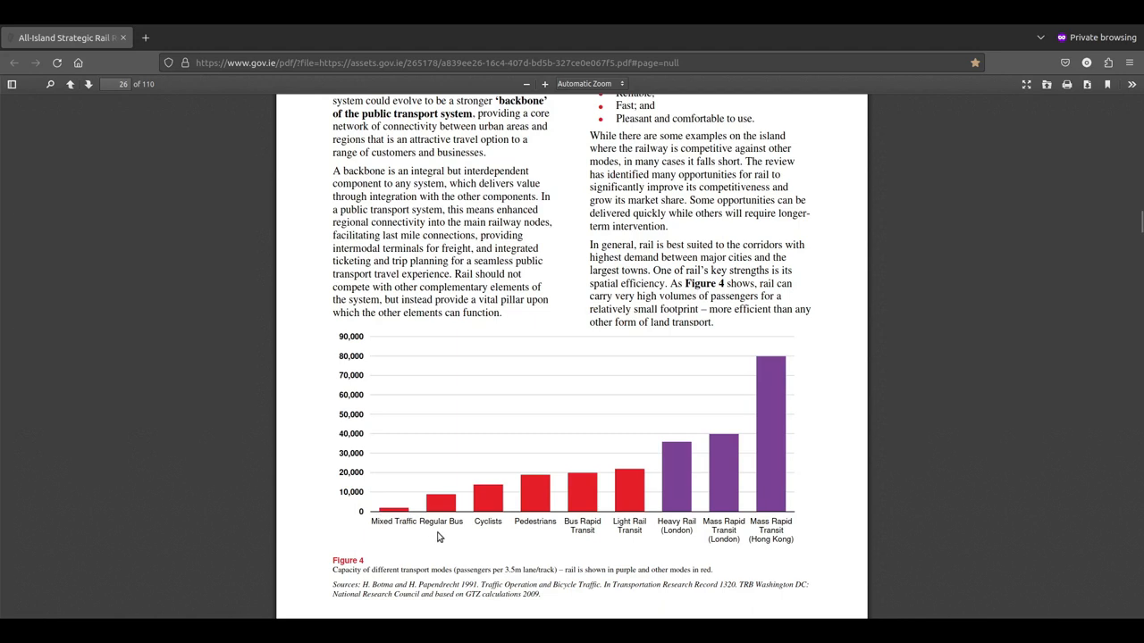
mouse_move(462, 510)
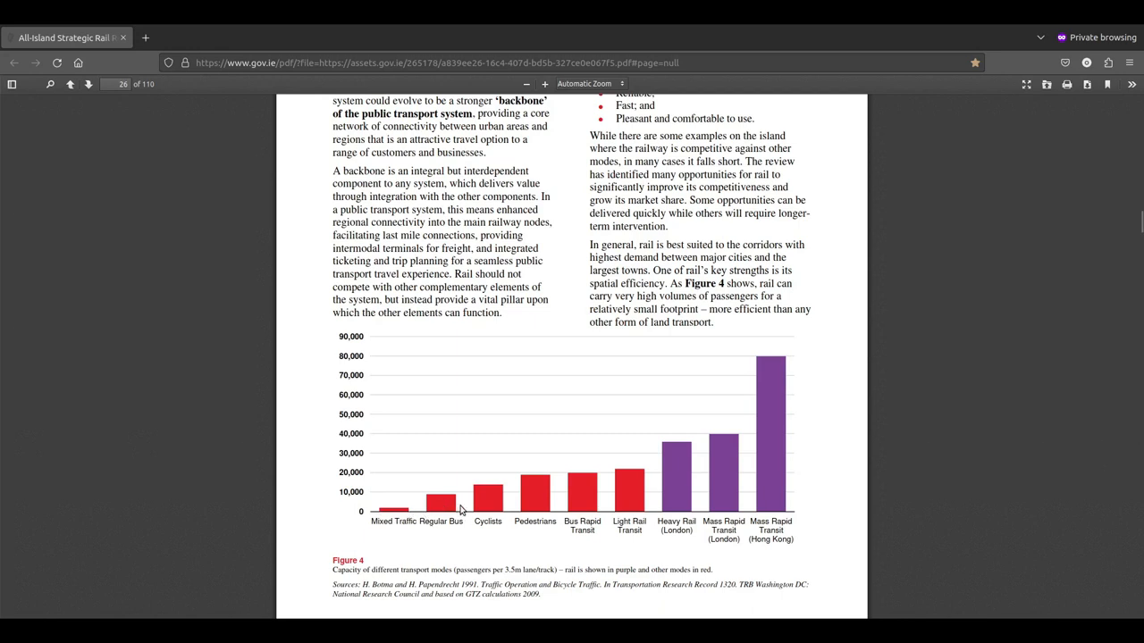
mouse_move(483, 512)
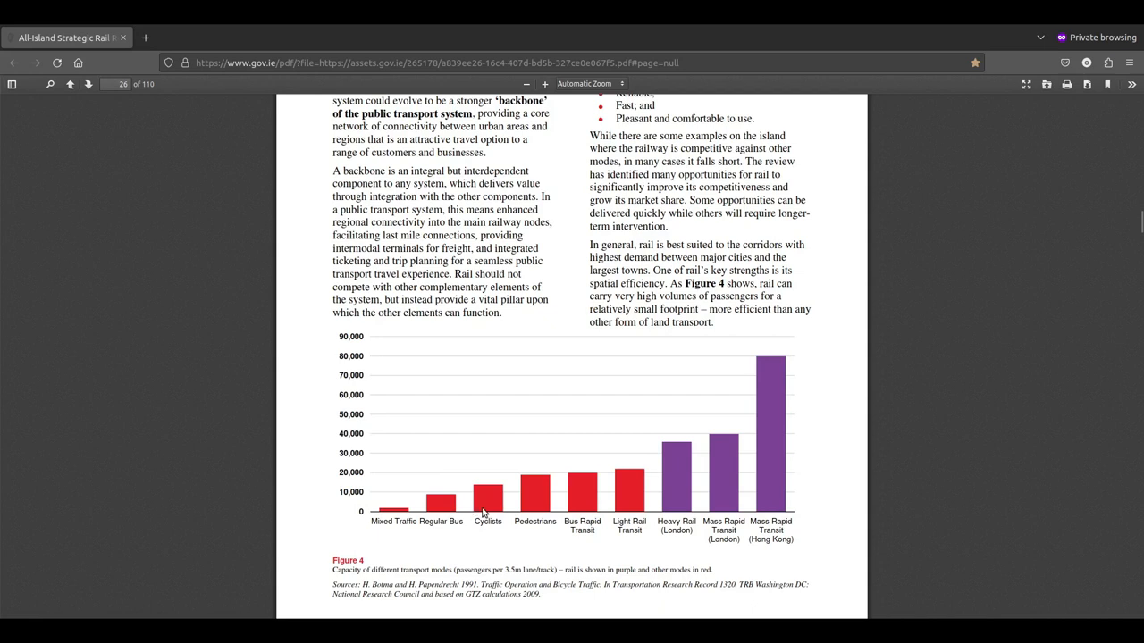
mouse_move(488, 484)
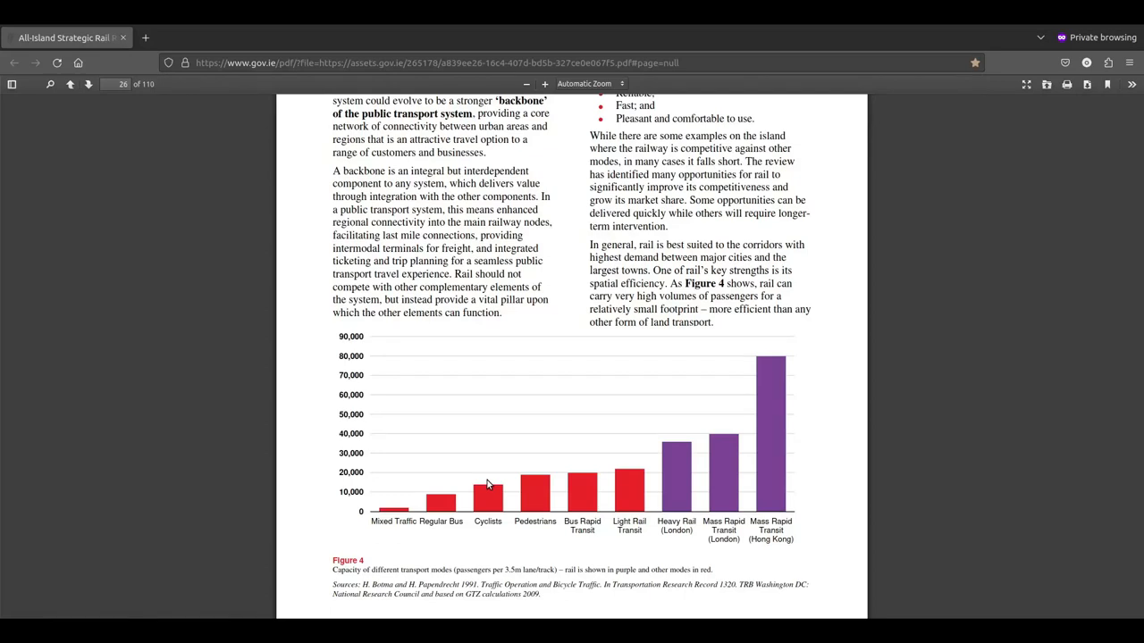
mouse_move(536, 492)
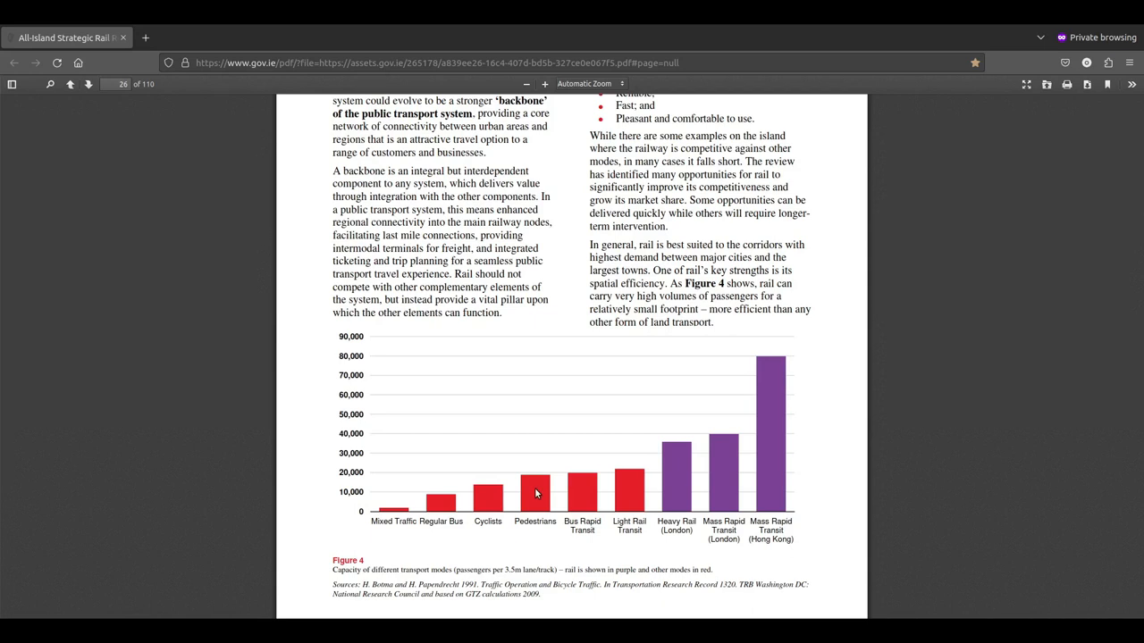
mouse_move(599, 485)
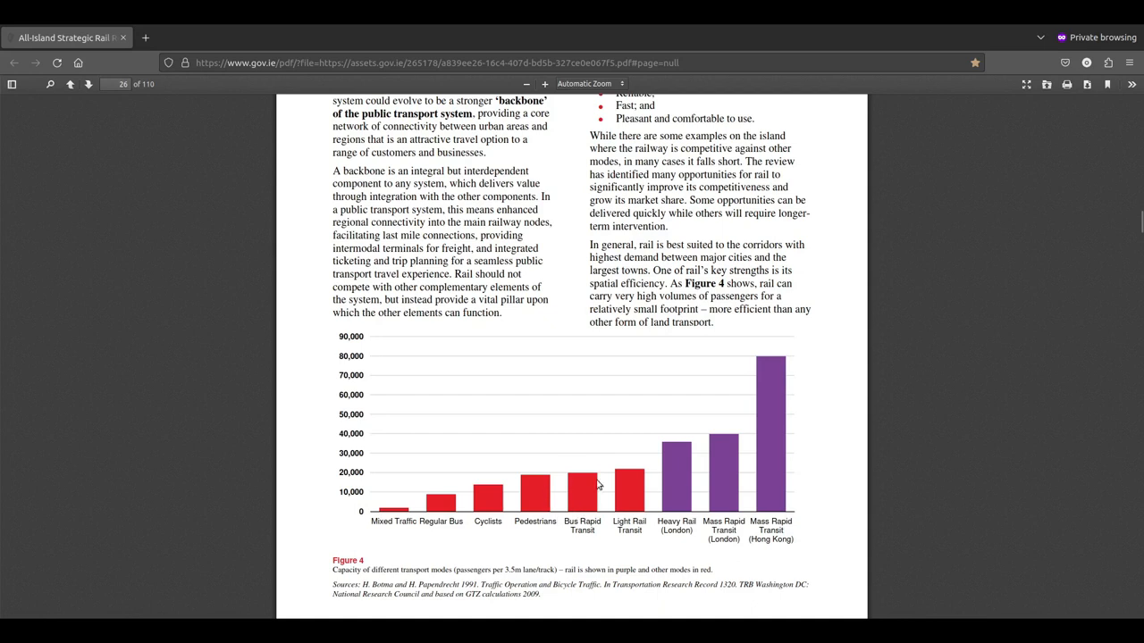
mouse_move(634, 519)
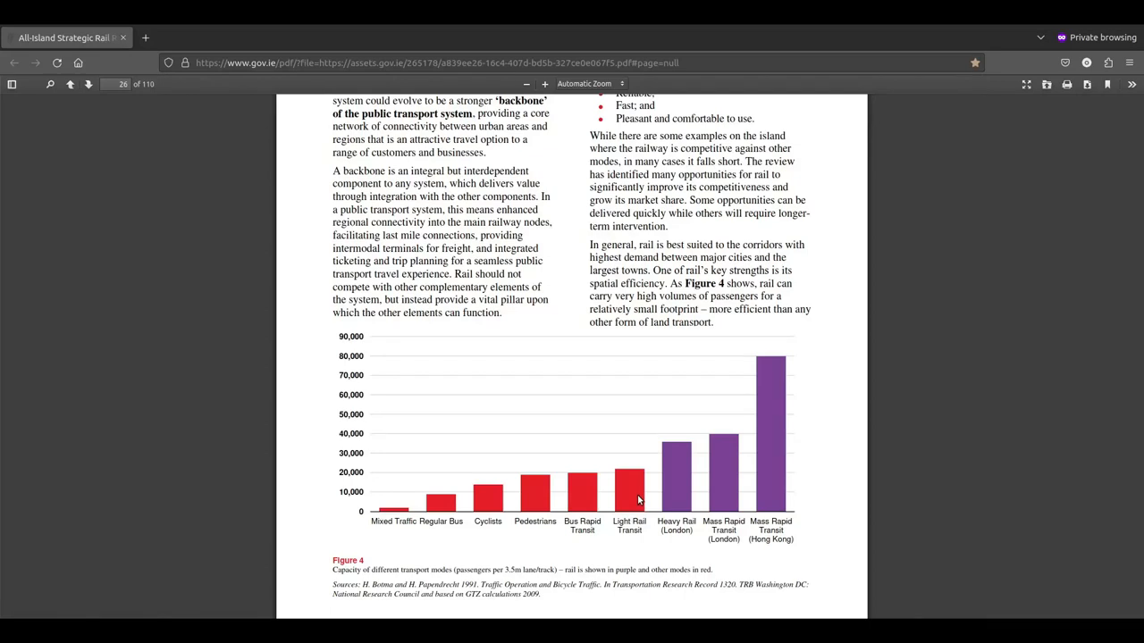
mouse_move(676, 456)
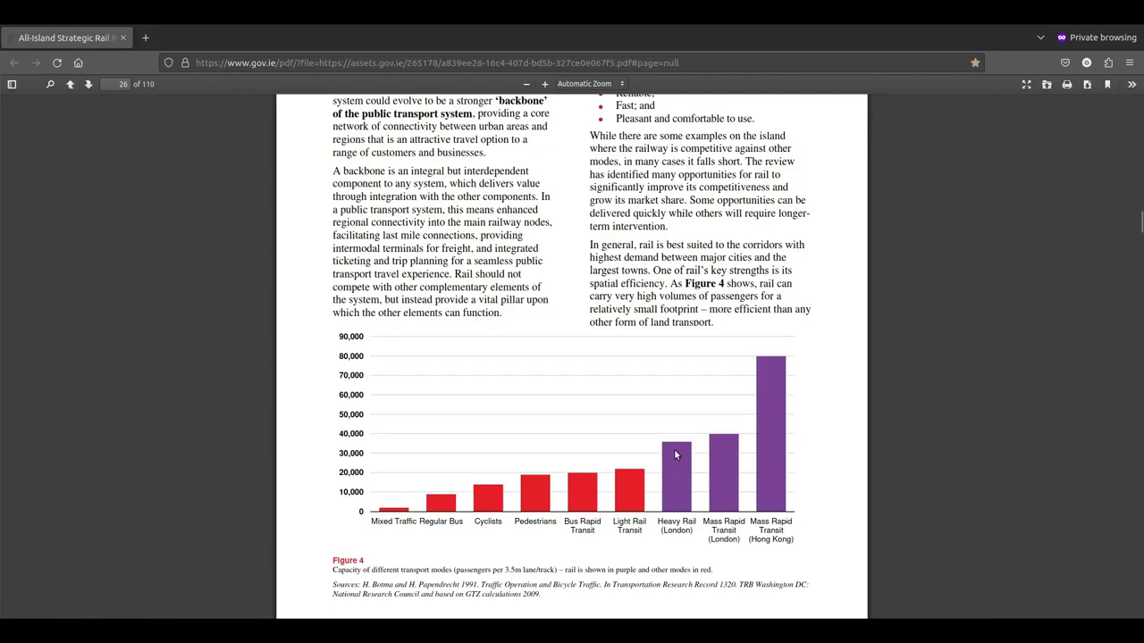
mouse_move(724, 477)
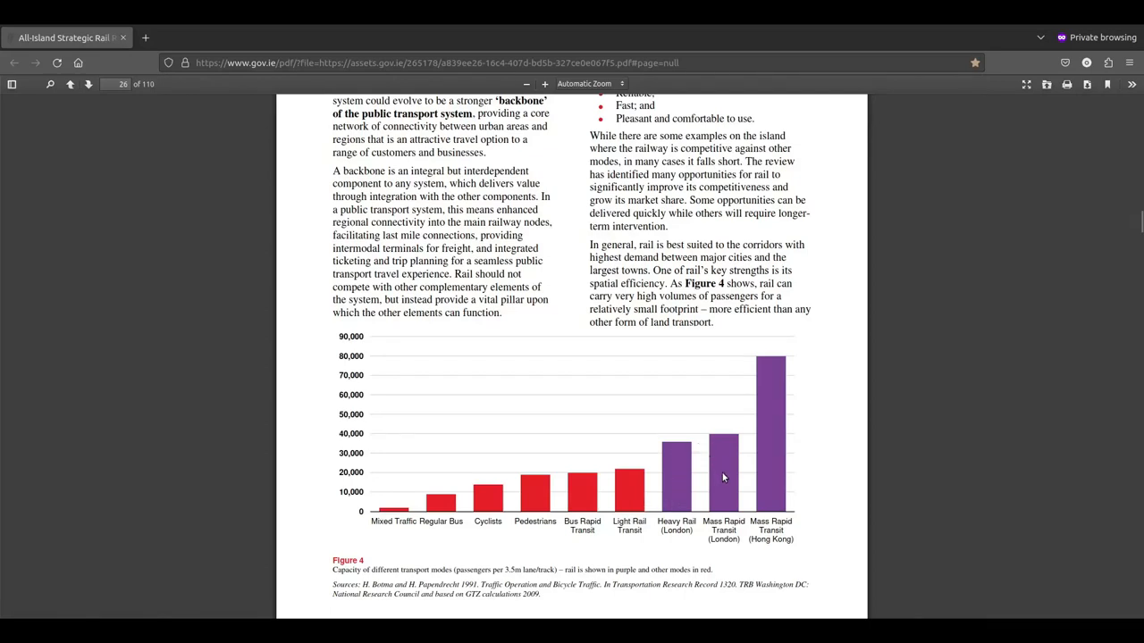
mouse_move(724, 454)
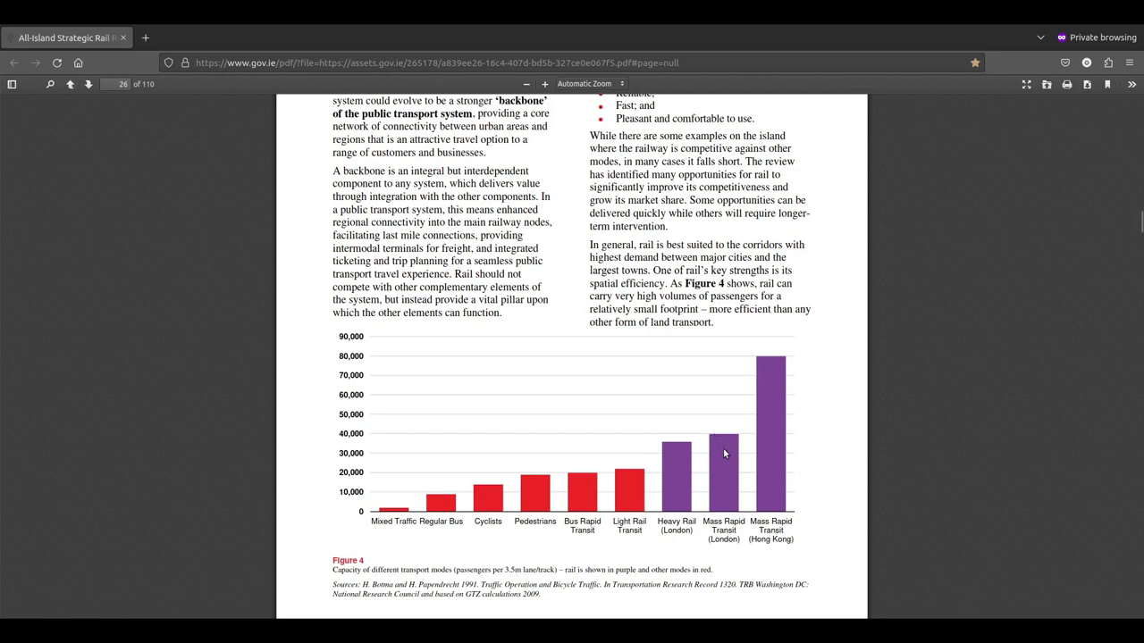
mouse_move(778, 447)
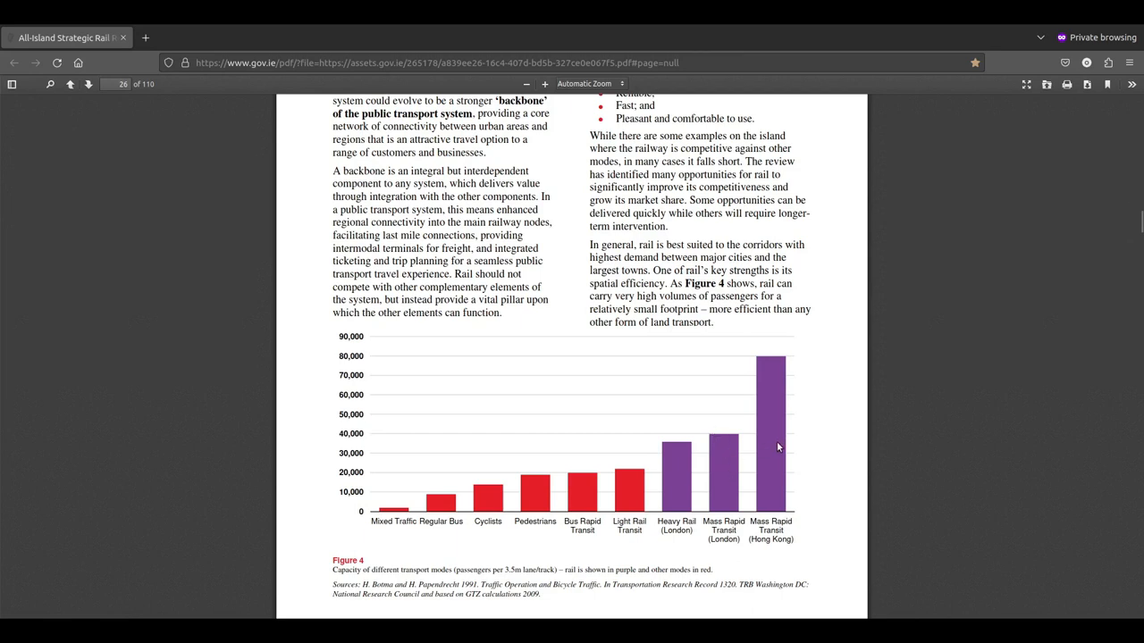
mouse_move(775, 353)
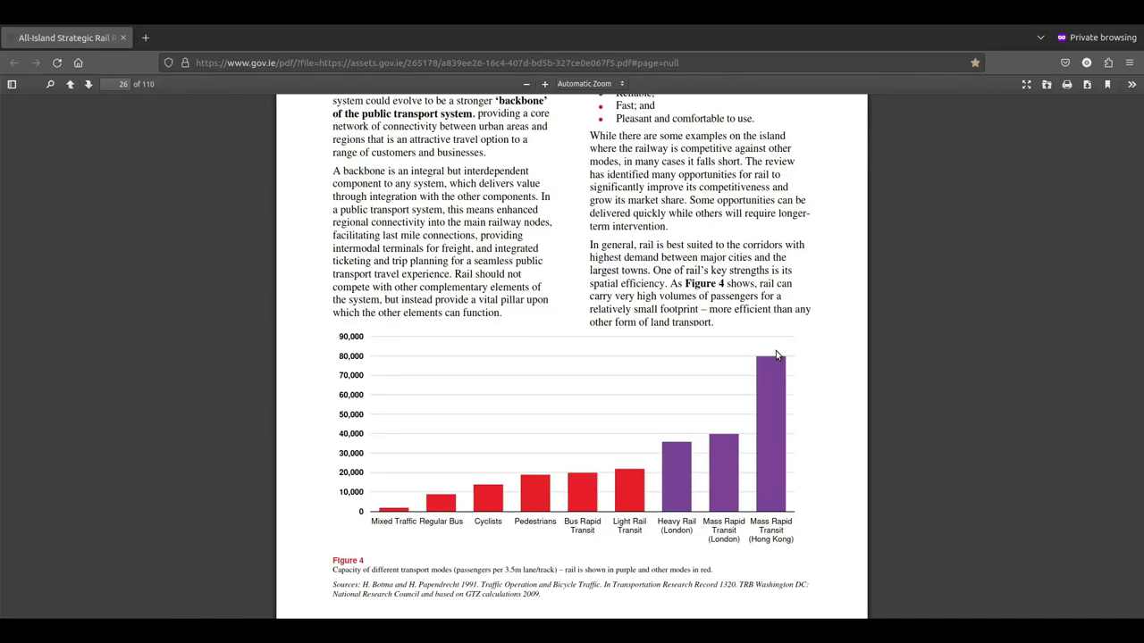
Step: Scroll to page 27's carbon emissions and freight text
scroll(down, 3)
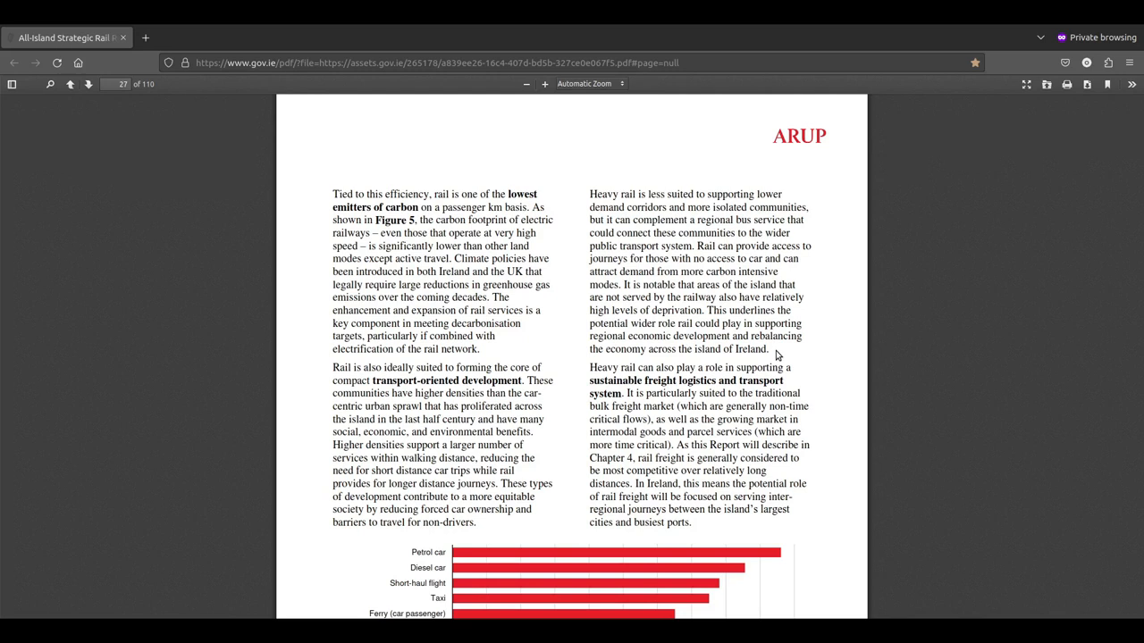
mouse_move(450, 271)
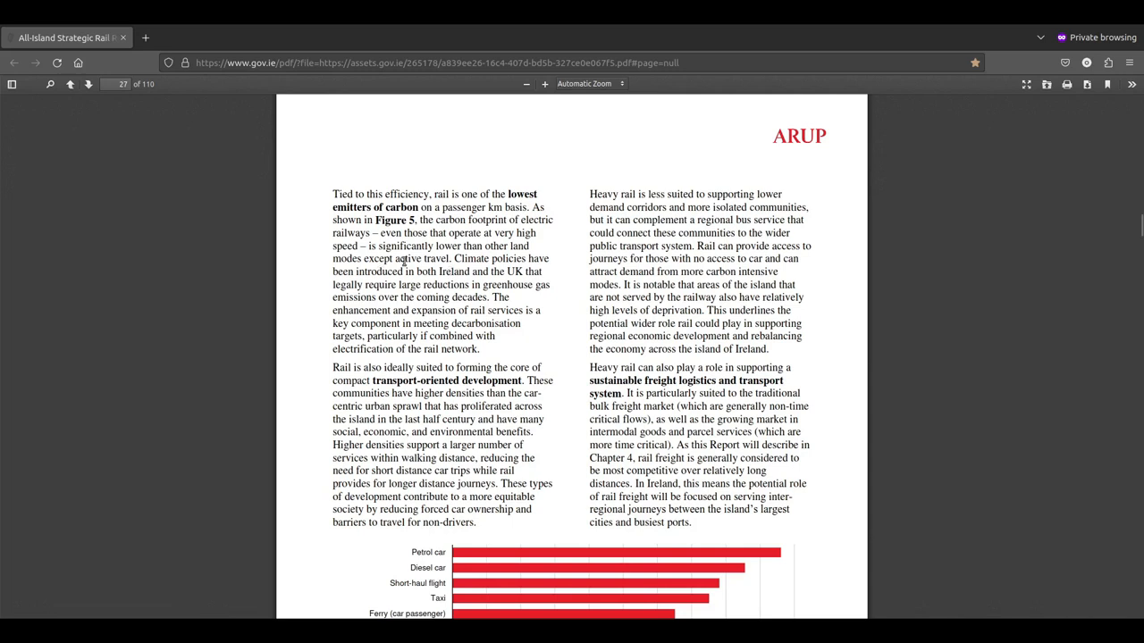
mouse_move(507, 270)
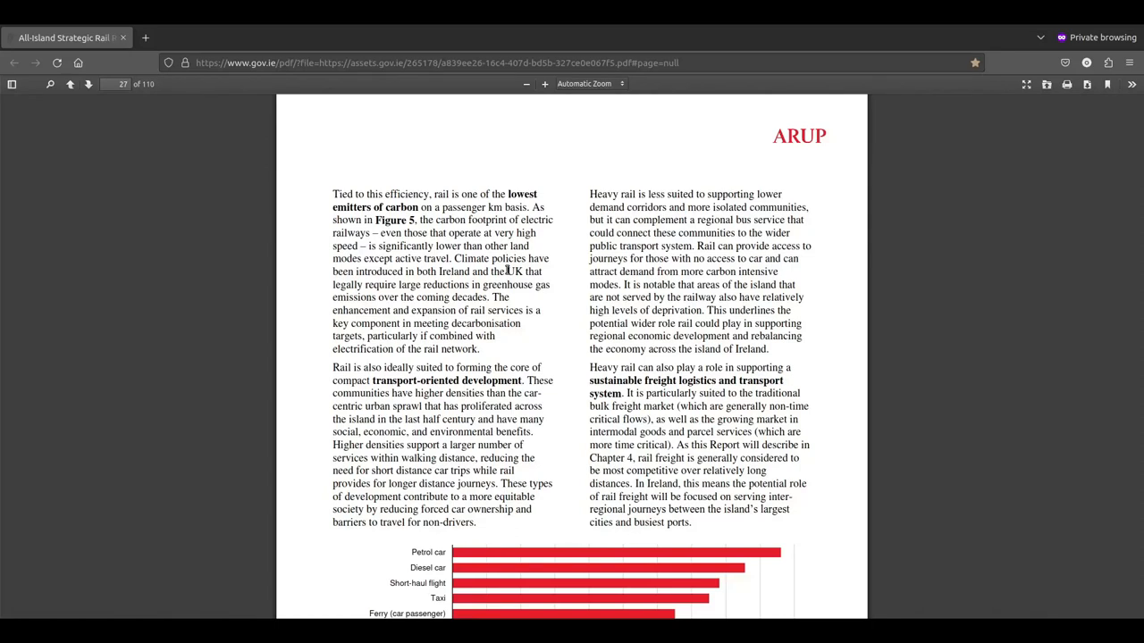
mouse_move(554, 277)
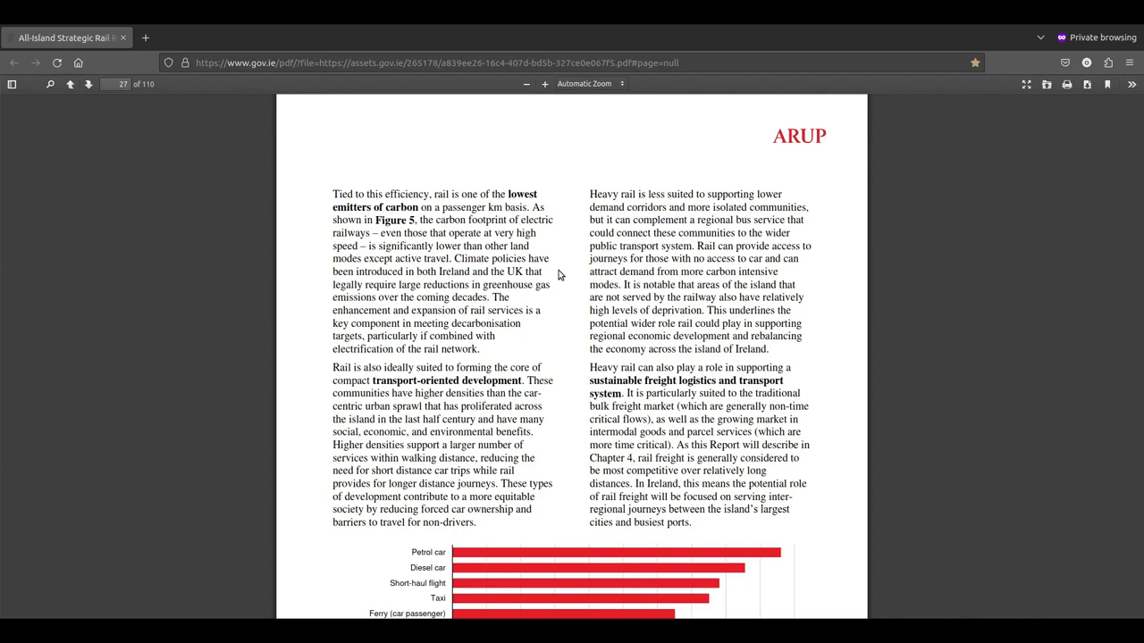
scroll(down, 3)
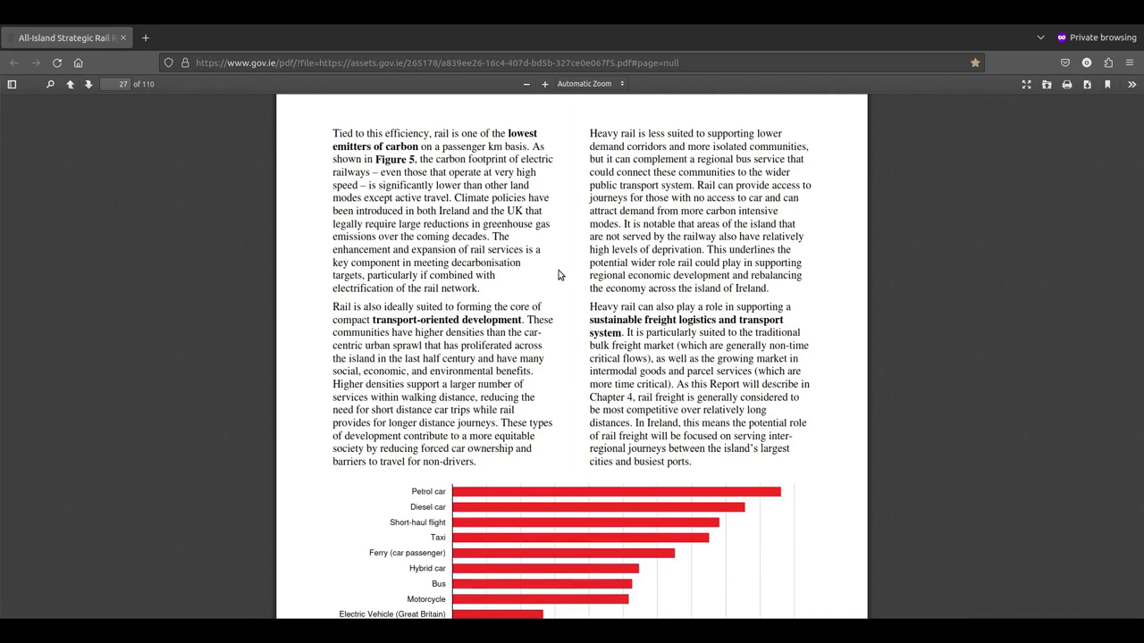
scroll(up, 3)
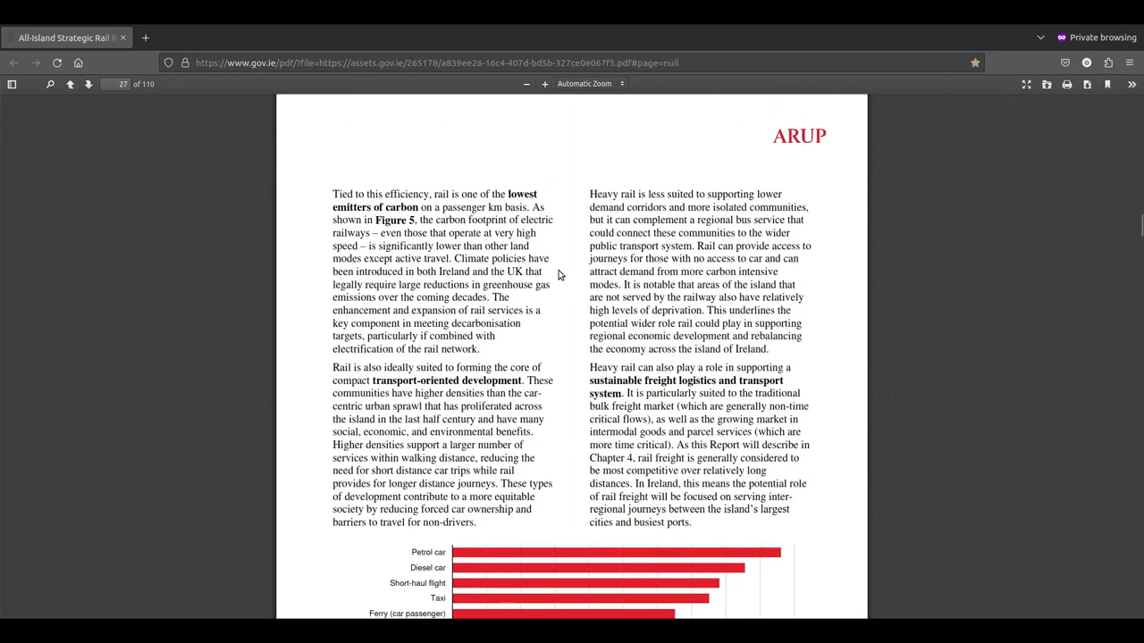
scroll(up, 3)
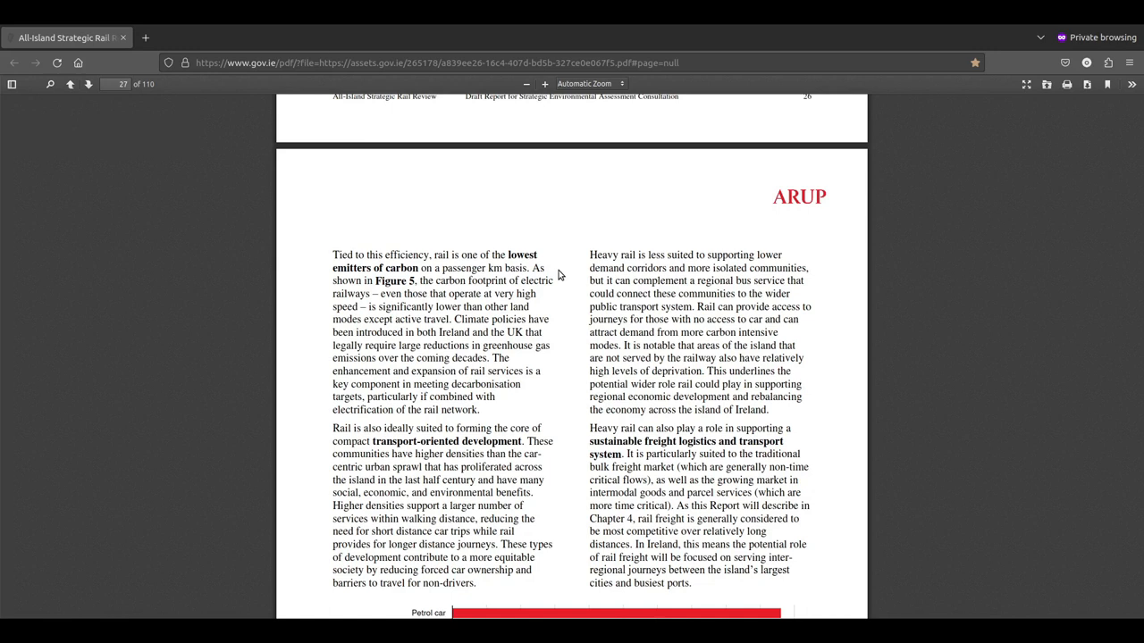
mouse_move(788, 213)
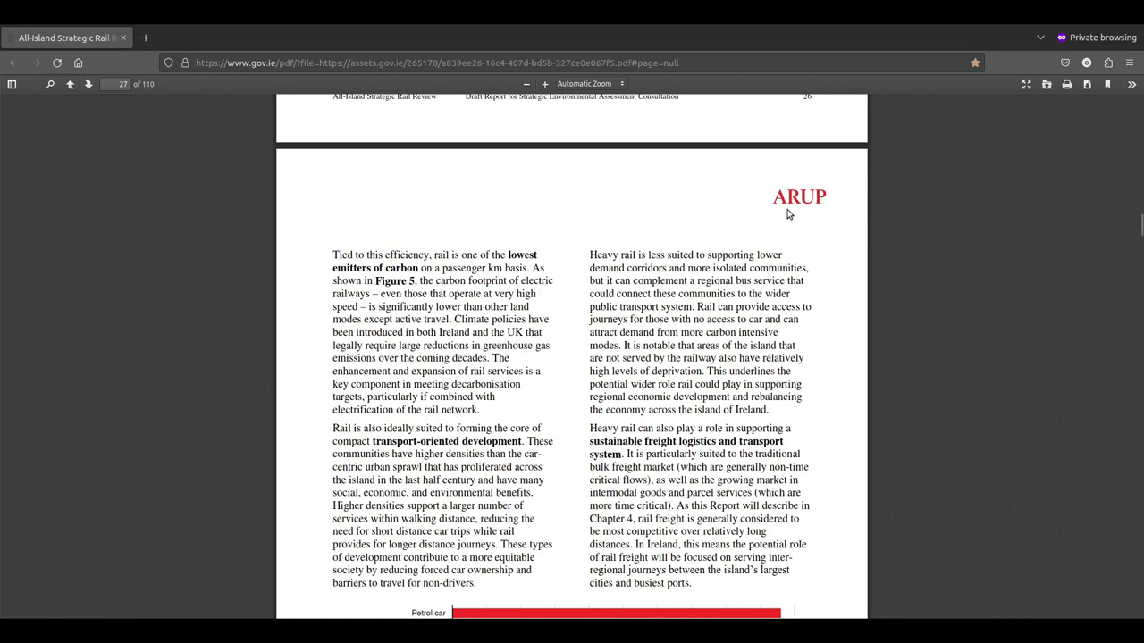
mouse_move(876, 251)
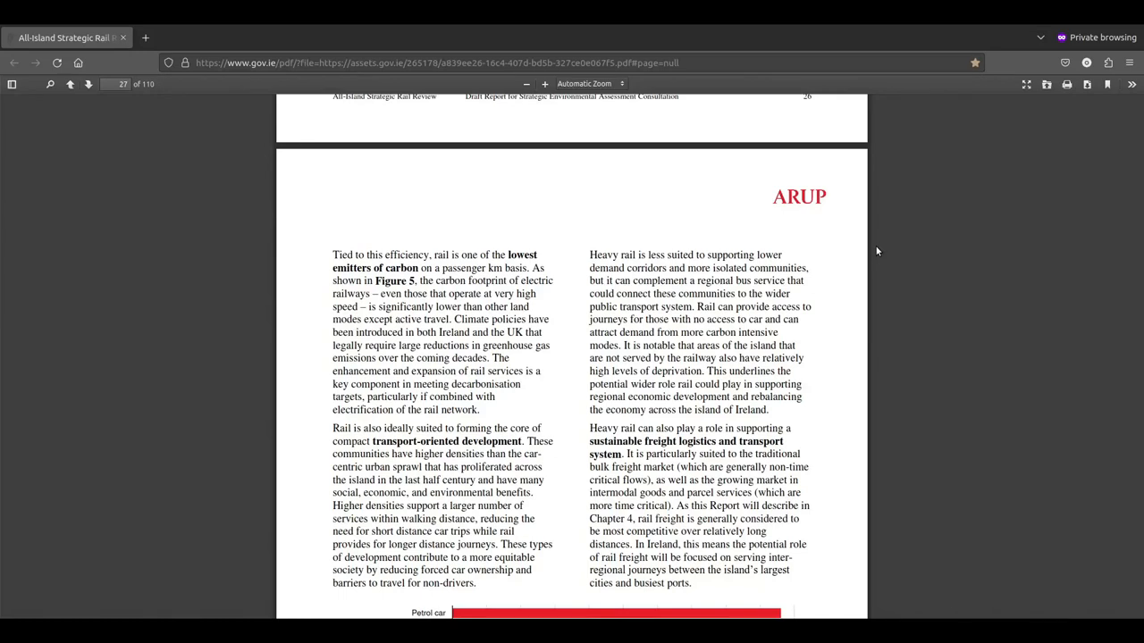
mouse_move(898, 350)
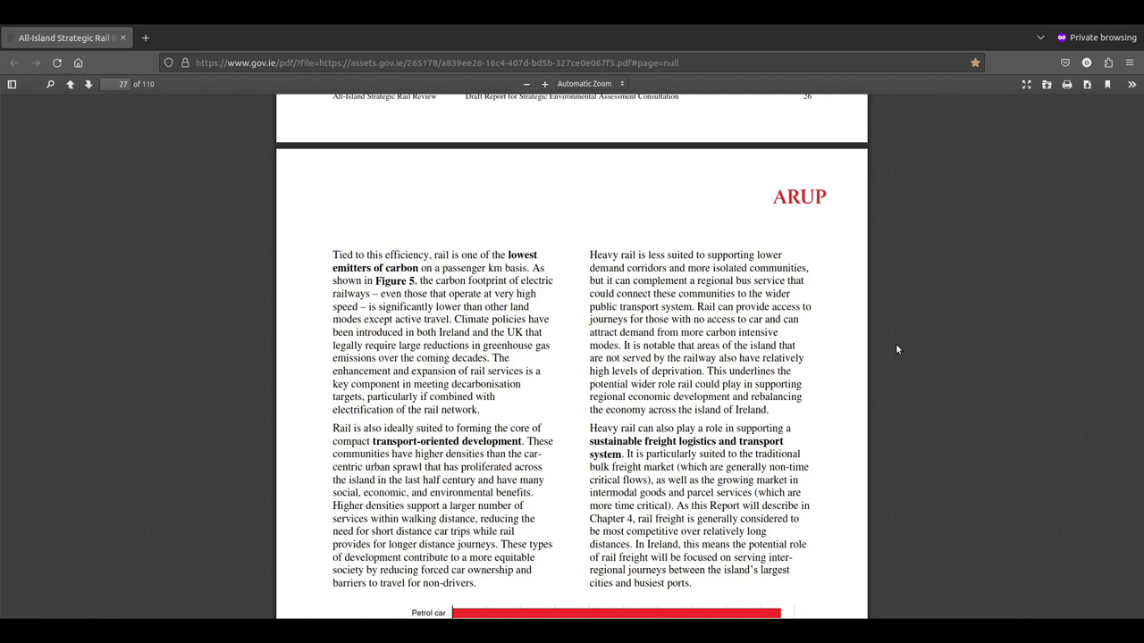
mouse_move(814, 376)
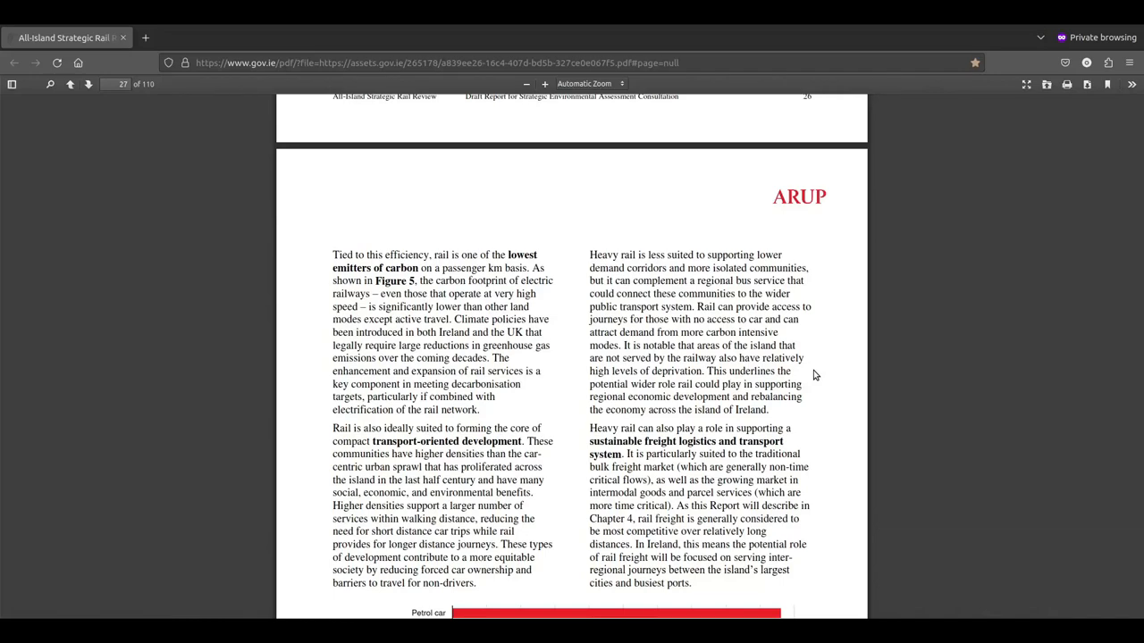
scroll(down, 3)
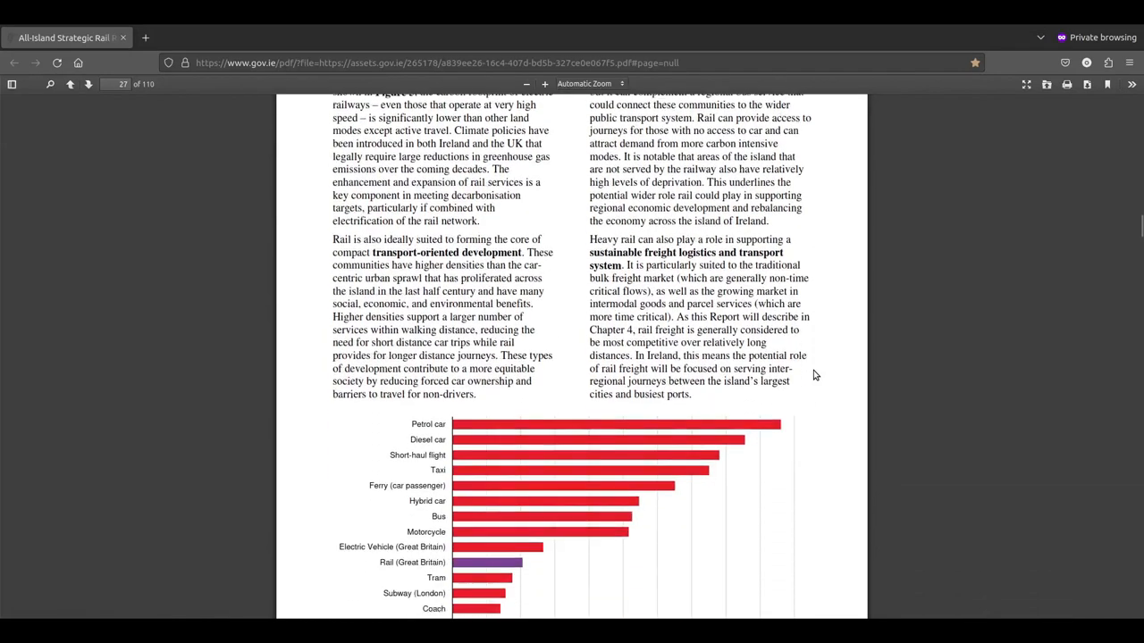
scroll(down, 3)
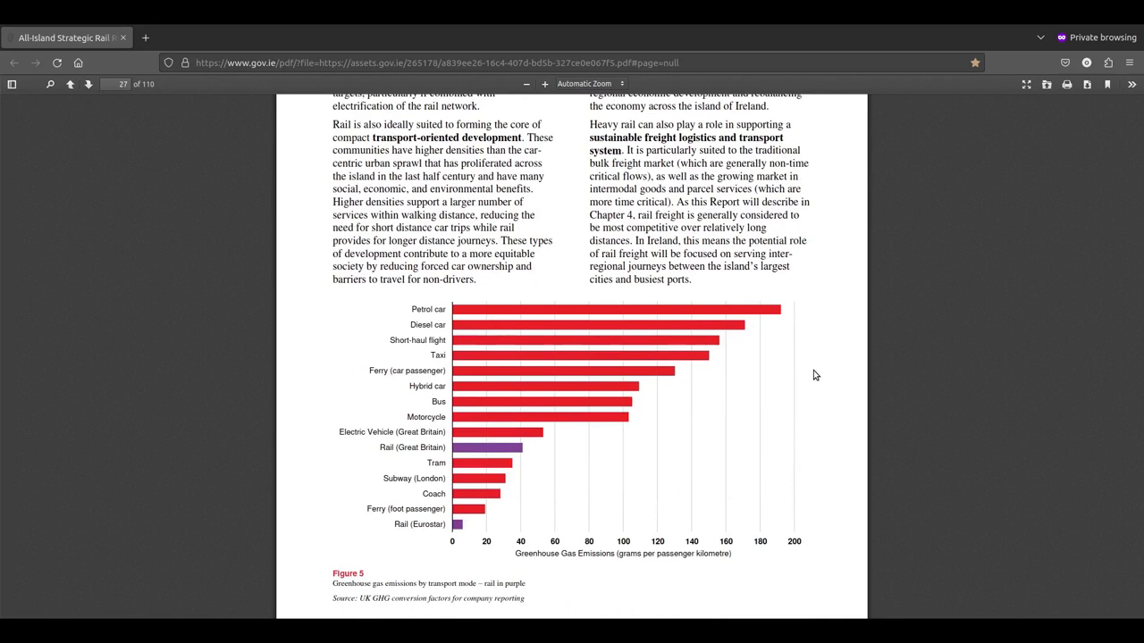
mouse_move(498, 474)
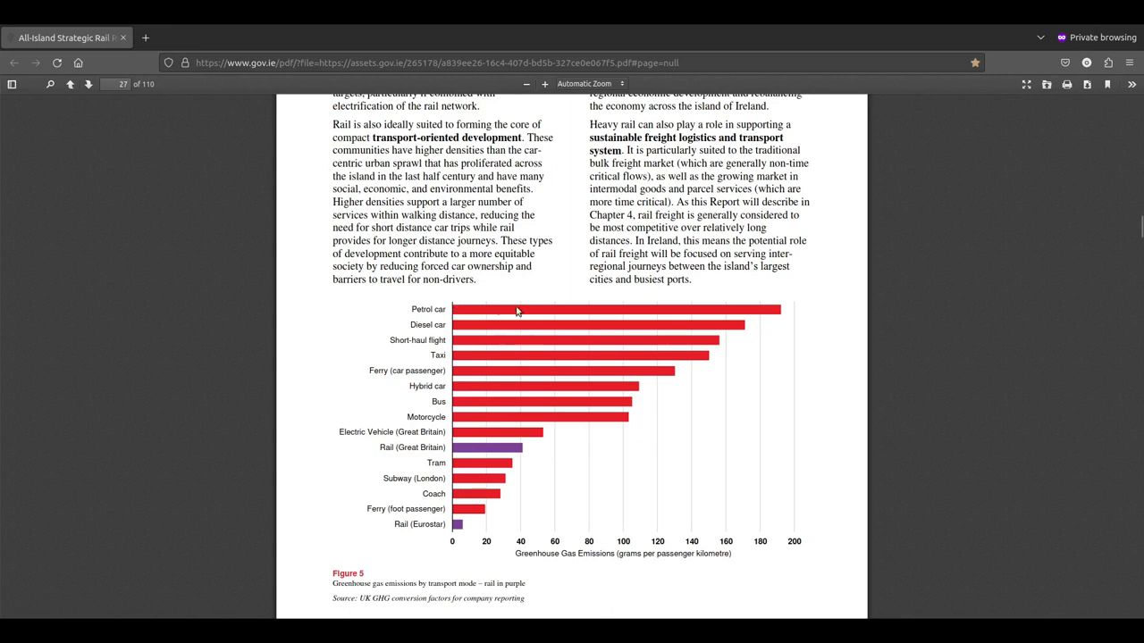
mouse_move(494, 318)
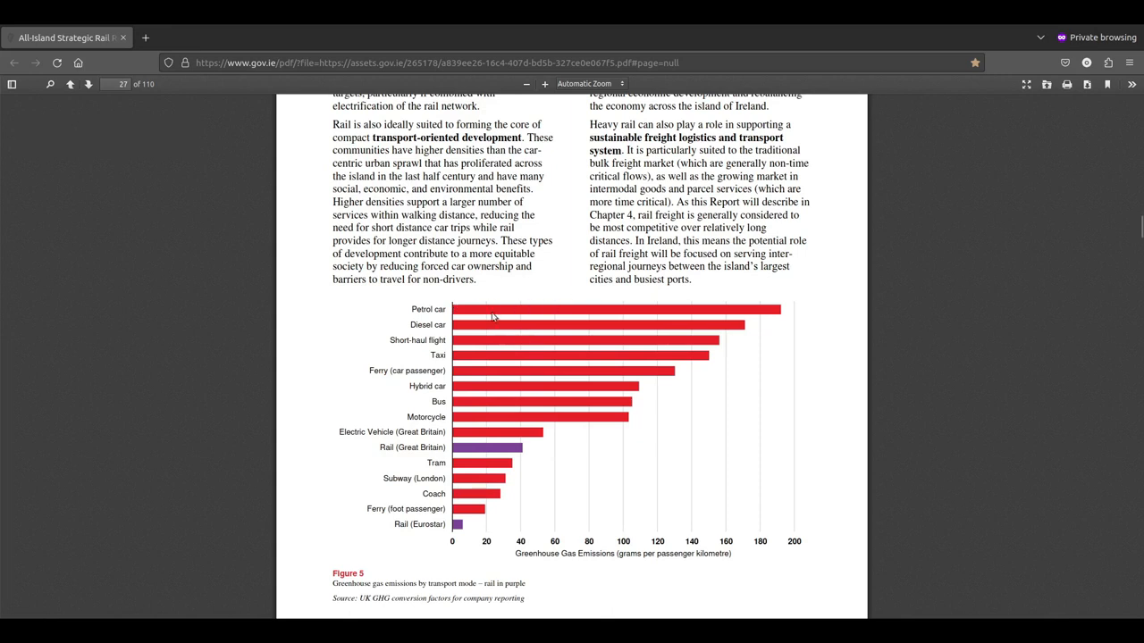
mouse_move(460, 327)
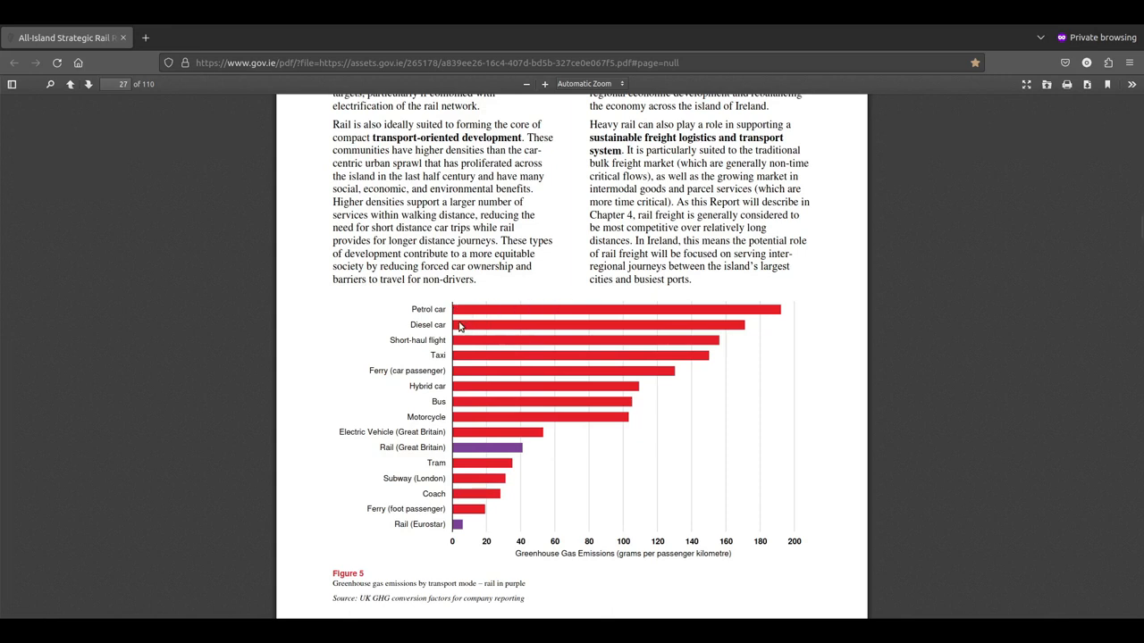
mouse_move(666, 567)
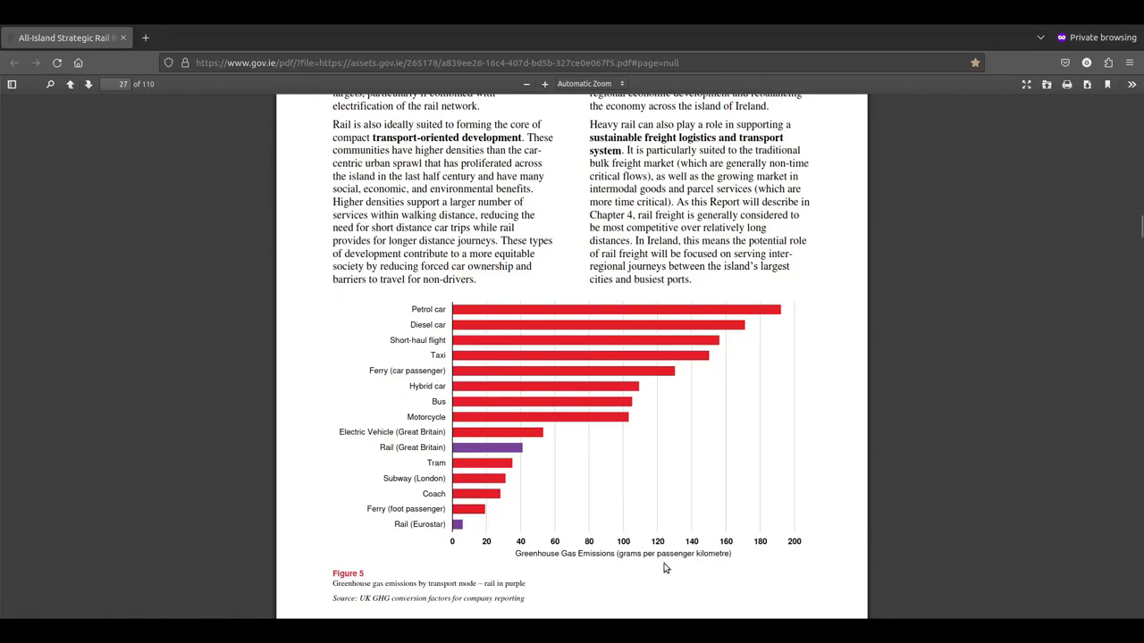
mouse_move(751, 536)
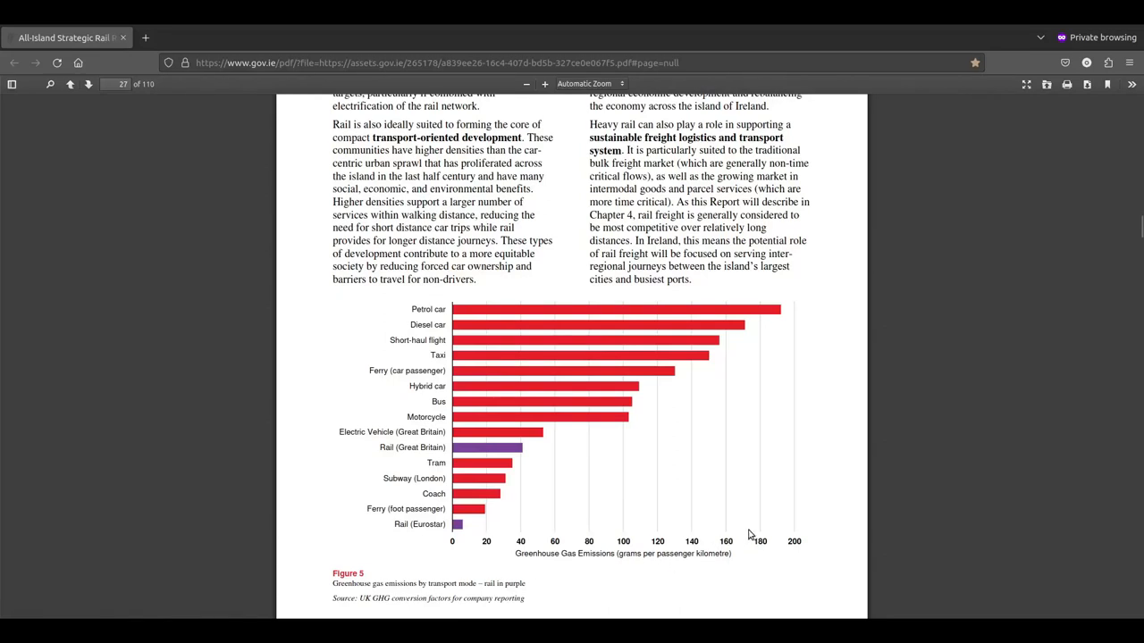
mouse_move(578, 414)
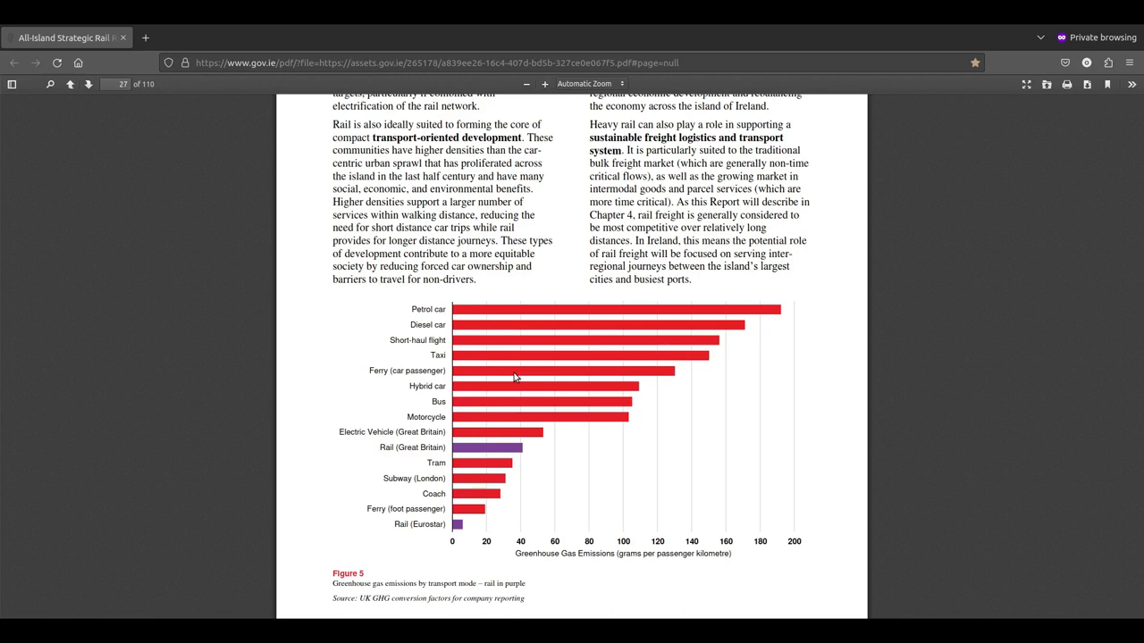
mouse_move(730, 317)
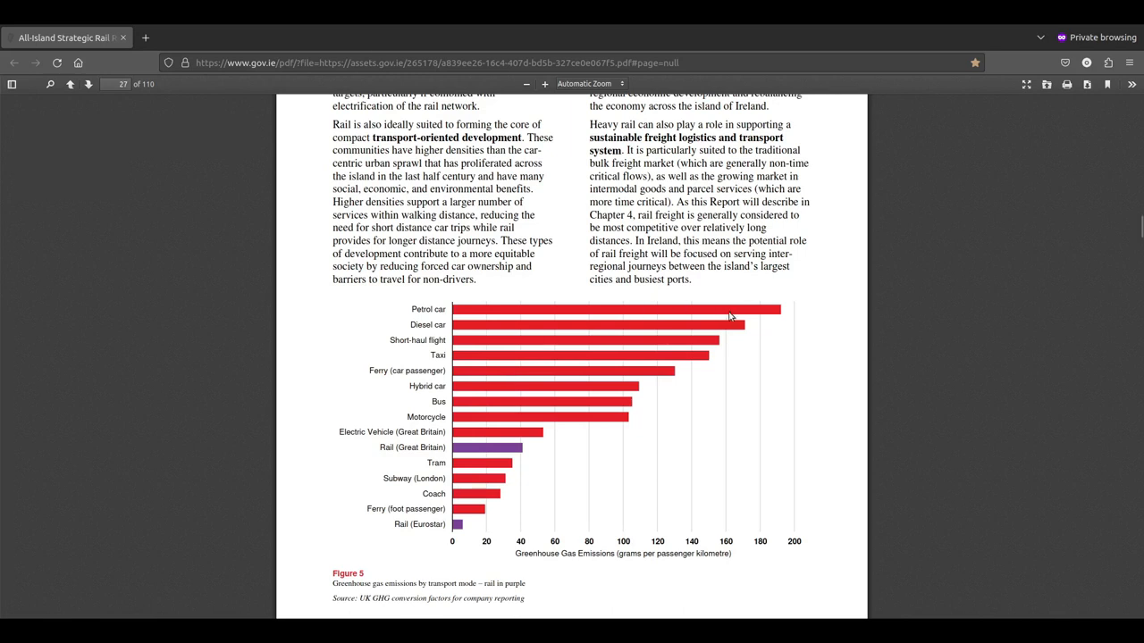
mouse_move(528, 343)
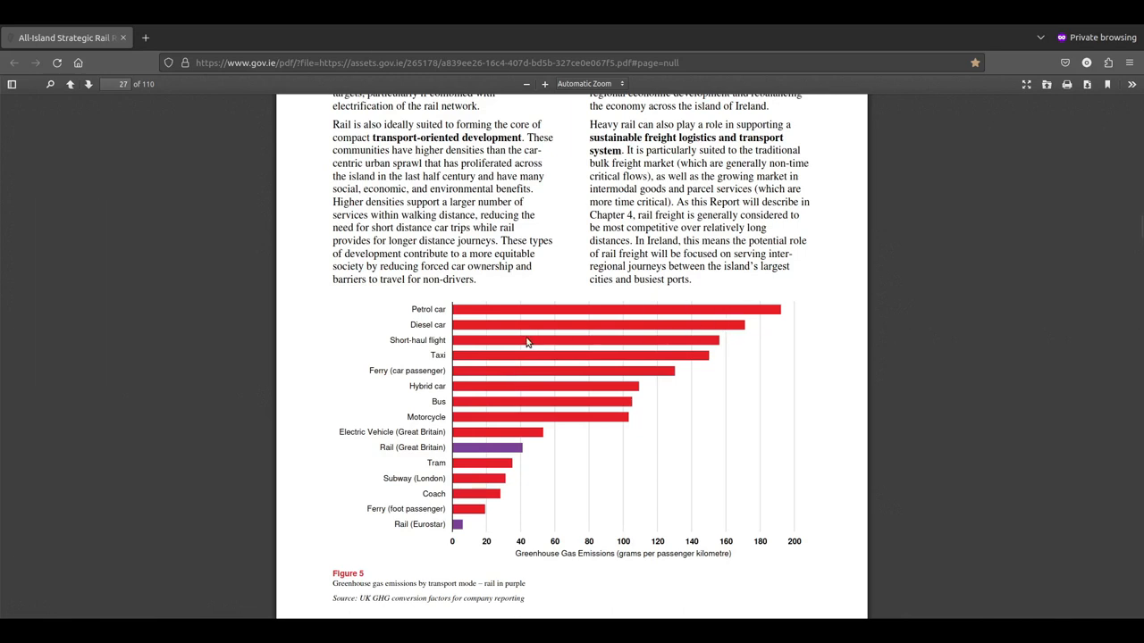
mouse_move(471, 347)
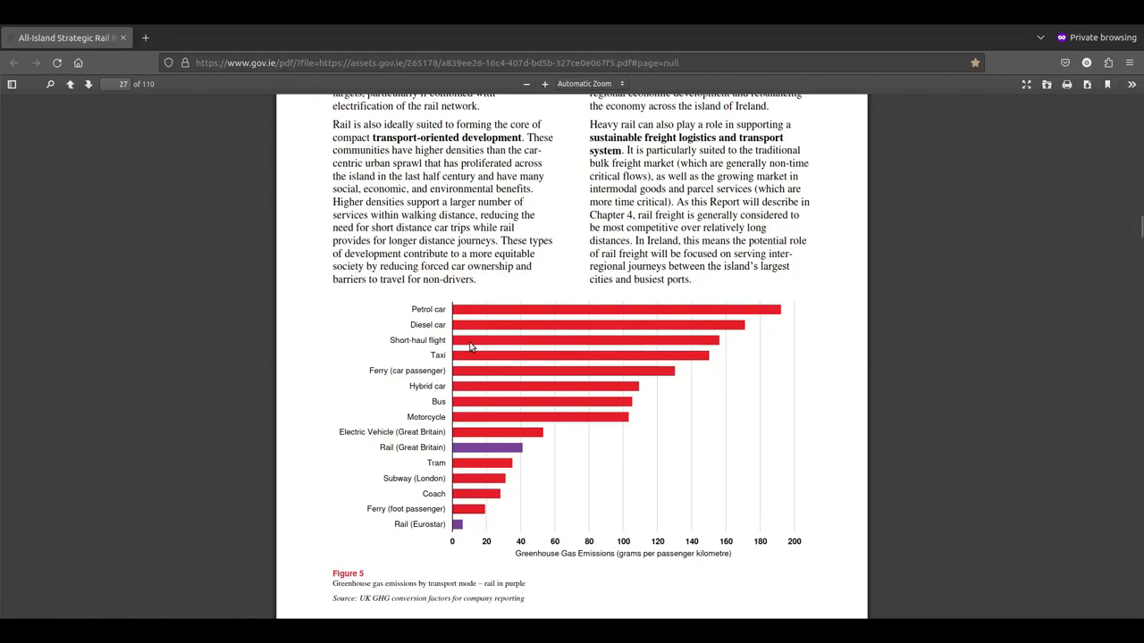
mouse_move(661, 354)
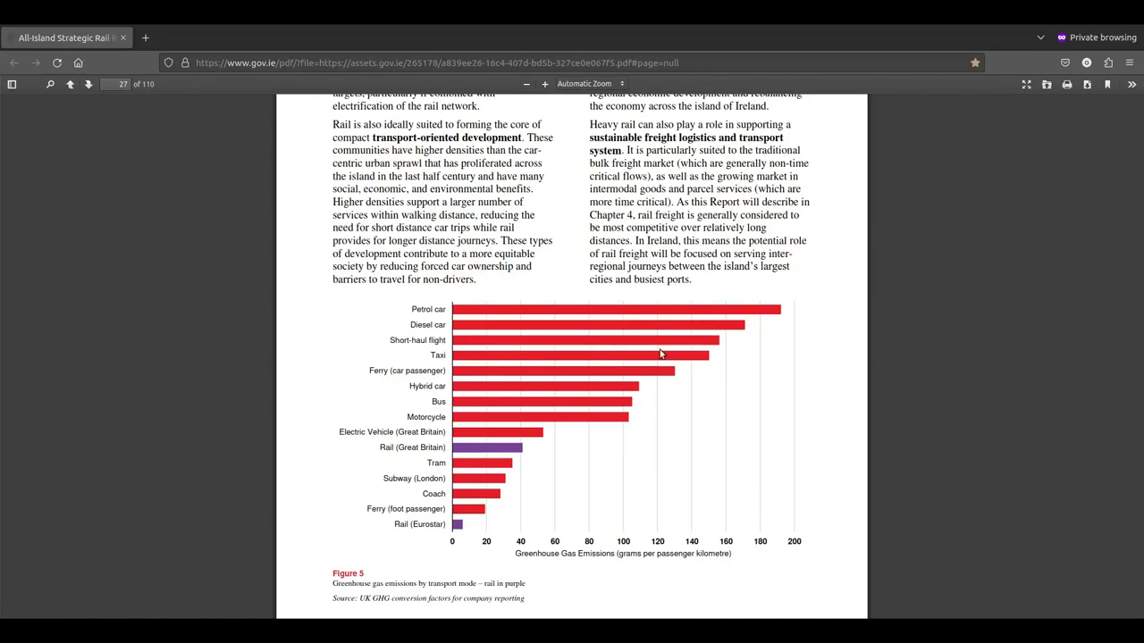
mouse_move(597, 396)
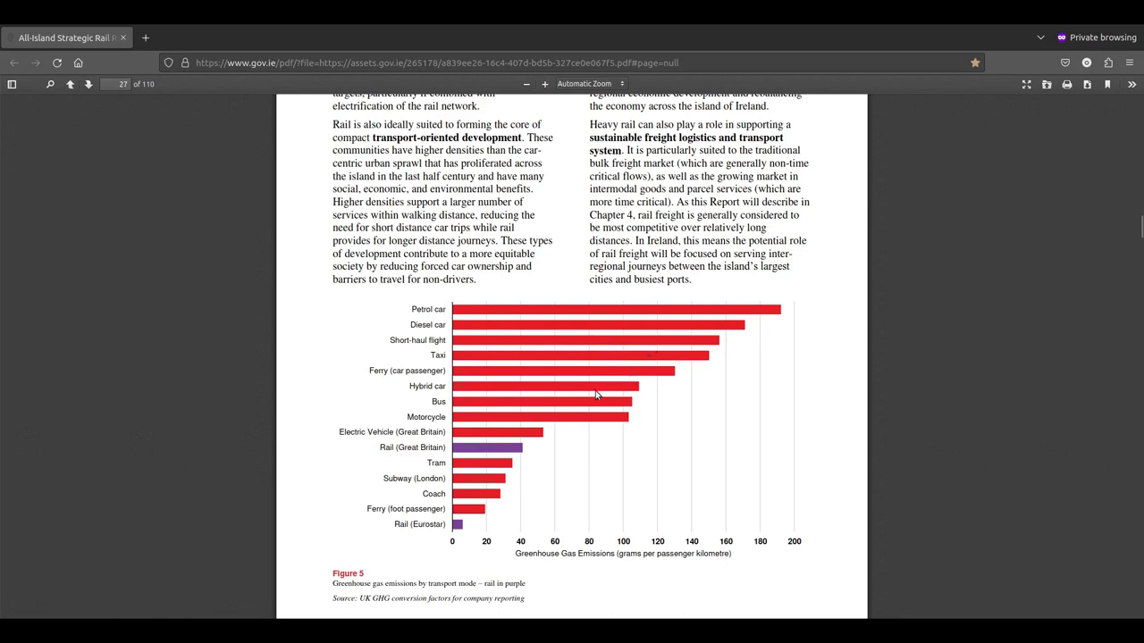
mouse_move(706, 359)
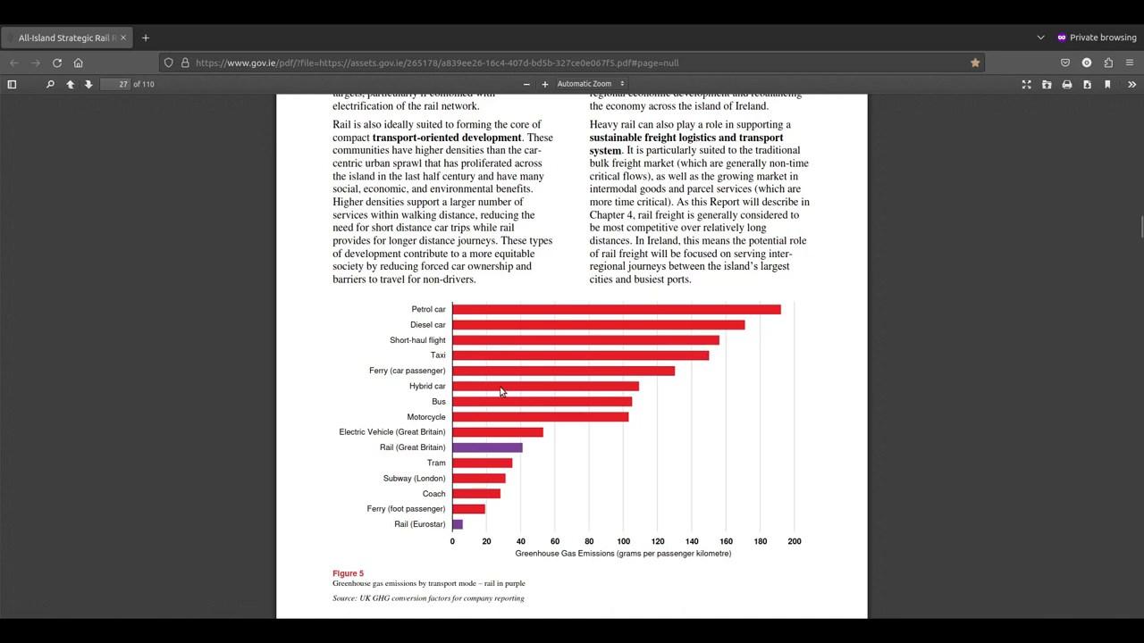
mouse_move(374, 379)
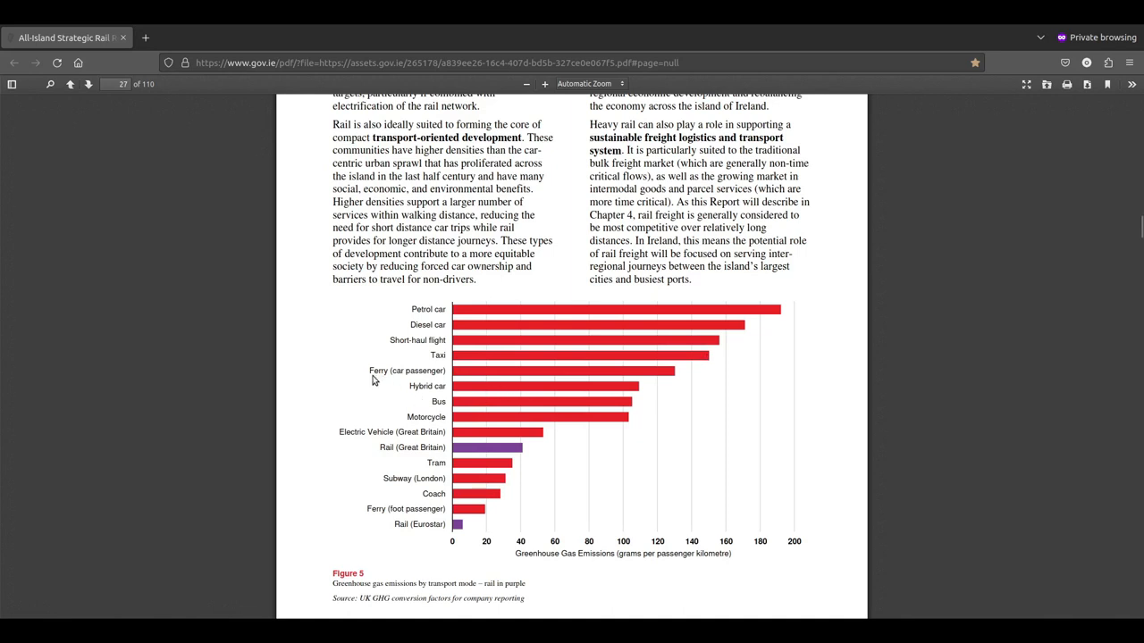
mouse_move(387, 373)
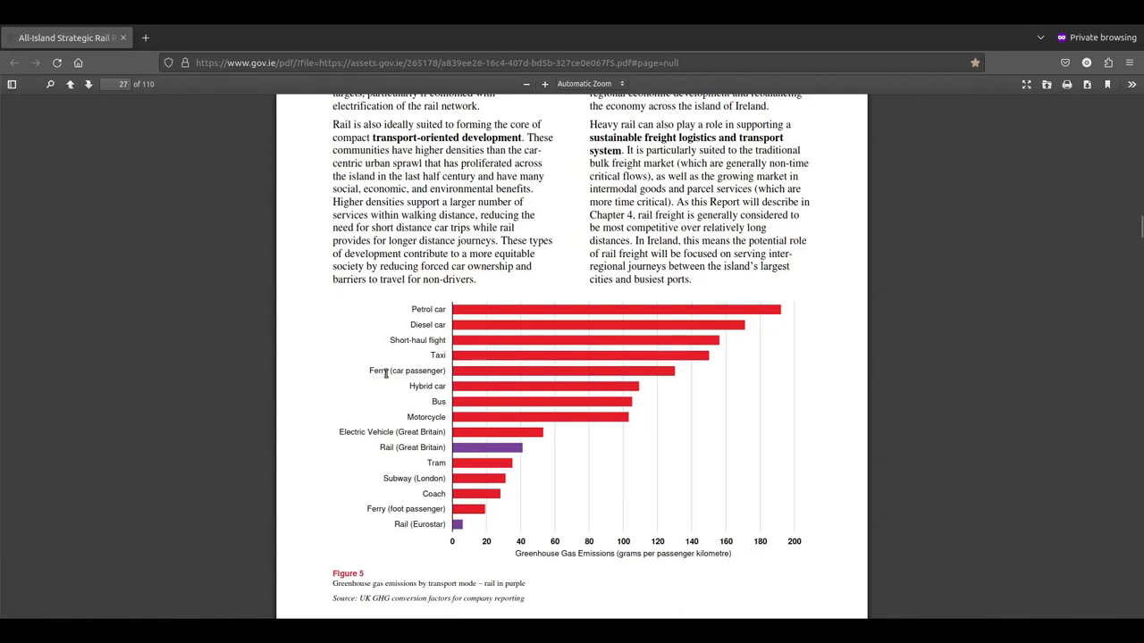
mouse_move(644, 365)
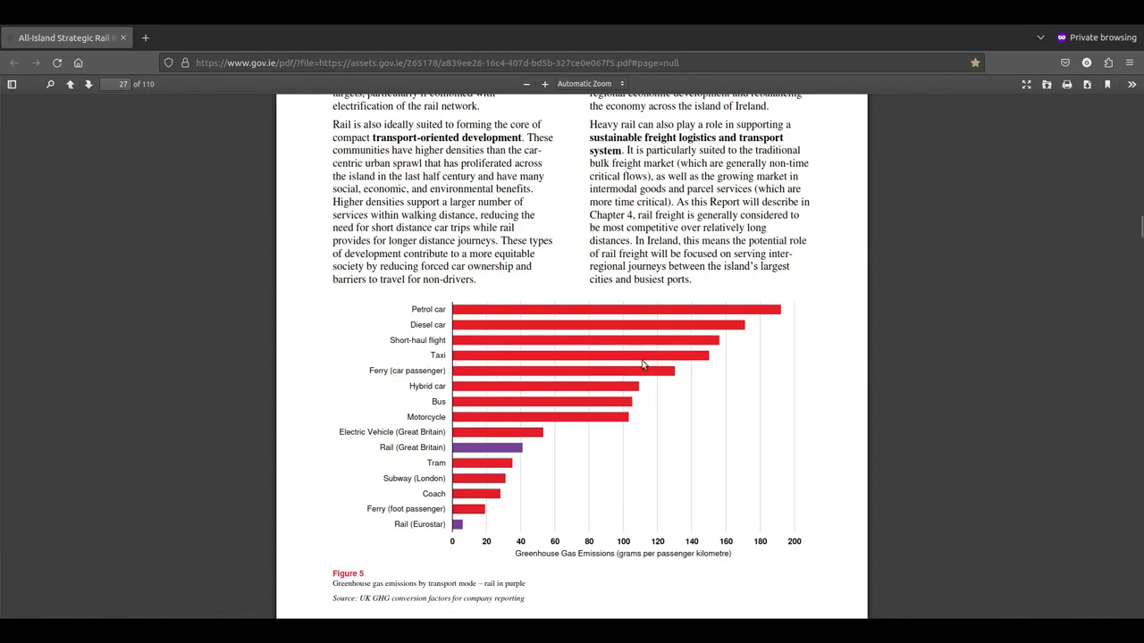
mouse_move(438, 384)
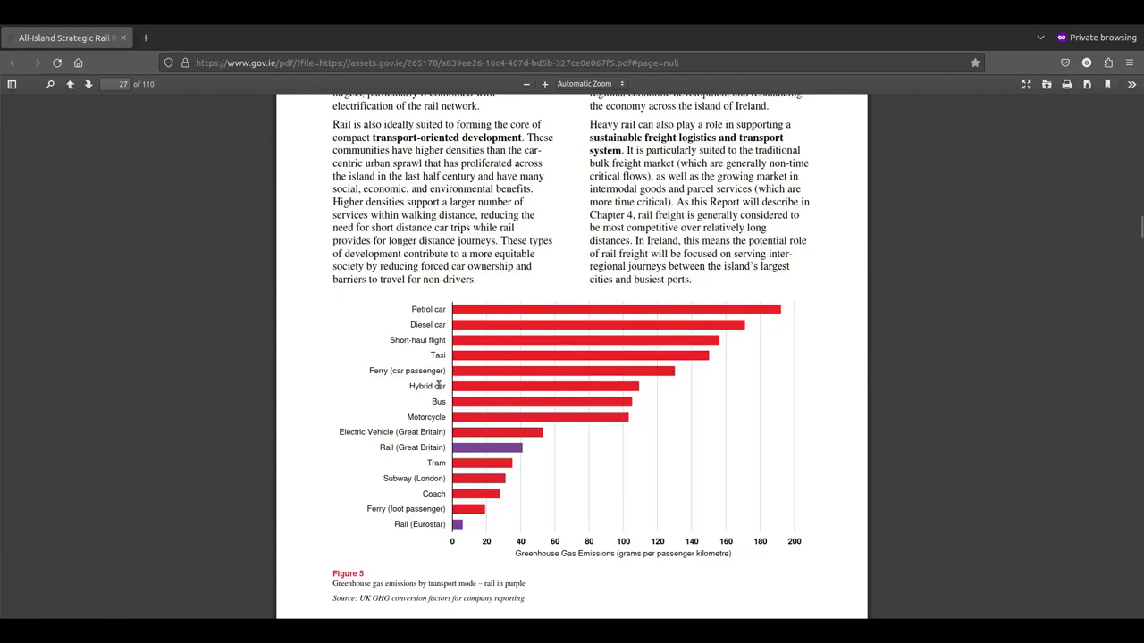
mouse_move(632, 398)
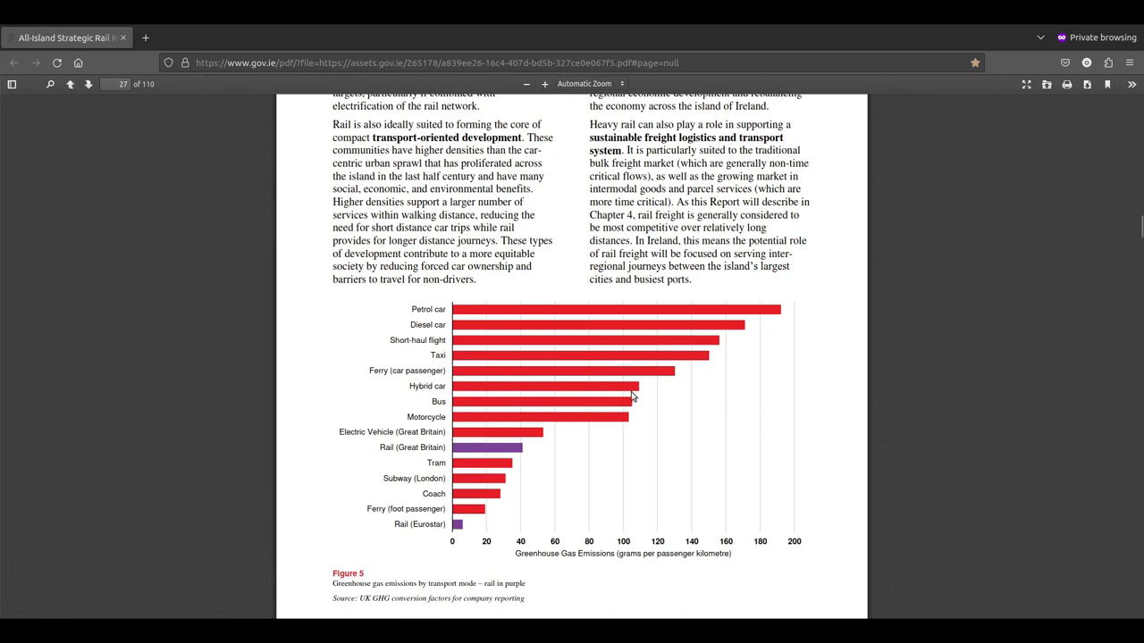
mouse_move(641, 395)
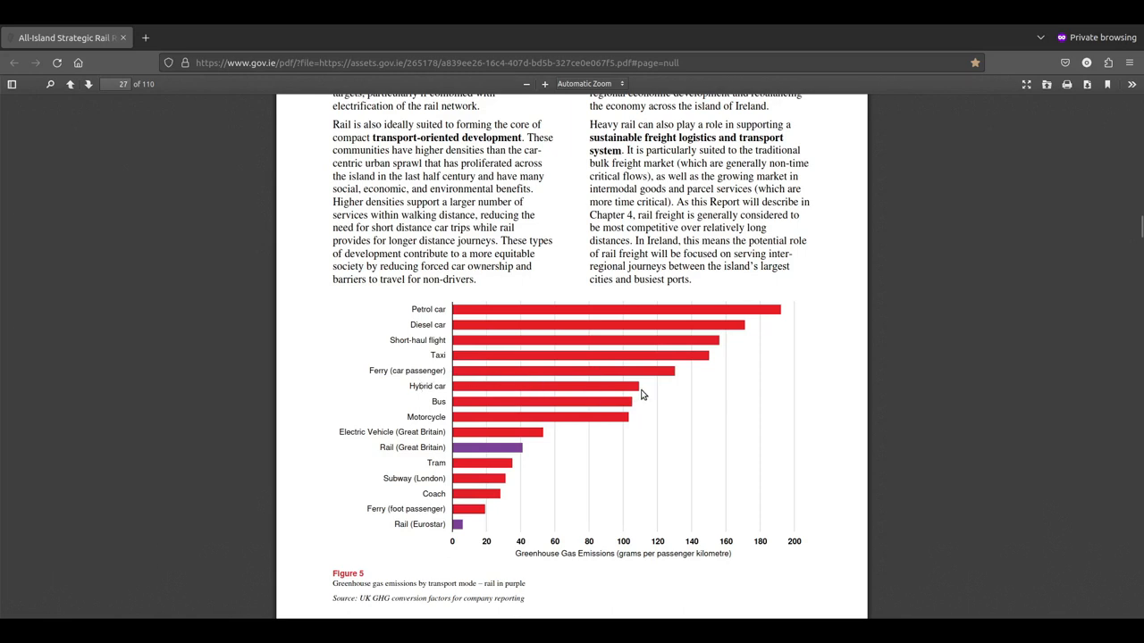
mouse_move(648, 421)
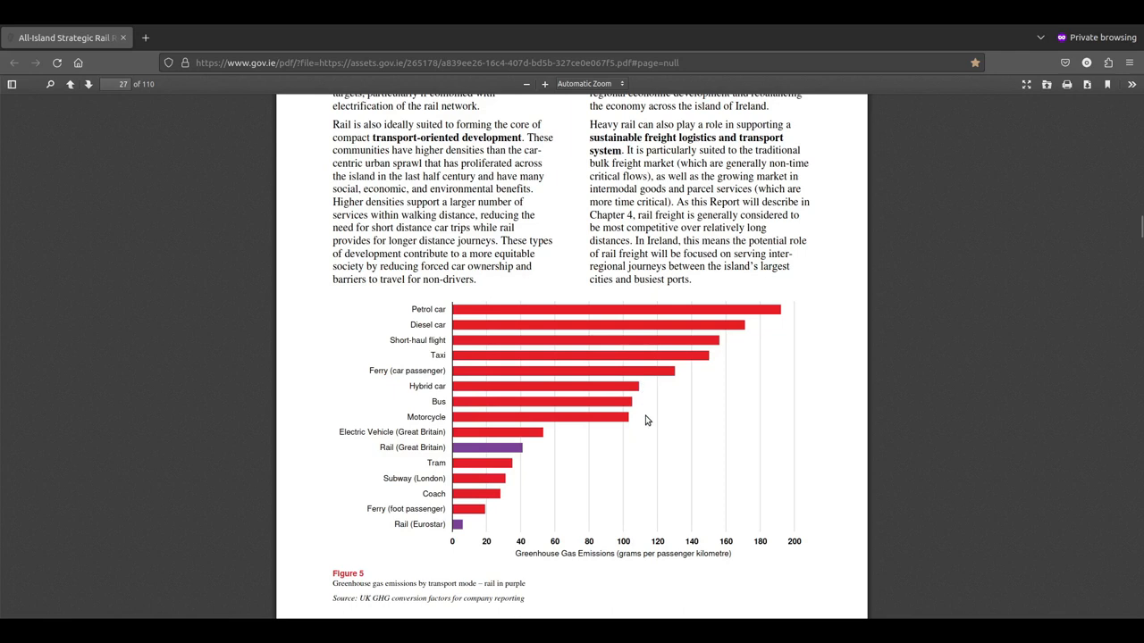
mouse_move(626, 394)
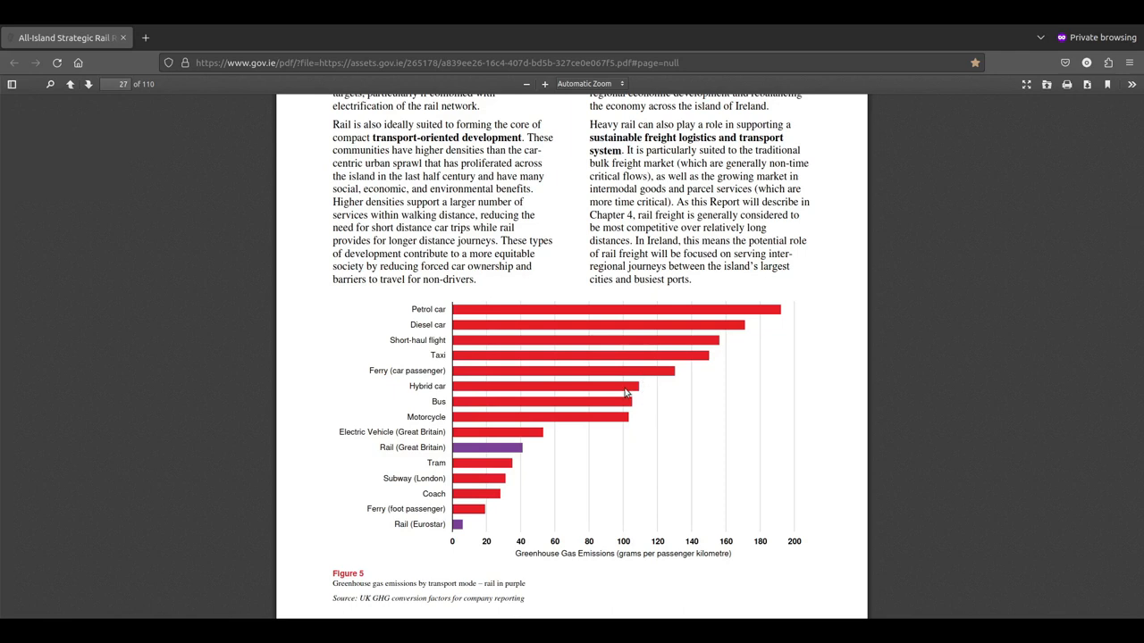
mouse_move(436, 406)
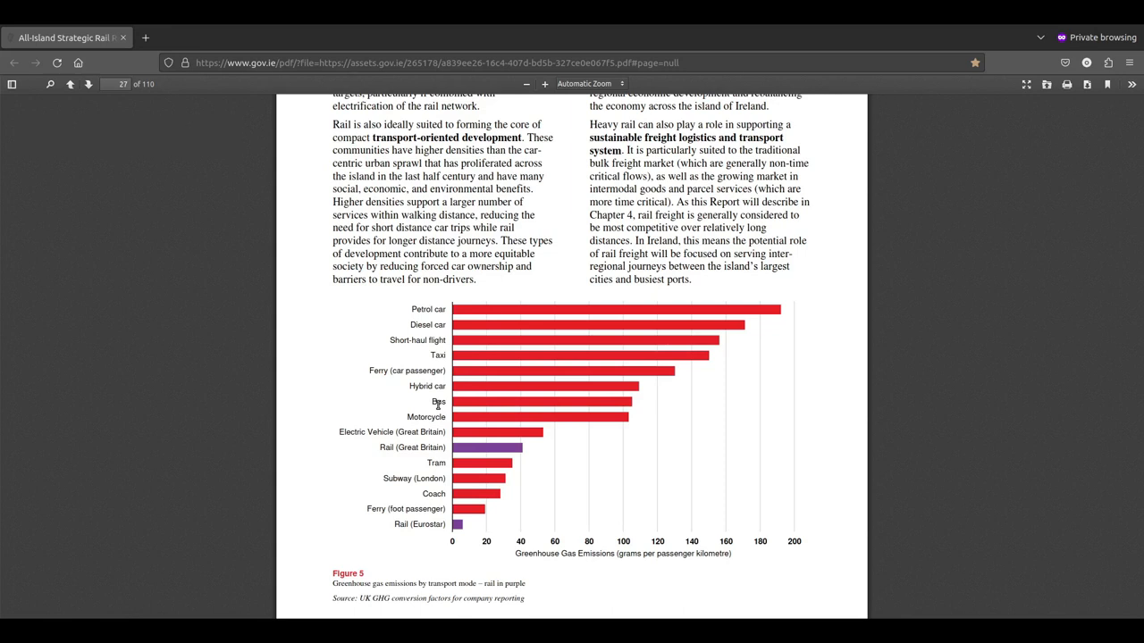
mouse_move(463, 429)
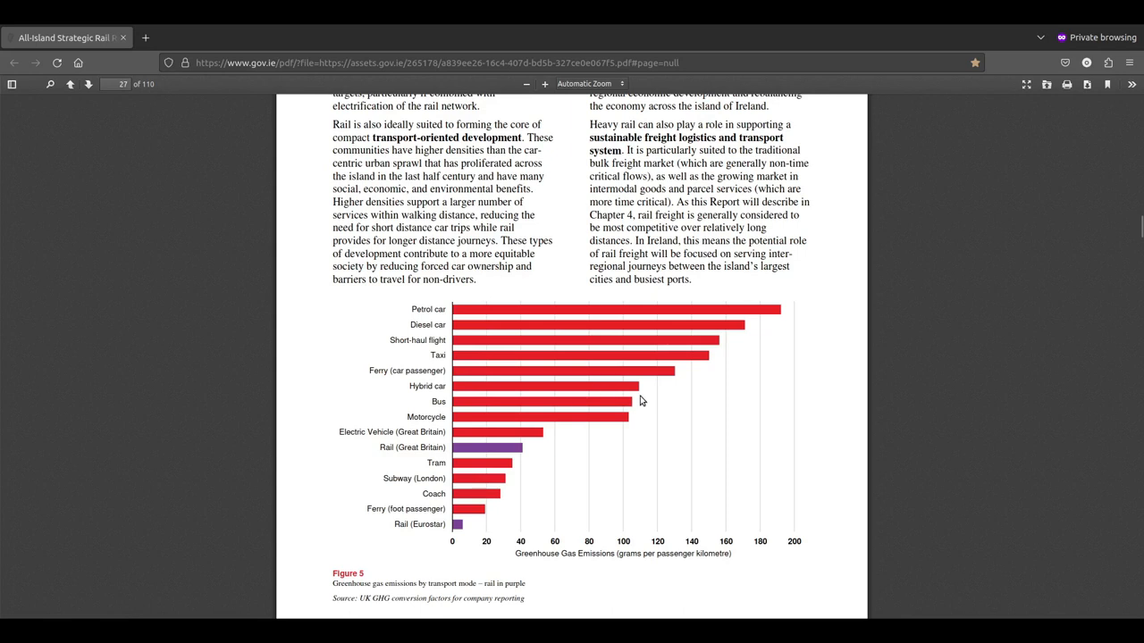
mouse_move(615, 409)
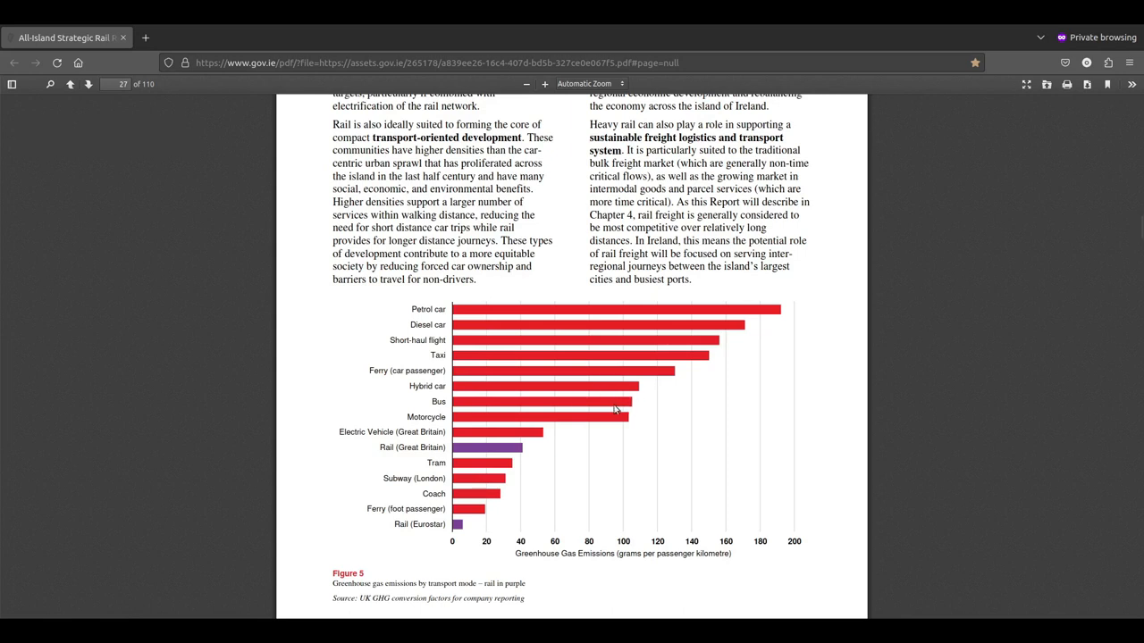
mouse_move(575, 436)
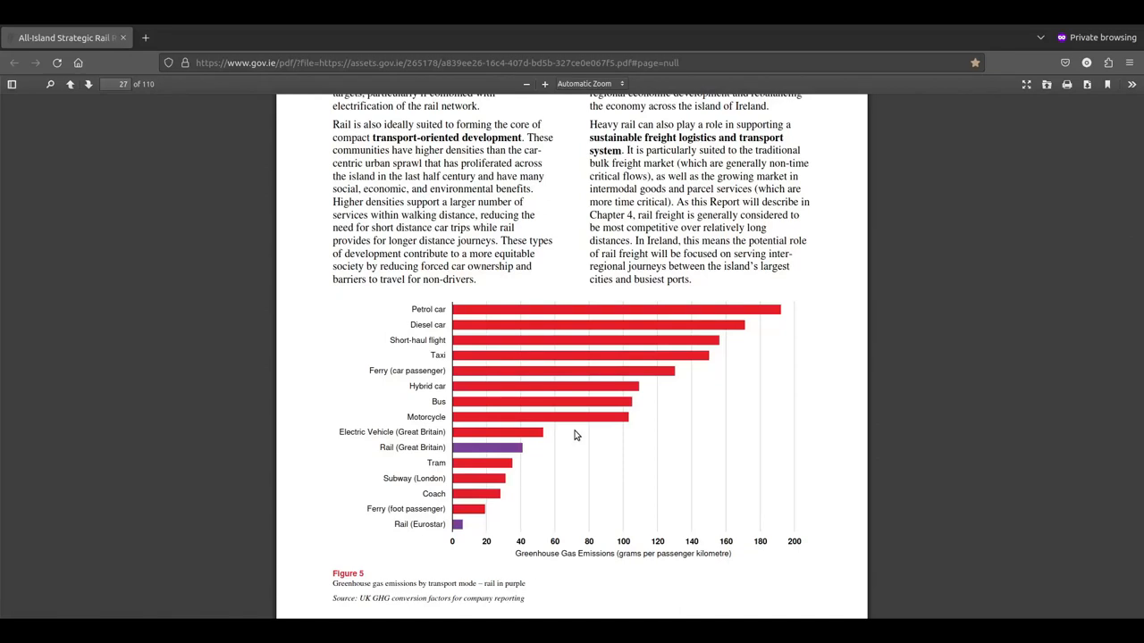
mouse_move(601, 419)
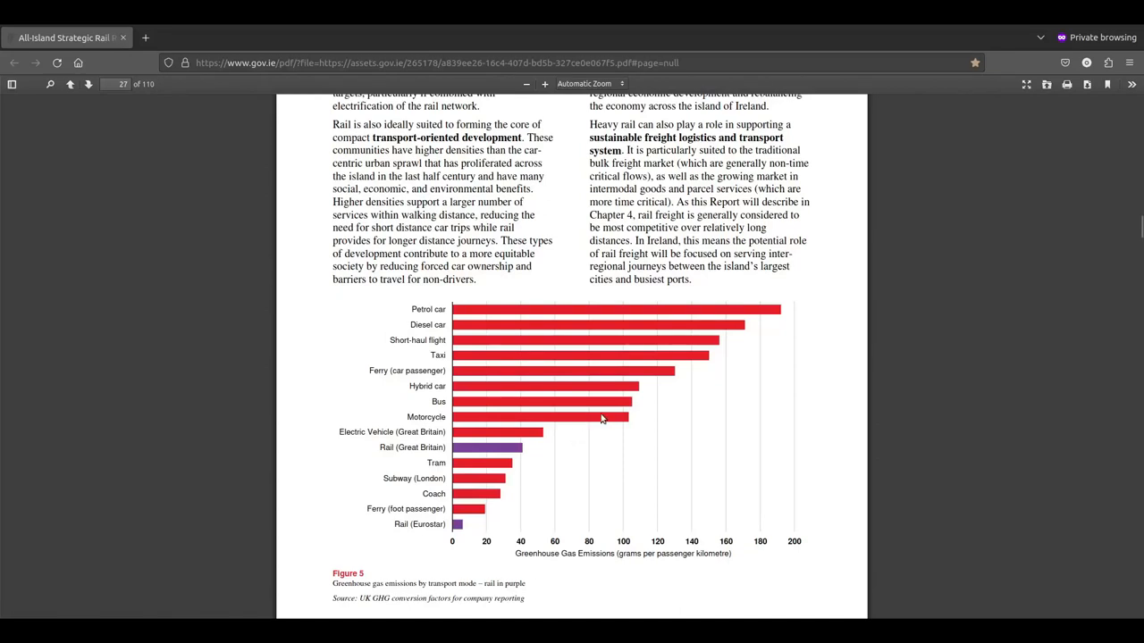
mouse_move(576, 434)
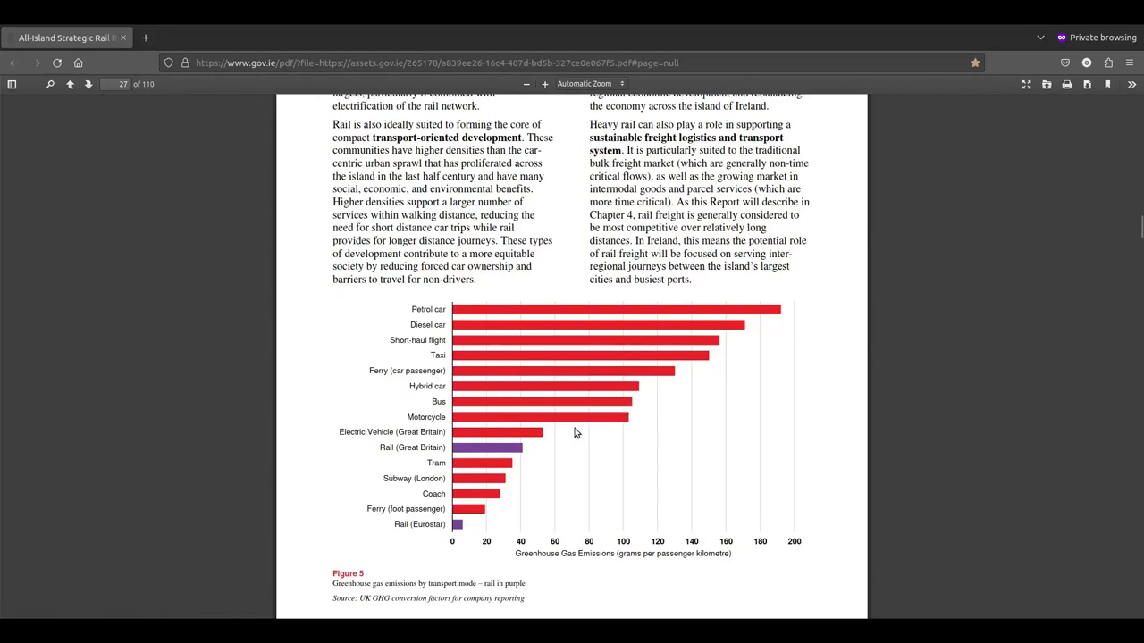
mouse_move(625, 425)
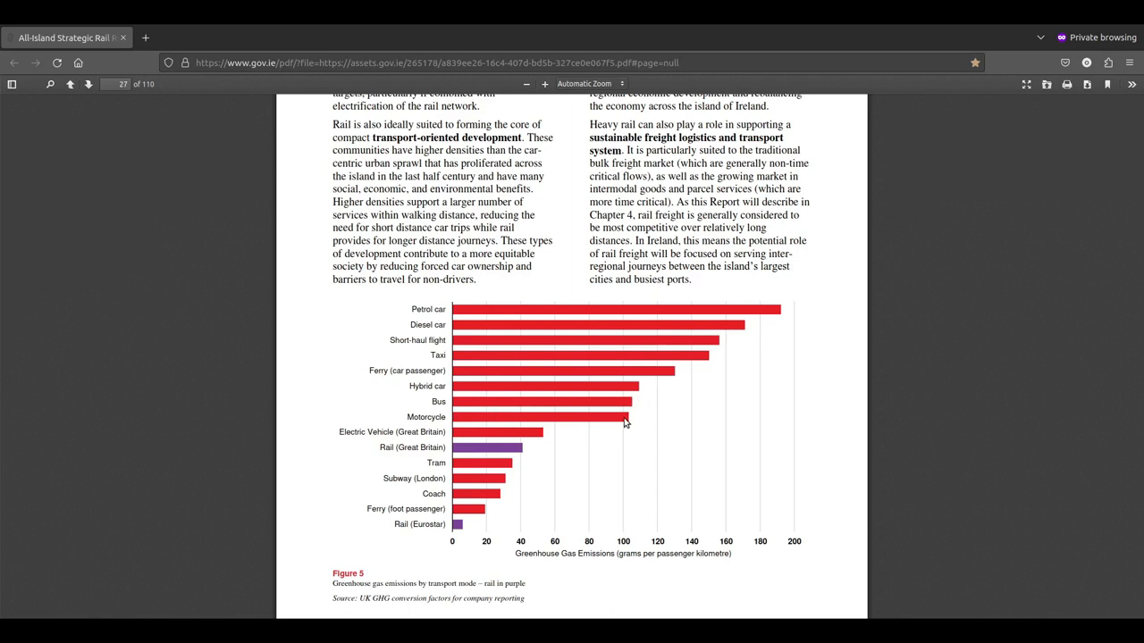
mouse_move(419, 413)
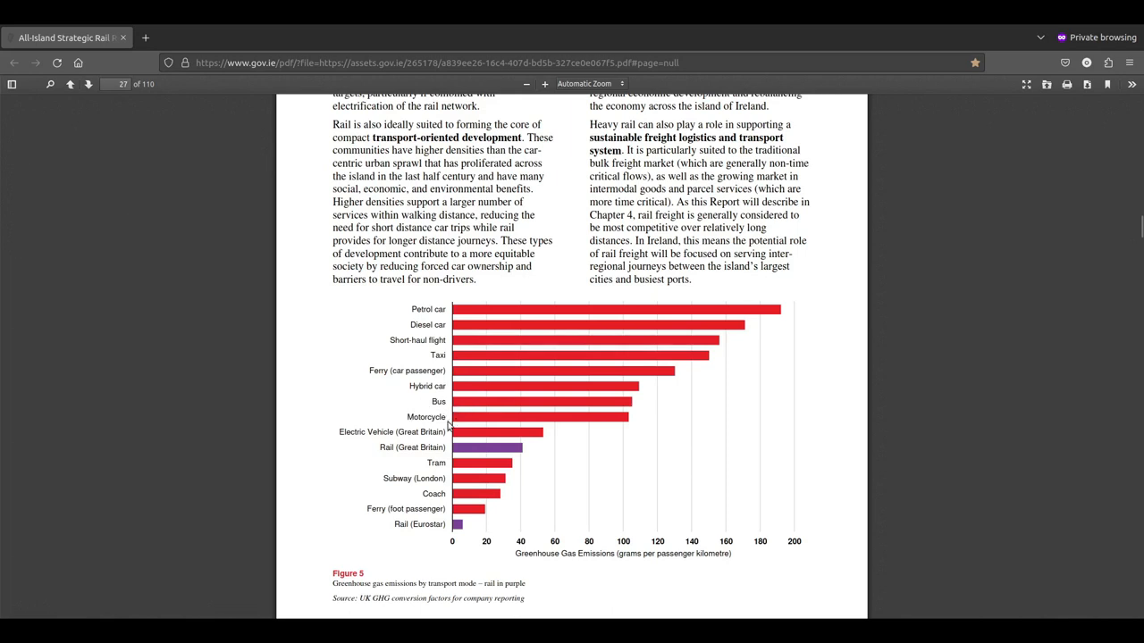
mouse_move(402, 426)
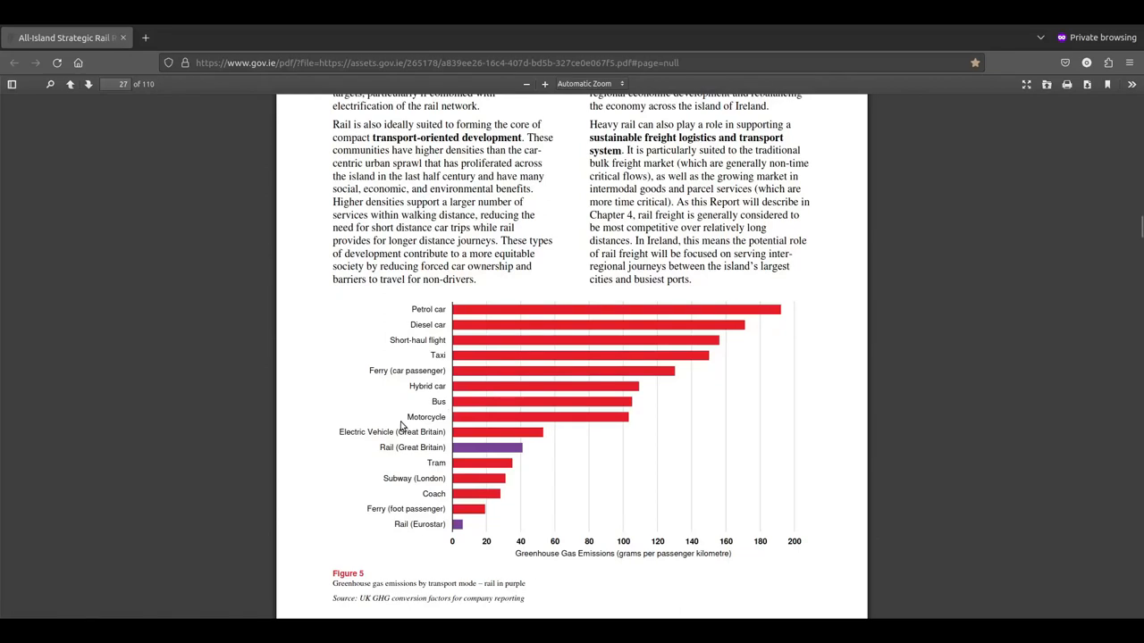
mouse_move(368, 430)
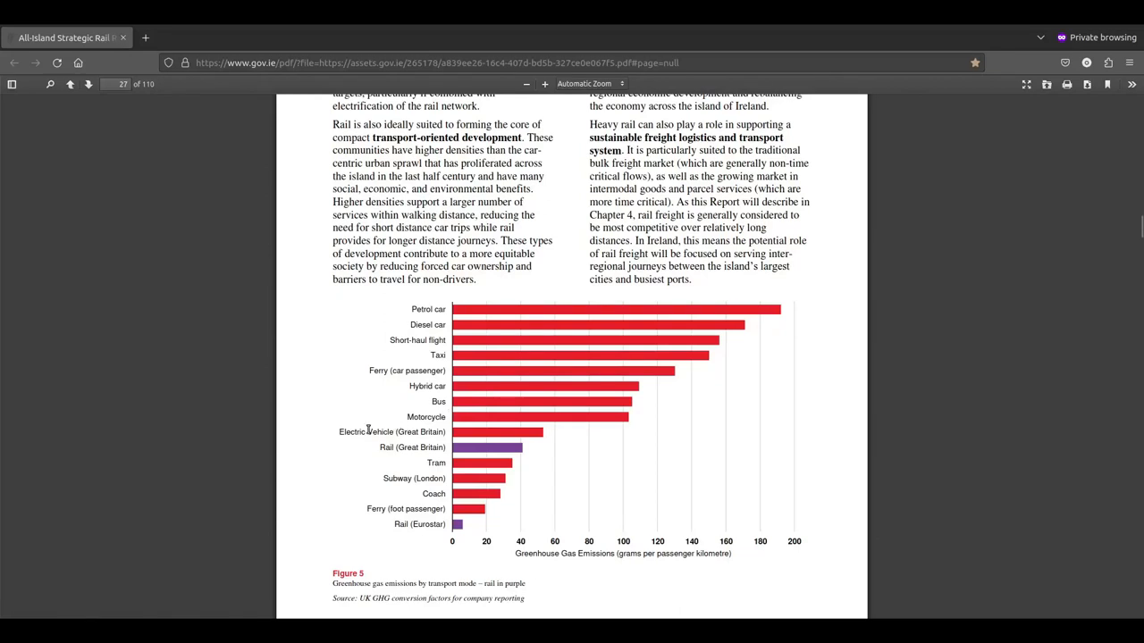
mouse_move(565, 440)
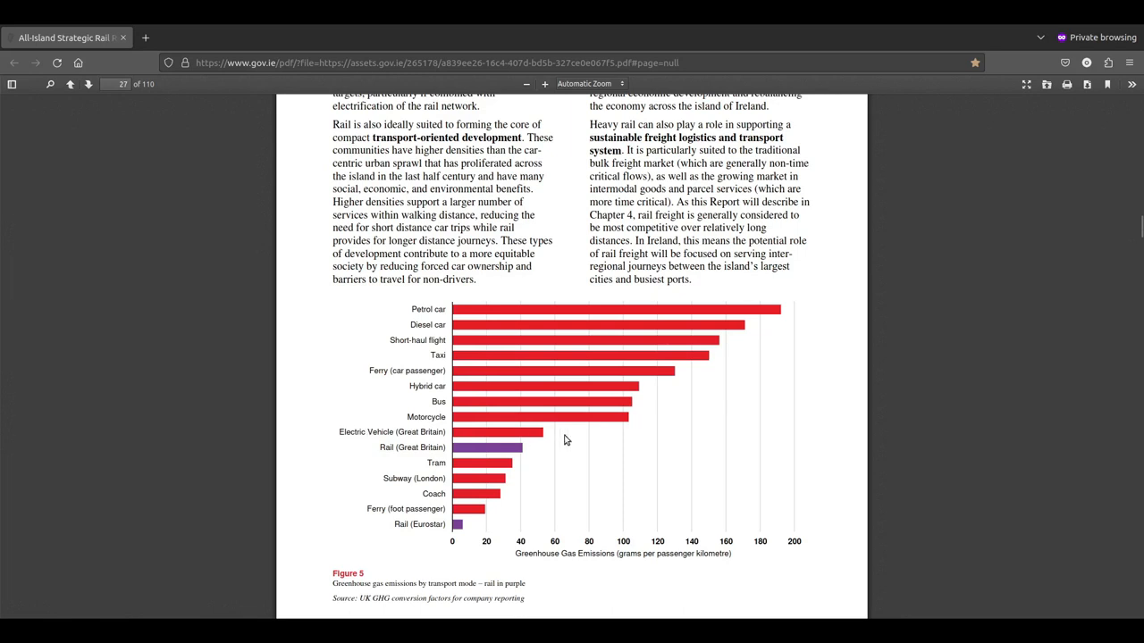
mouse_move(465, 438)
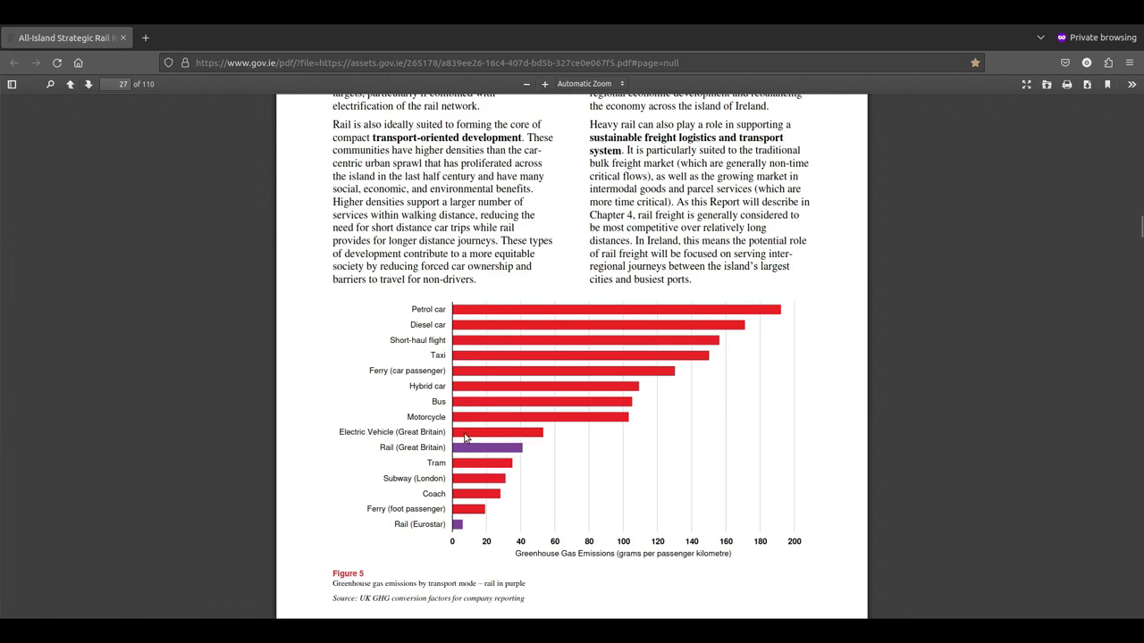
mouse_move(563, 439)
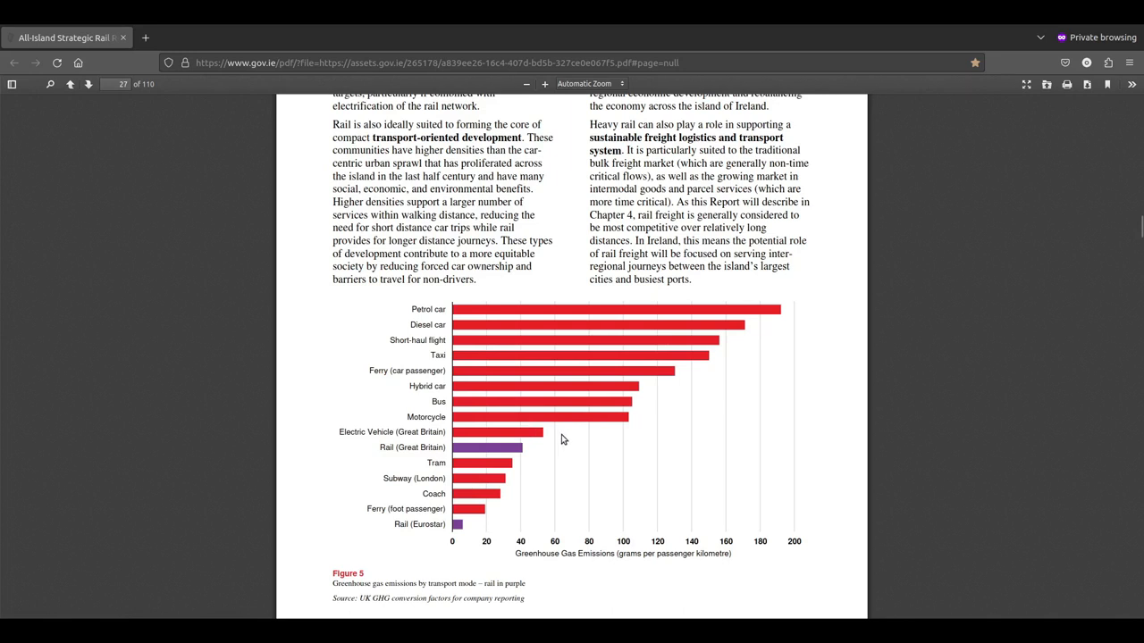
mouse_move(496, 436)
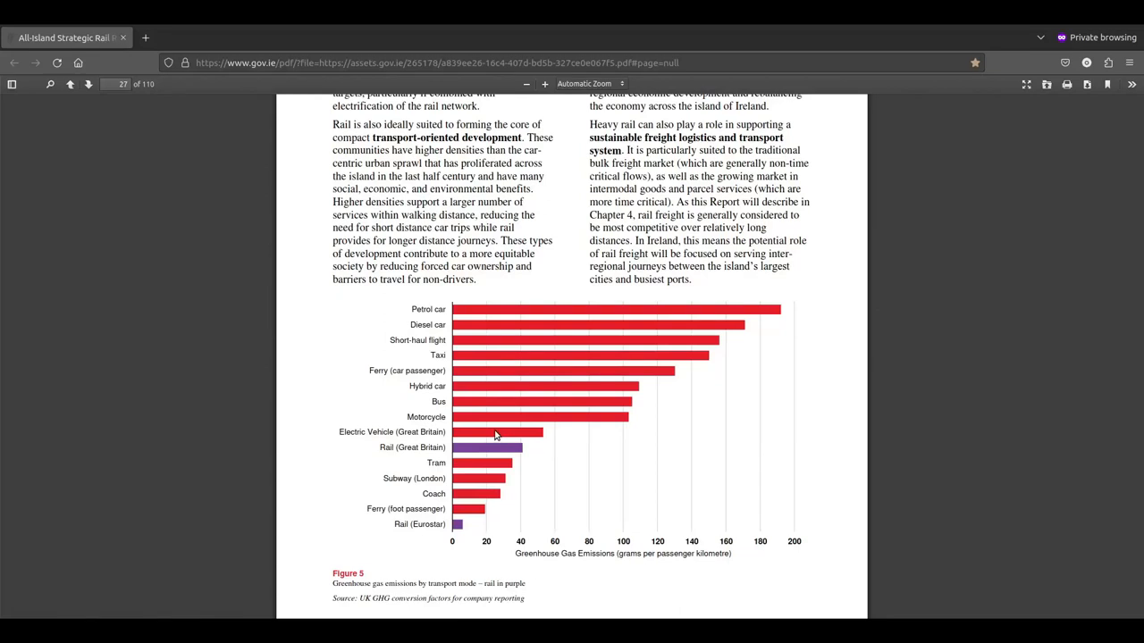
mouse_move(429, 450)
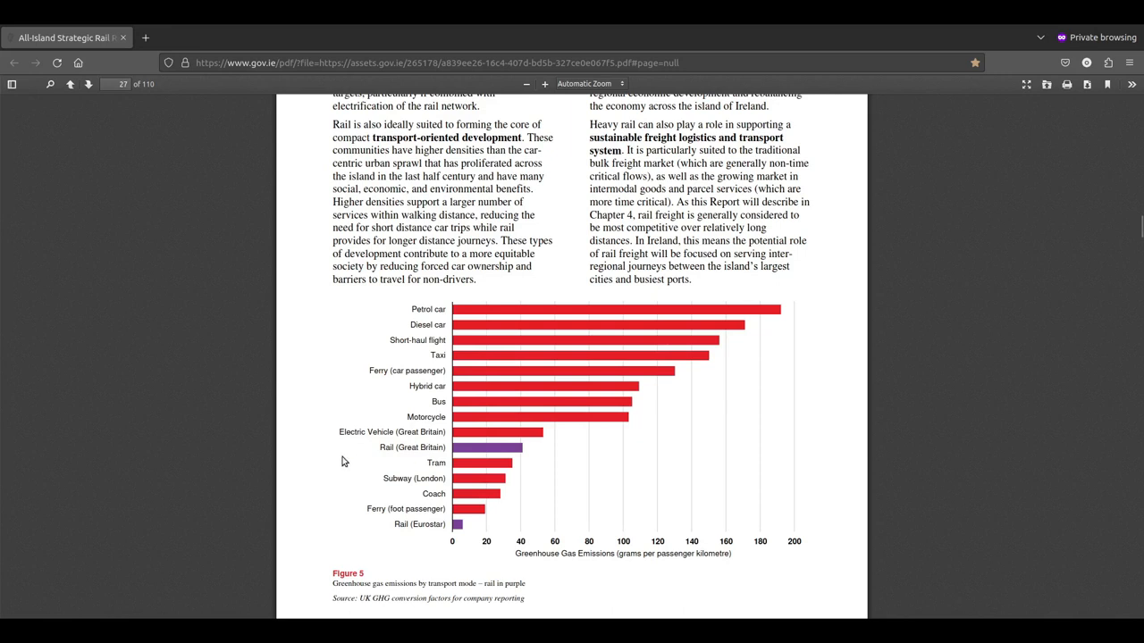
mouse_move(492, 456)
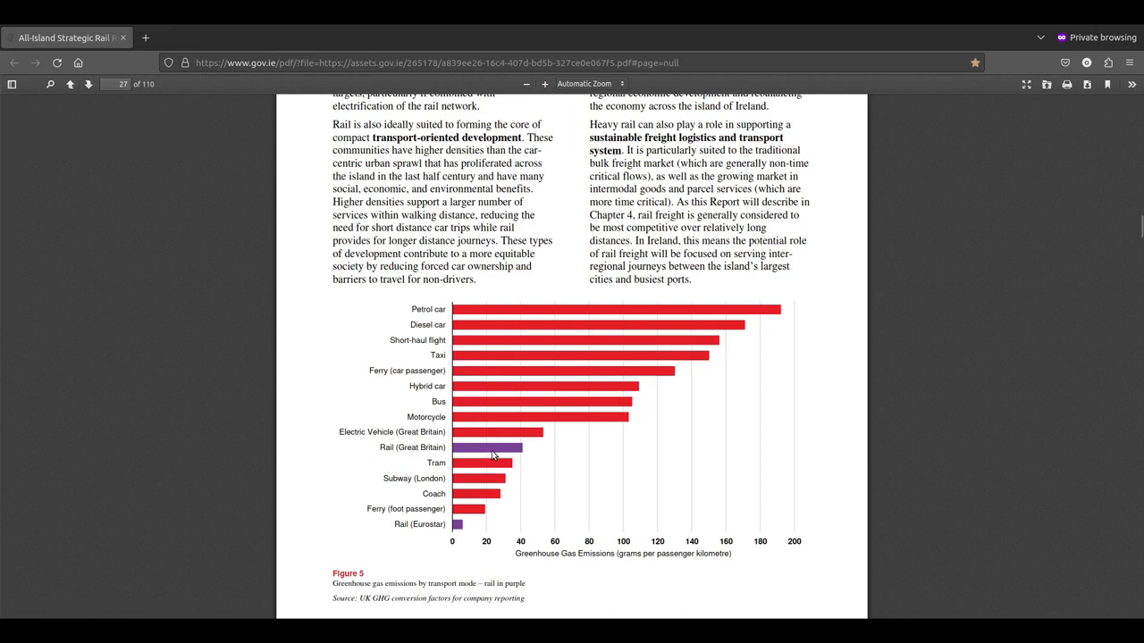
mouse_move(522, 469)
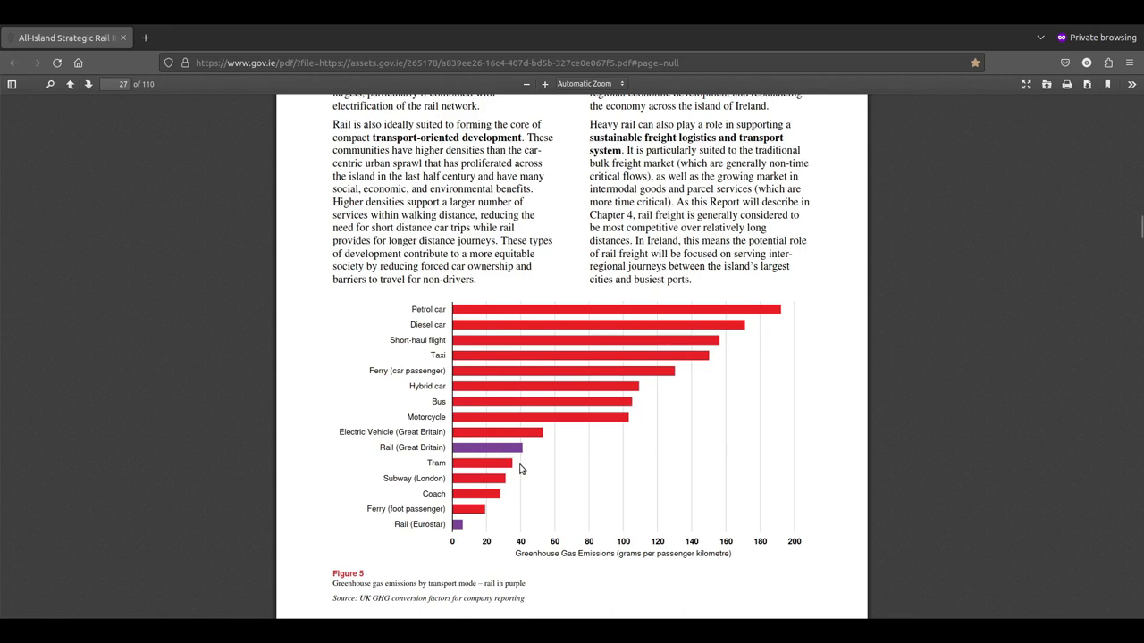
mouse_move(451, 471)
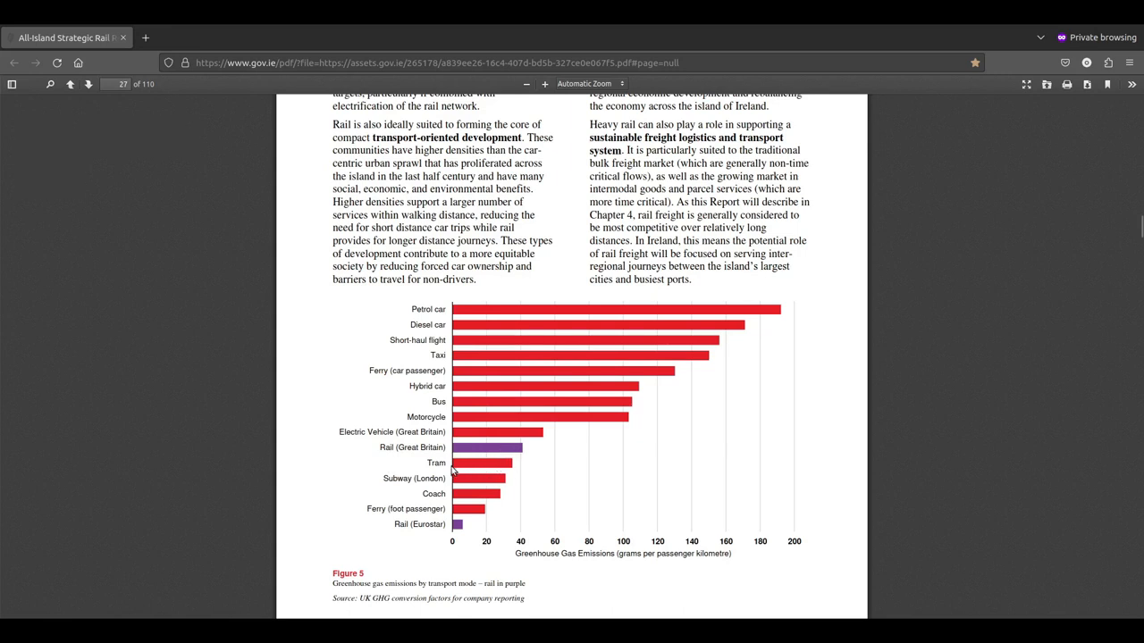
mouse_move(512, 486)
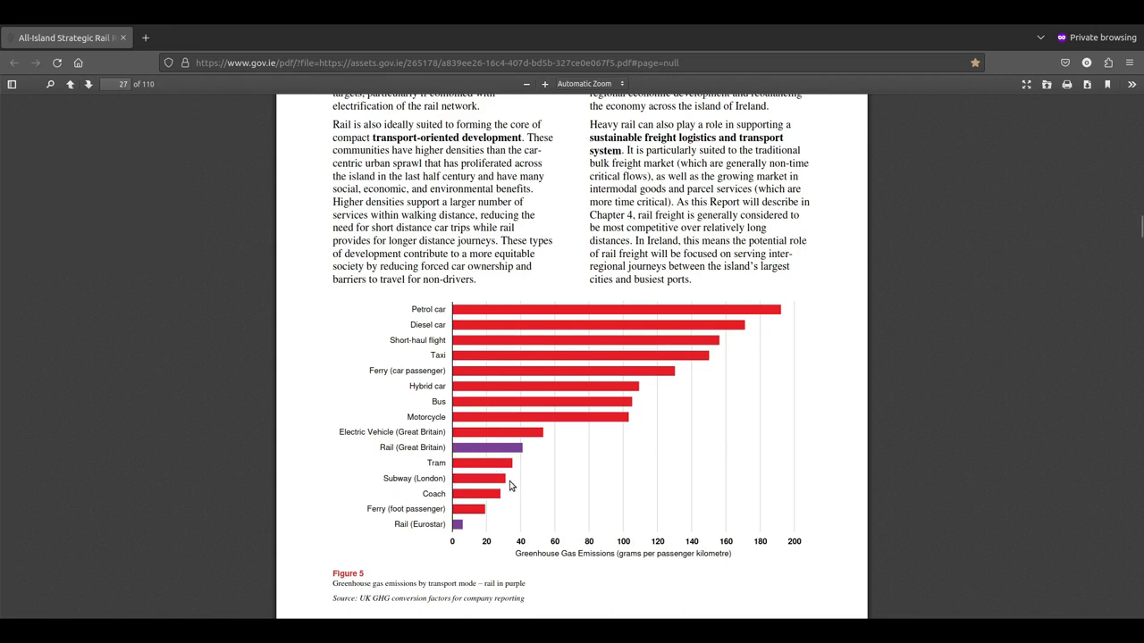
mouse_move(483, 507)
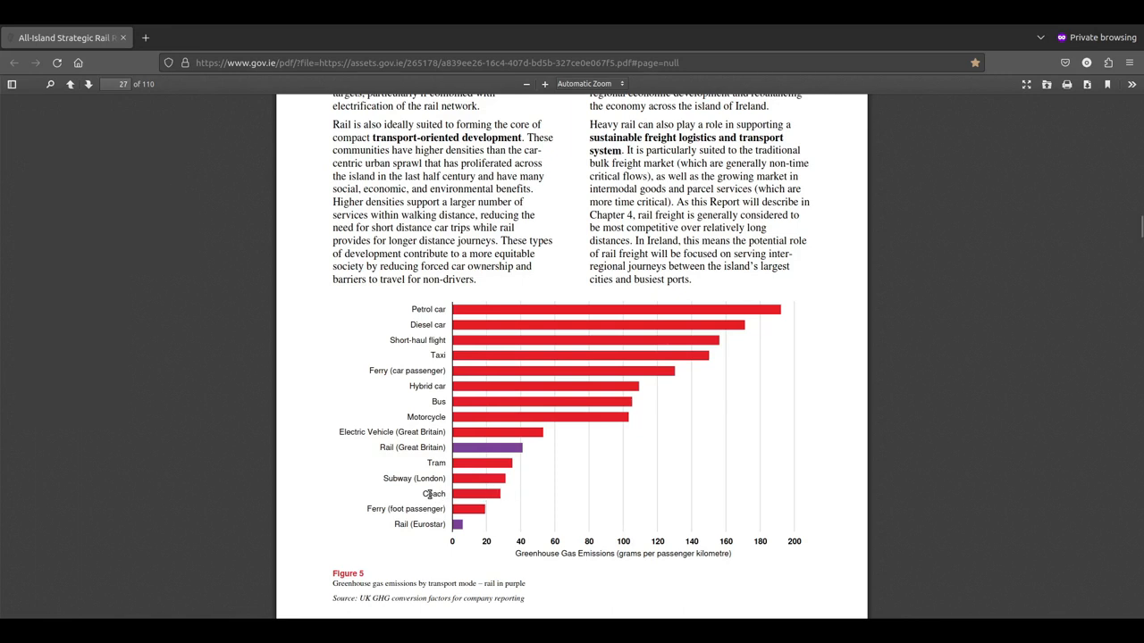
mouse_move(478, 520)
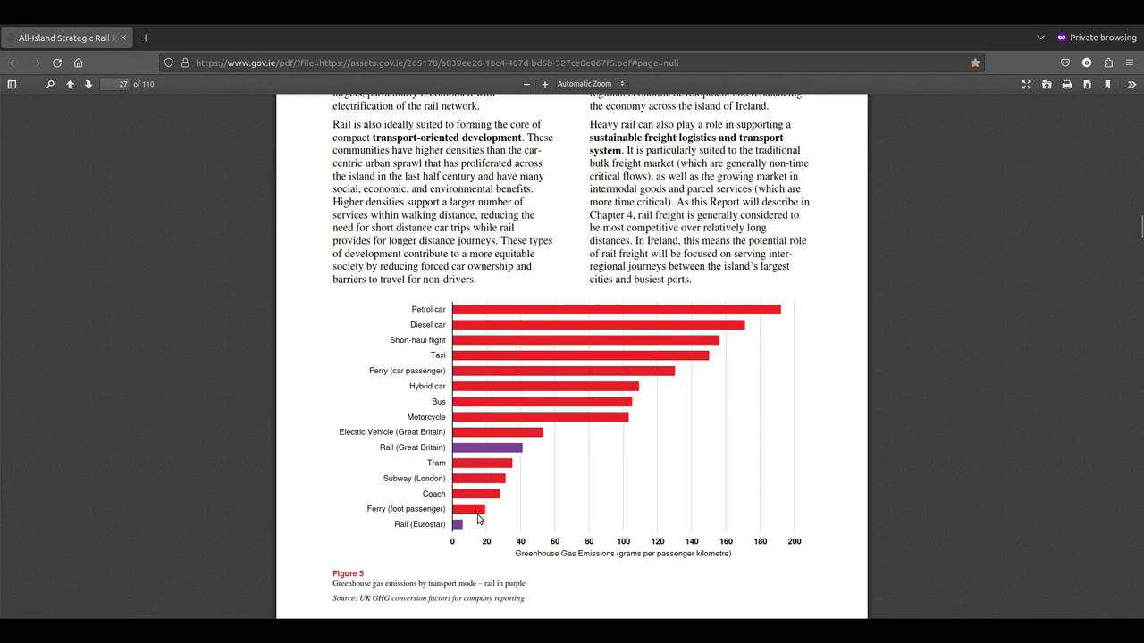
mouse_move(390, 527)
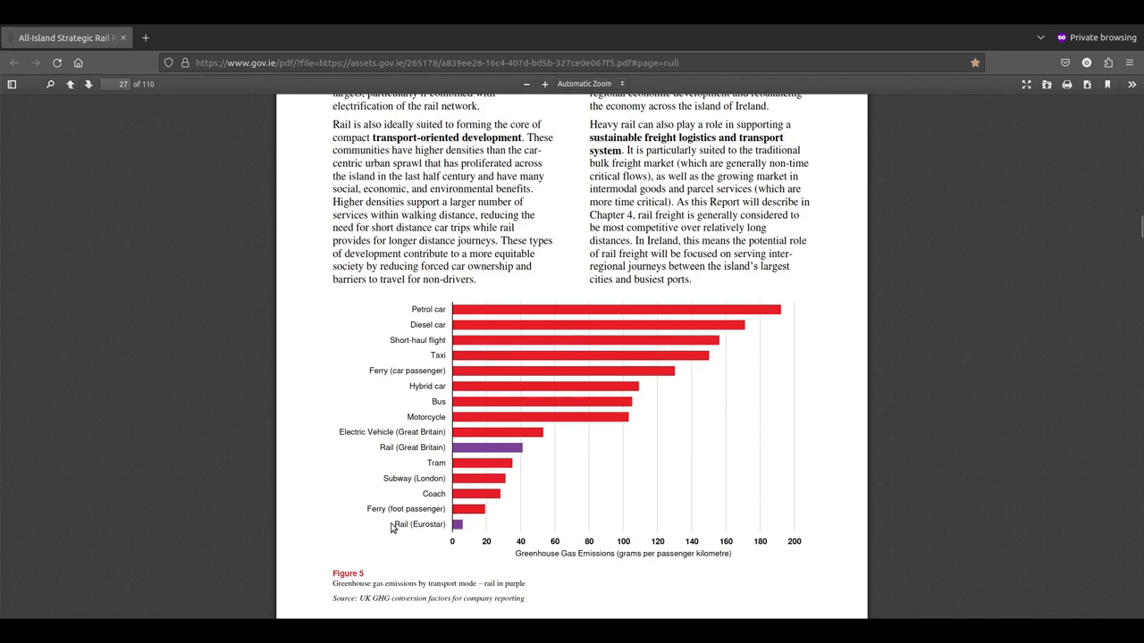
Step: Scroll past page 28's station photo to page 29's 'The Case for Change' title page
scroll(down, 3)
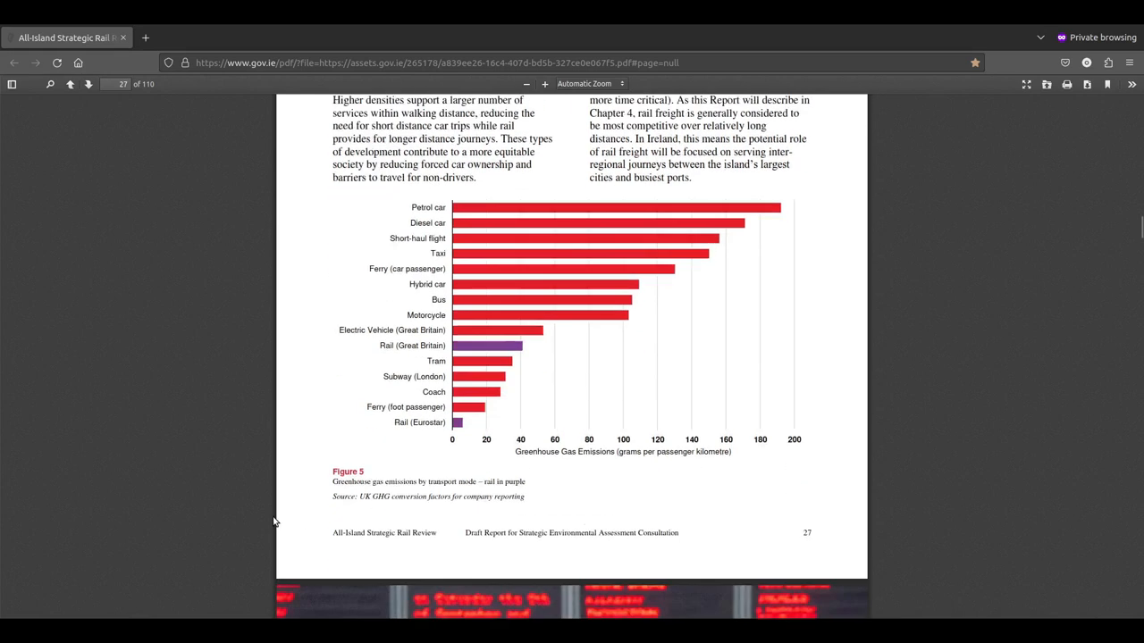
scroll(down, 3)
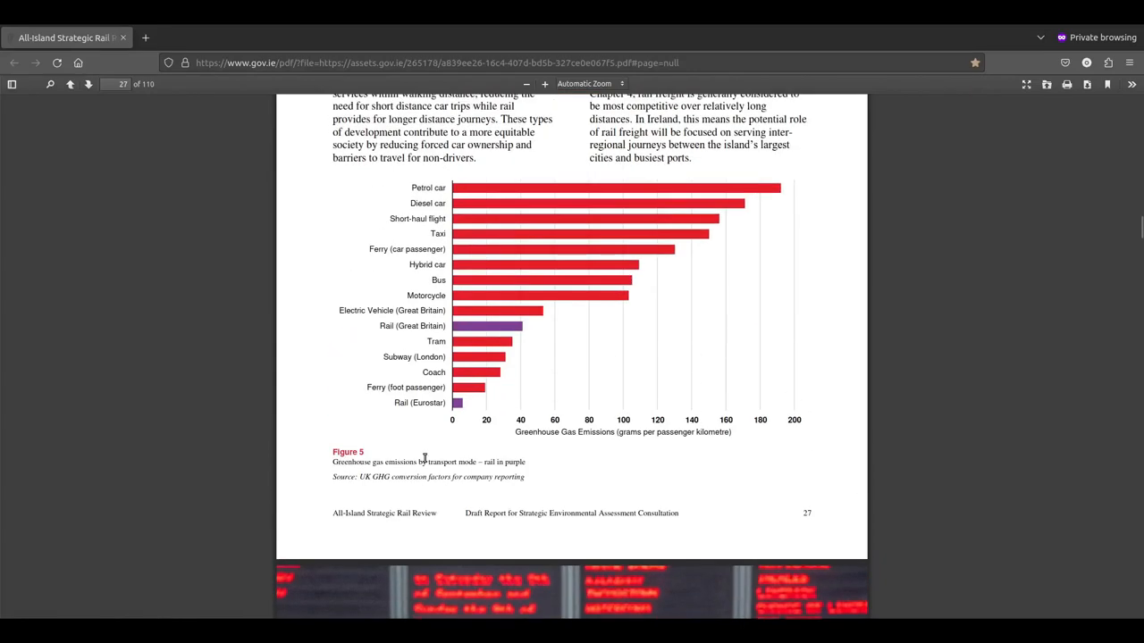
scroll(down, 3)
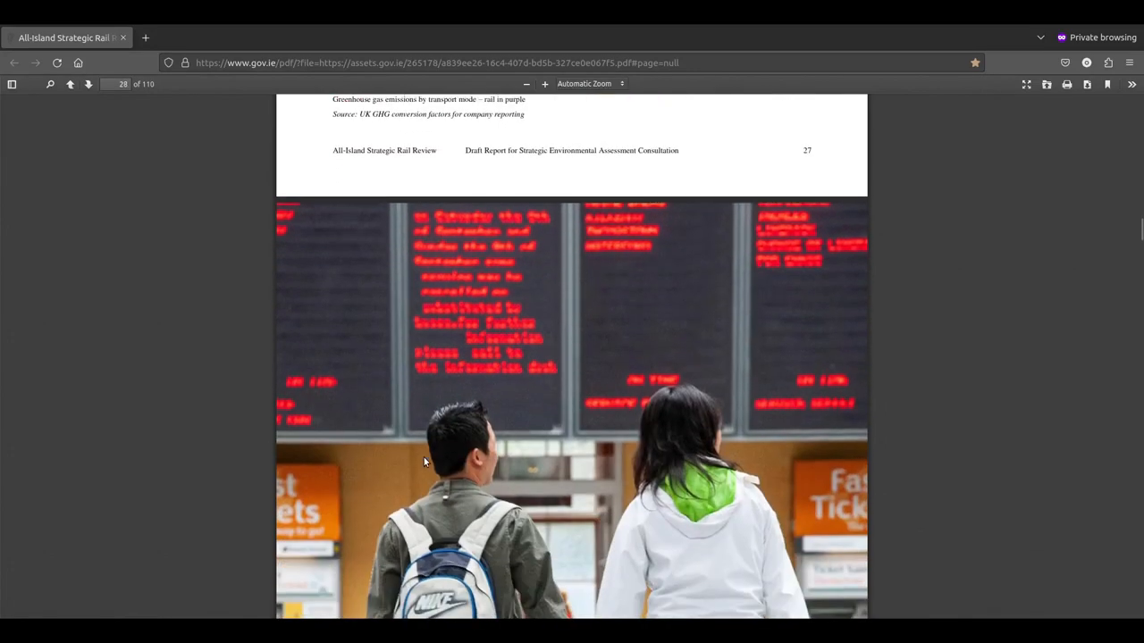
scroll(down, 3)
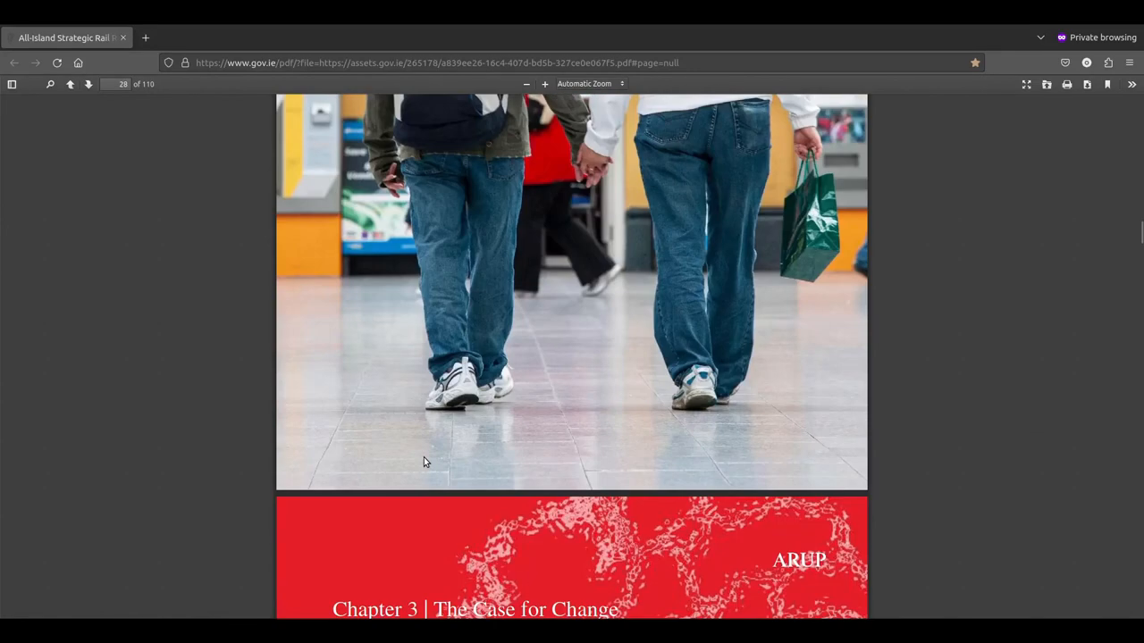
scroll(down, 3)
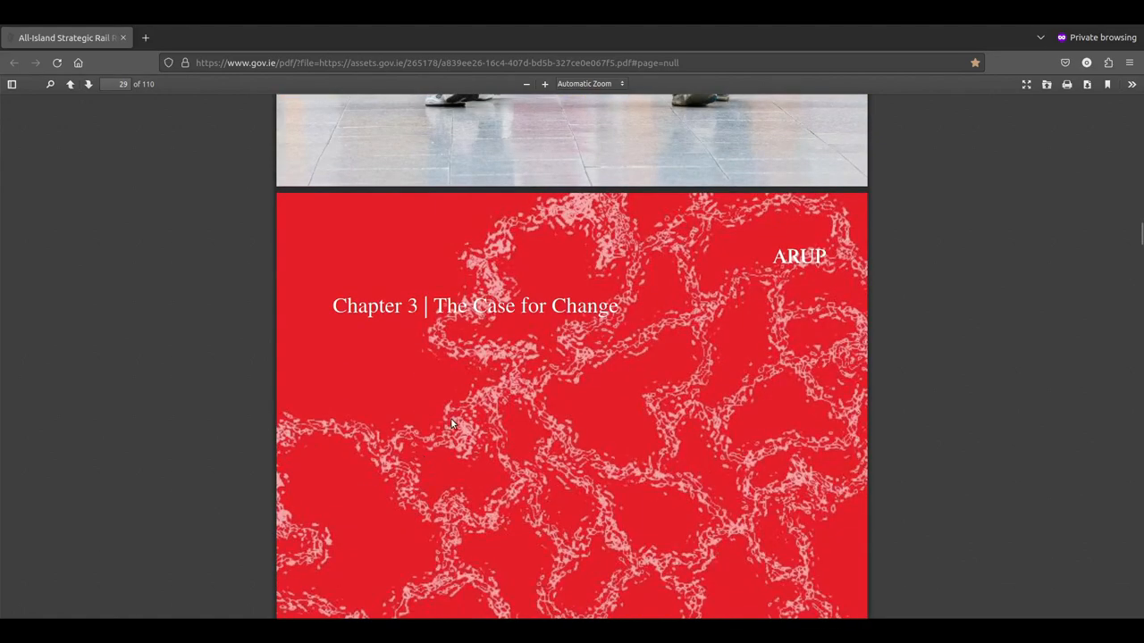
scroll(up, 3)
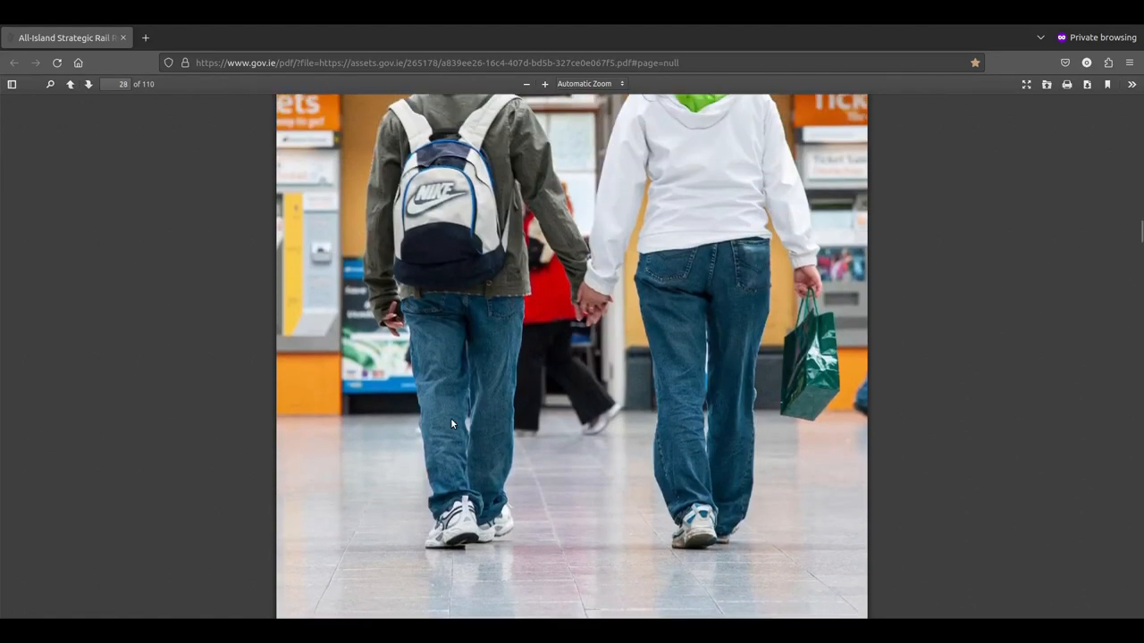
scroll(up, 3)
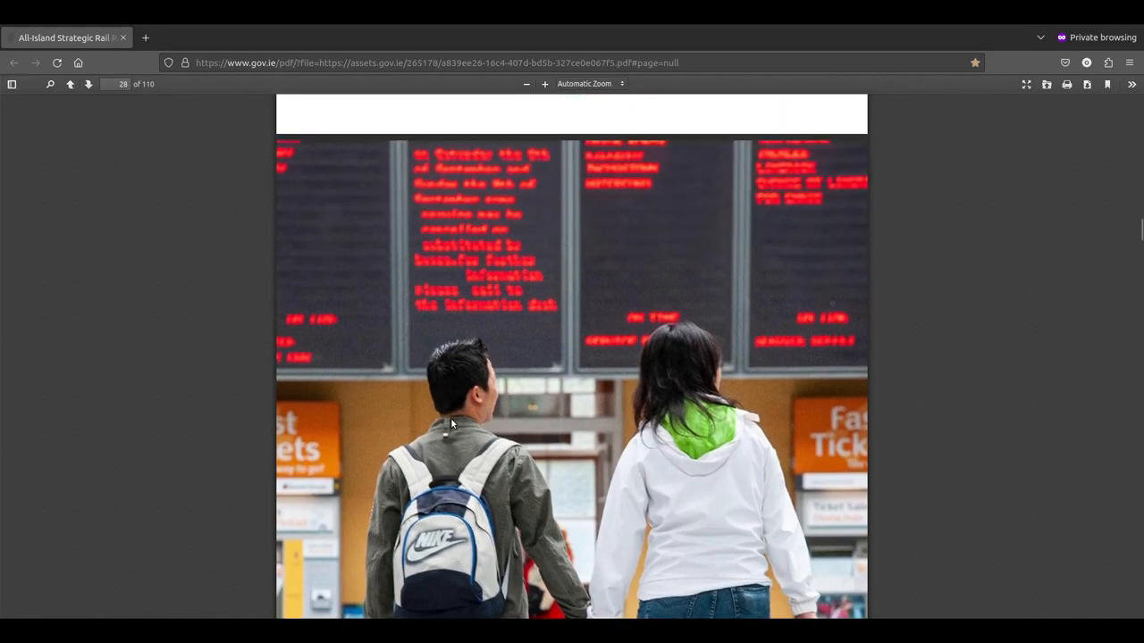
mouse_move(550, 172)
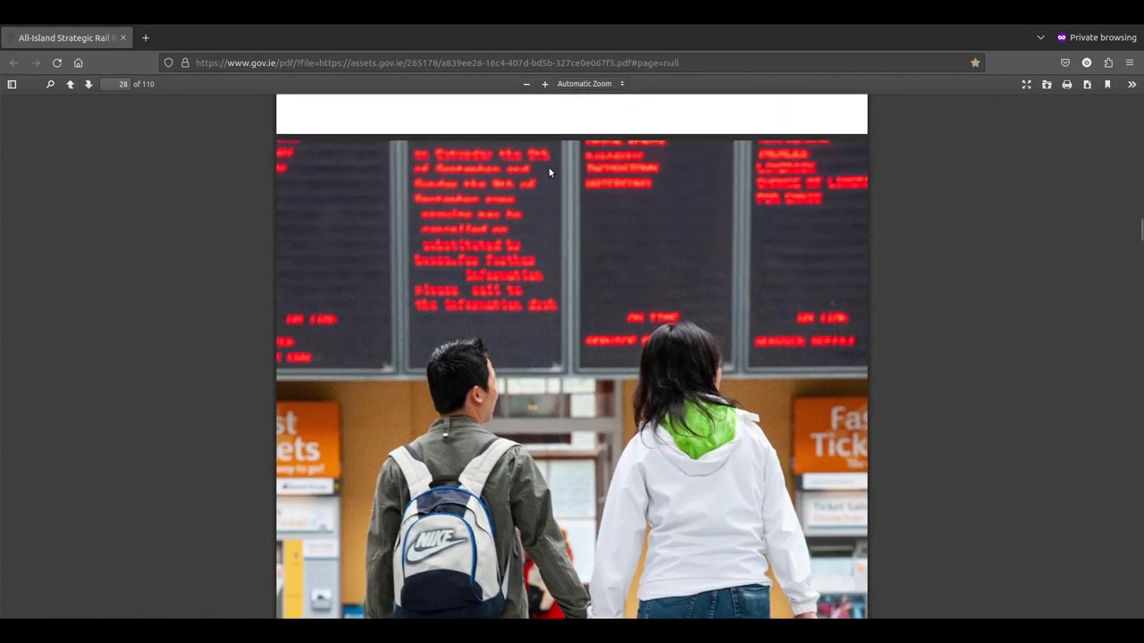
mouse_move(519, 246)
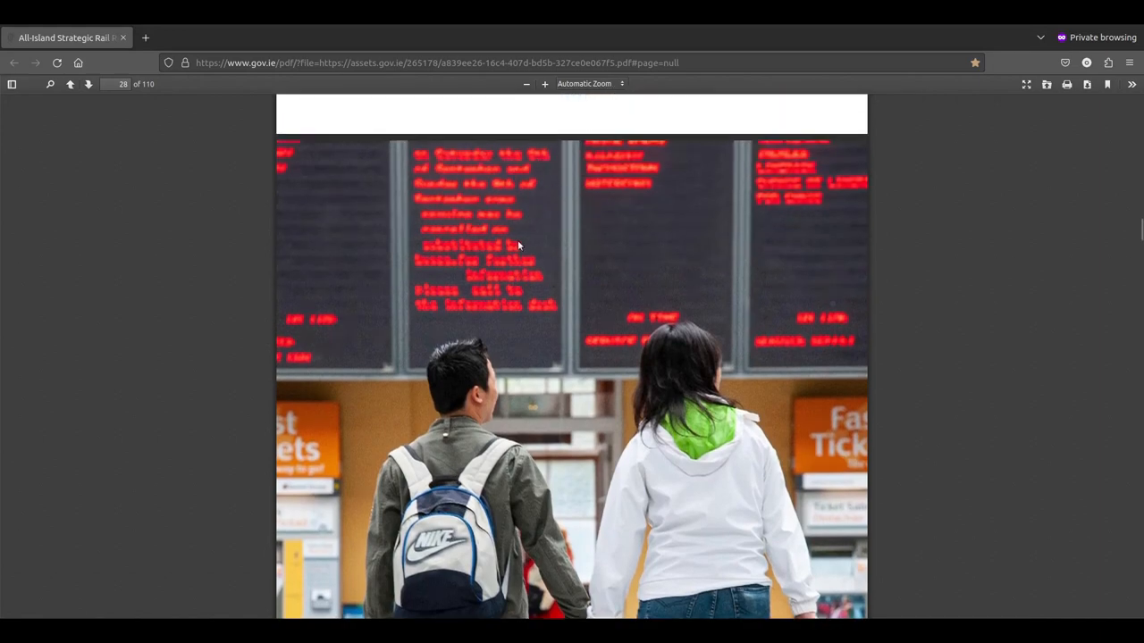
mouse_move(556, 285)
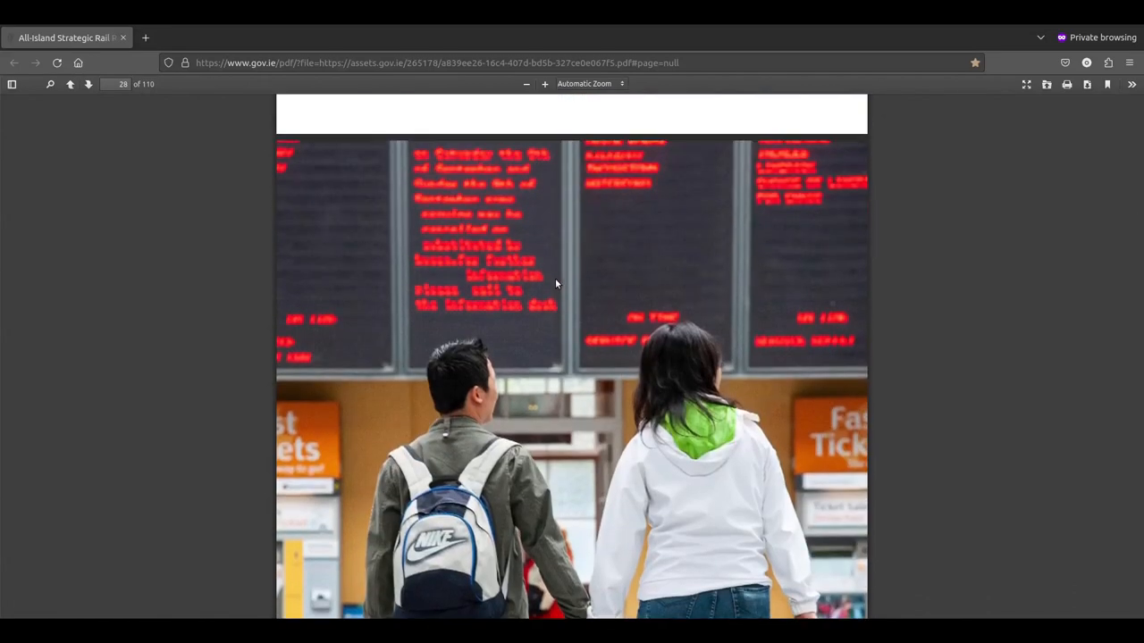
scroll(down, 3)
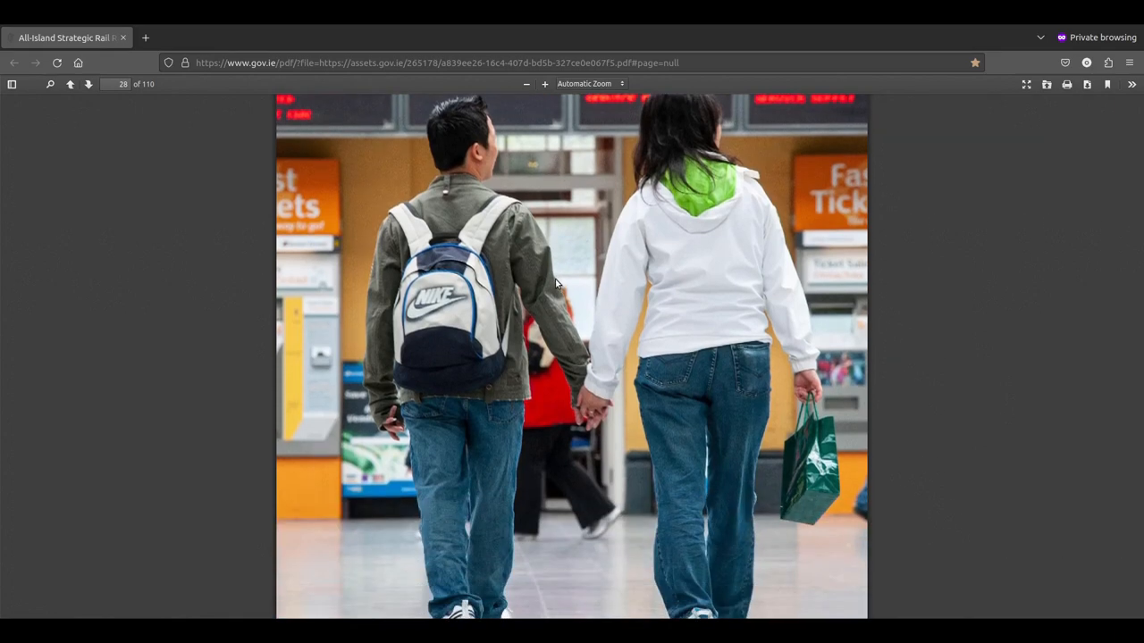
scroll(down, 3)
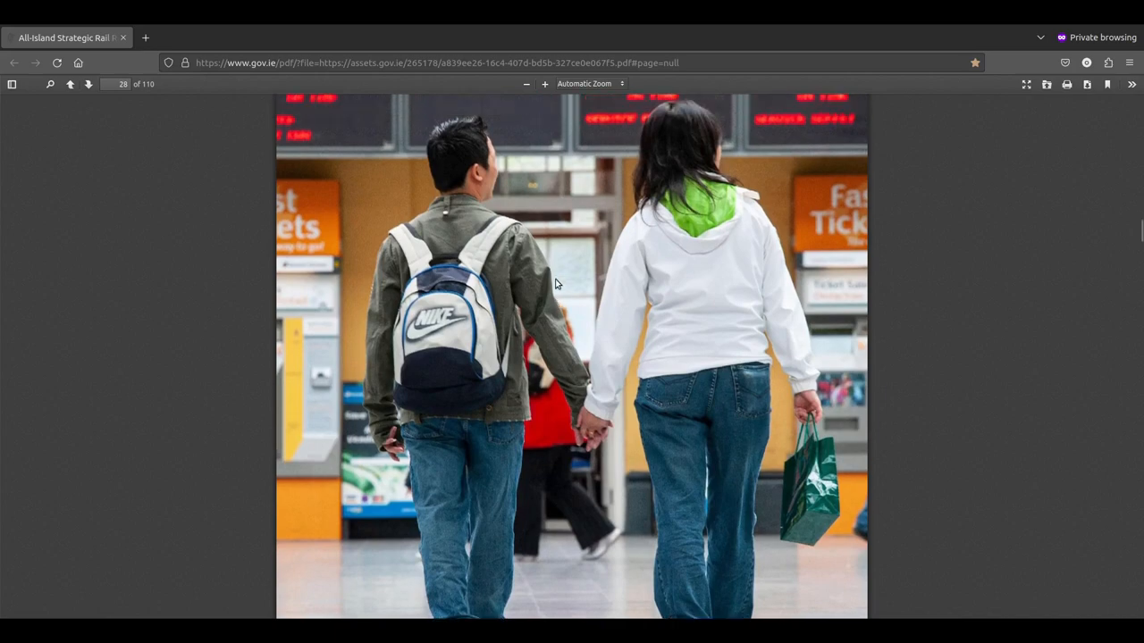
scroll(up, 3)
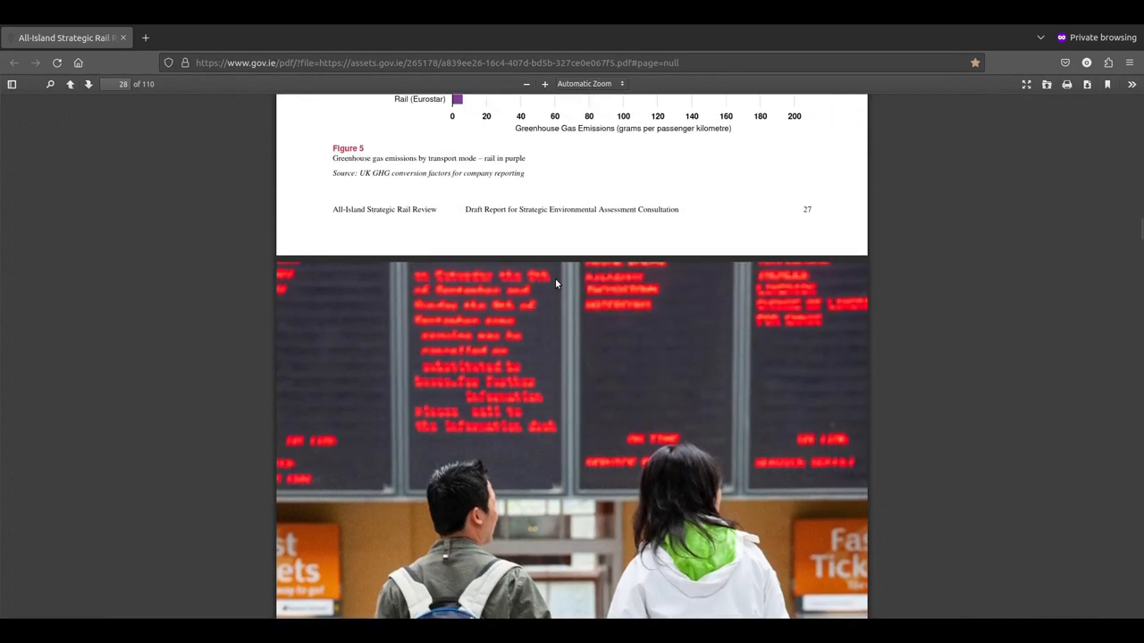
scroll(down, 3)
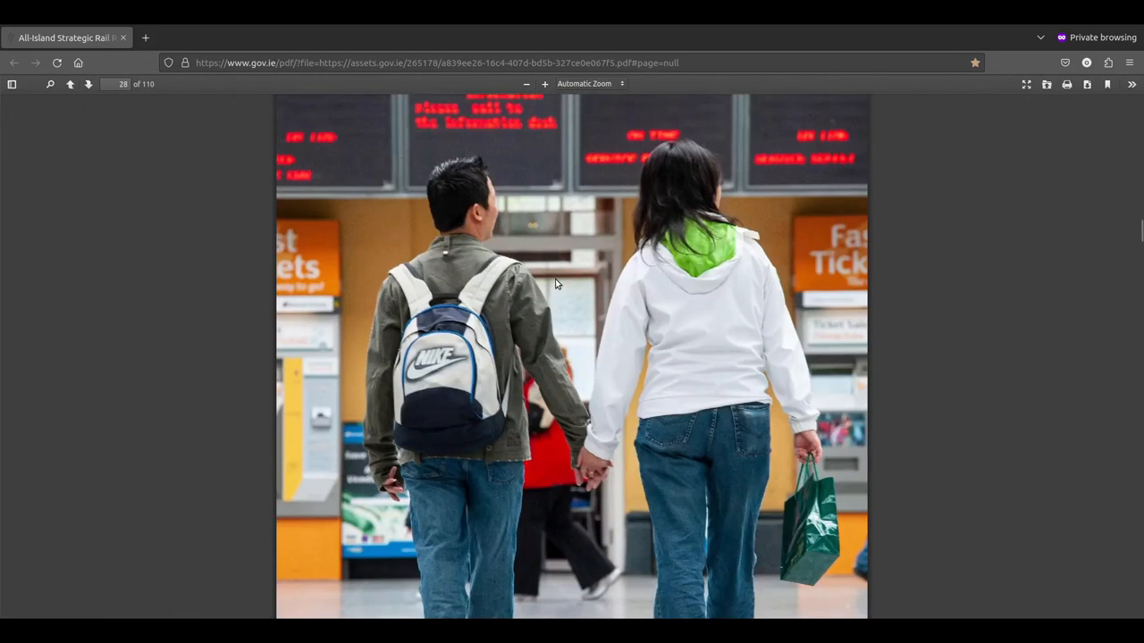
scroll(down, 3)
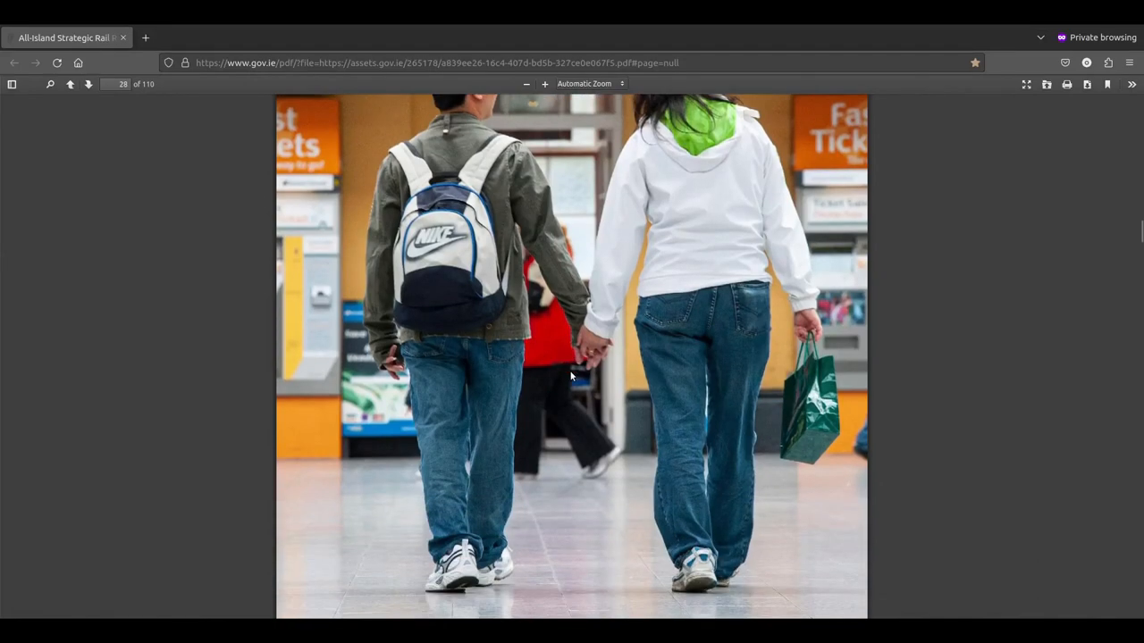
scroll(up, 3)
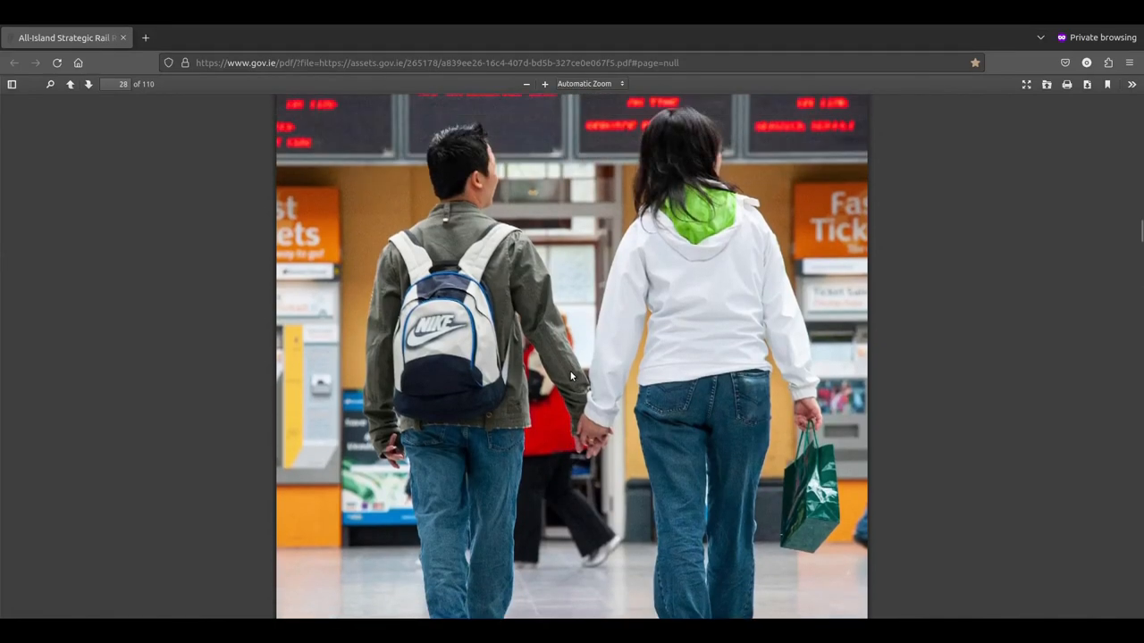
scroll(down, 3)
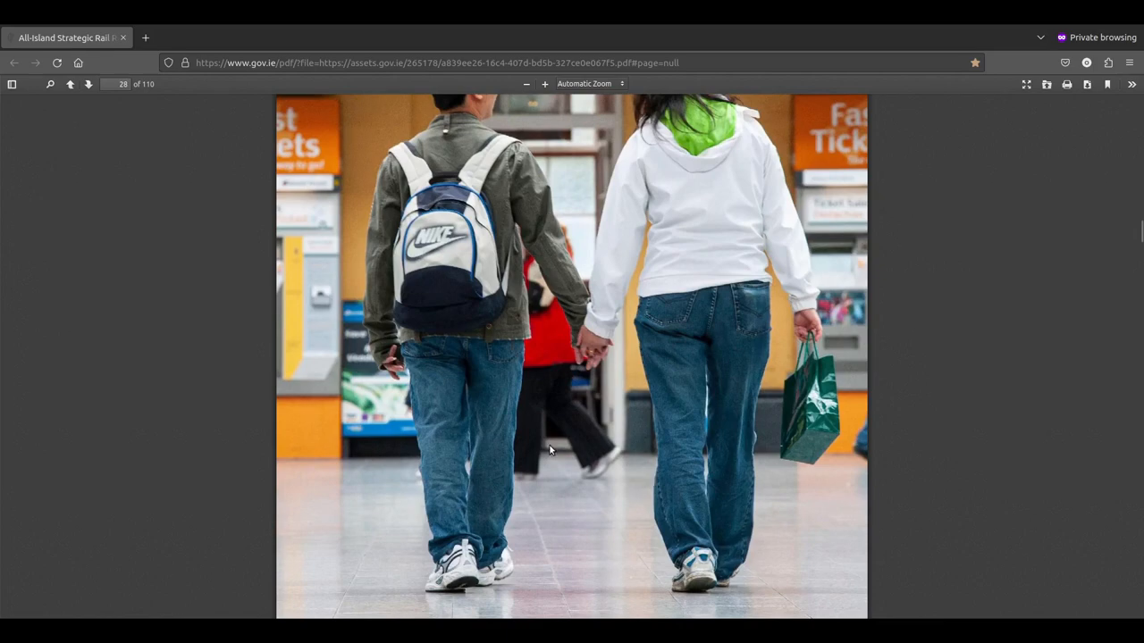
scroll(down, 3)
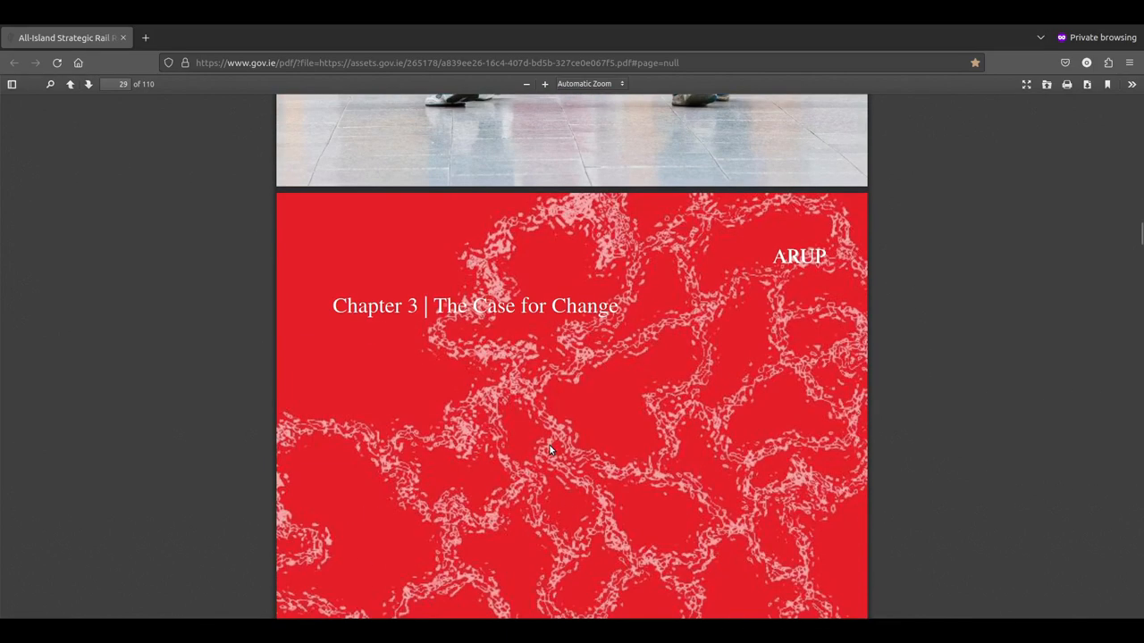
scroll(down, 3)
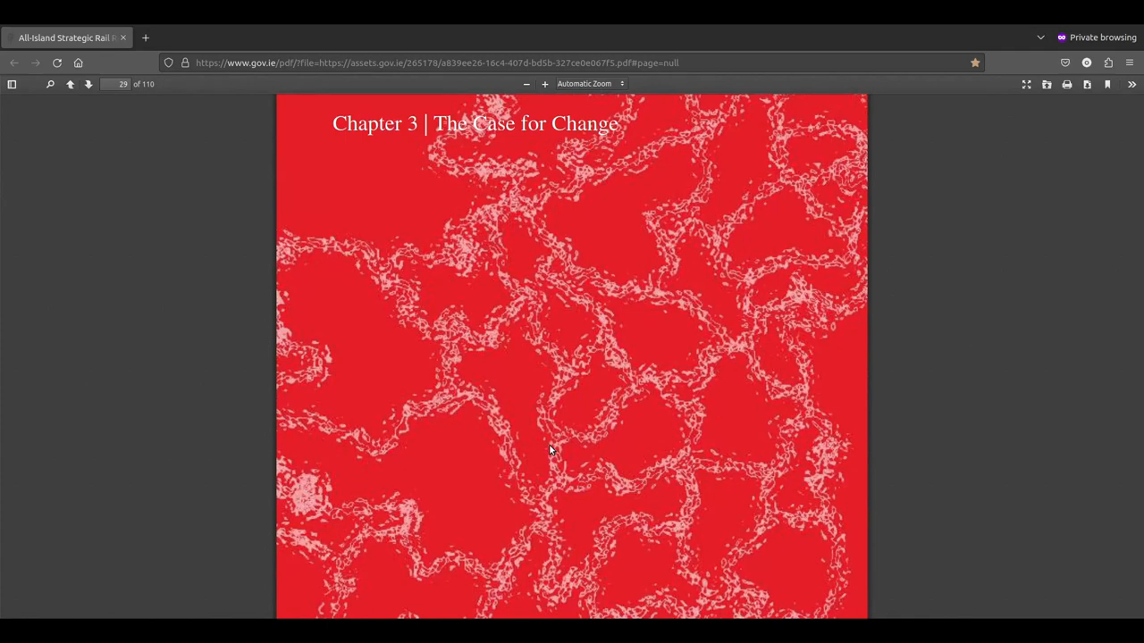
Step: Scroll down to page 30's aerial train photo
scroll(down, 3)
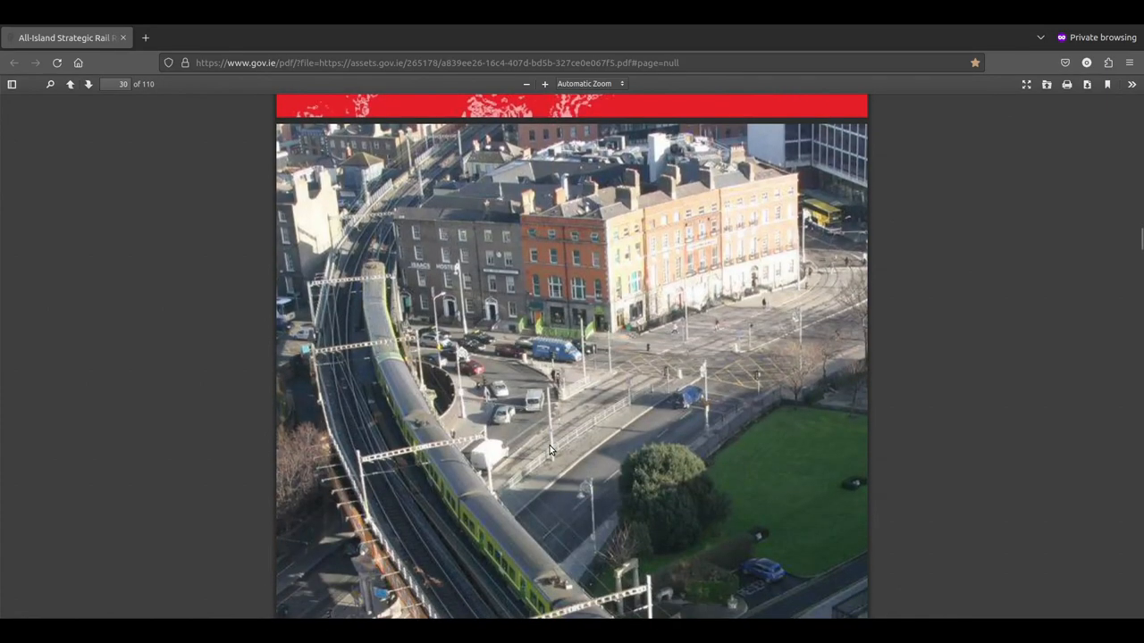
scroll(down, 3)
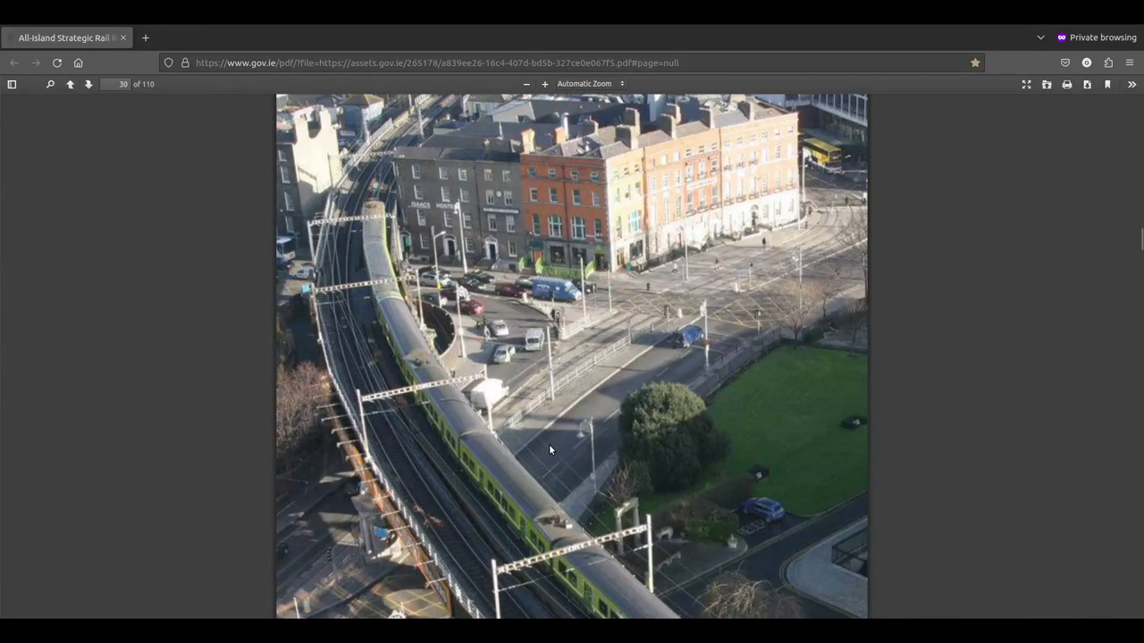
scroll(down, 3)
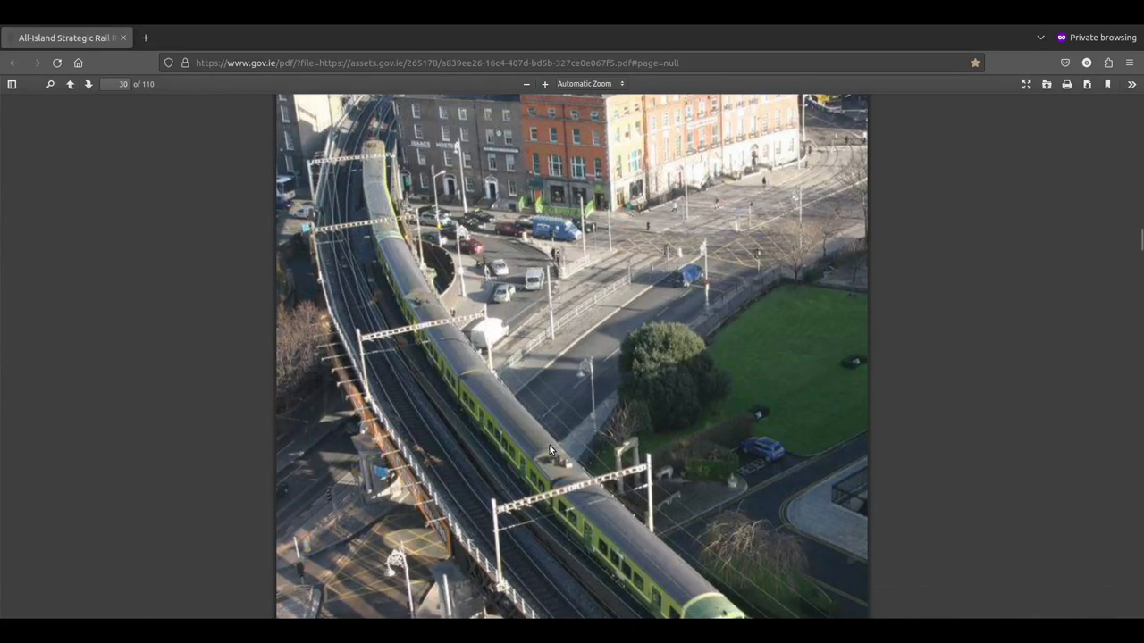
scroll(down, 3)
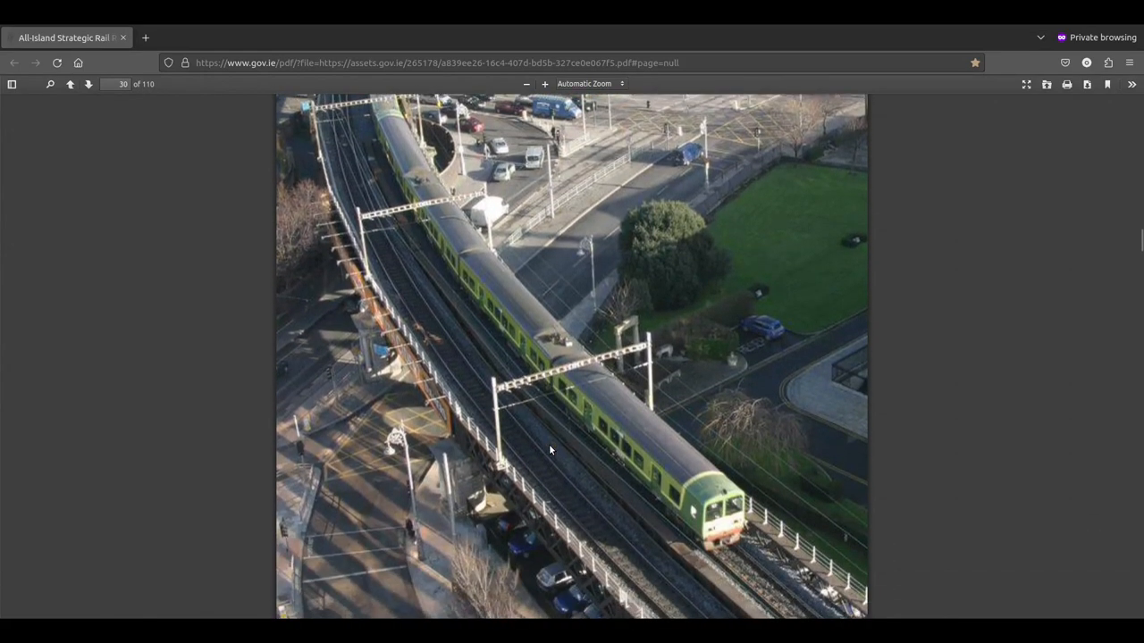
scroll(up, 3)
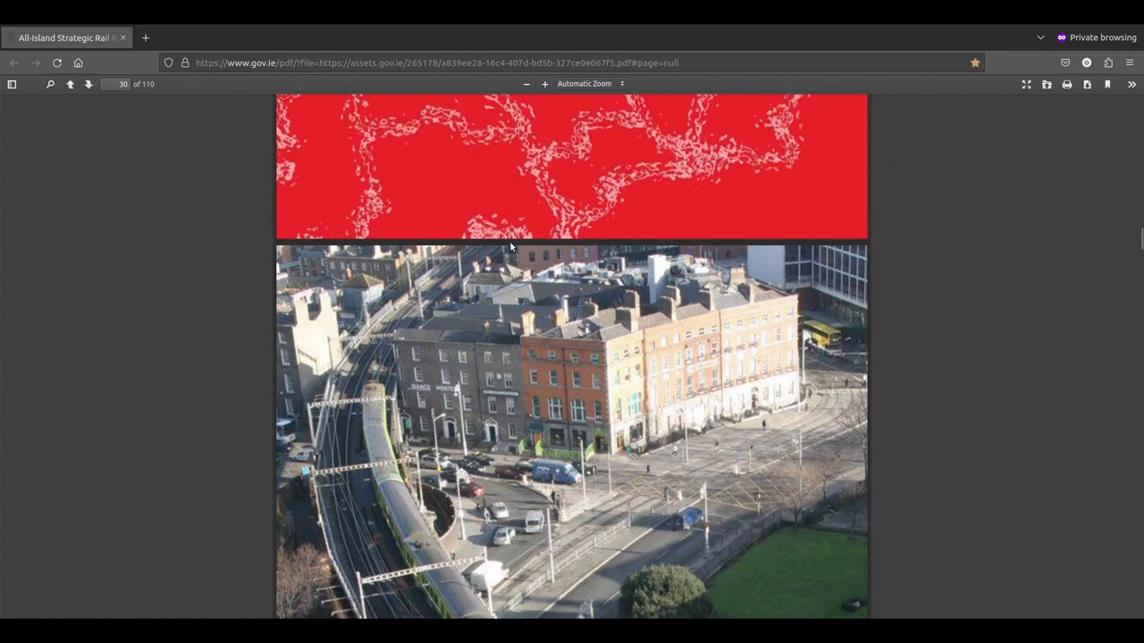
mouse_move(516, 278)
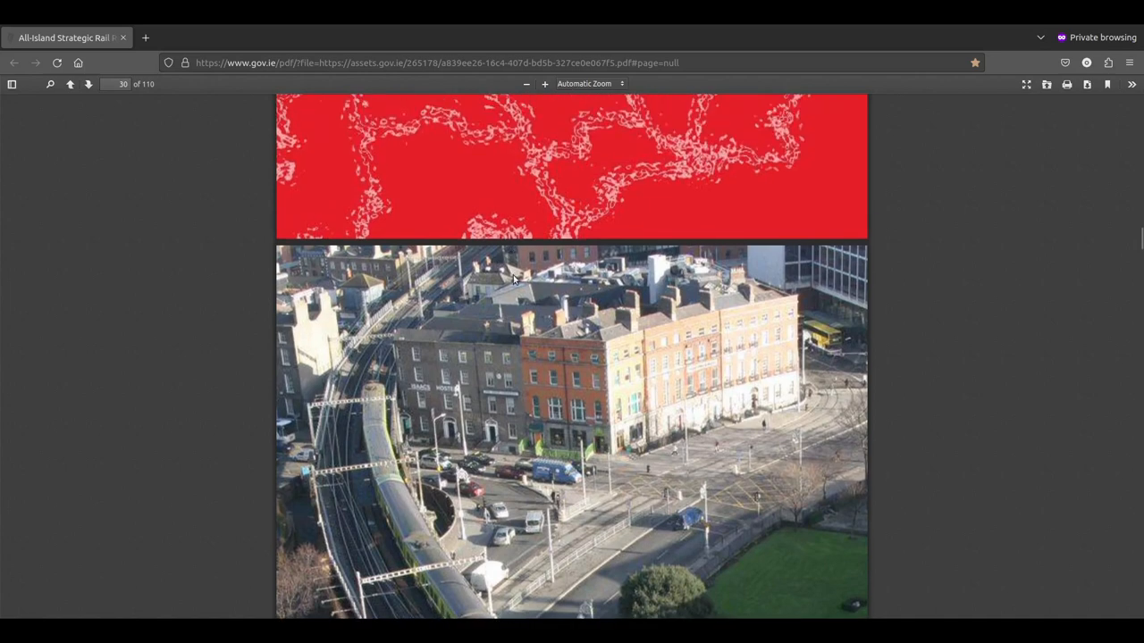
scroll(down, 3)
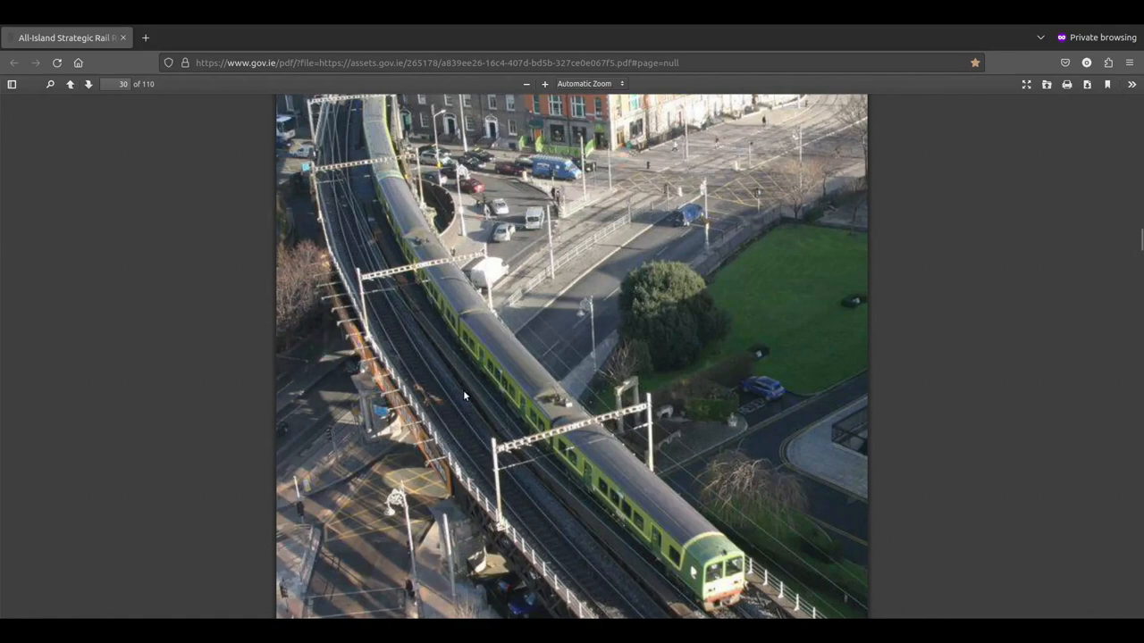
scroll(down, 3)
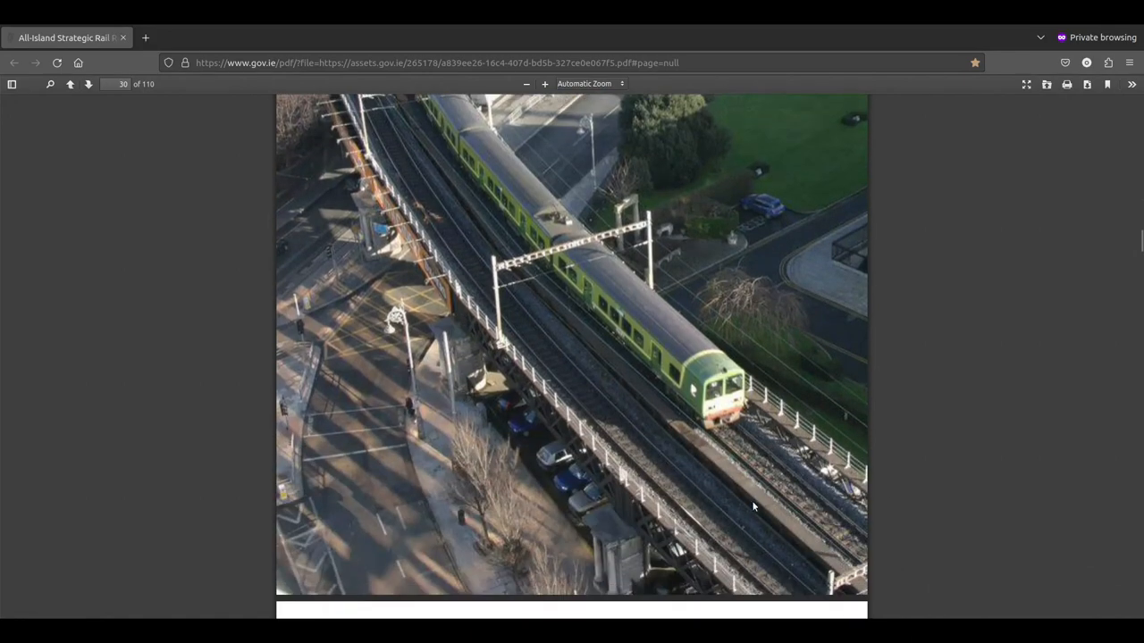
scroll(down, 3)
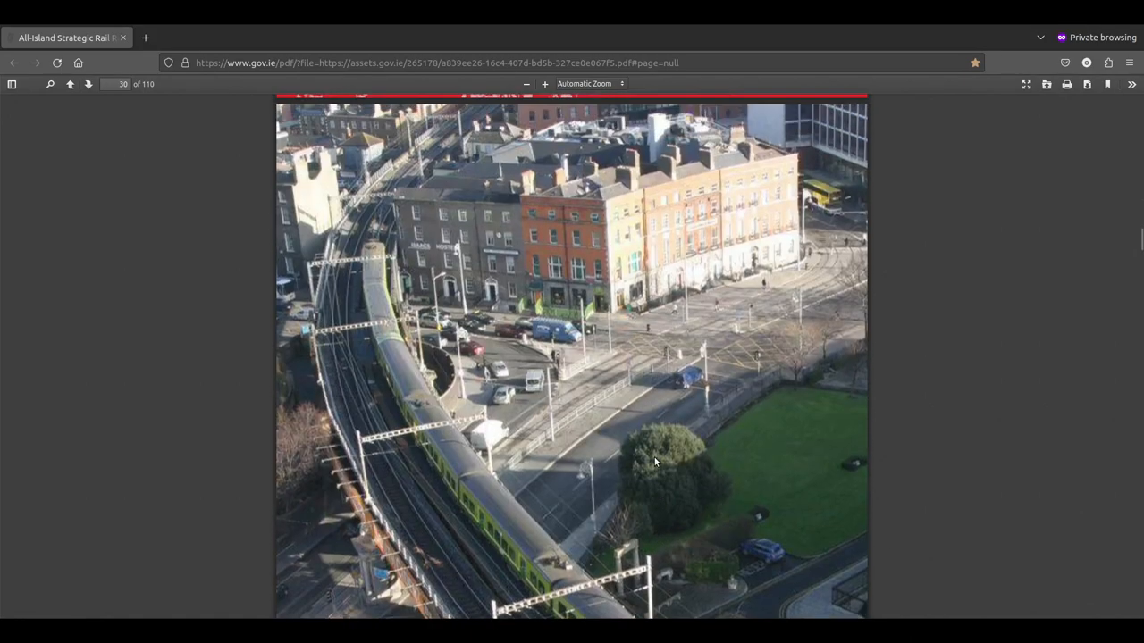
Step: Scroll back up to page 29's Chapter 3 title page
scroll(up, 3)
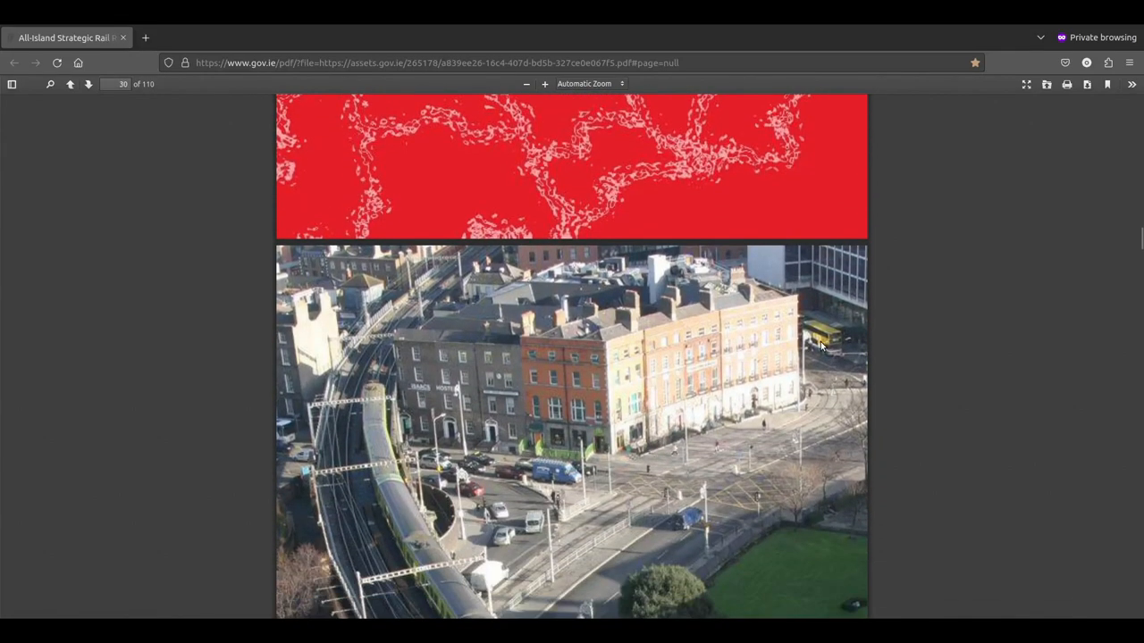
mouse_move(826, 360)
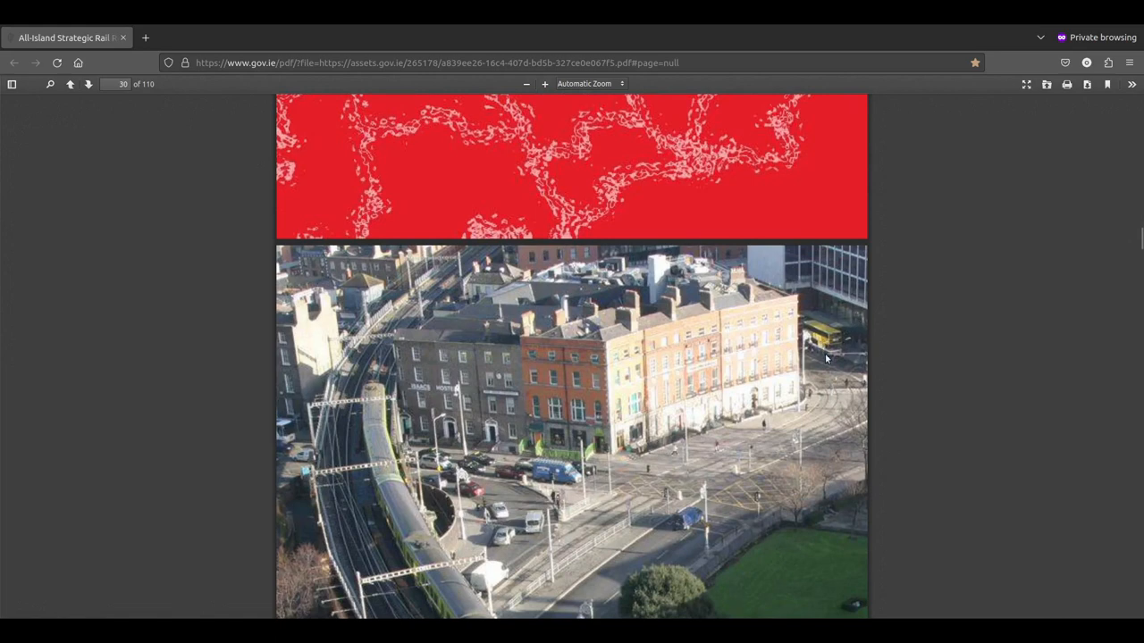
mouse_move(821, 302)
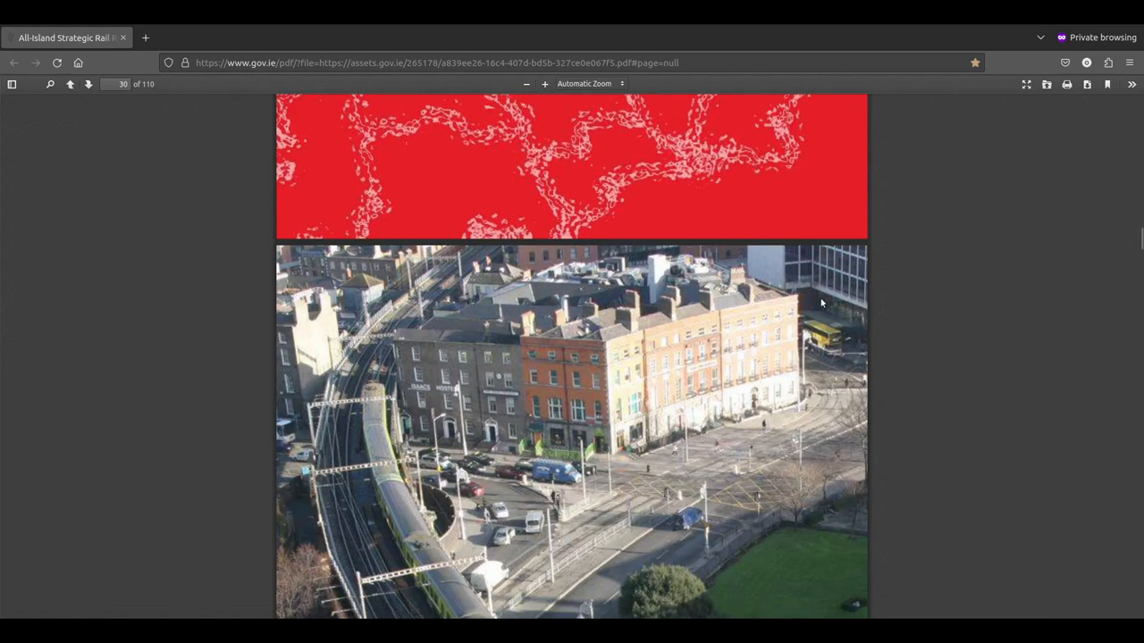
mouse_move(813, 335)
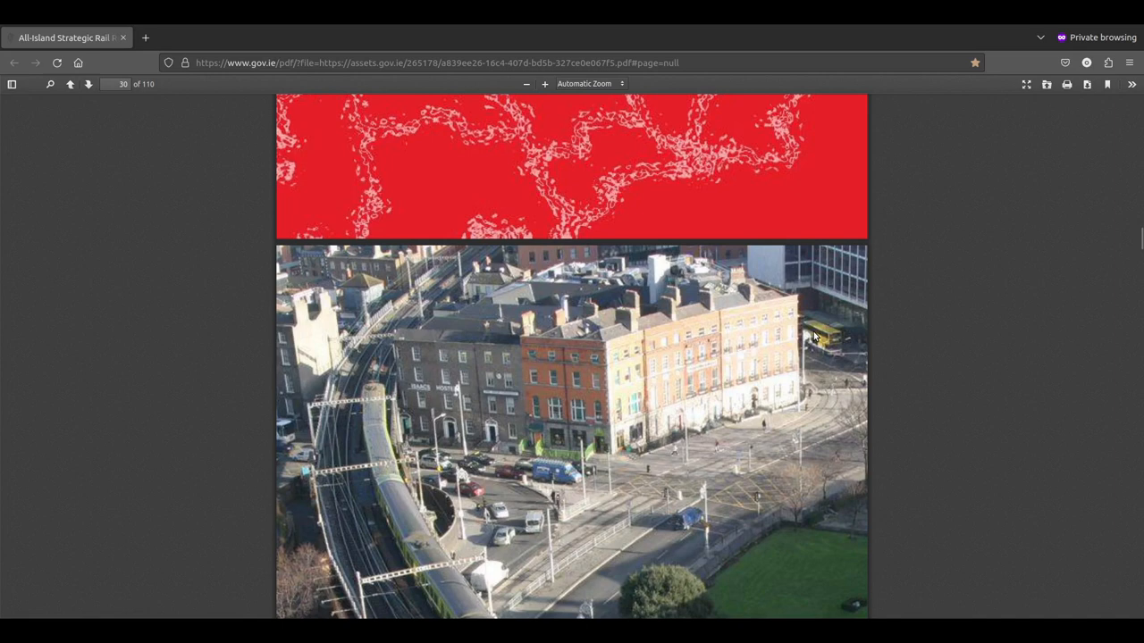
mouse_move(830, 409)
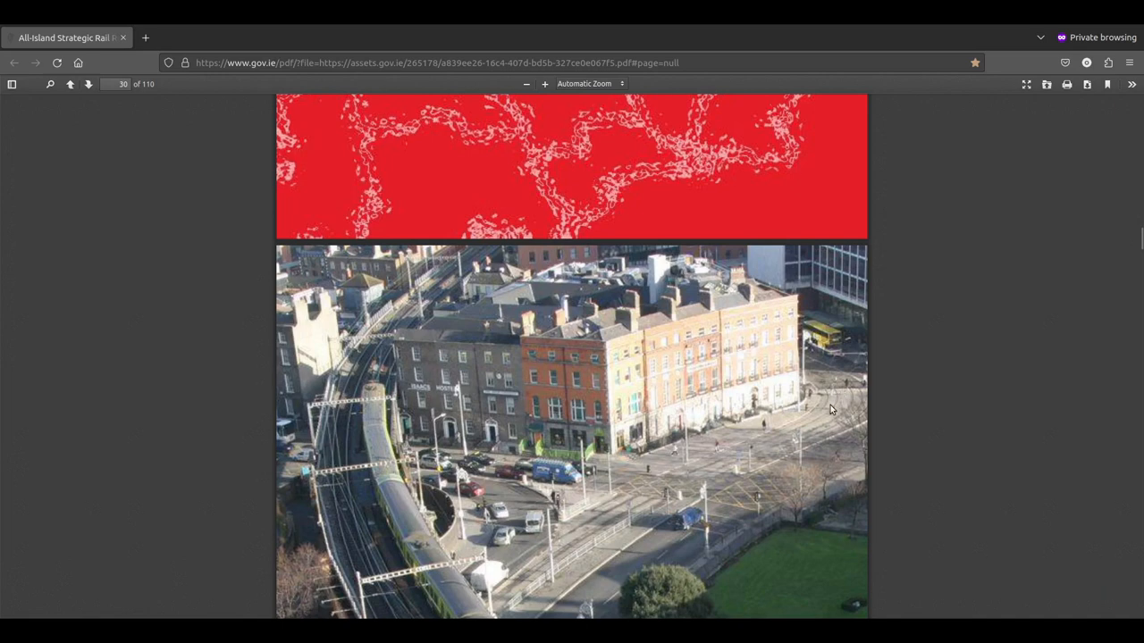
mouse_move(838, 436)
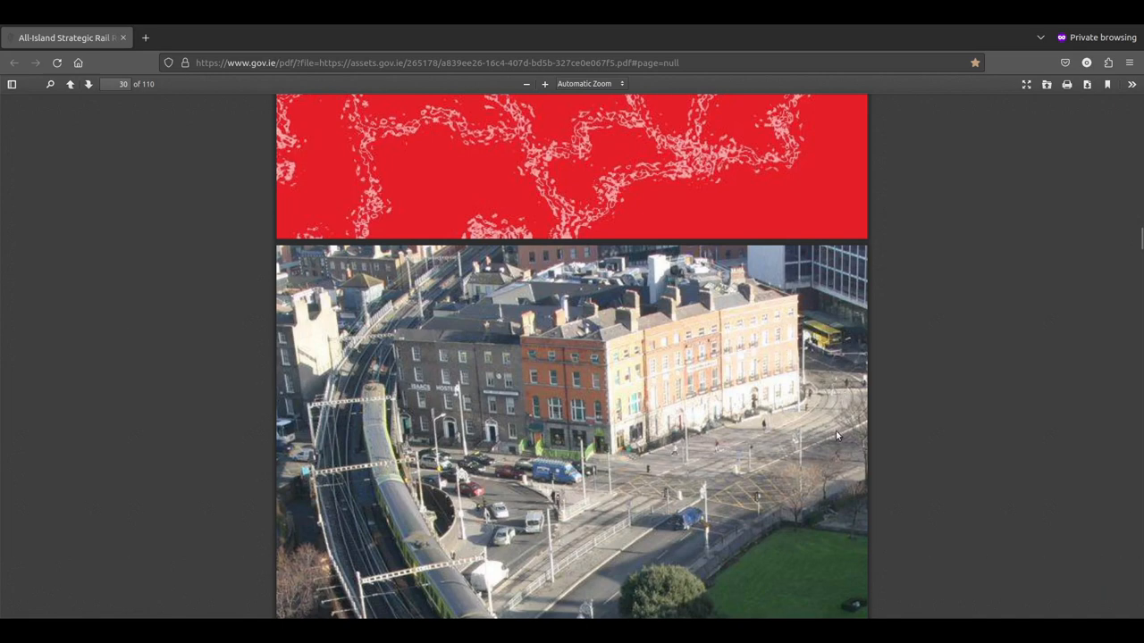
scroll(up, 3)
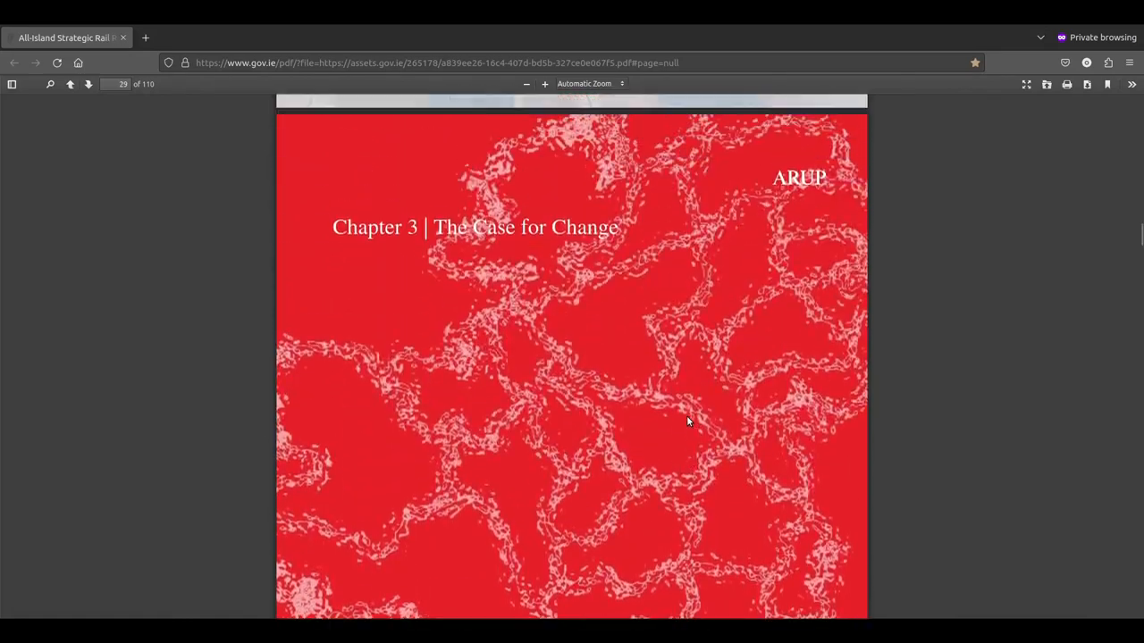
scroll(up, 3)
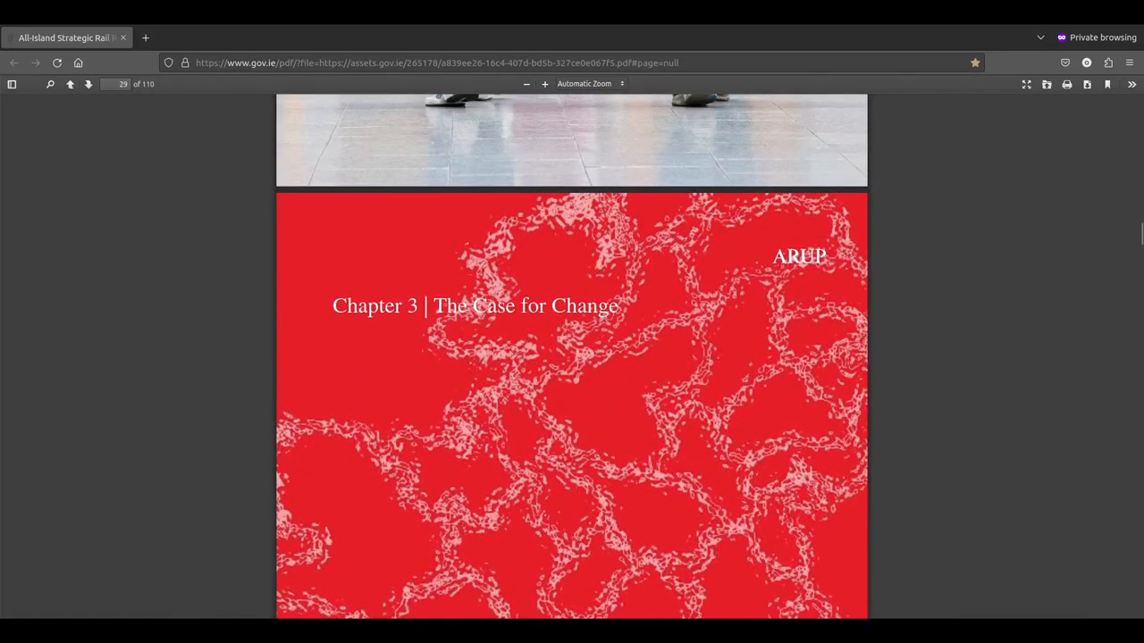
mouse_move(505, 427)
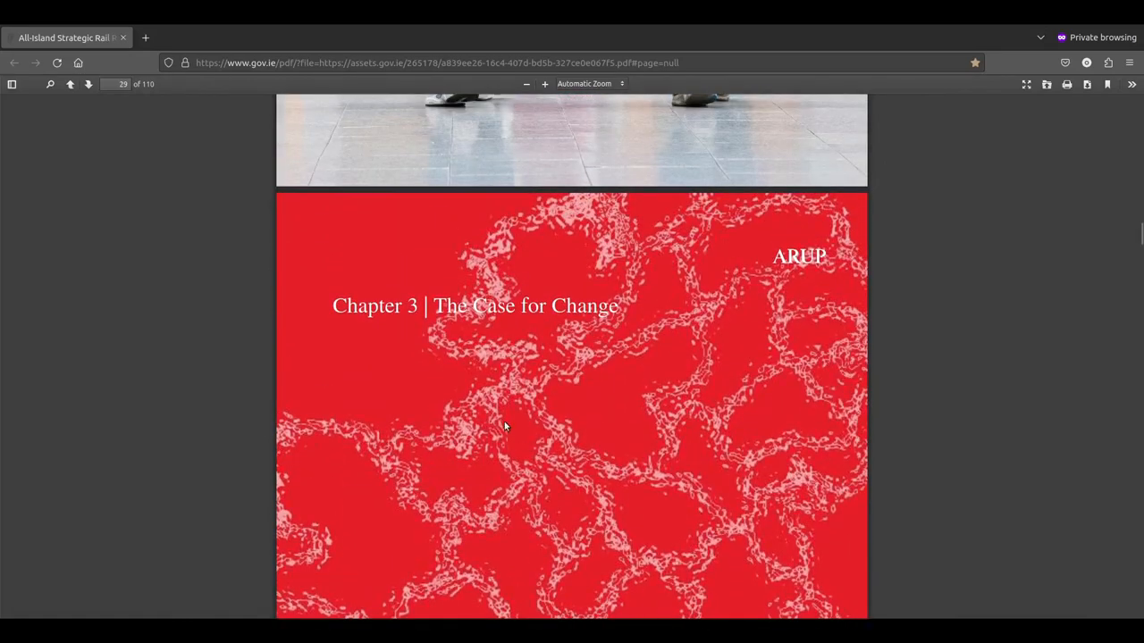